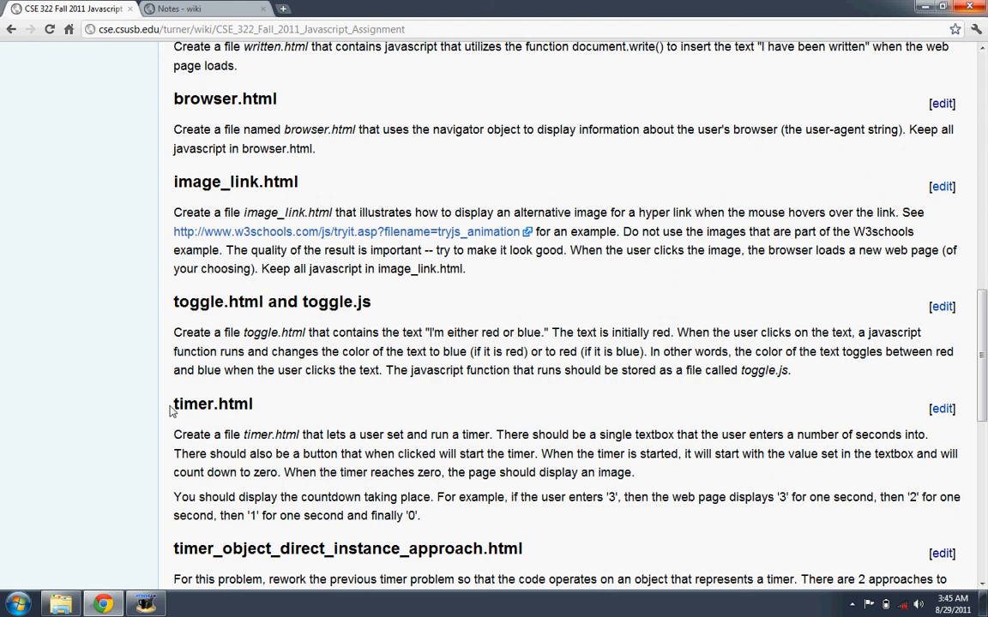
mouse_move(171, 410)
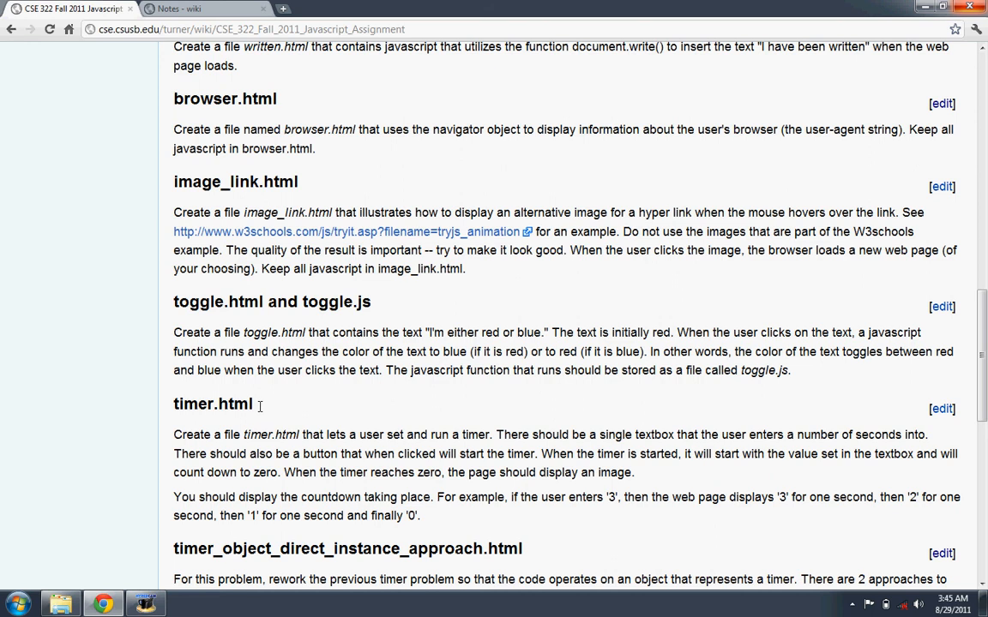
Review the timer.html requirements on the wiki, noting the heading and the word textbox
double_click(213, 405)
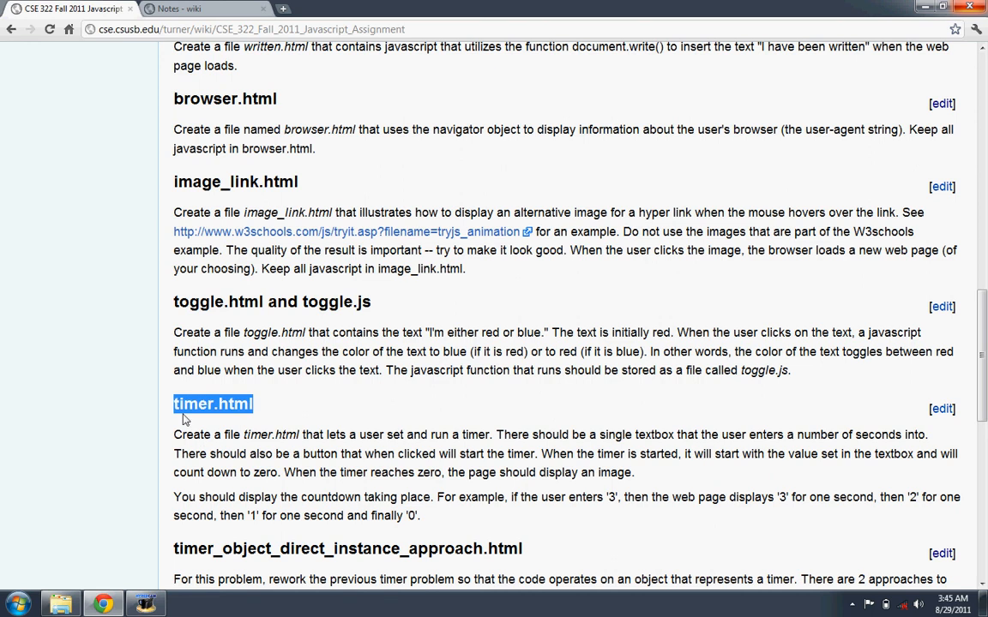
scroll(down, 3)
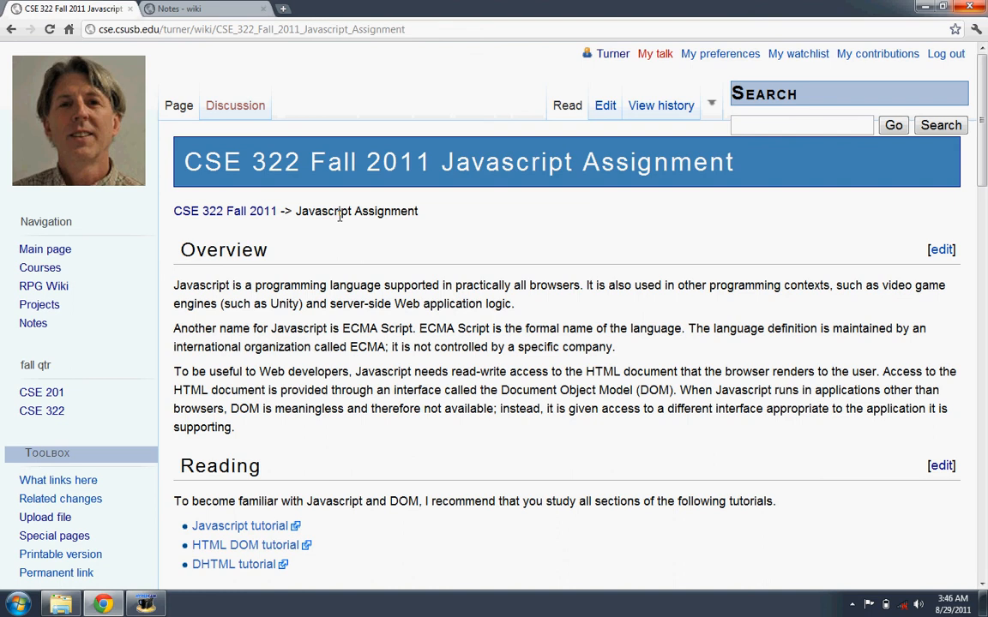
scroll(down, 3)
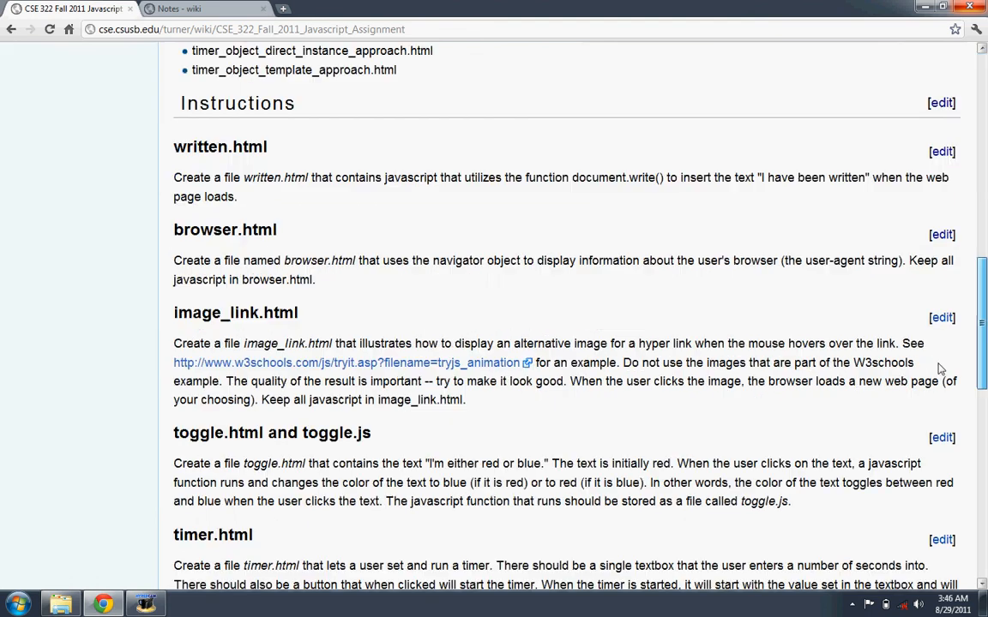
scroll(down, 3)
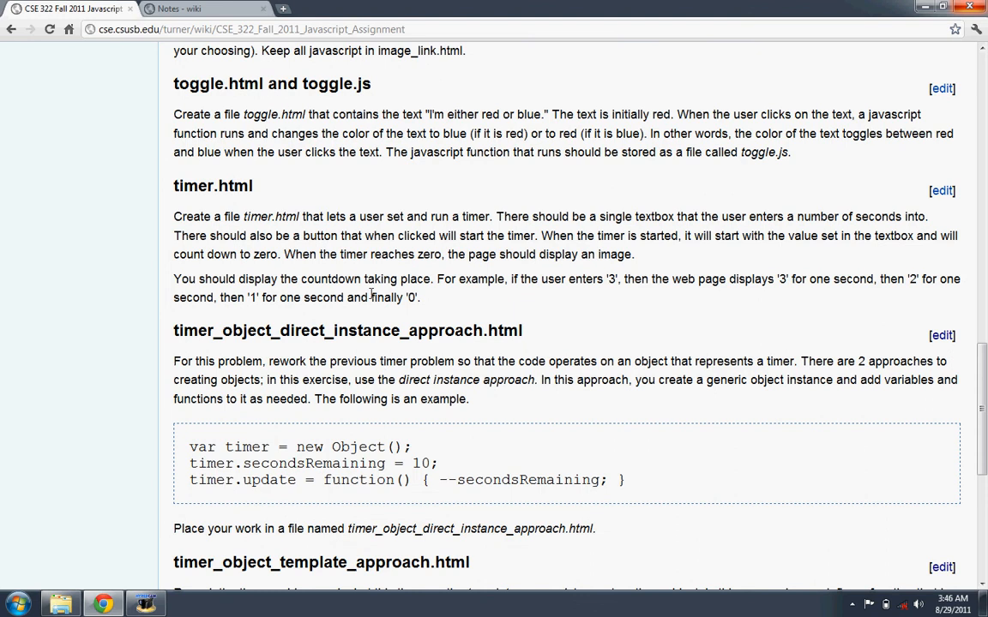
mouse_move(624, 220)
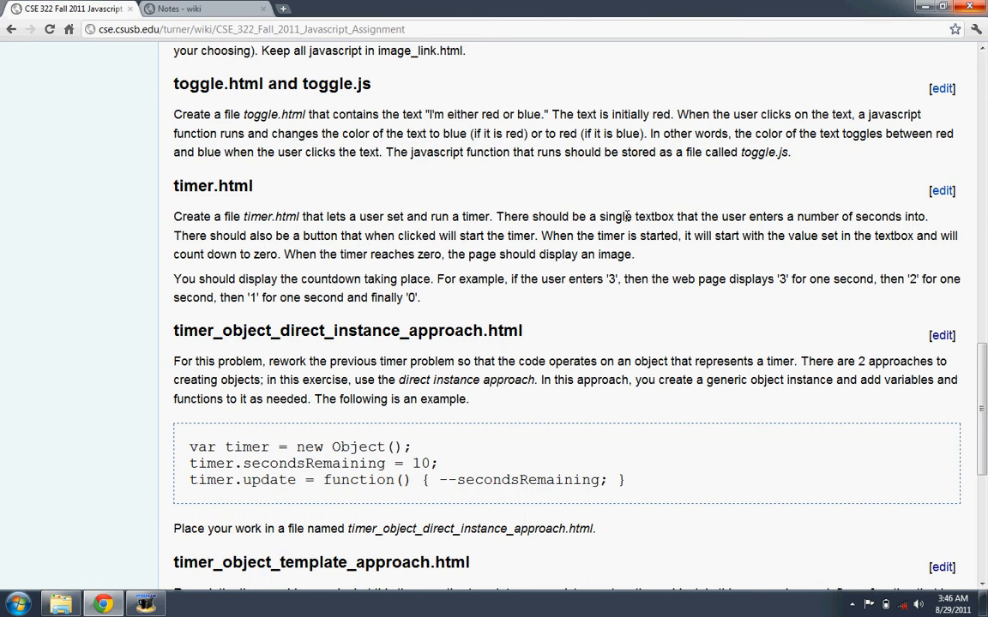
mouse_move(634, 217)
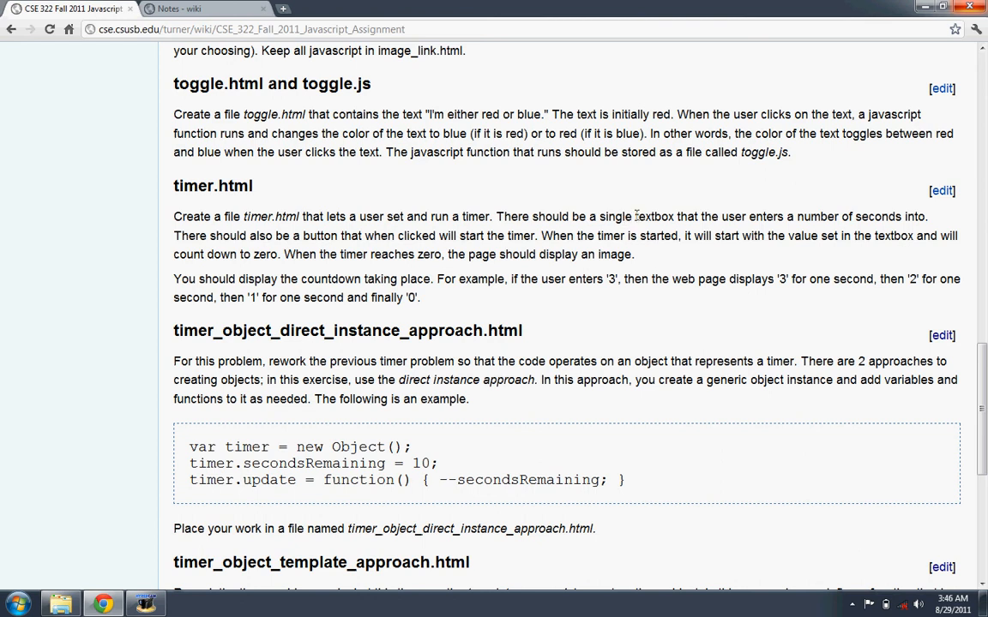
double_click(655, 216)
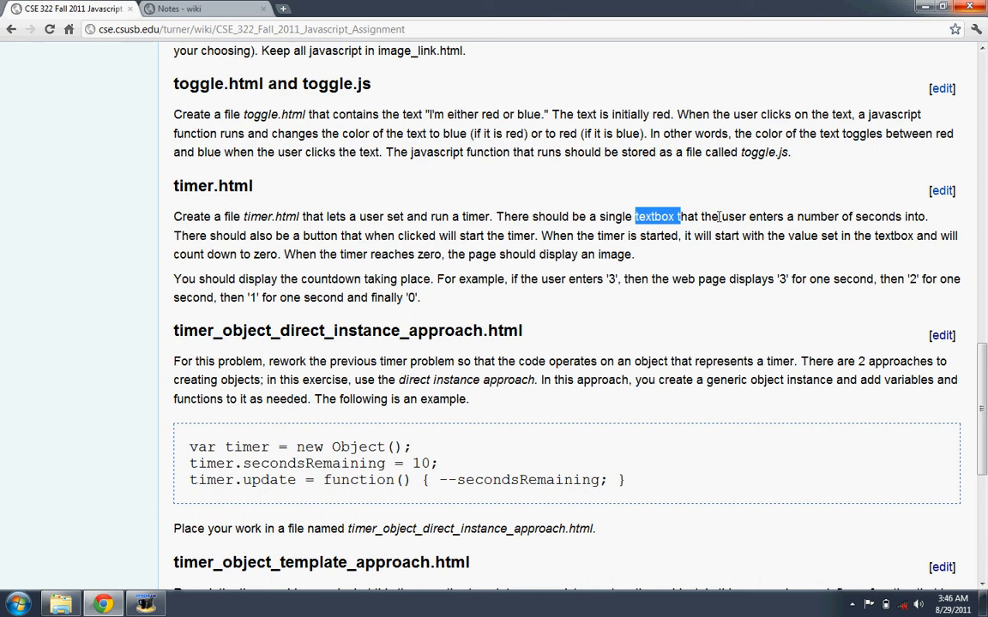
mouse_move(611, 232)
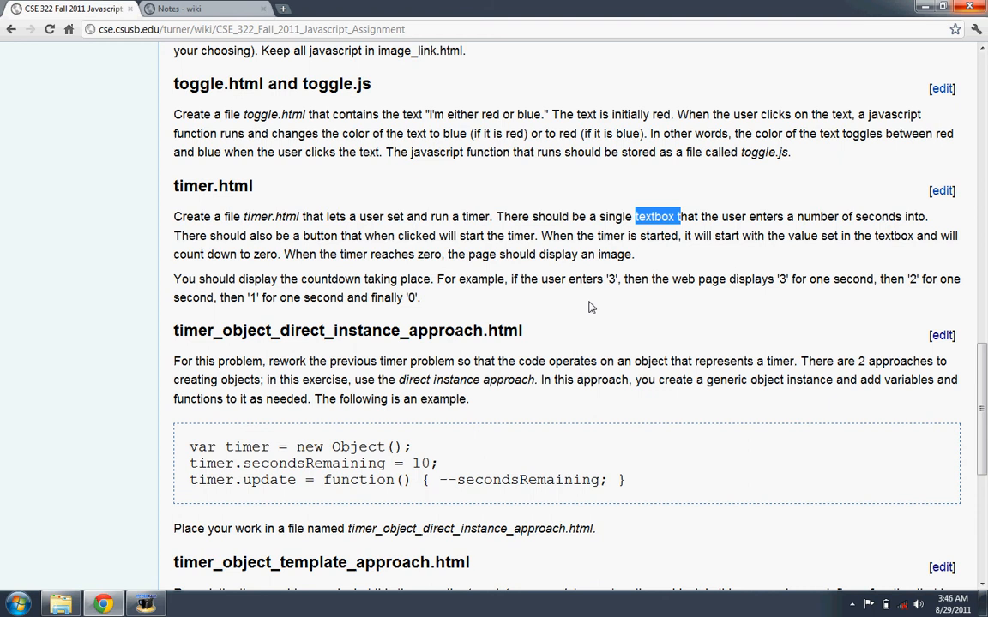
mouse_move(946, 185)
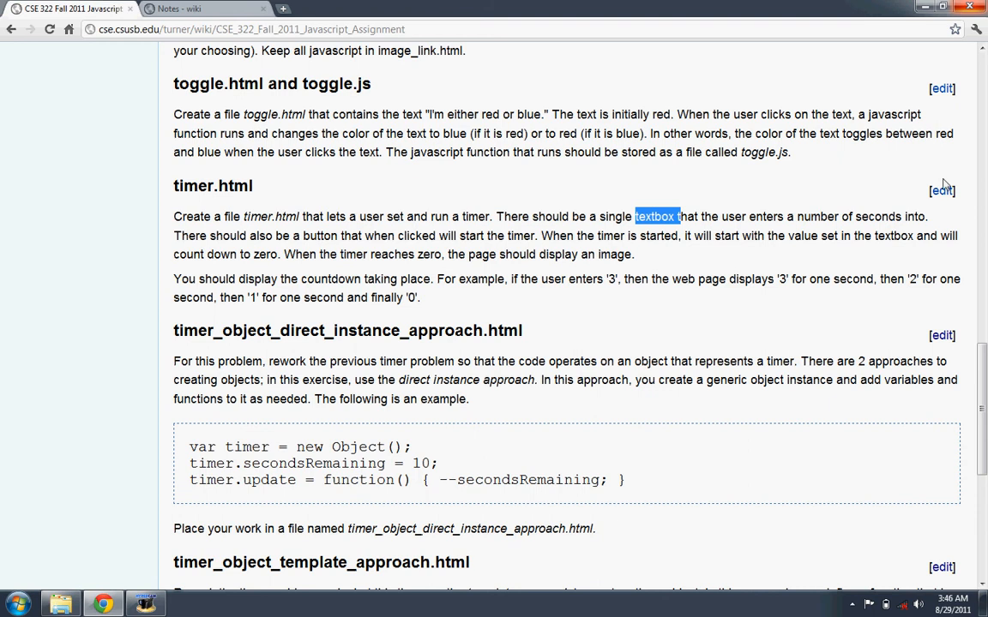
mouse_move(647, 201)
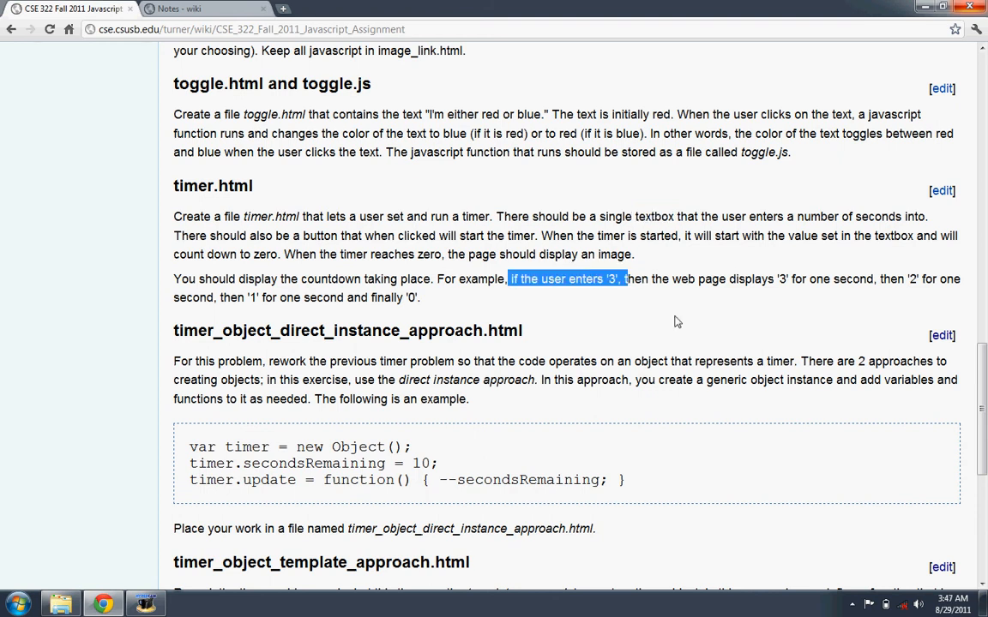
mouse_move(669, 319)
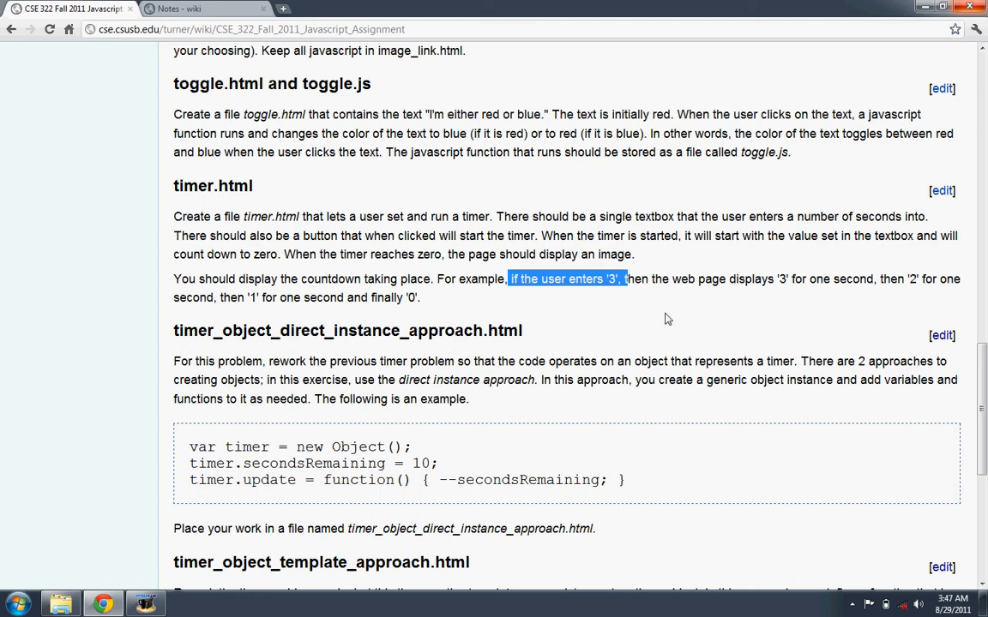
click(669, 308)
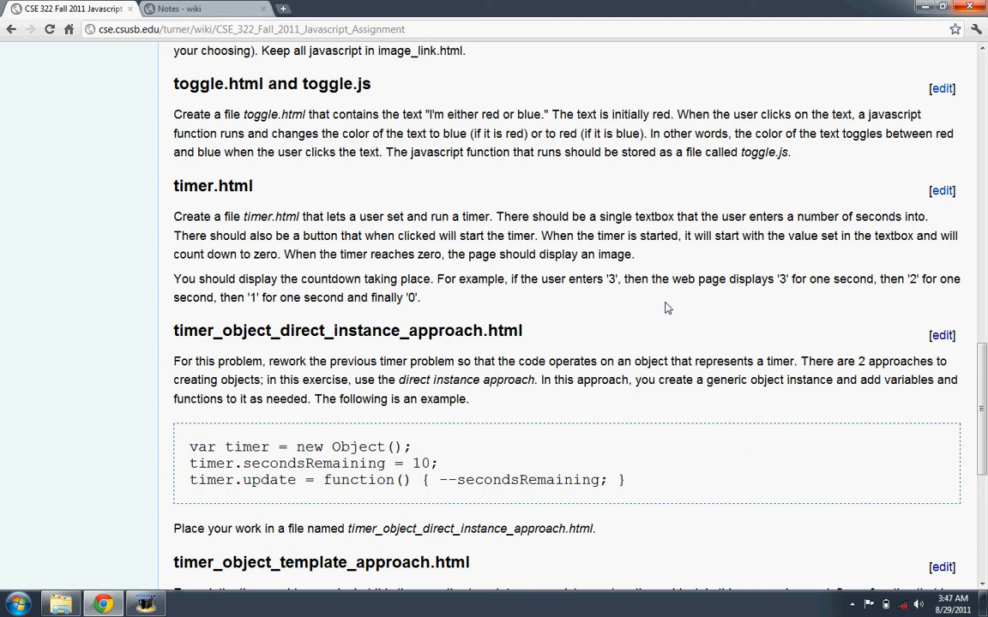
mouse_move(552, 323)
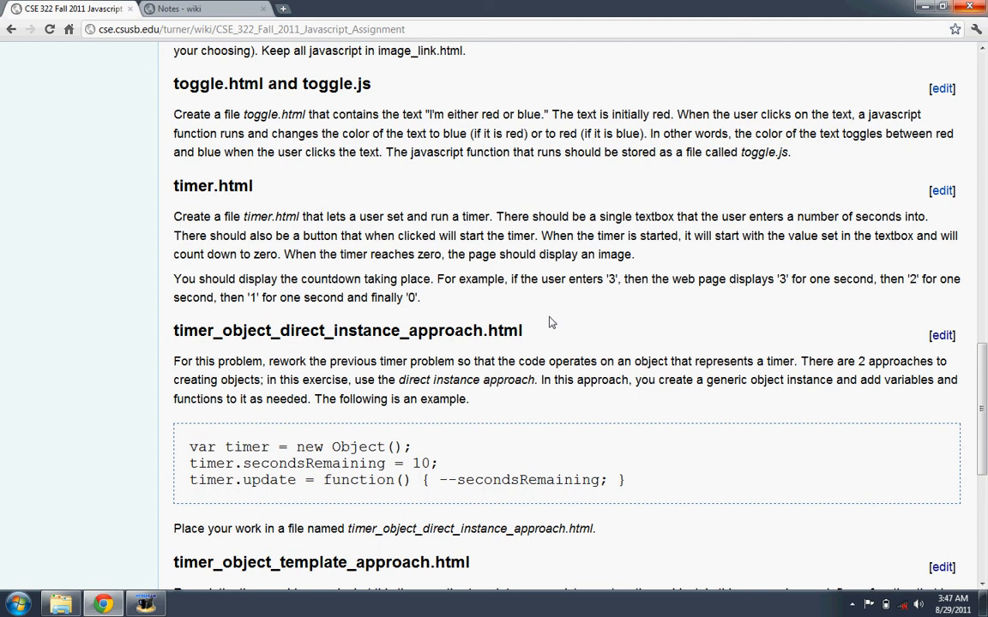
mouse_move(545, 277)
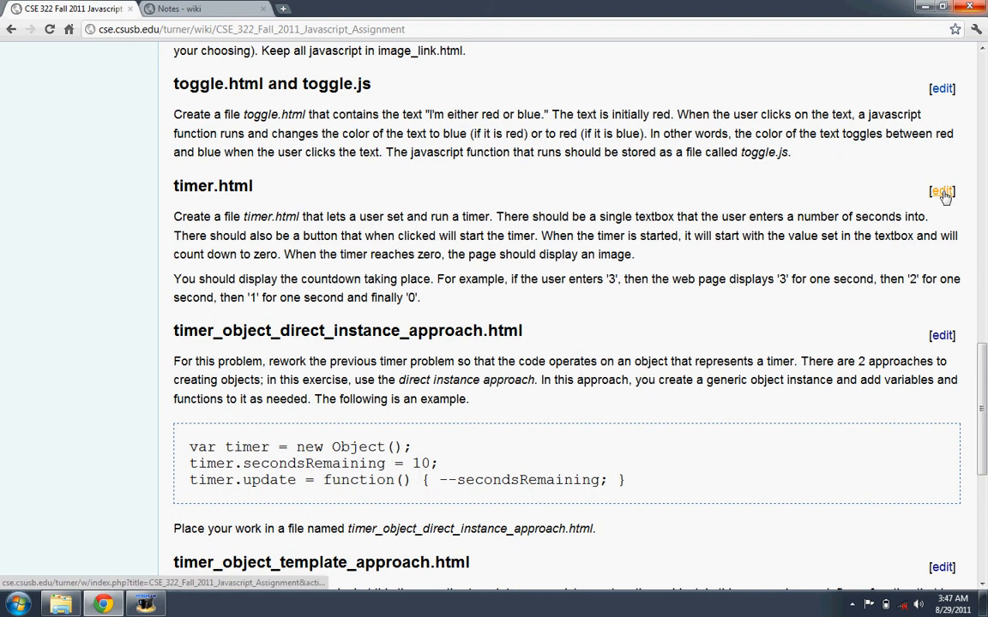
Edit the timer.html section so the countdown sentence ends 'and an image appears.' and save the page
click(941, 192)
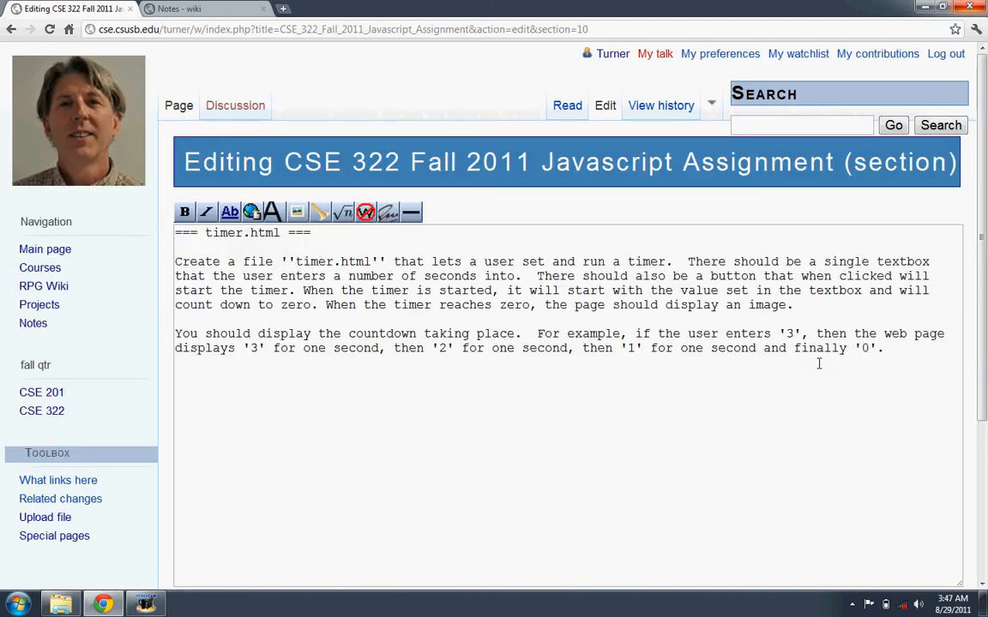
click(878, 348)
text( and the image a)
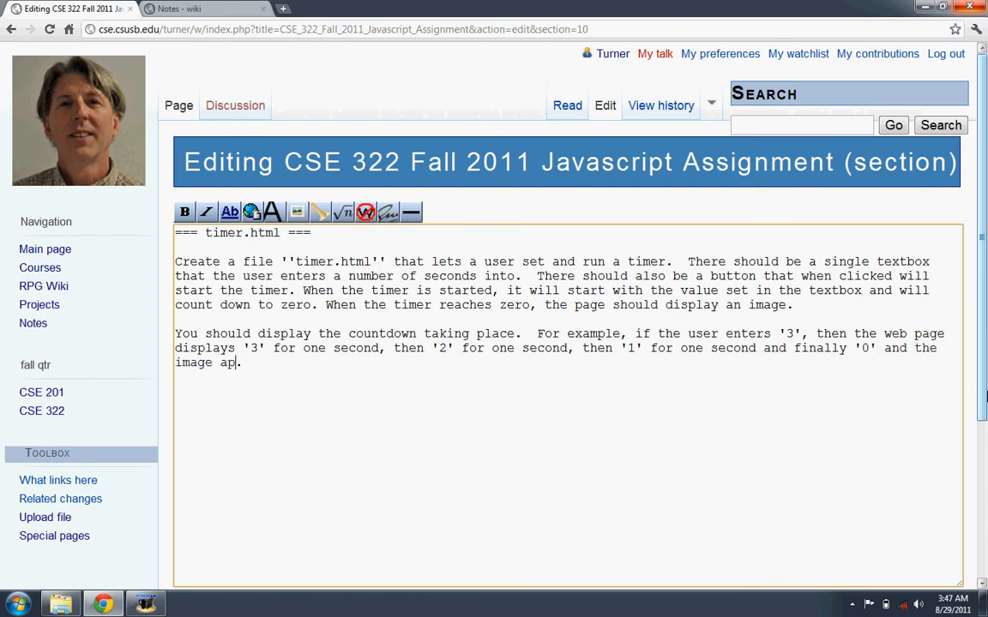
text(pears..)
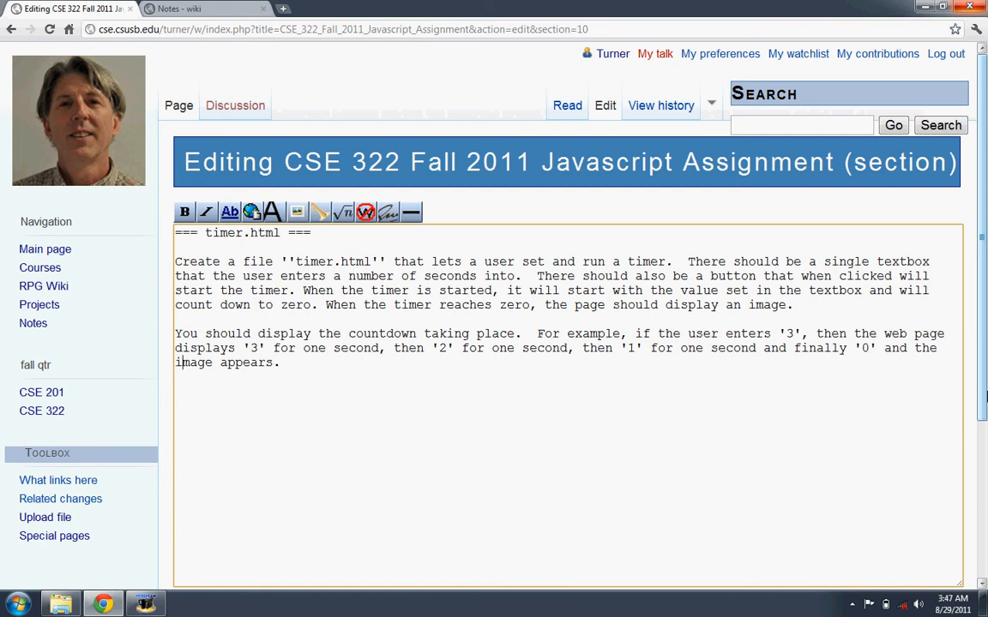
double_click(927, 348)
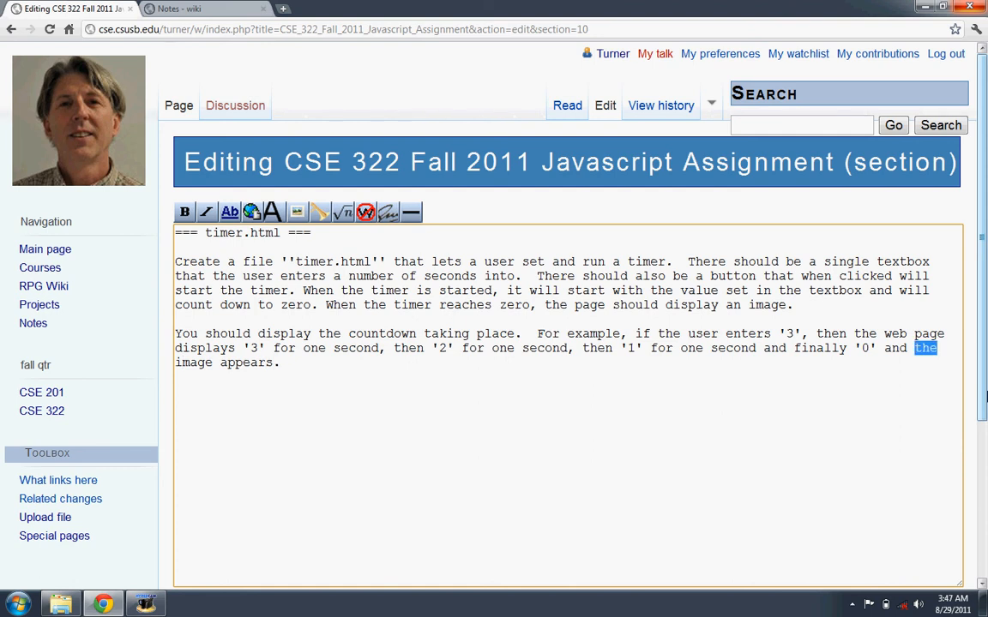
scroll(down, 3)
text(an)
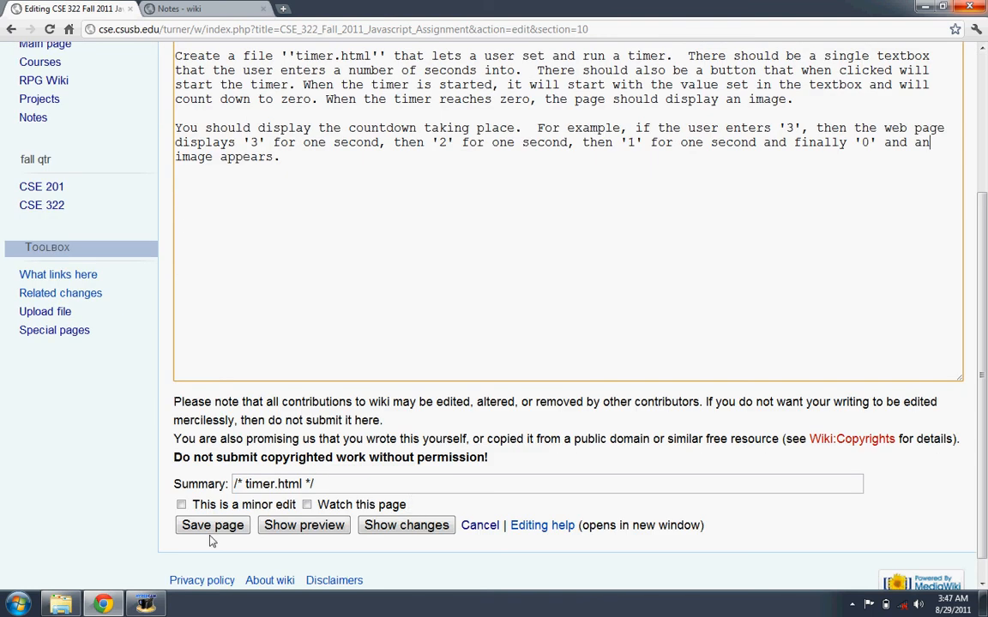
click(212, 525)
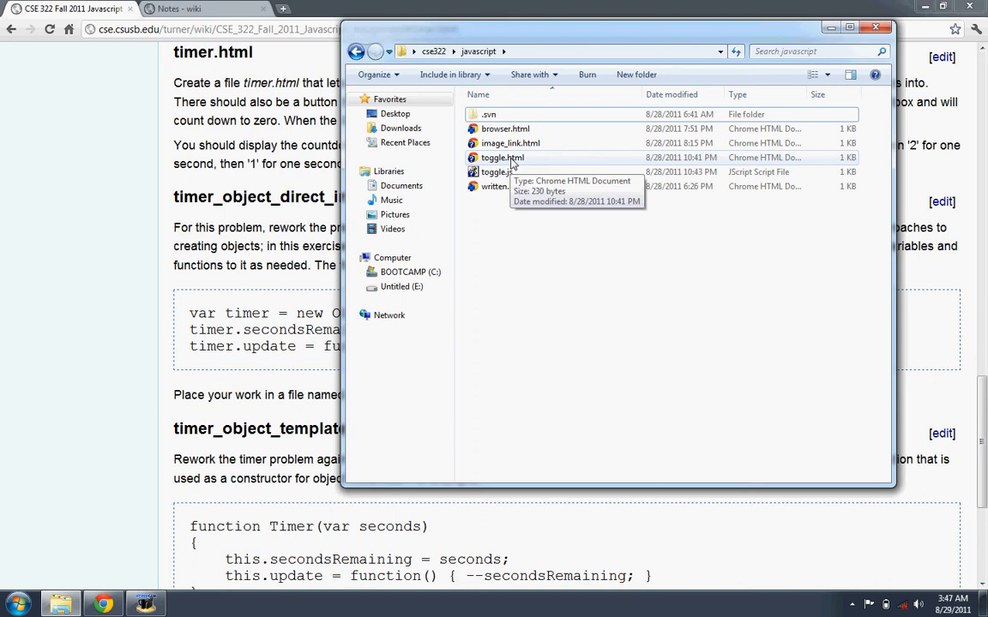
mouse_move(503, 186)
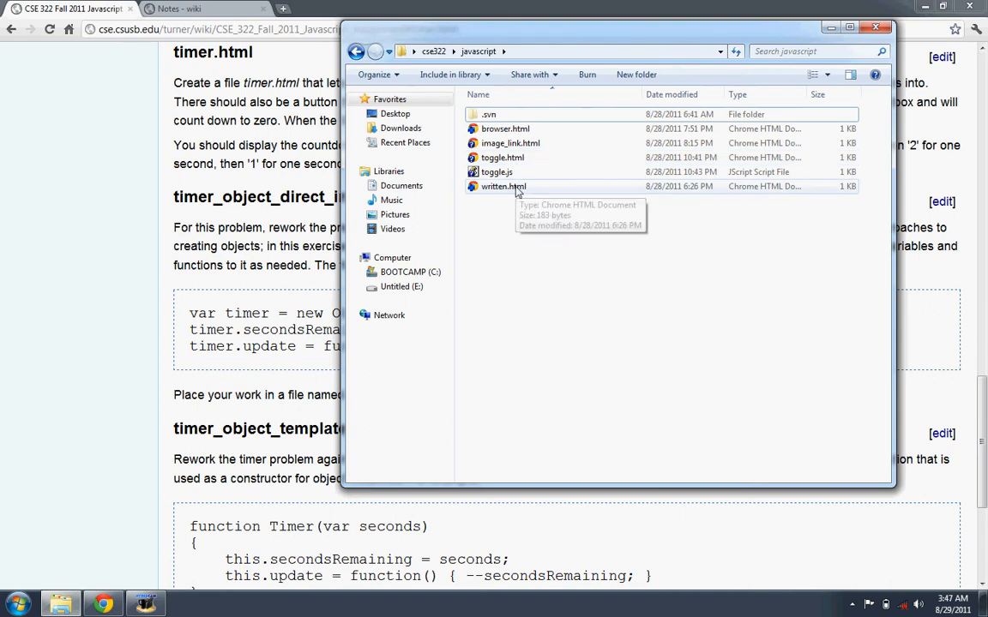
mouse_move(504, 188)
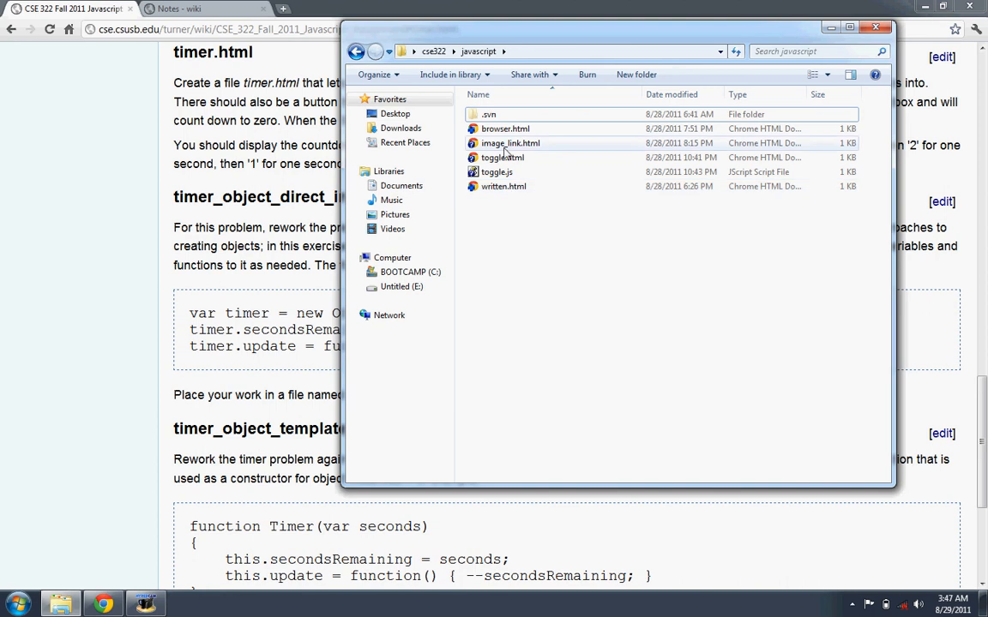
Copy image_link.html in the javascript folder and name the copy timer.html
right_click(511, 144)
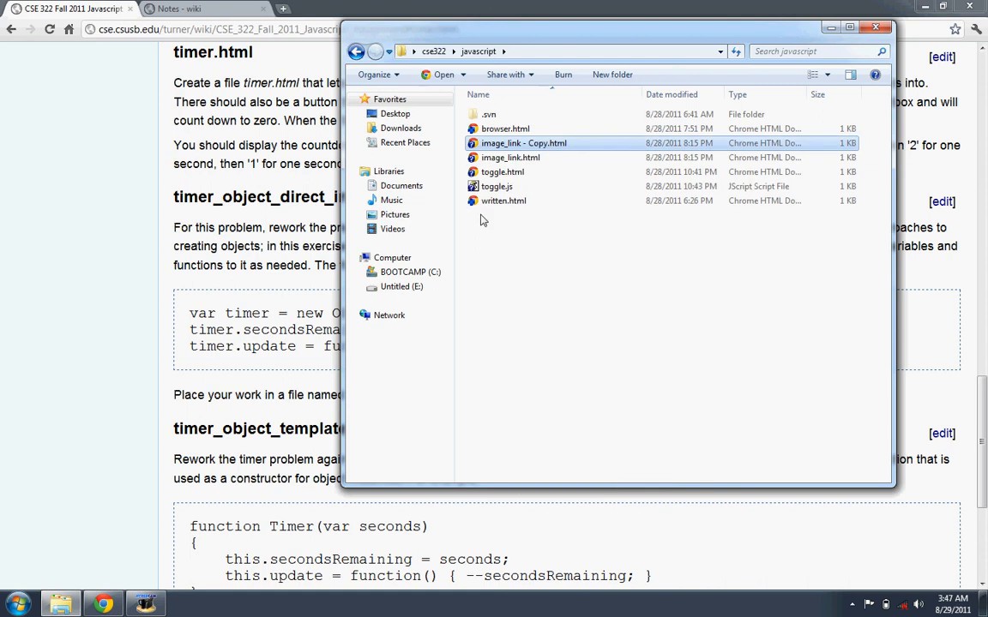
mouse_move(871, 248)
text(timer)
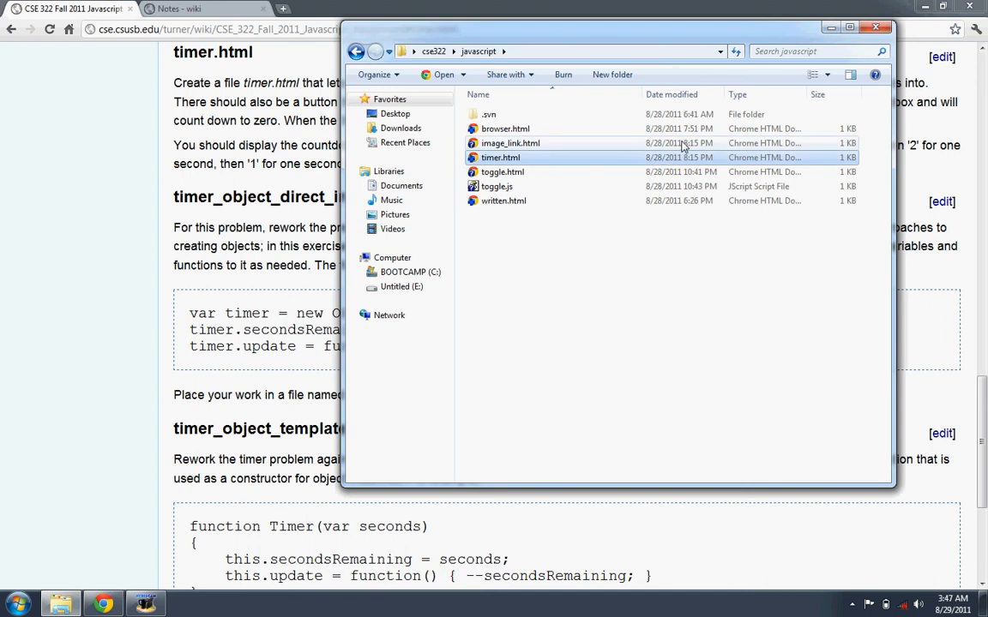
right_click(501, 158)
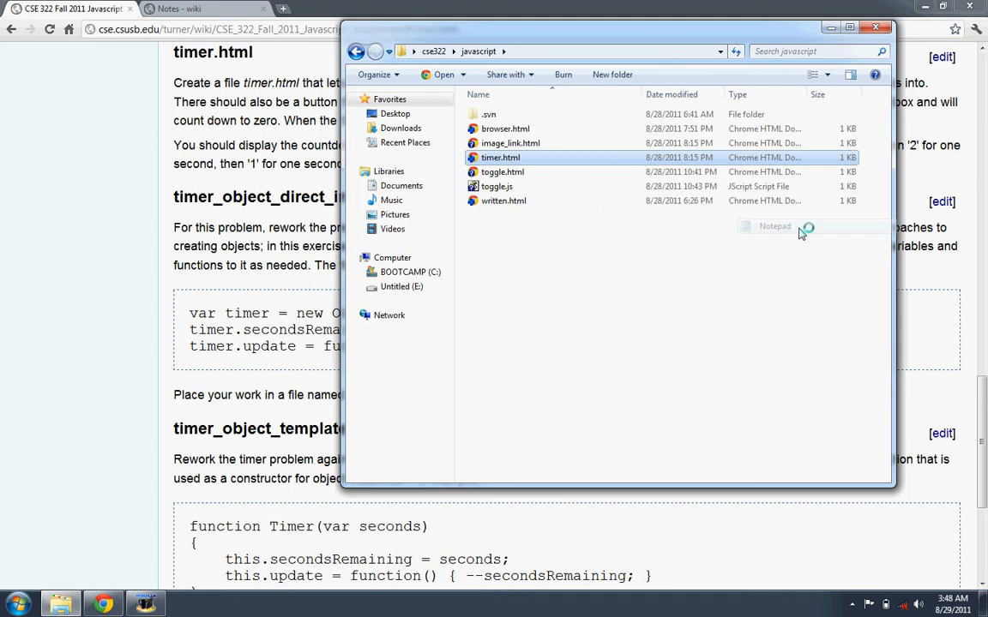
Open timer.html in Notepad, retitle the page timer.html and add a blank line before the image tag
double_click(501, 158)
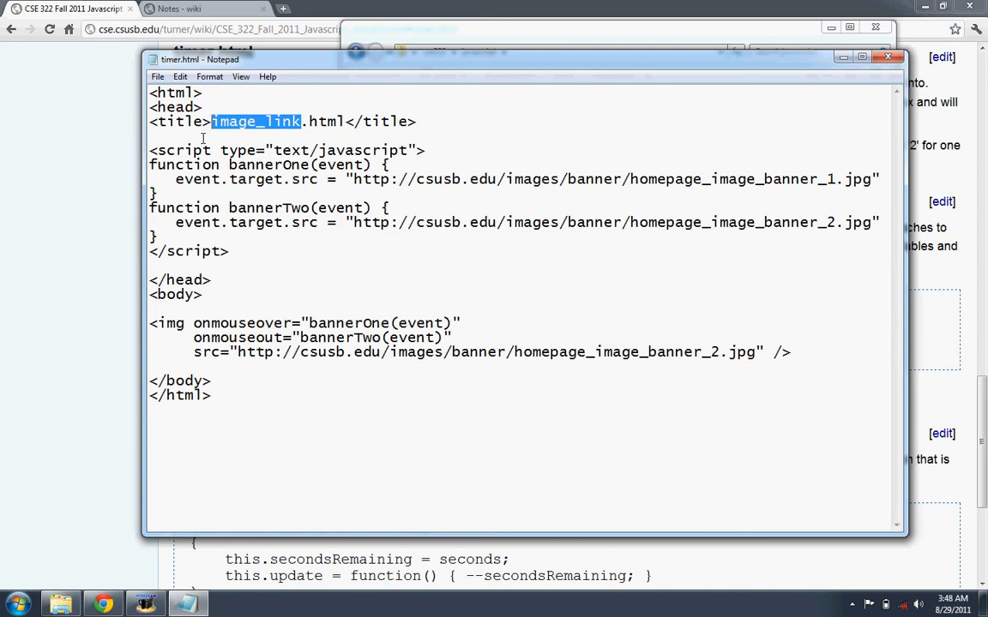
text(timer)
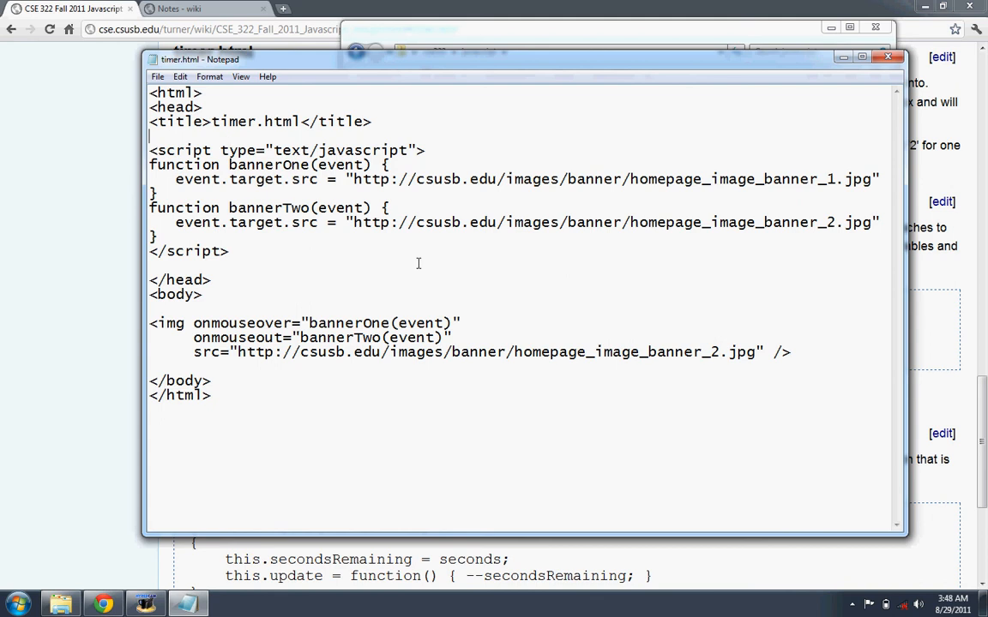
mouse_move(492, 312)
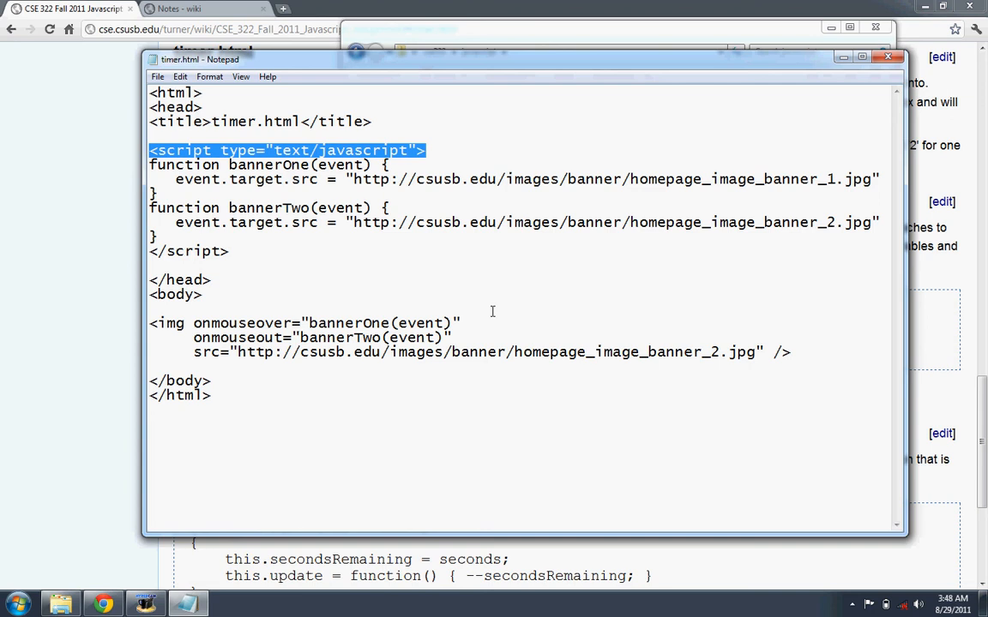
click(491, 312)
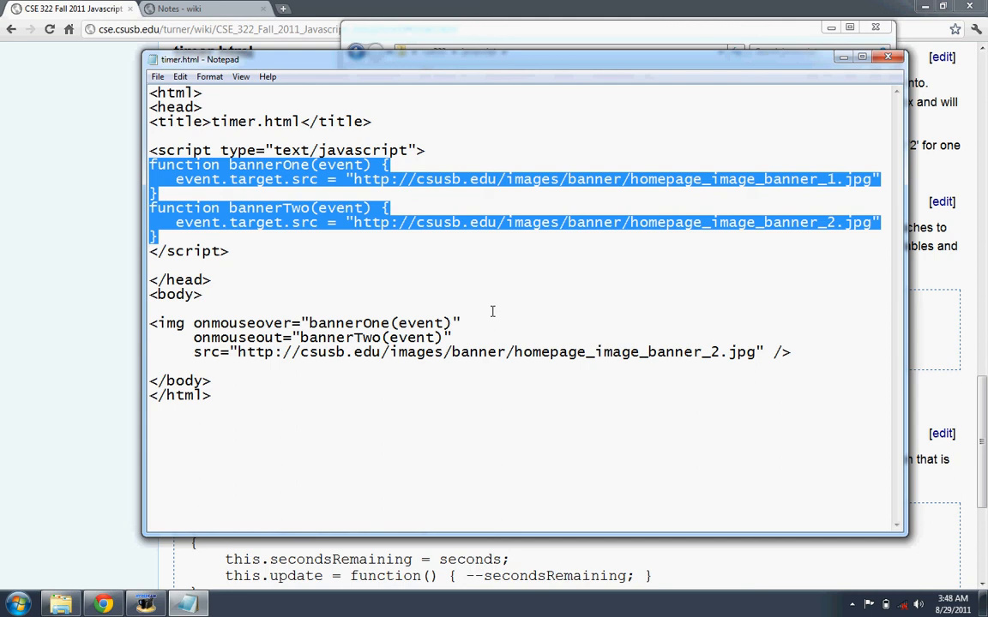
click(492, 313)
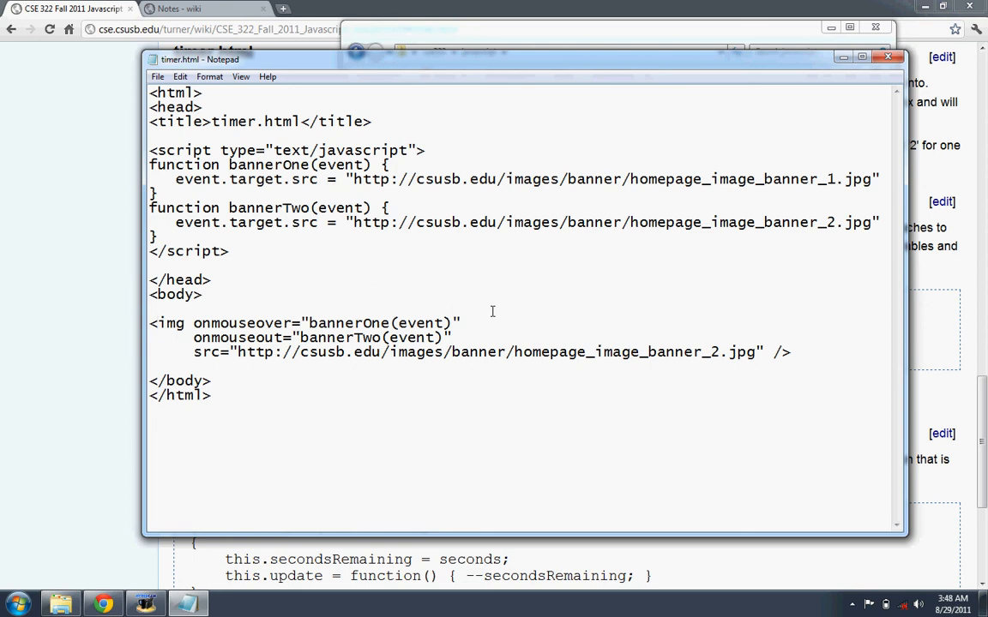
key(Enter)
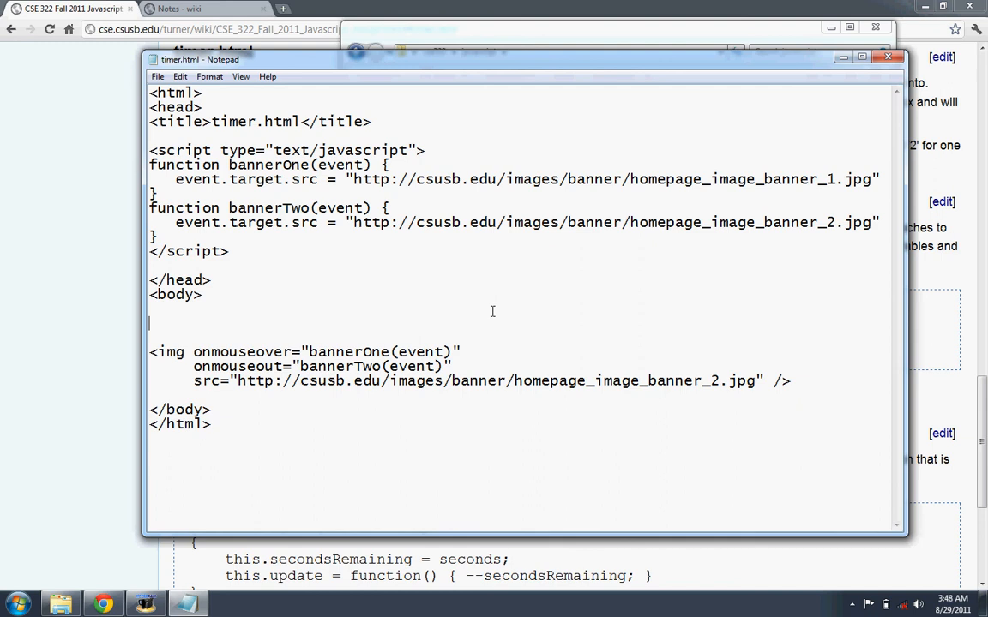
Add a text input with id "seconds" to the page body
text(<i)
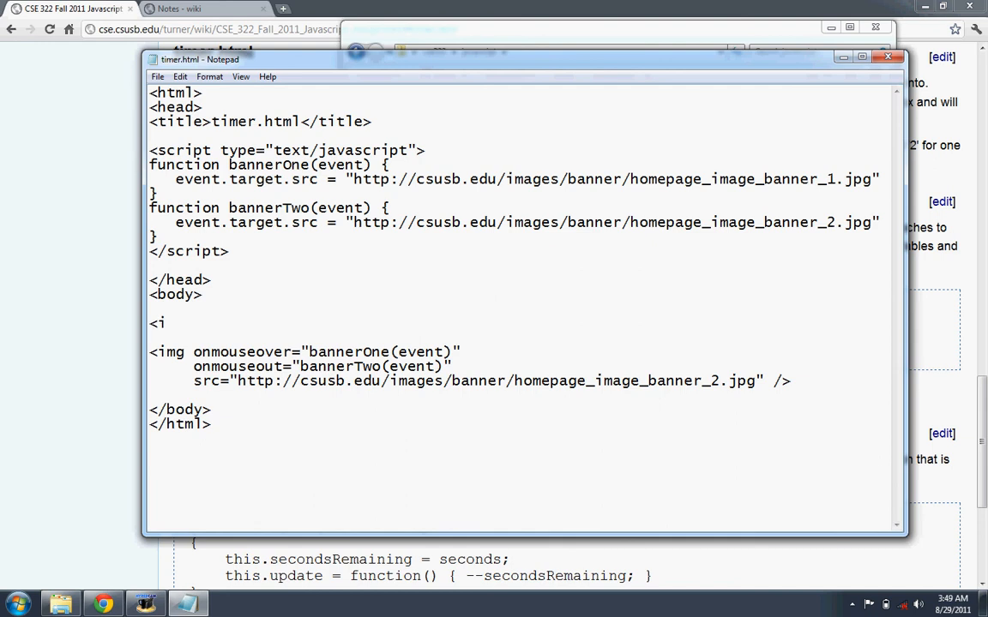
text(nput)
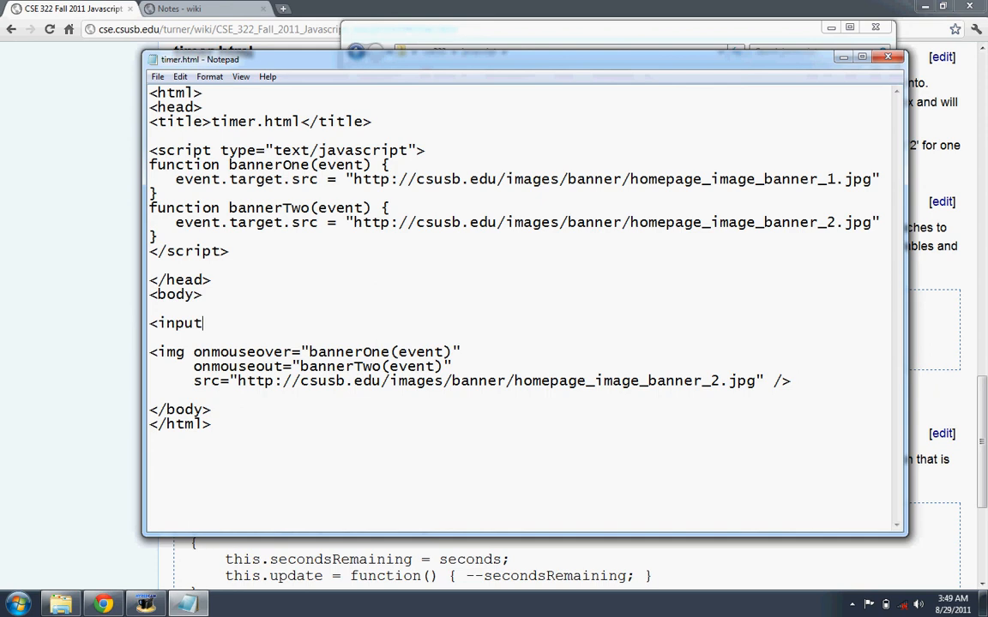
text(type=)
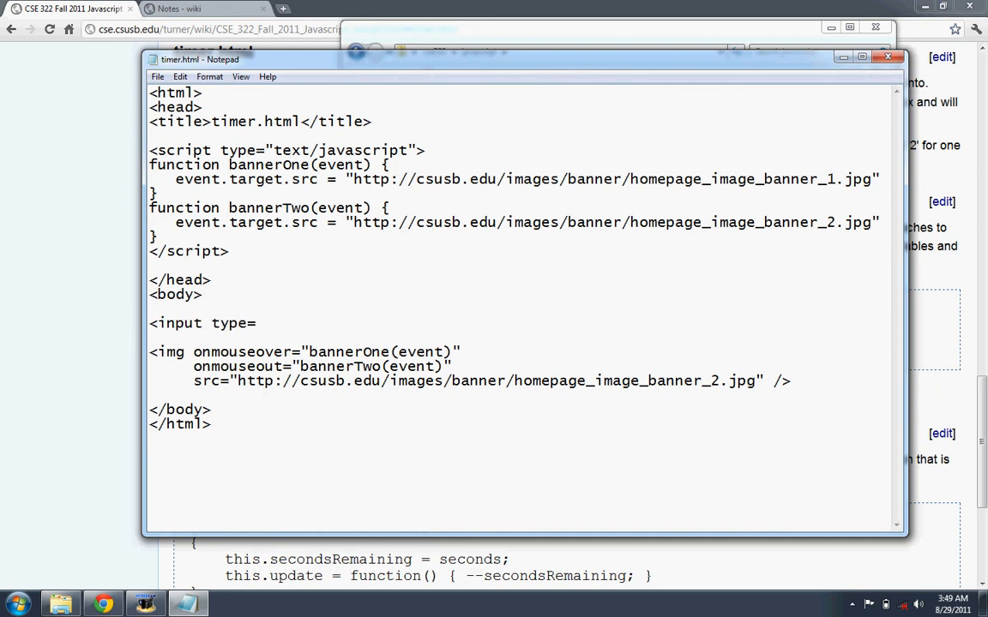
text("text")
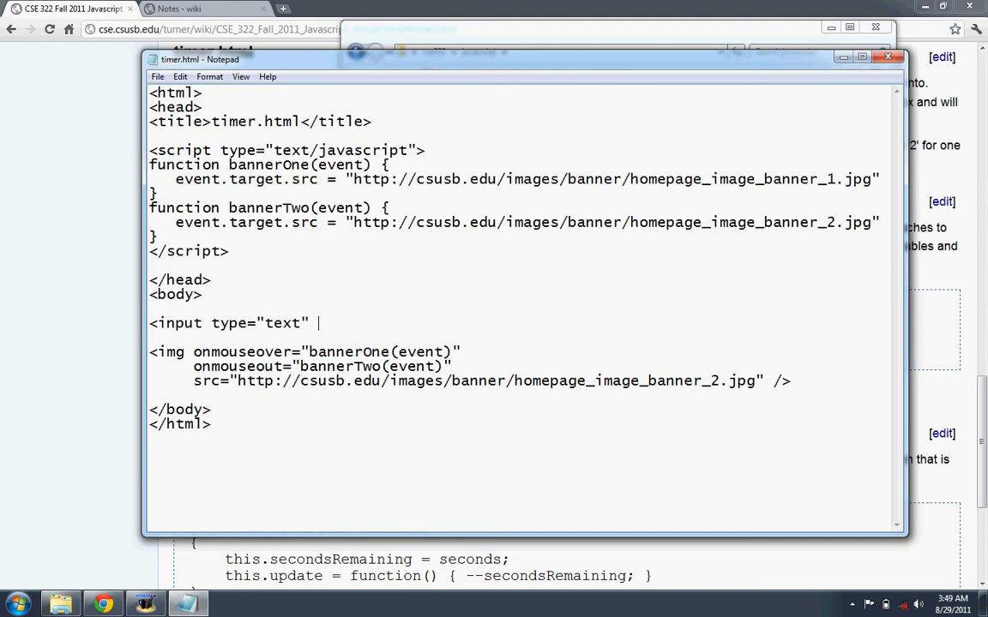
text(id=)
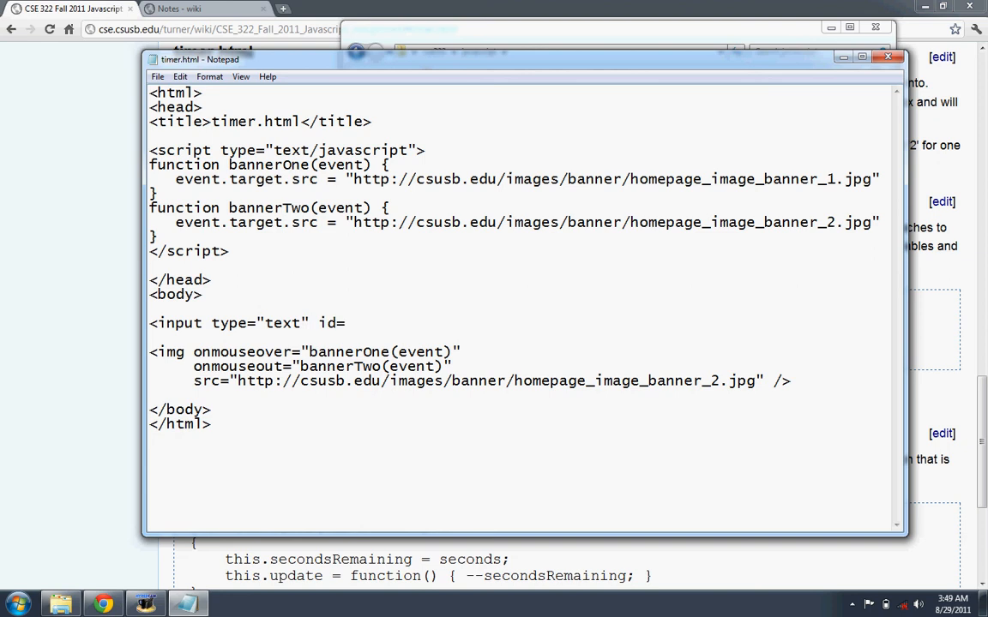
text("sec)
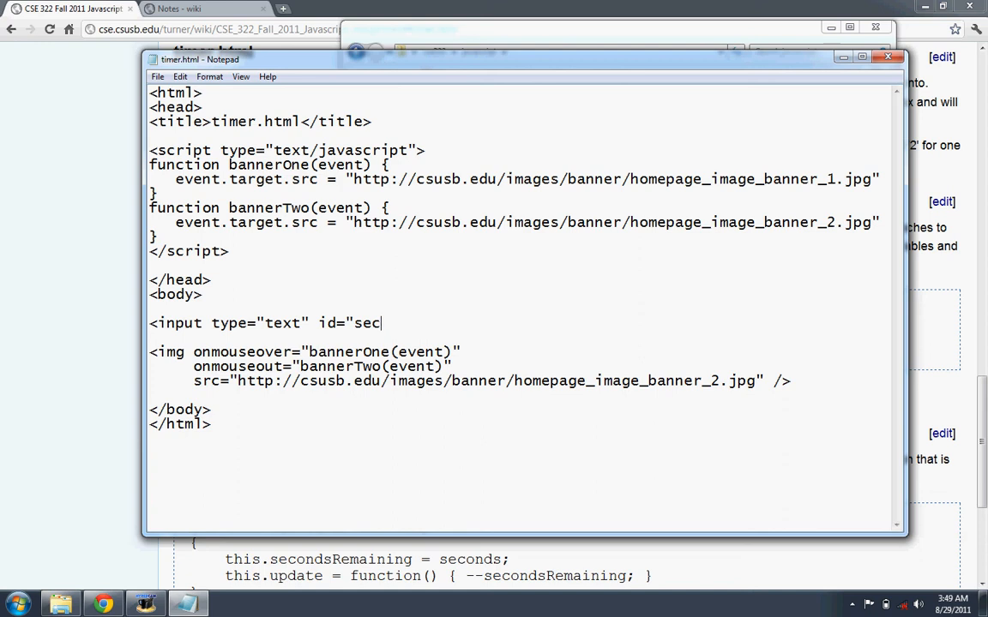
text(onds")
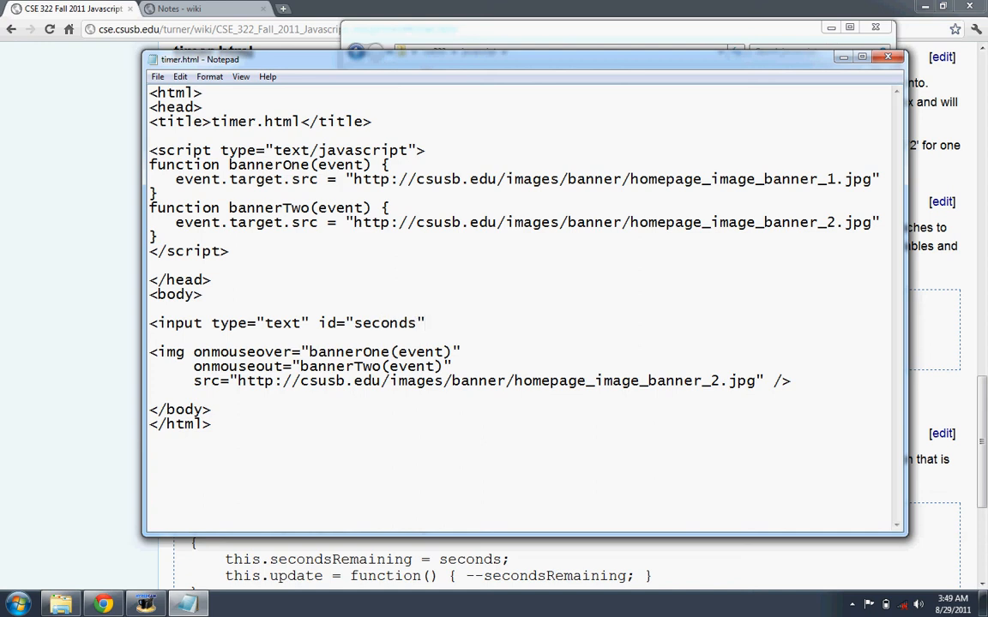
text(/>)
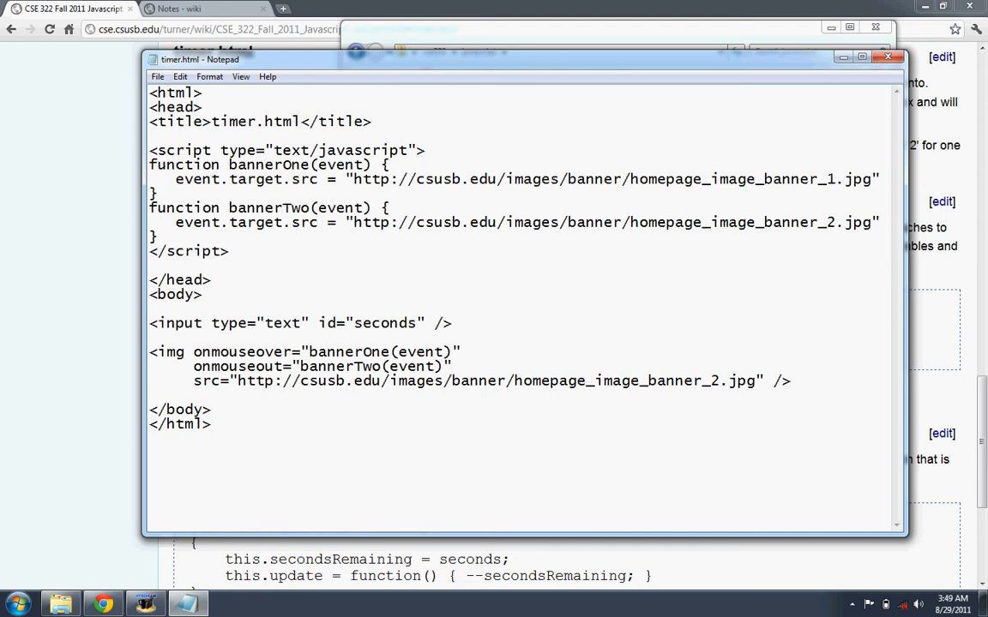
Follow the textbox with a <br/> and a <button>Start</button>
click(453, 322)
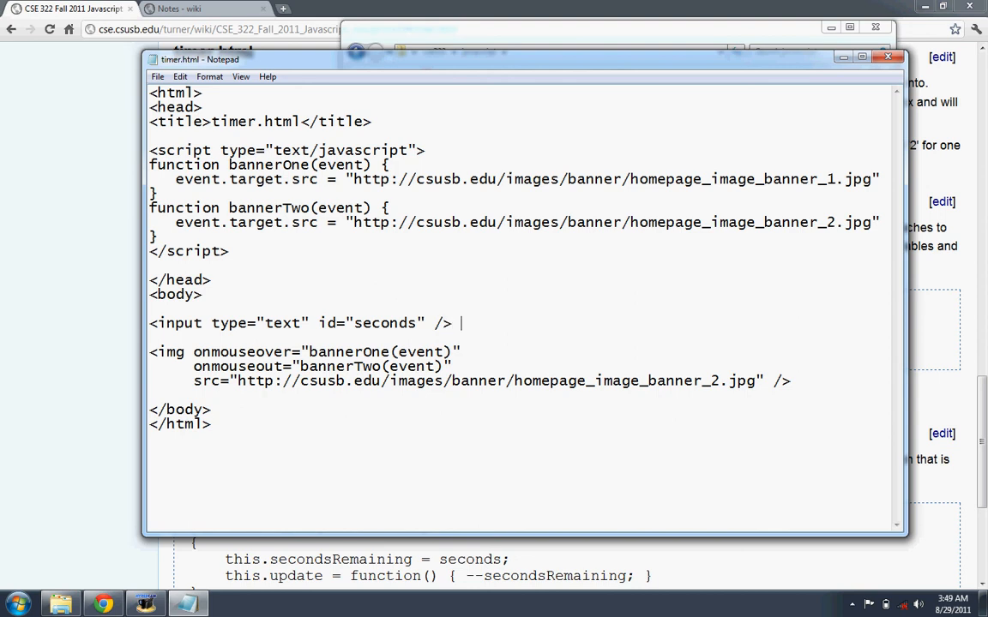
text(<br/>)
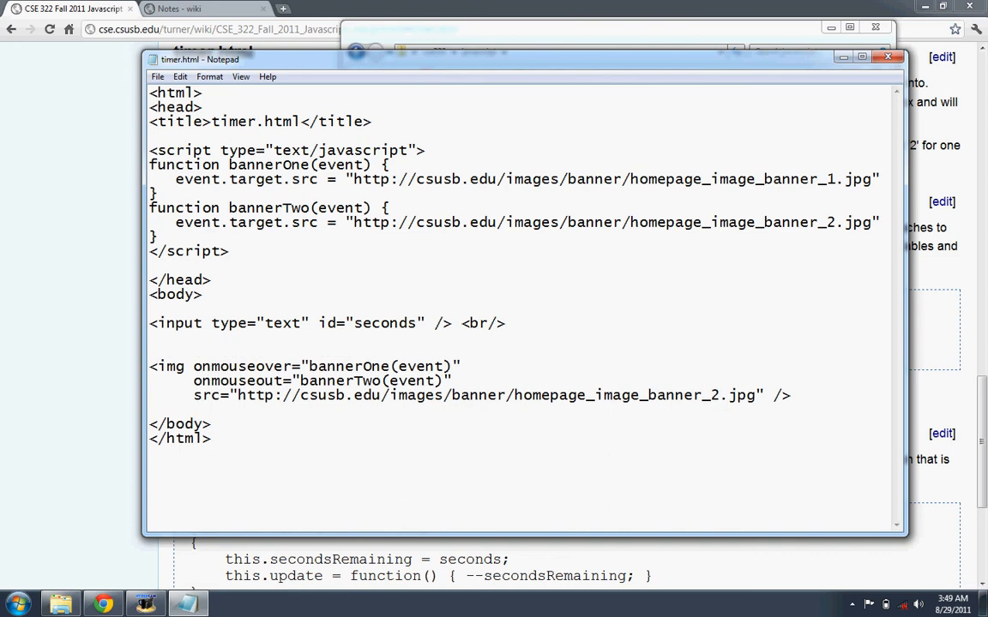
text(<)
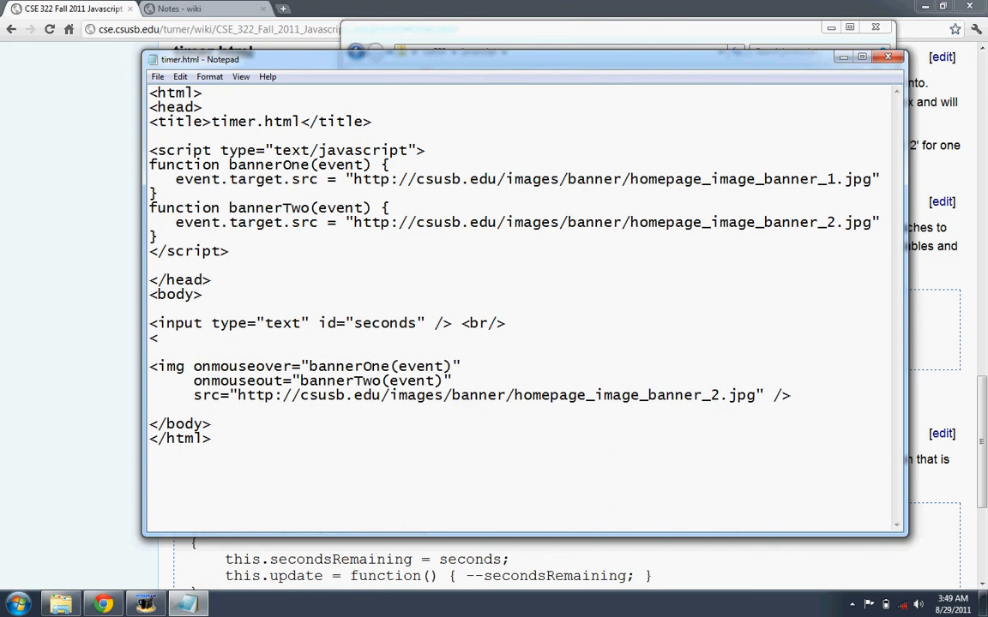
text(butt)
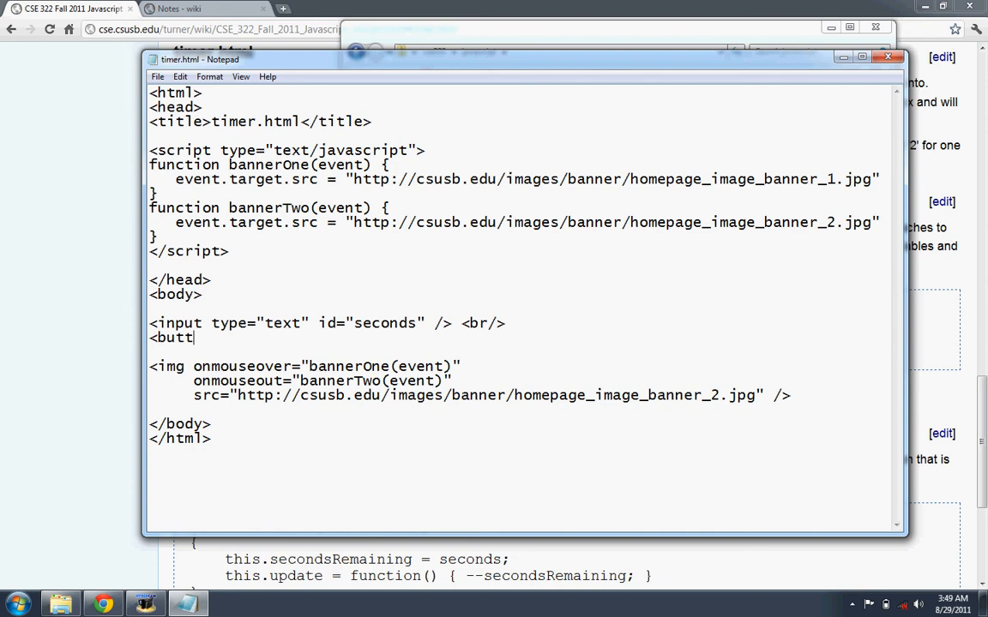
text(on)
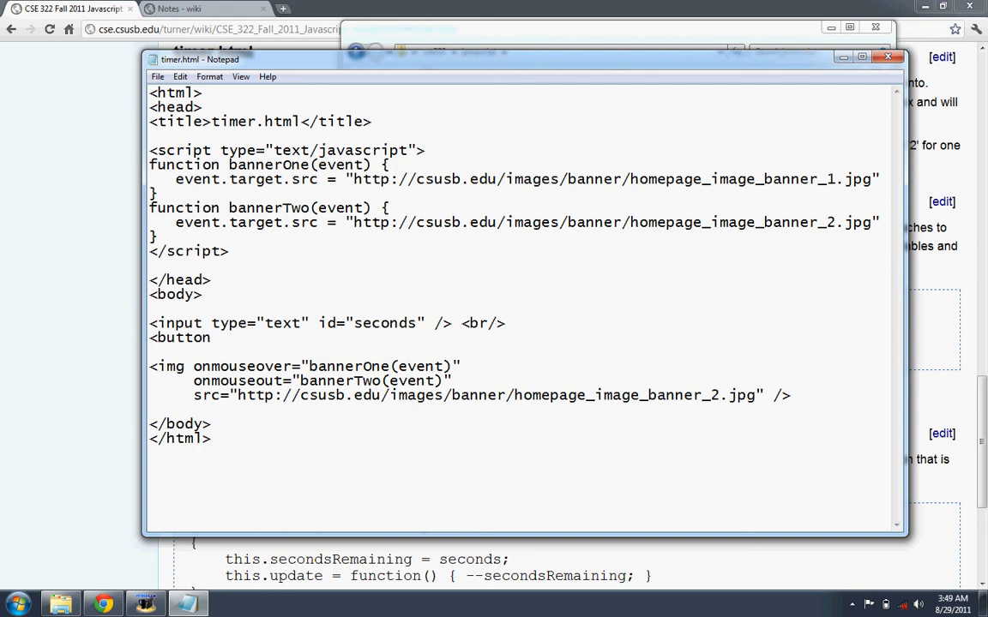
click(219, 336)
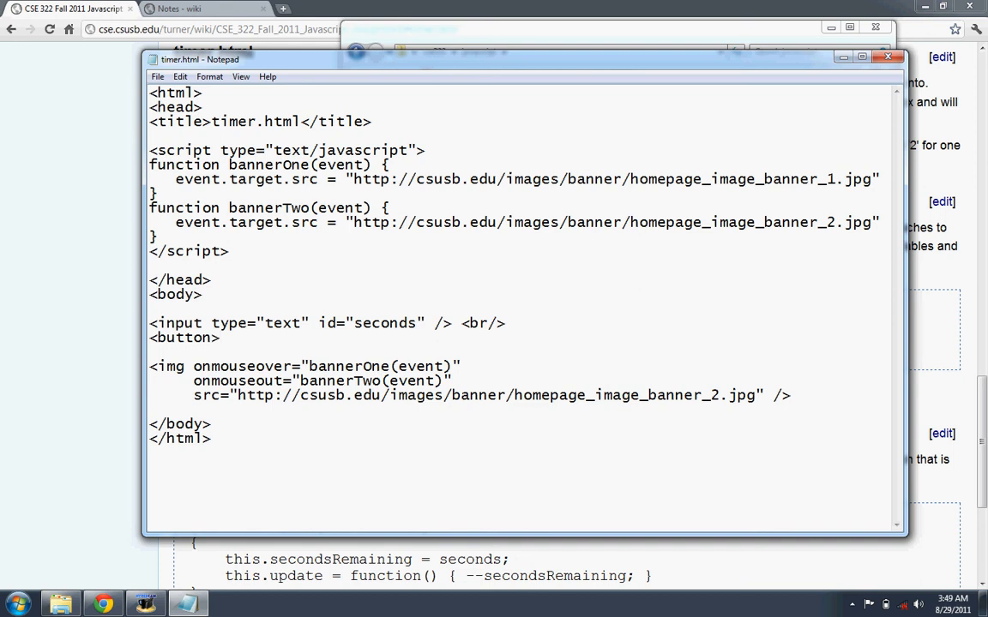
text(St)
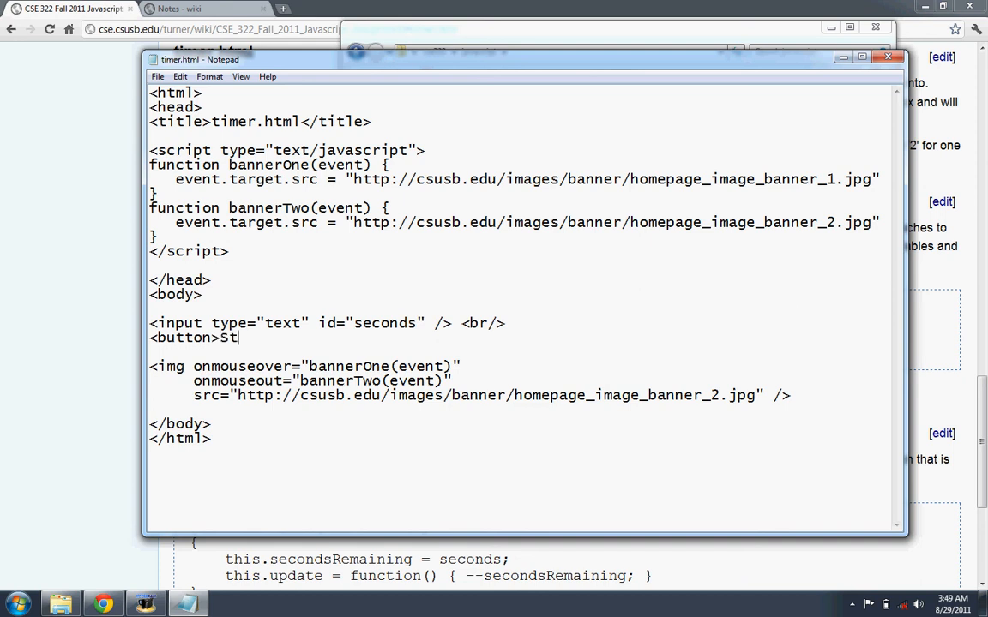
text(art</)
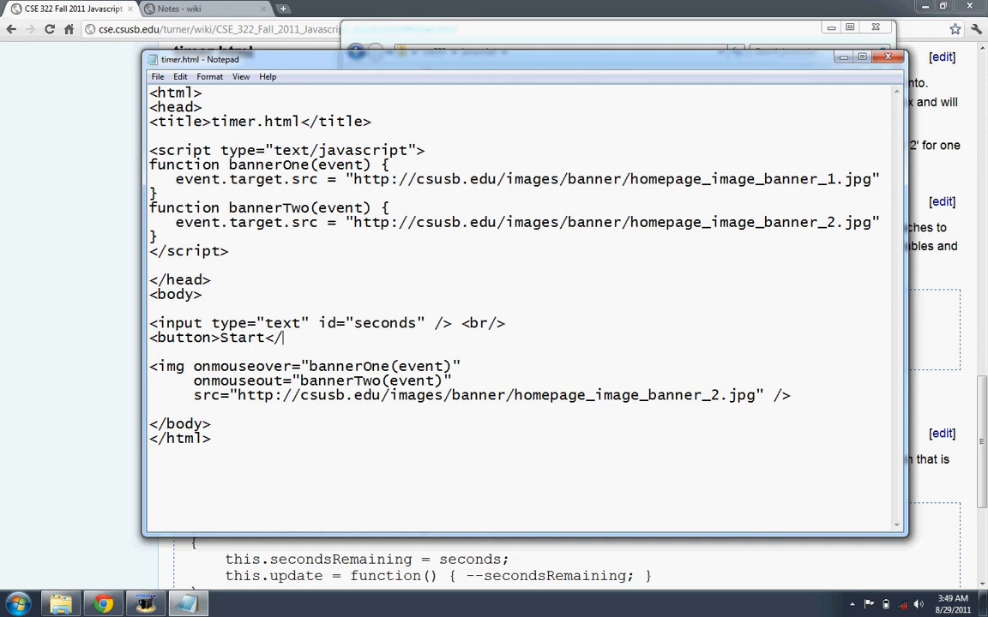
text(button>)
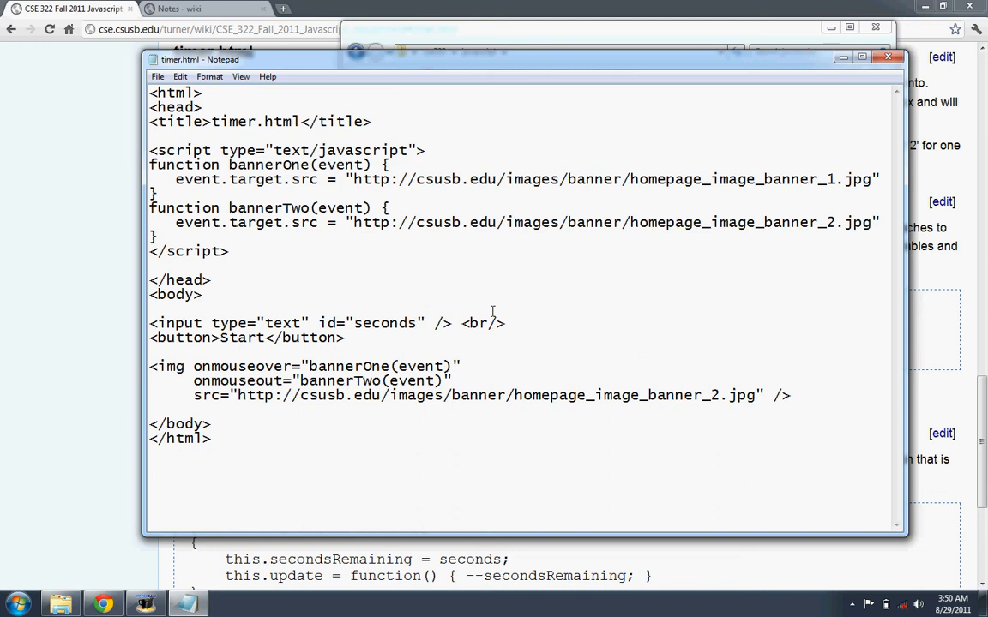
Label the textbox 'Seconds:' and remove the image's onmouseover/onmouseout attributes
text(Seconds:)
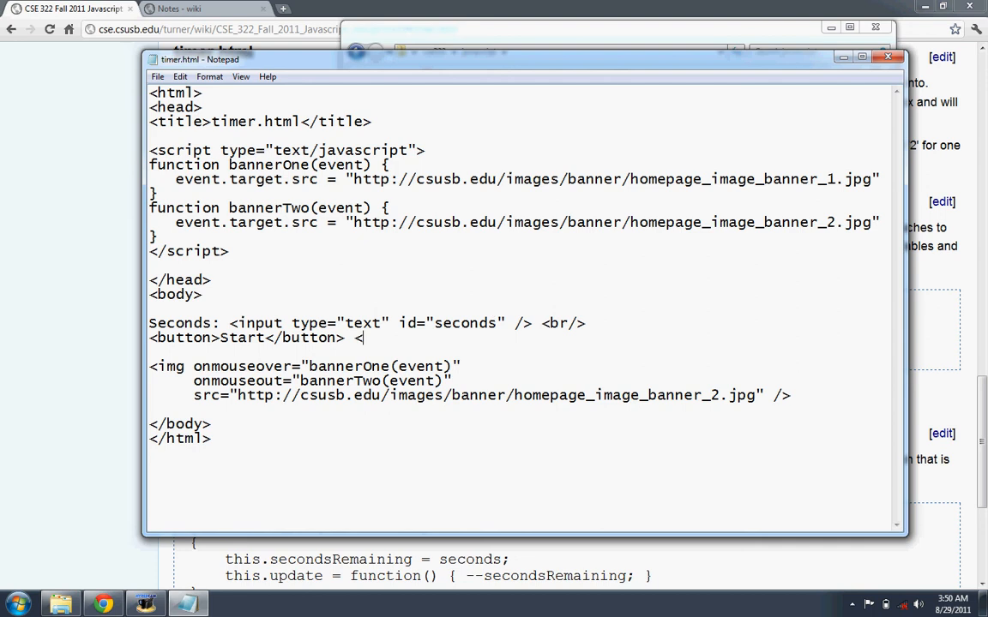
text(br/>)
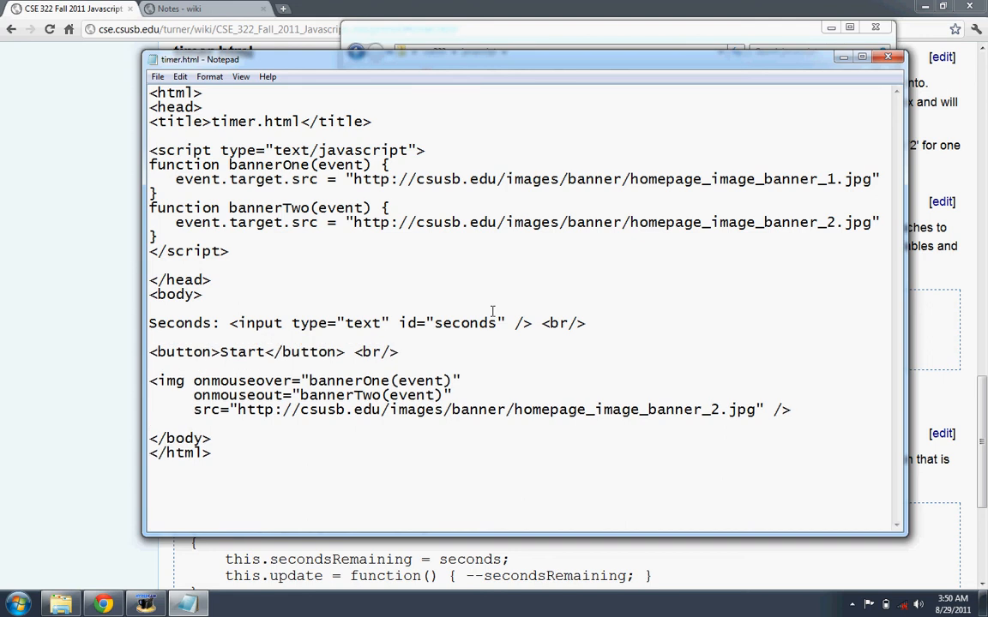
drag(192, 380, 453, 401)
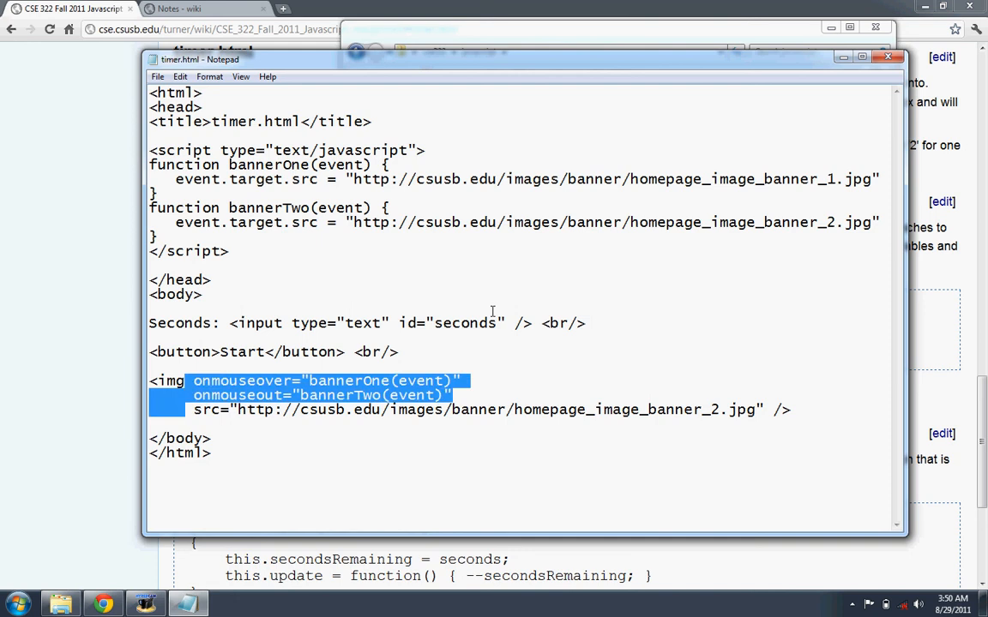
key(Delete)
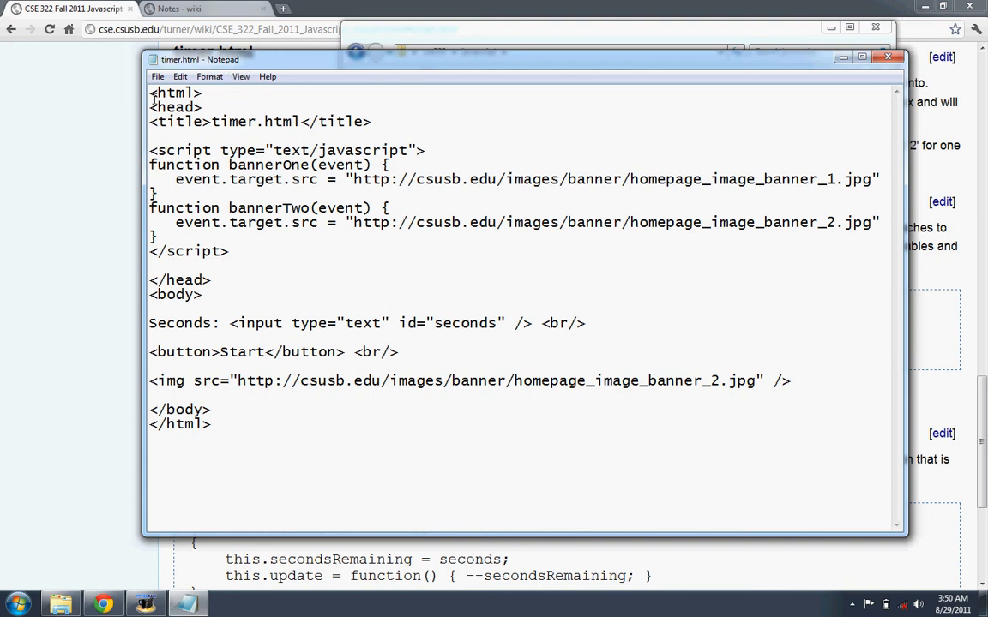
Save timer.html and view it in Chrome with its Seconds textbox, Start button and banner image
click(158, 76)
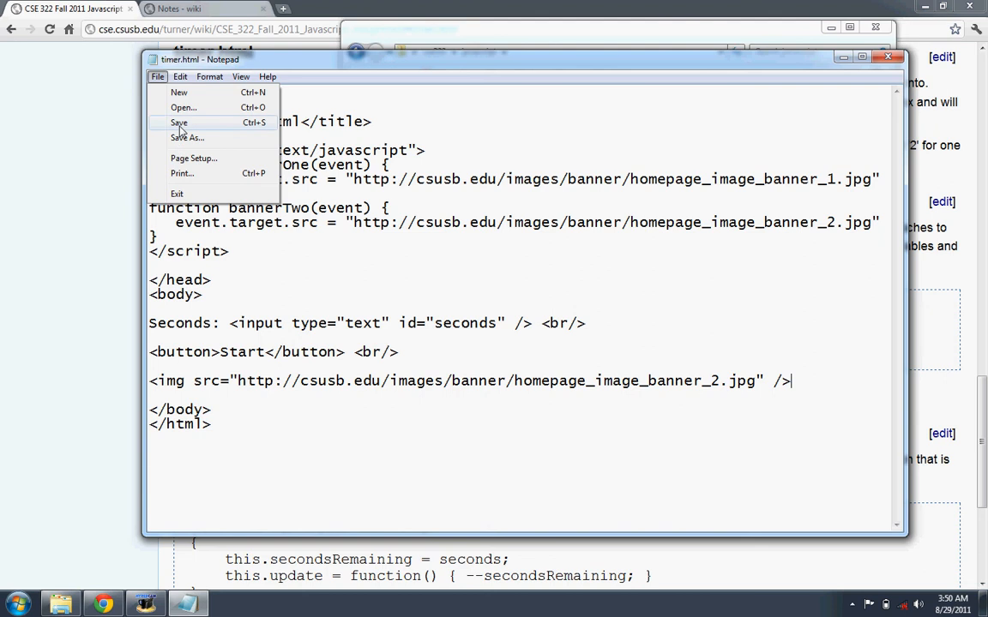
click(179, 123)
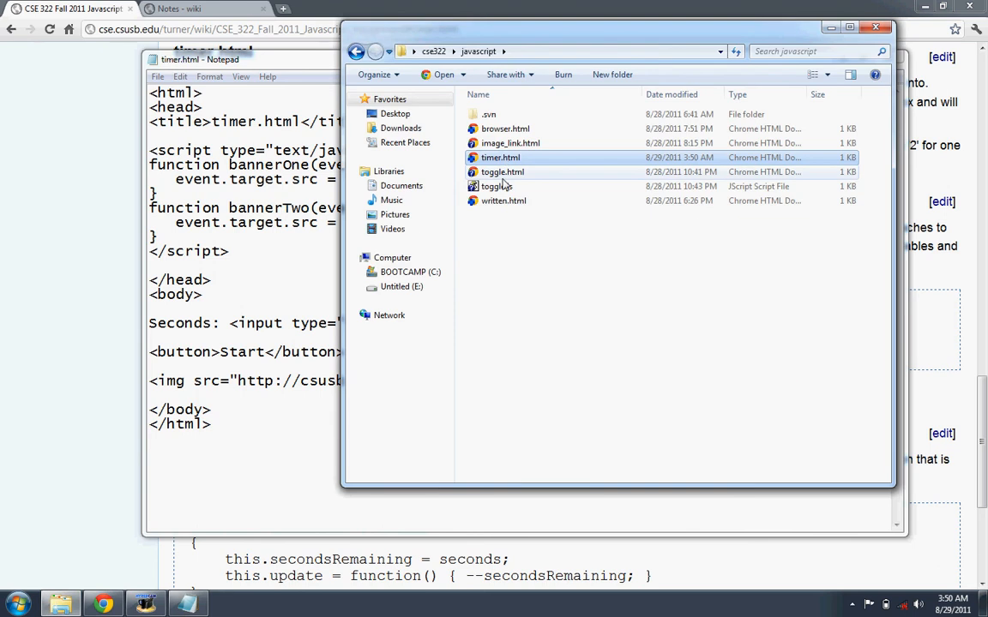
double_click(501, 158)
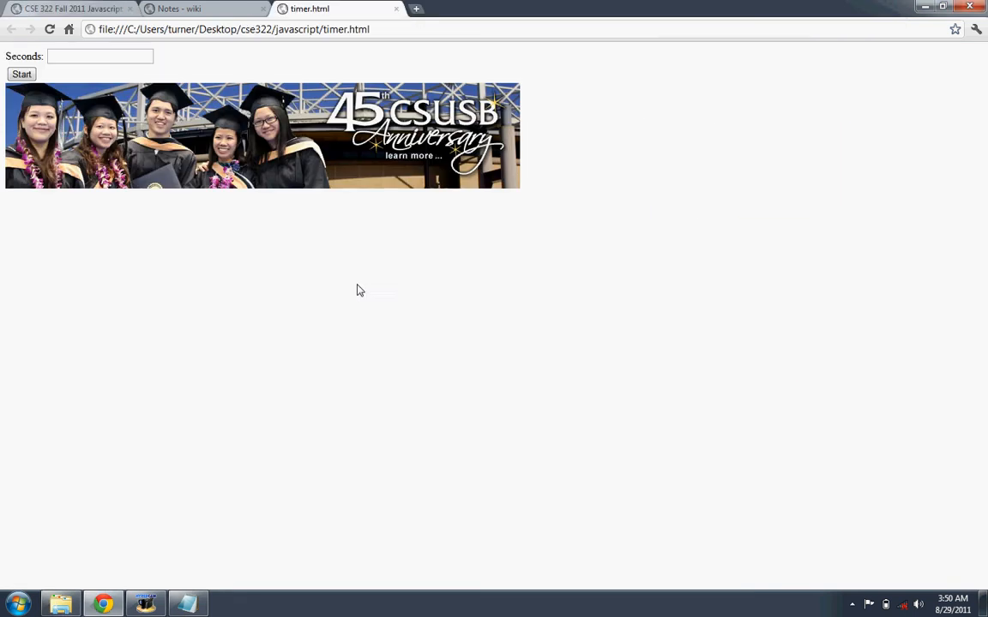
click(99, 55)
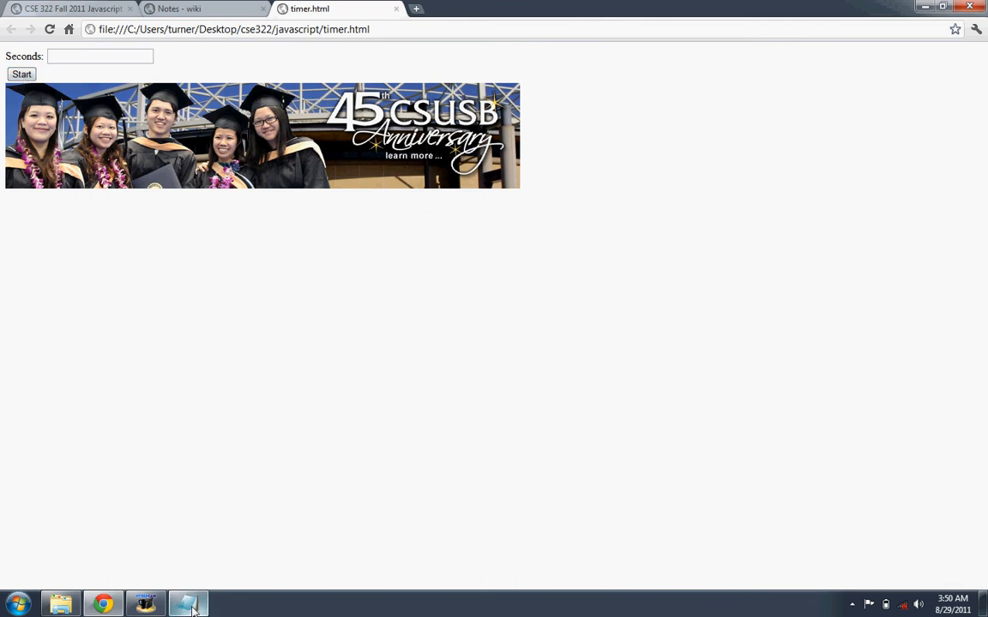
click(189, 604)
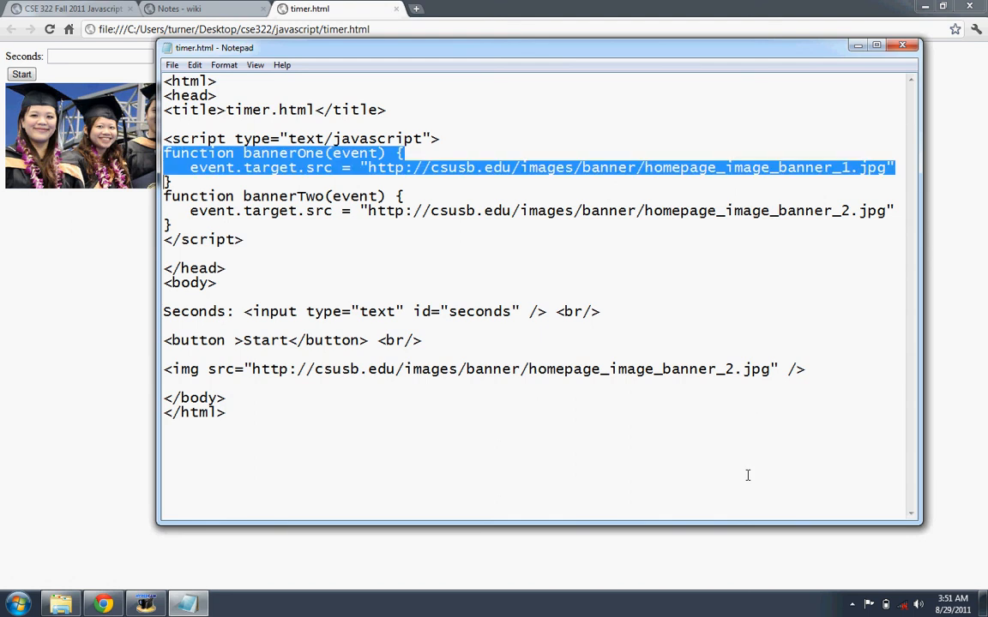
Delete the old banner functions and give the Start button onclick="start()"
key(Delete)
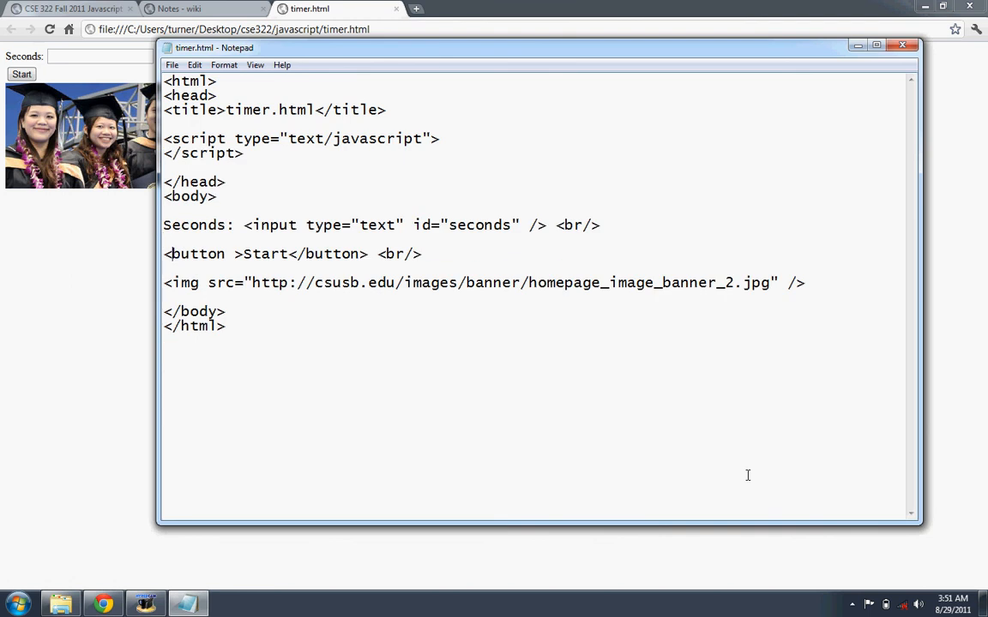
click(234, 254)
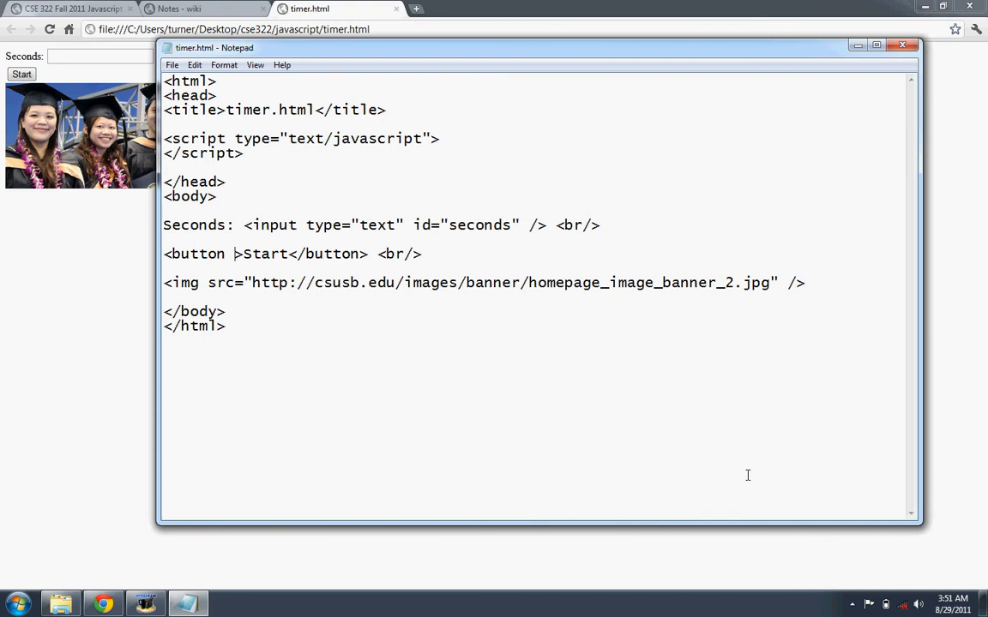
text(oncl)
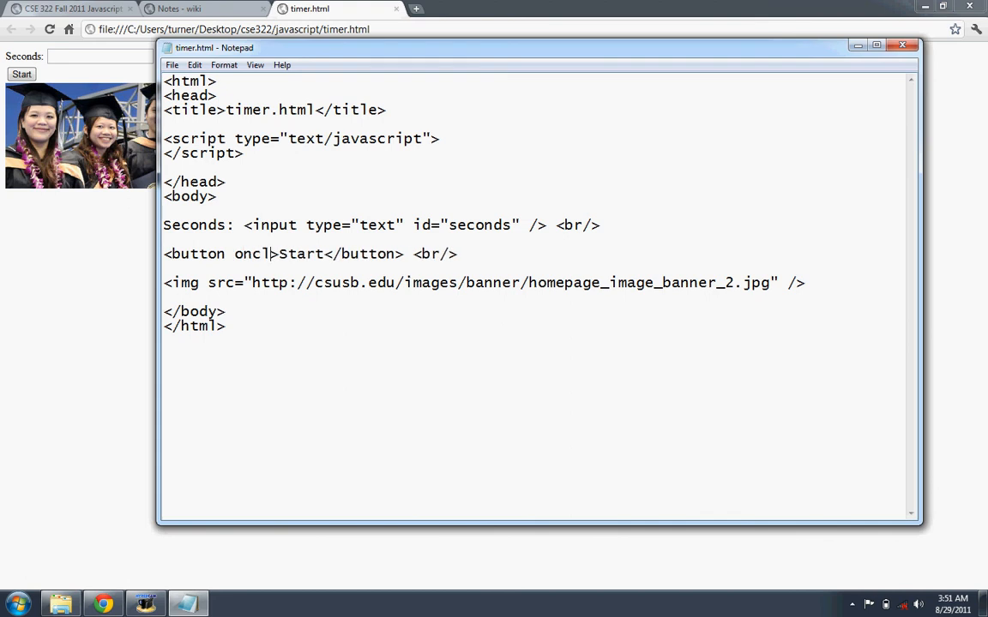
text(ick)
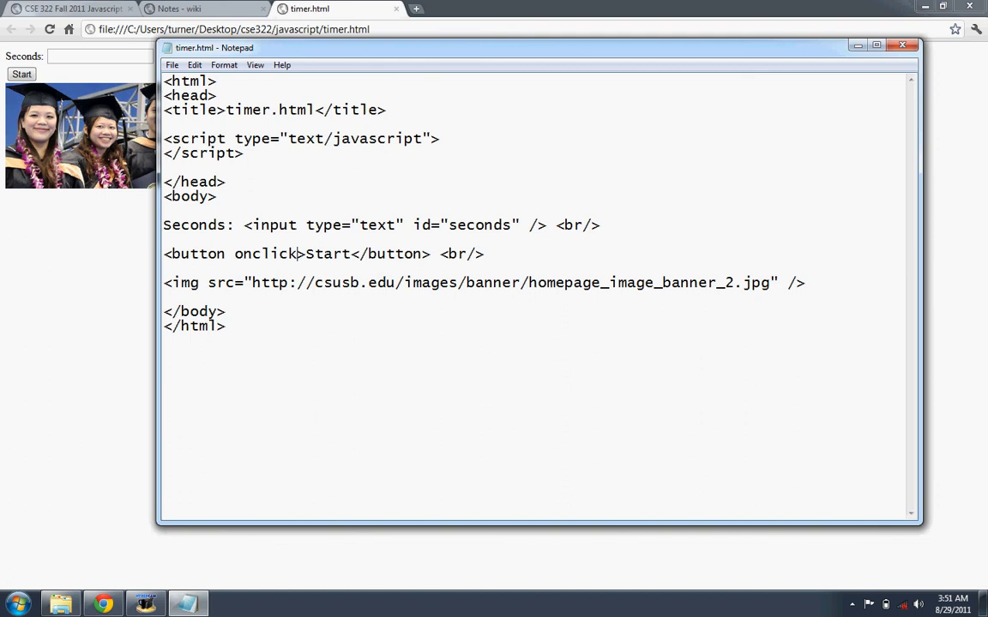
text("")
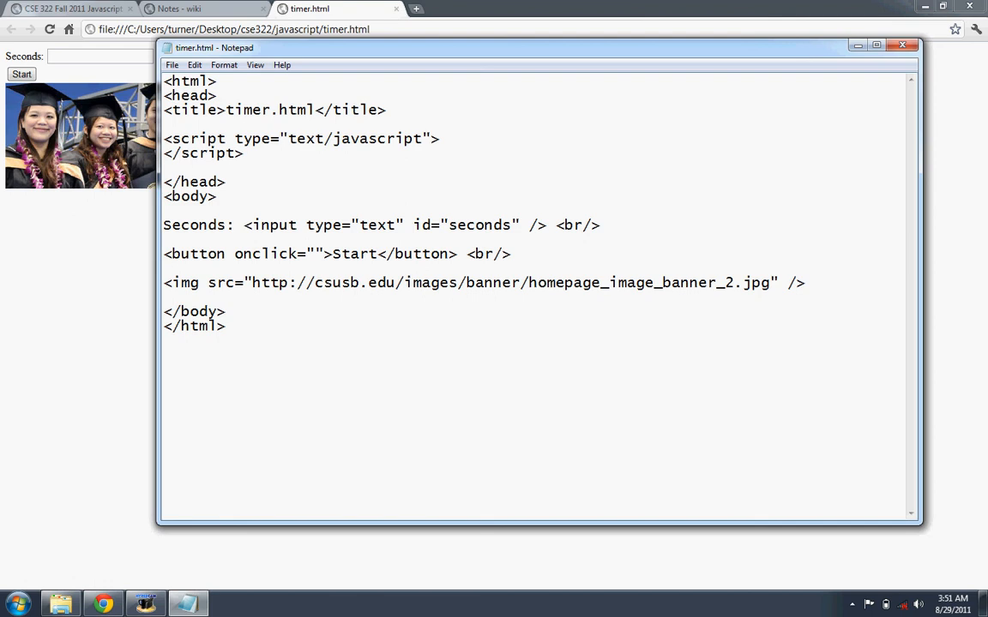
click(316, 254)
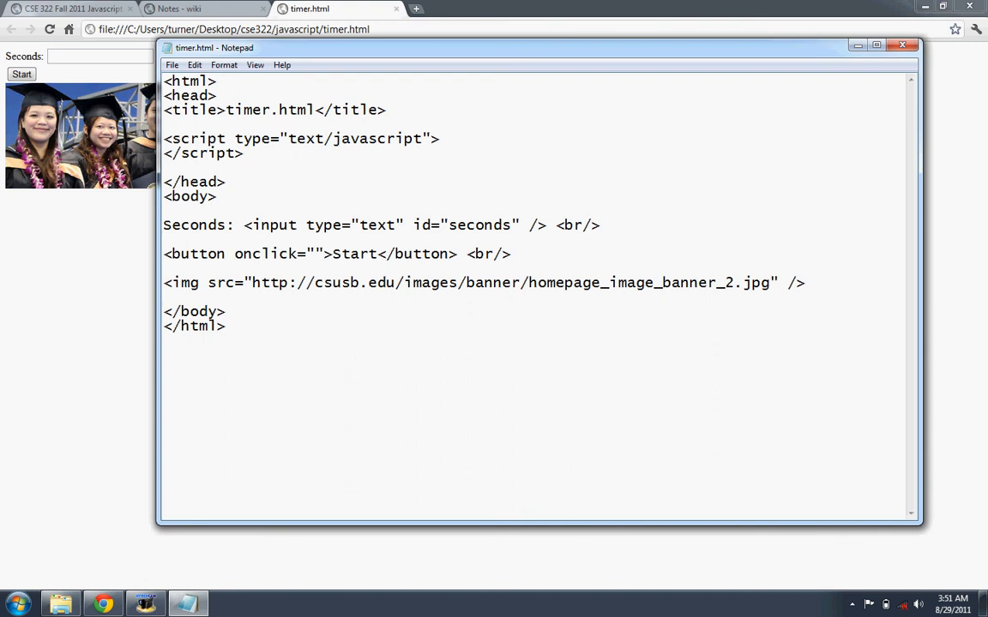
text(start()
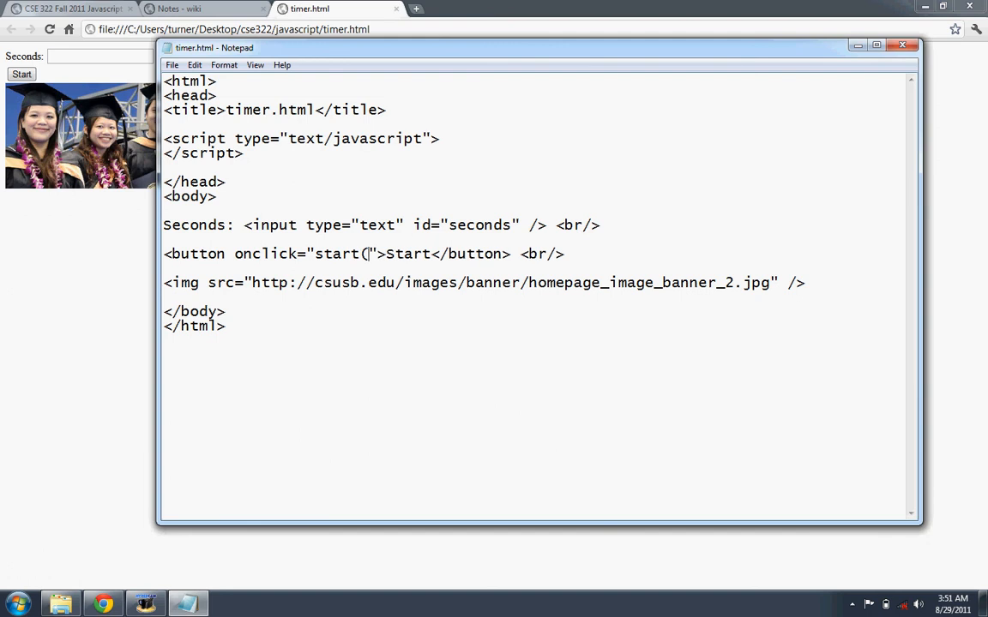
text())
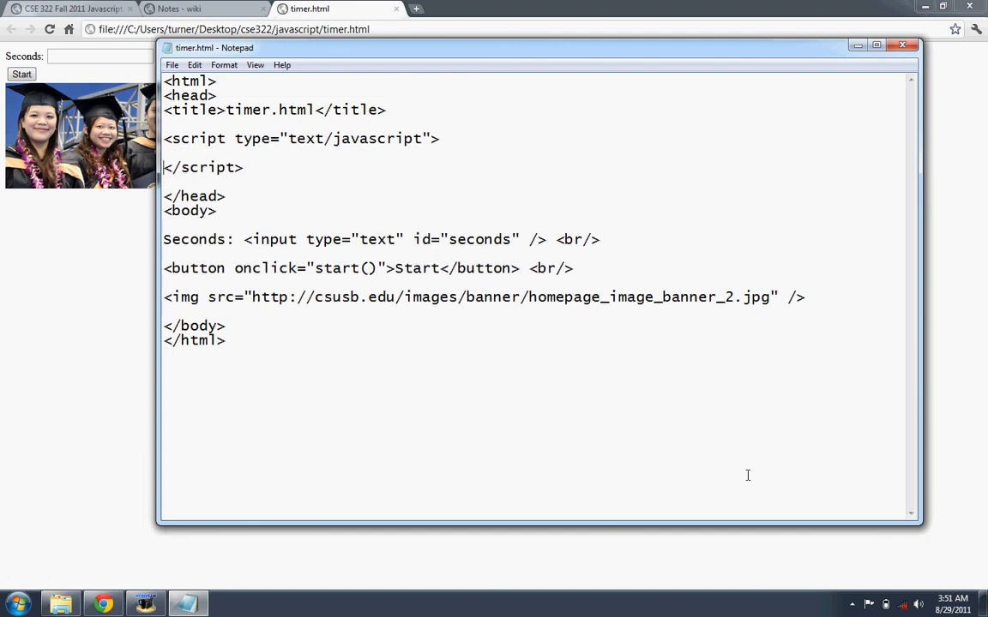
Write function start() { alert("z"); } inside the script block
text(funct)
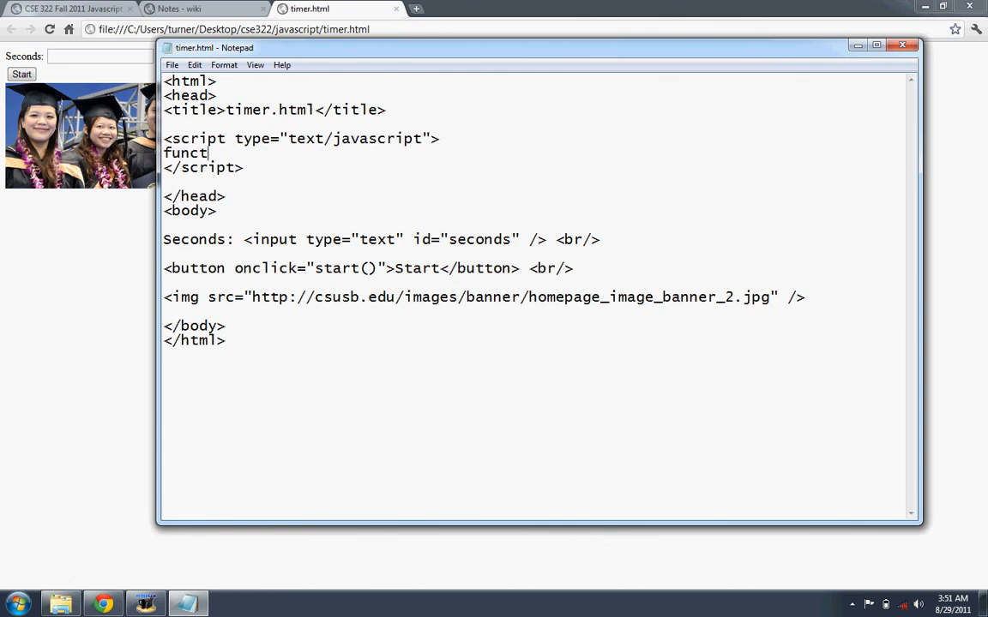
text(ion start() {)
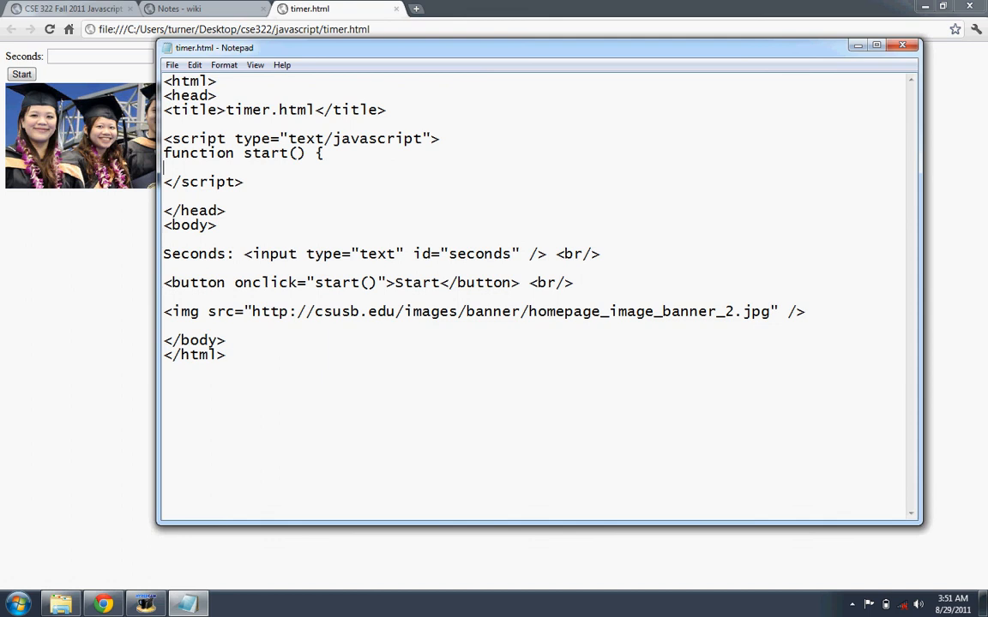
text(})
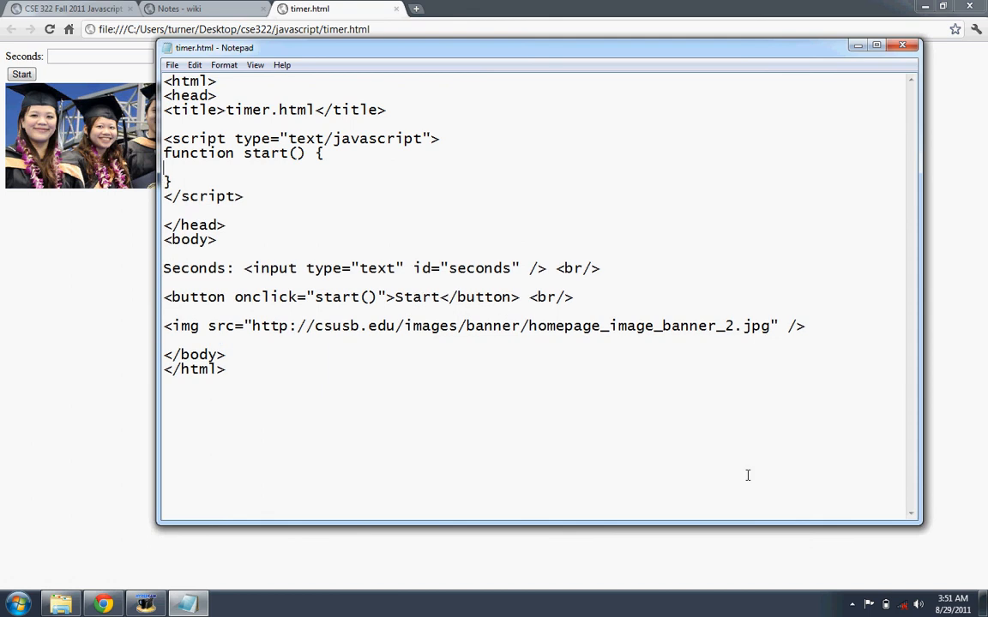
text(alert)
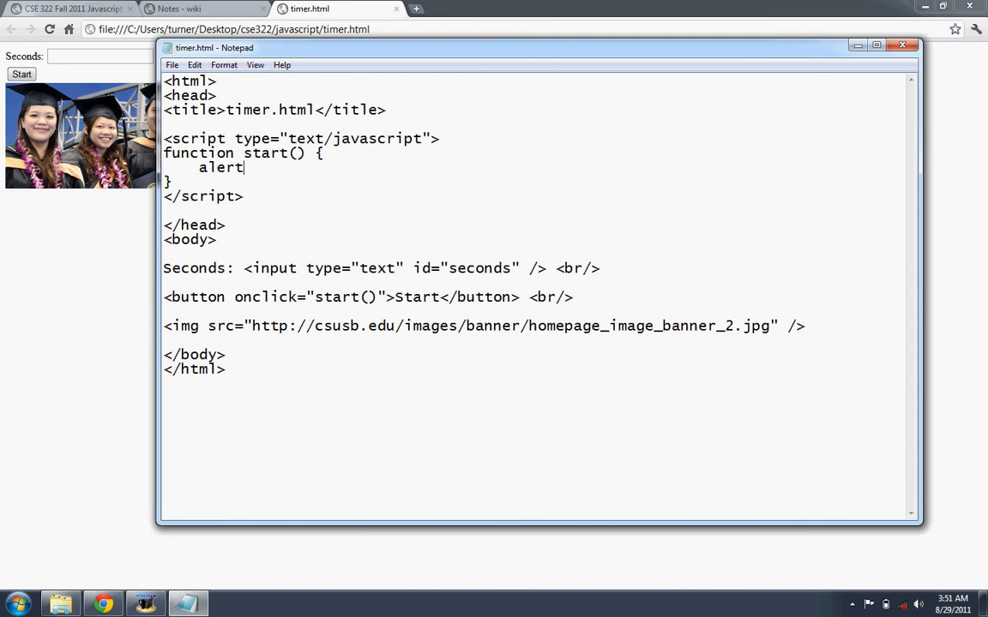
text(();)
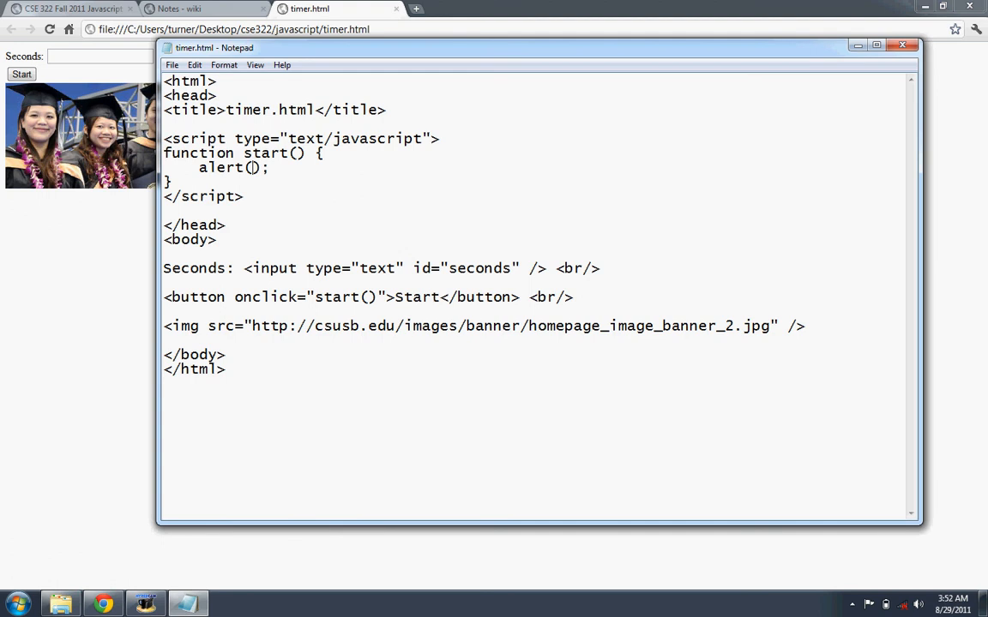
text("")
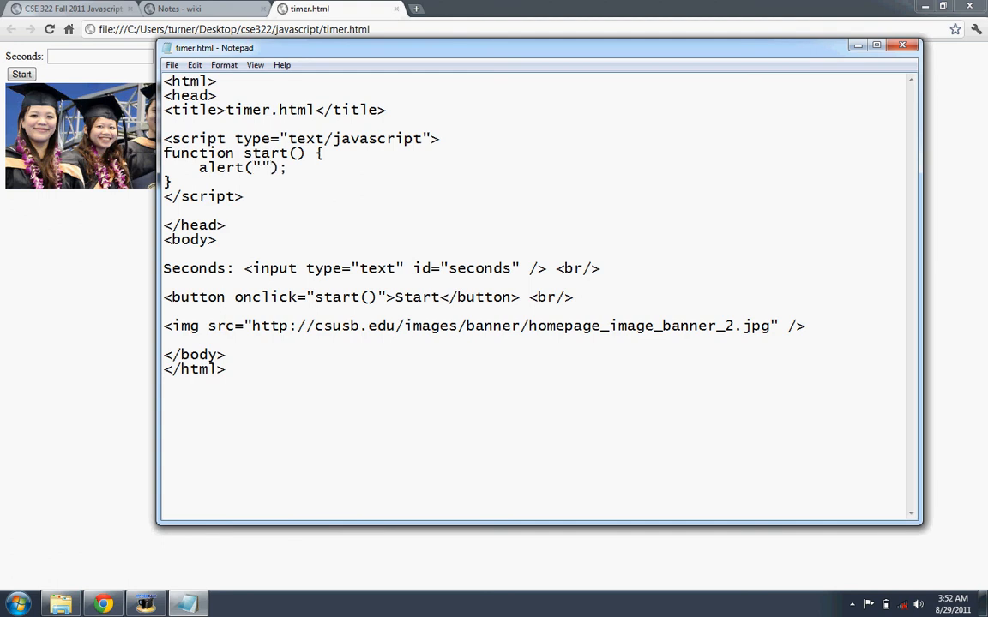
text(z)
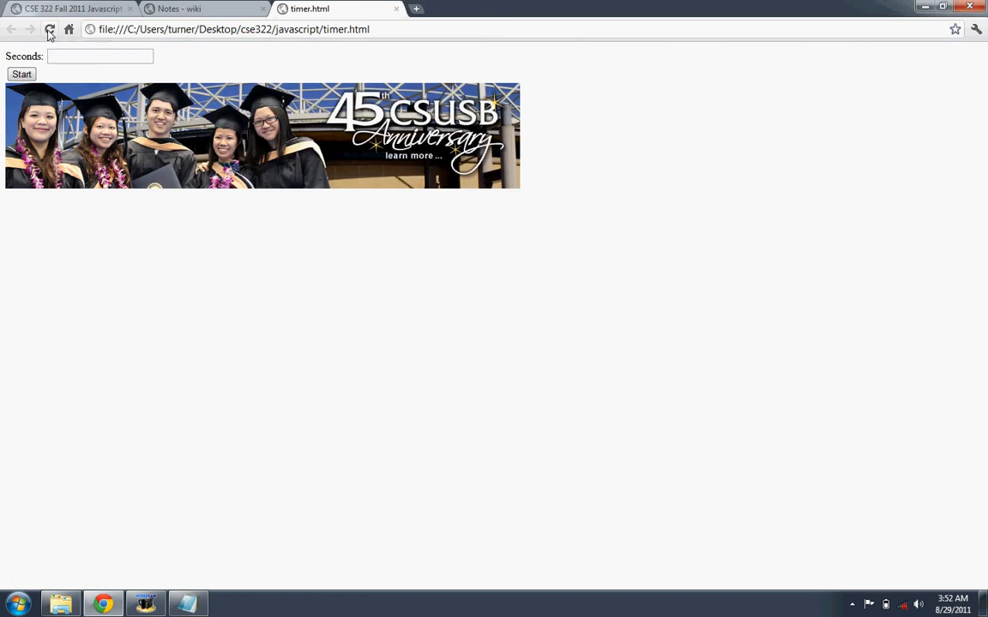
Reload the timer page and press Start to see the z alert pop up
click(21, 76)
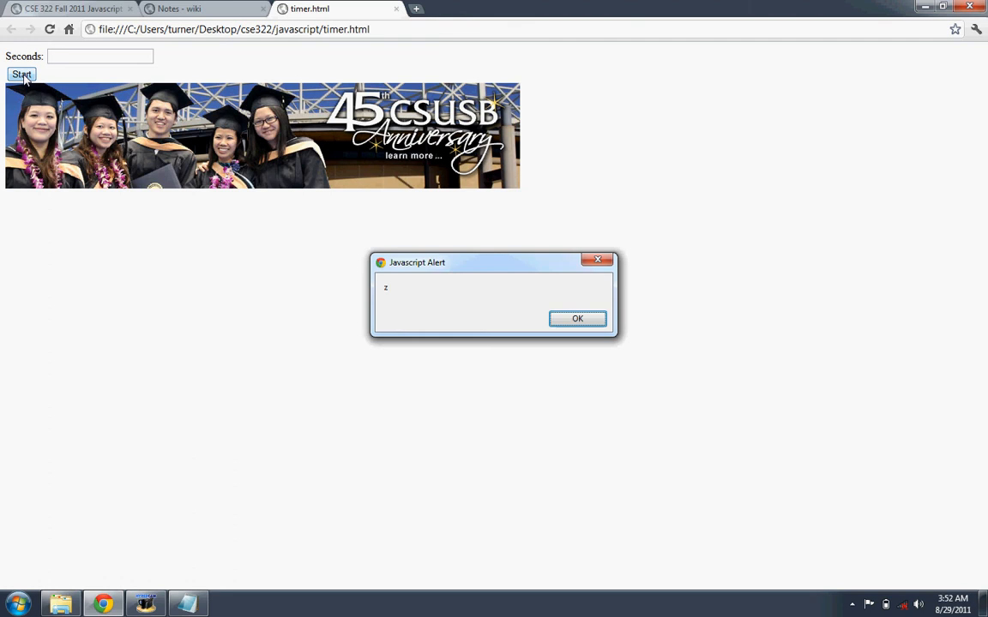
click(576, 317)
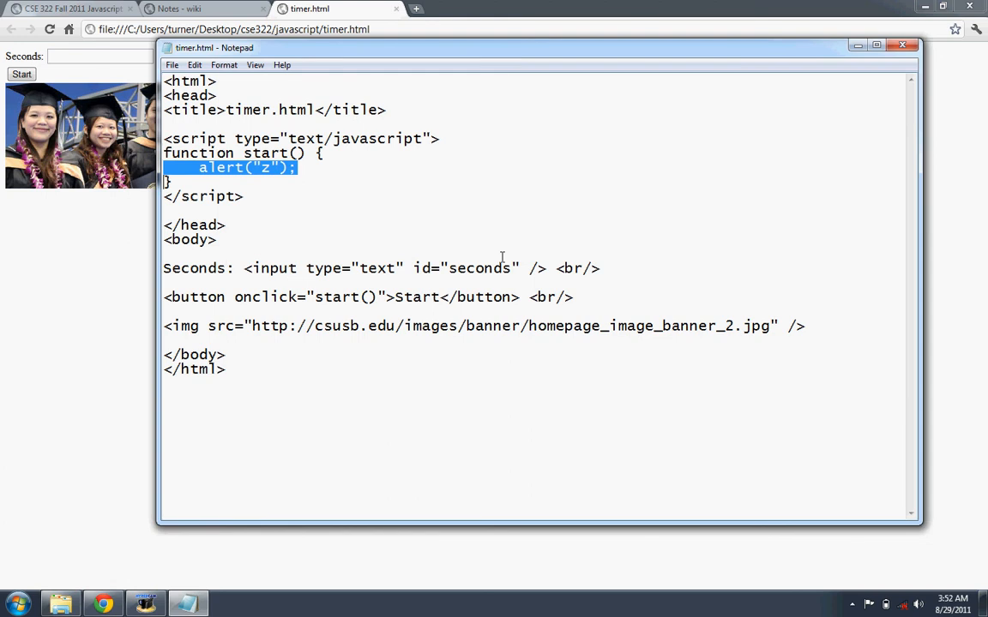
mouse_move(524, 240)
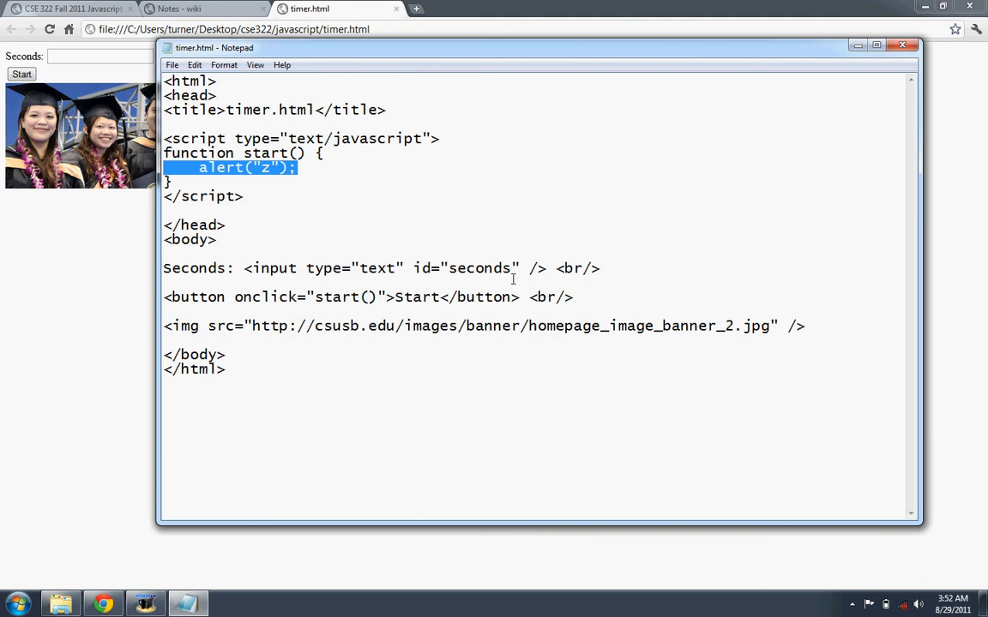
Give the seconds input a default value="5" and save the file
click(526, 268)
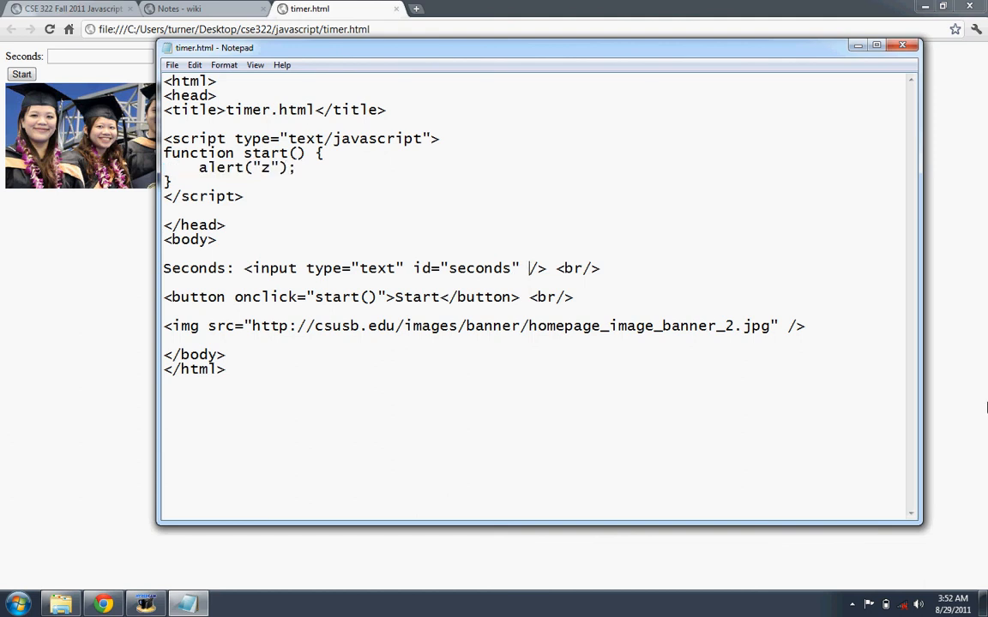
text(vaue)
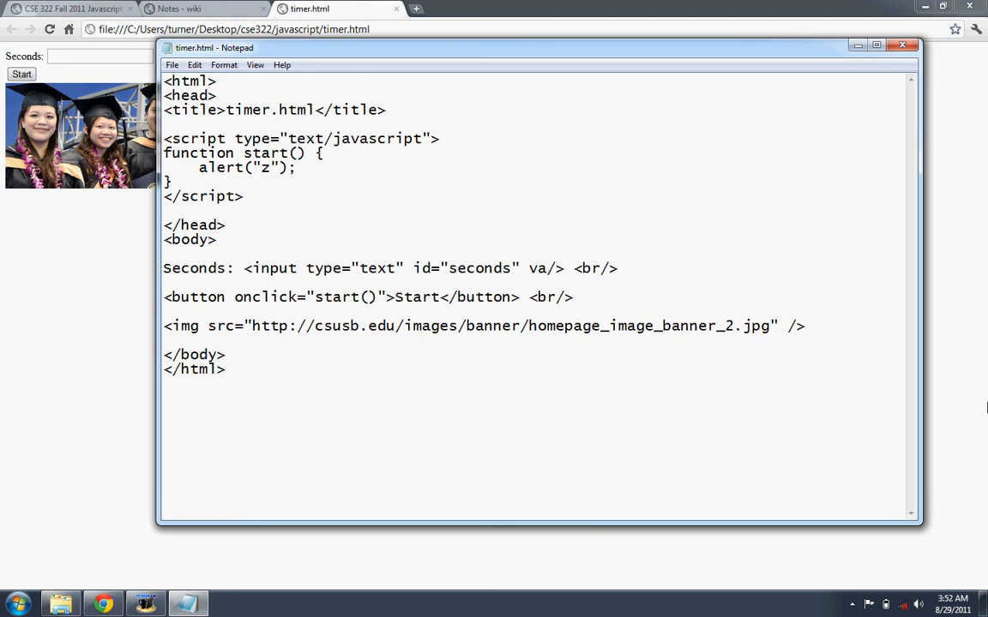
text(value=")
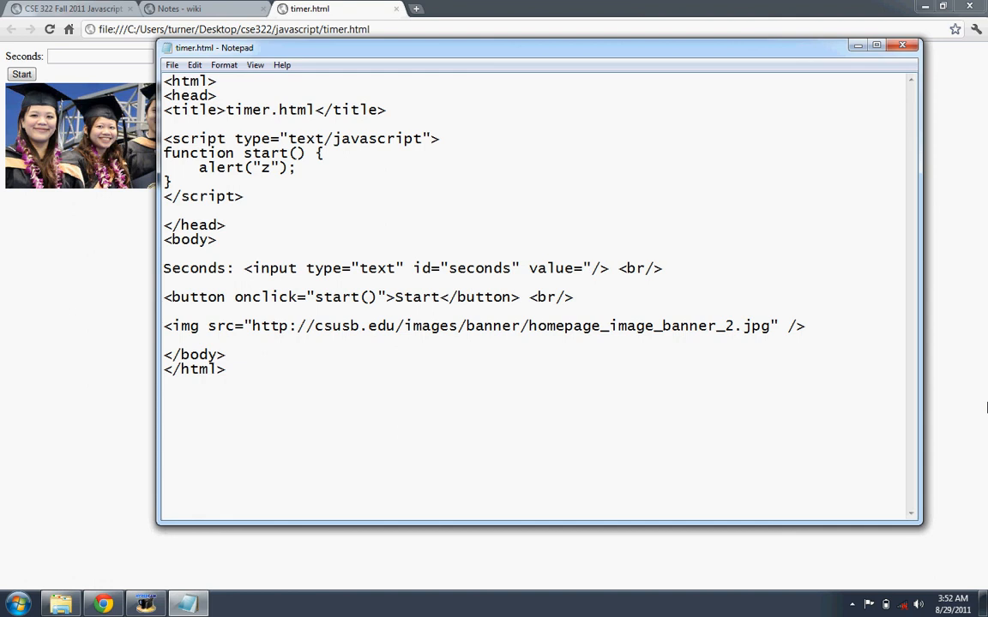
text(5")
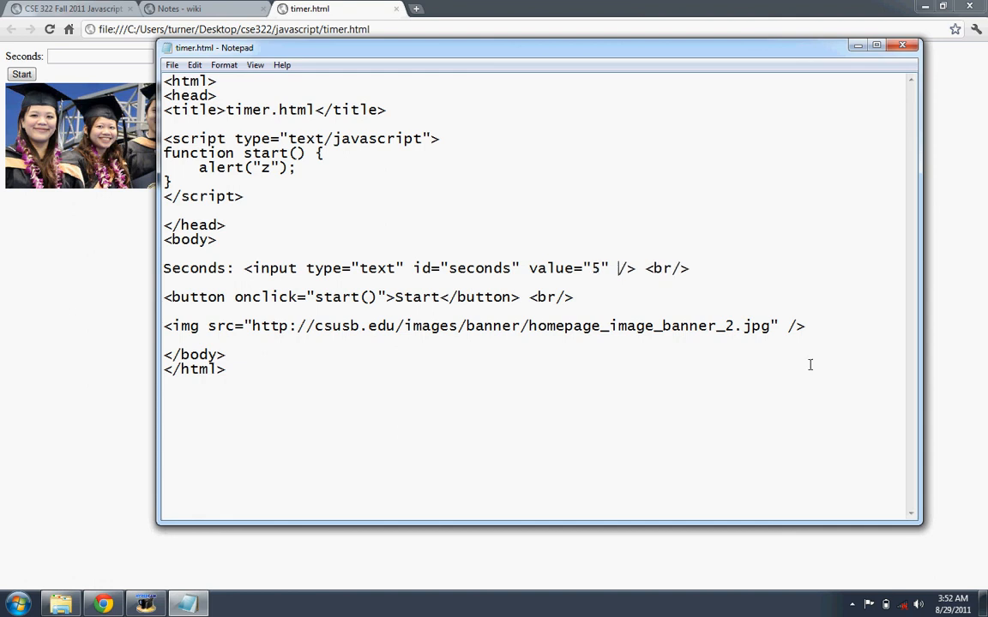
click(172, 65)
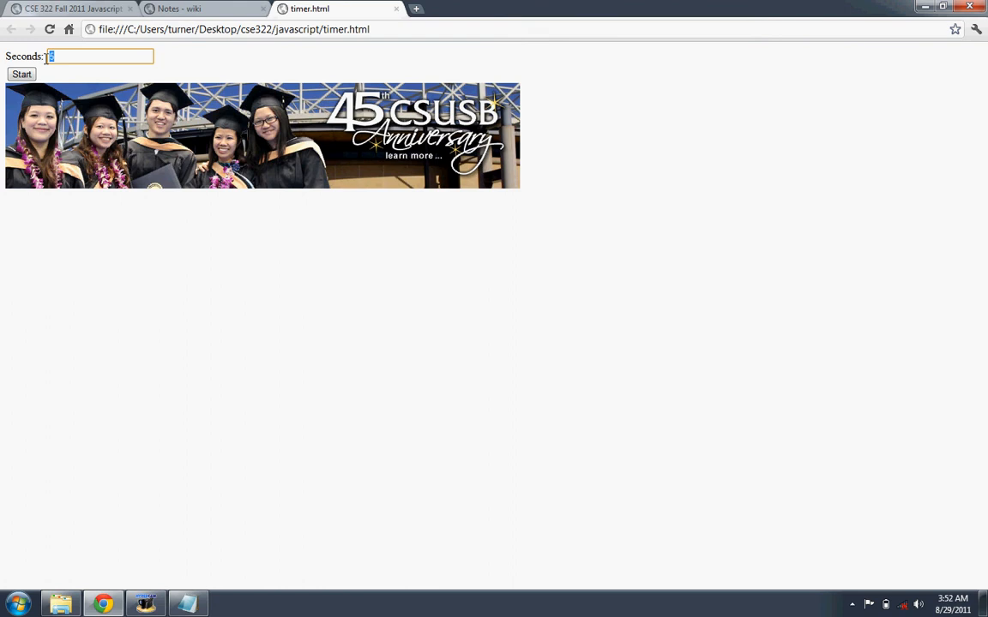
Enter 7 in the Seconds box on the reloaded Chrome page
text(7)
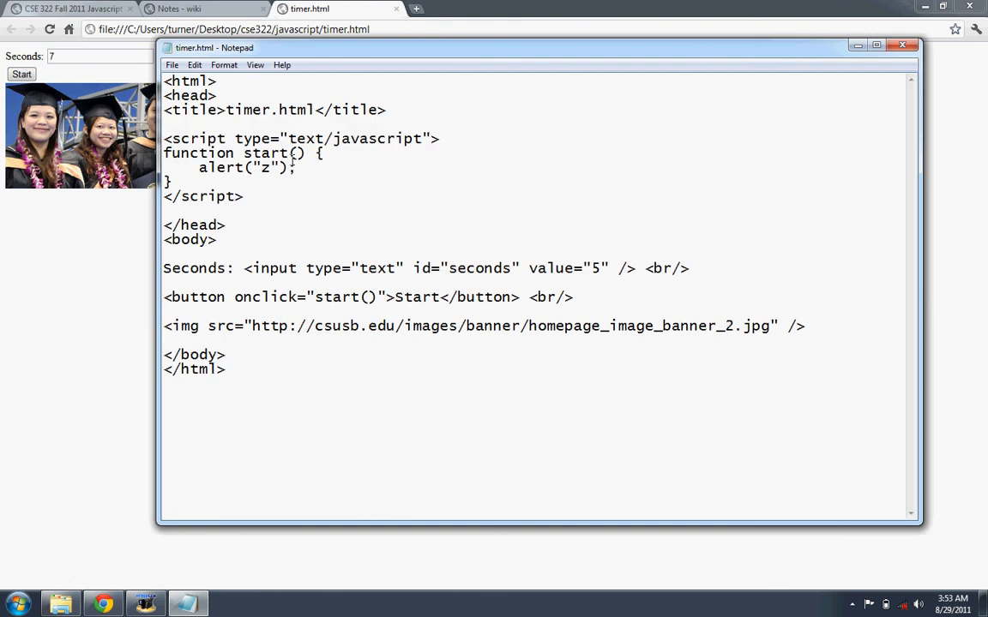
mouse_move(536, 210)
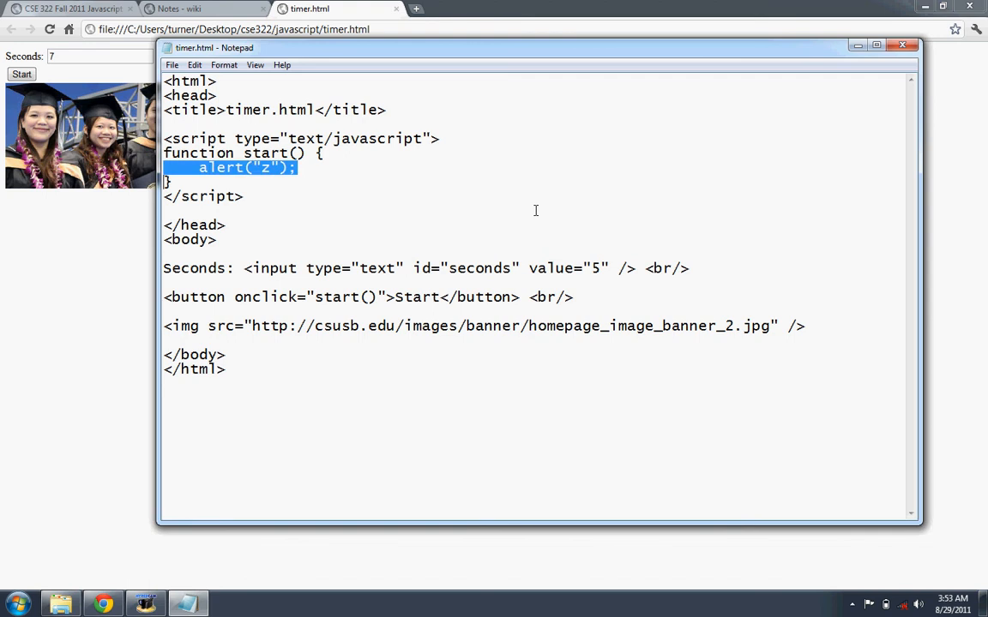
Remove the test alert, duplicate the start function and rename the copy update
key(Delete)
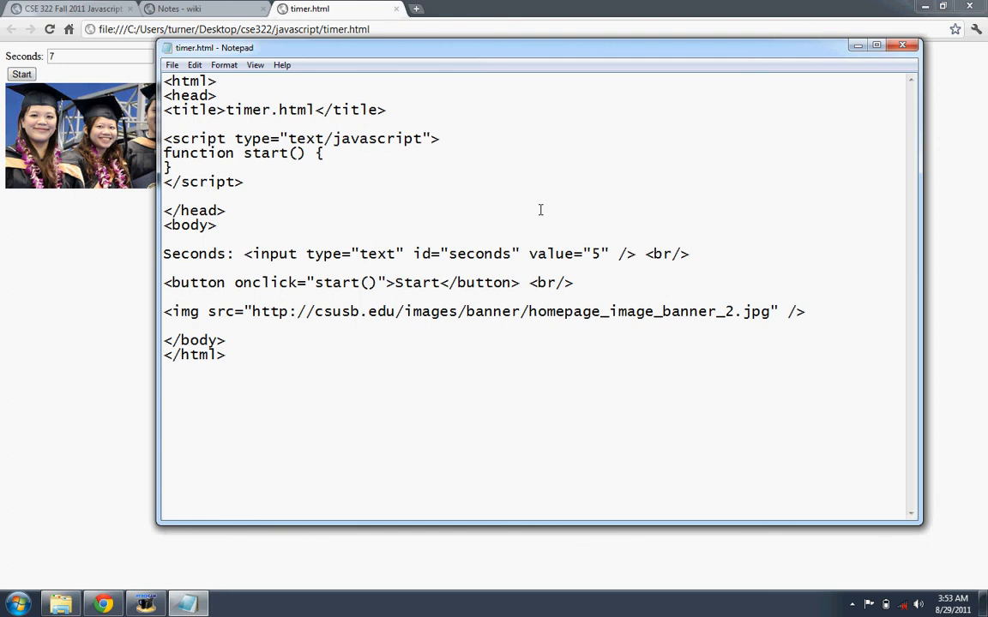
mouse_move(271, 281)
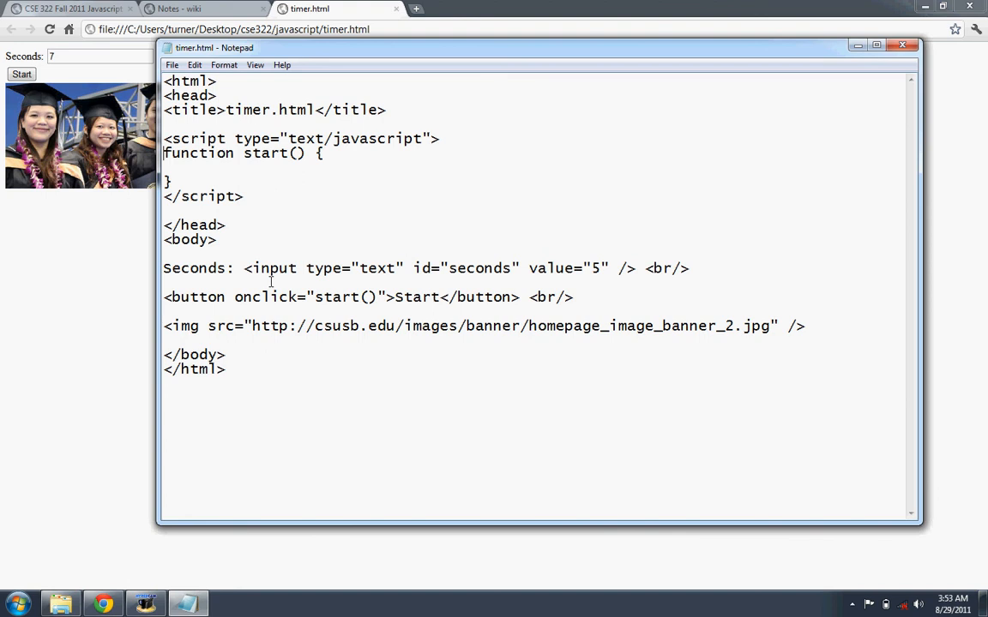
drag(165, 153, 171, 182)
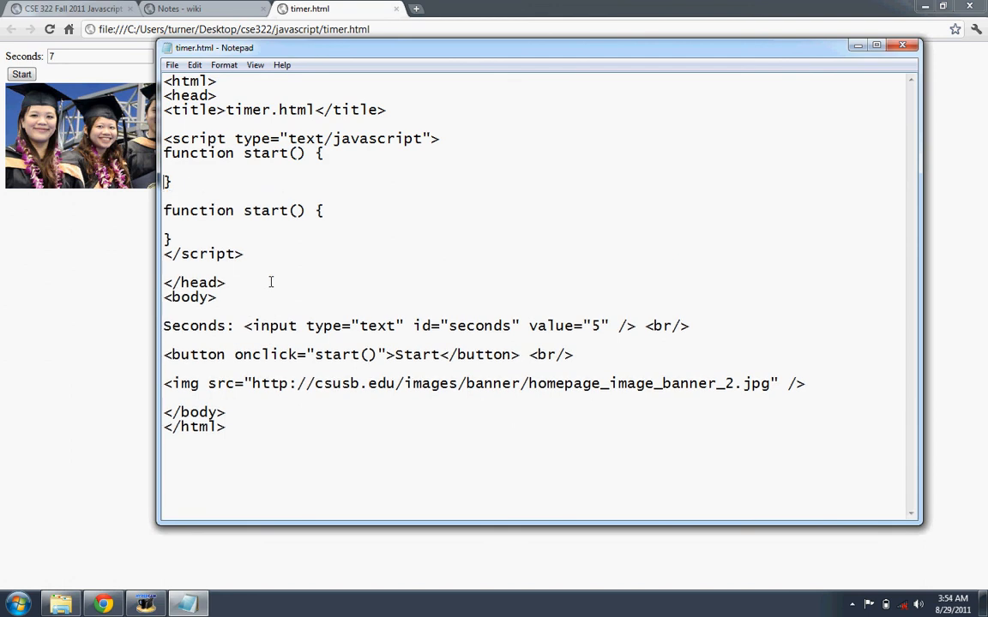
click(300, 153)
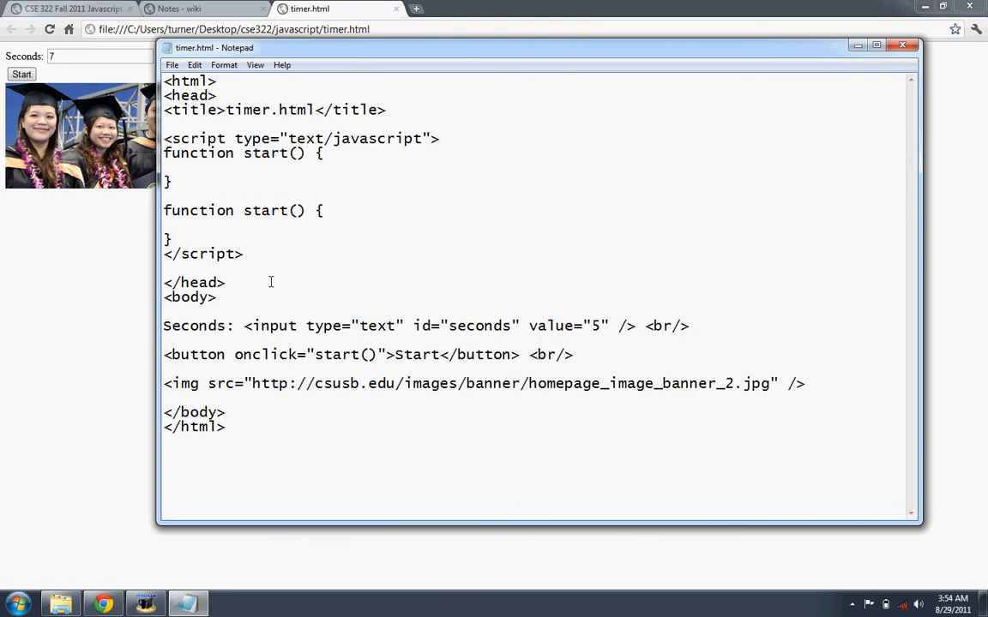
double_click(250, 210)
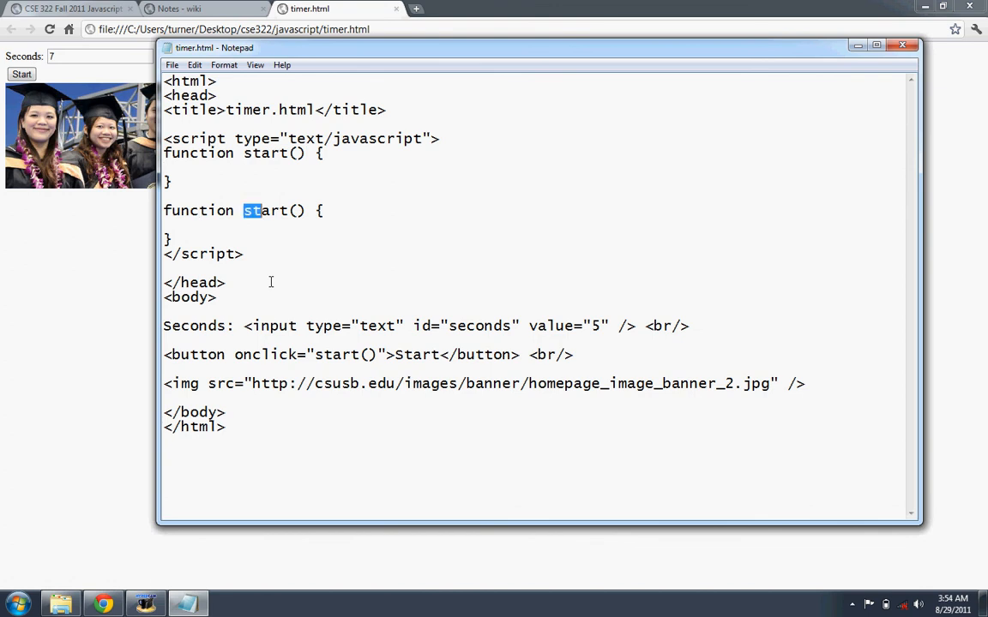
text(update)
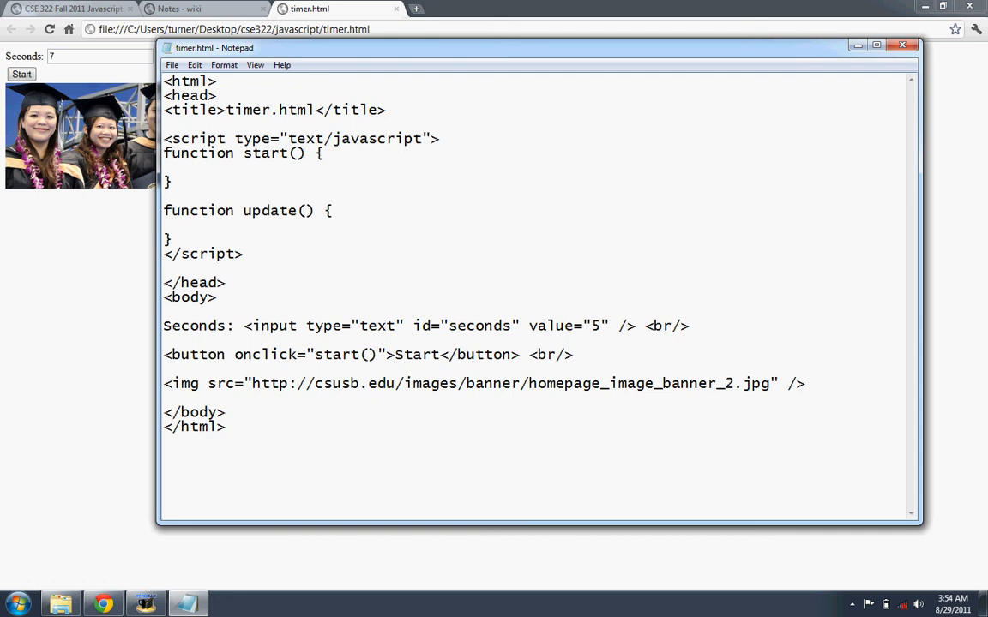
In update(), write var secondsElement = document.getElementById("...") for the textbox
click(199, 225)
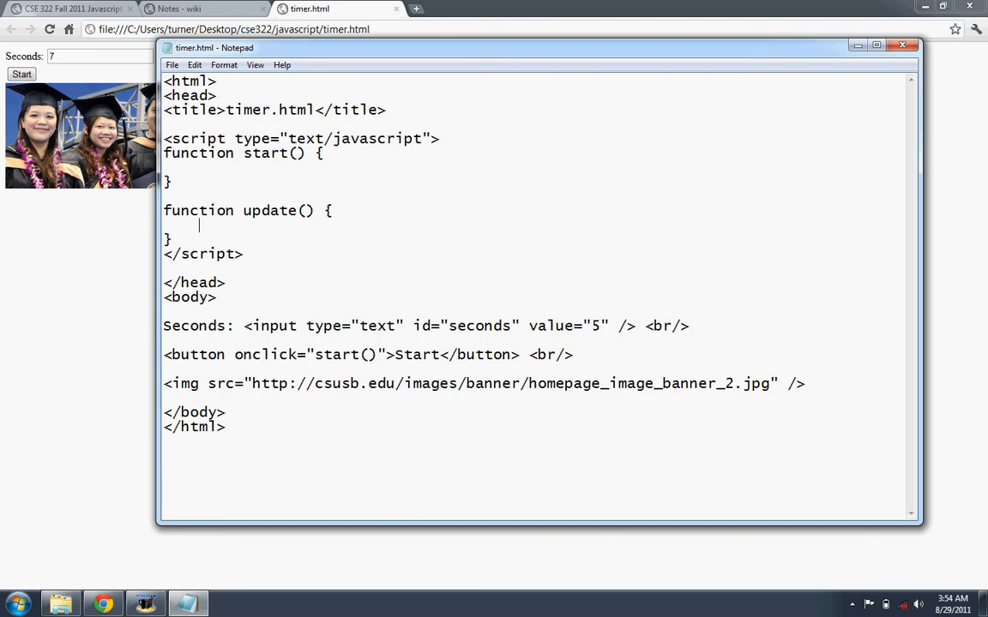
text(var)
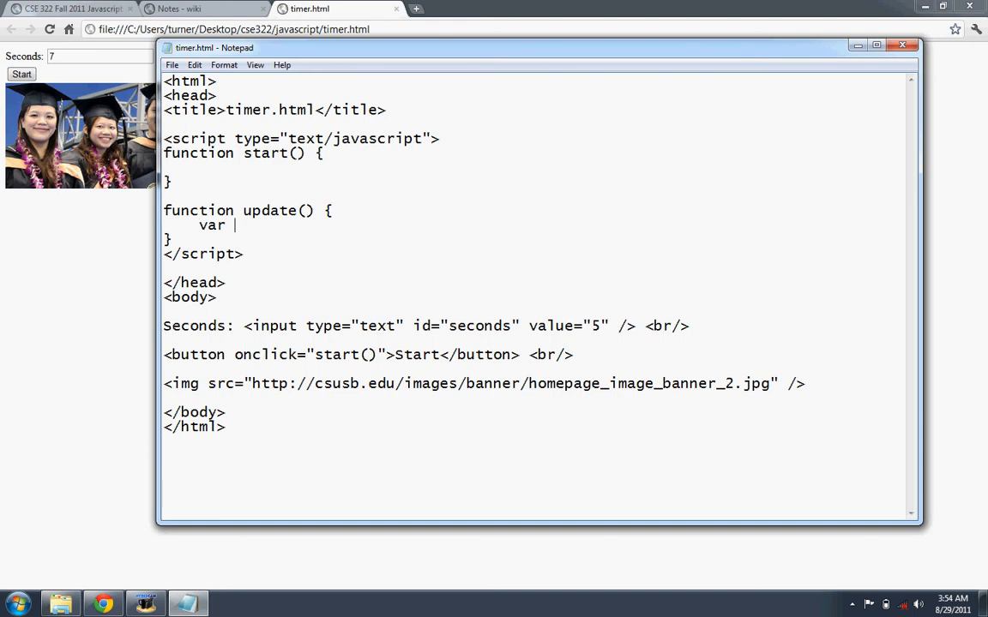
text(seconds)
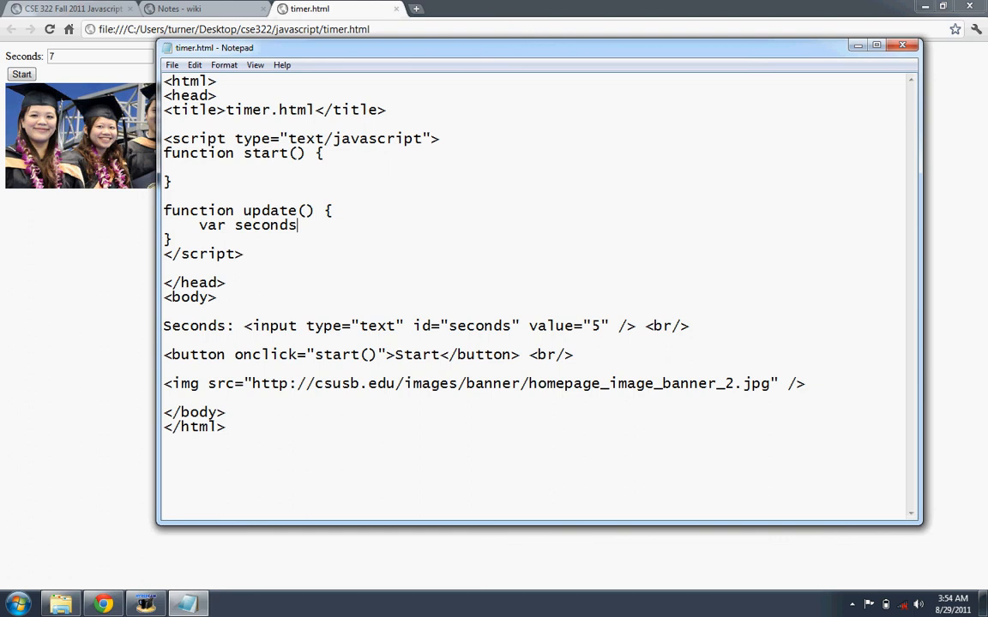
text(=)
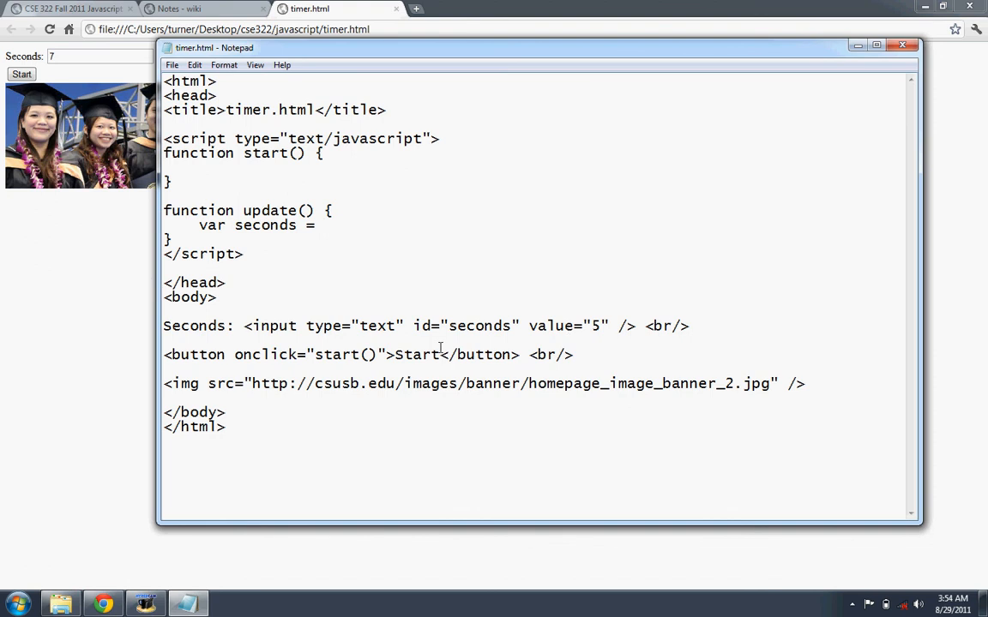
text(document.)
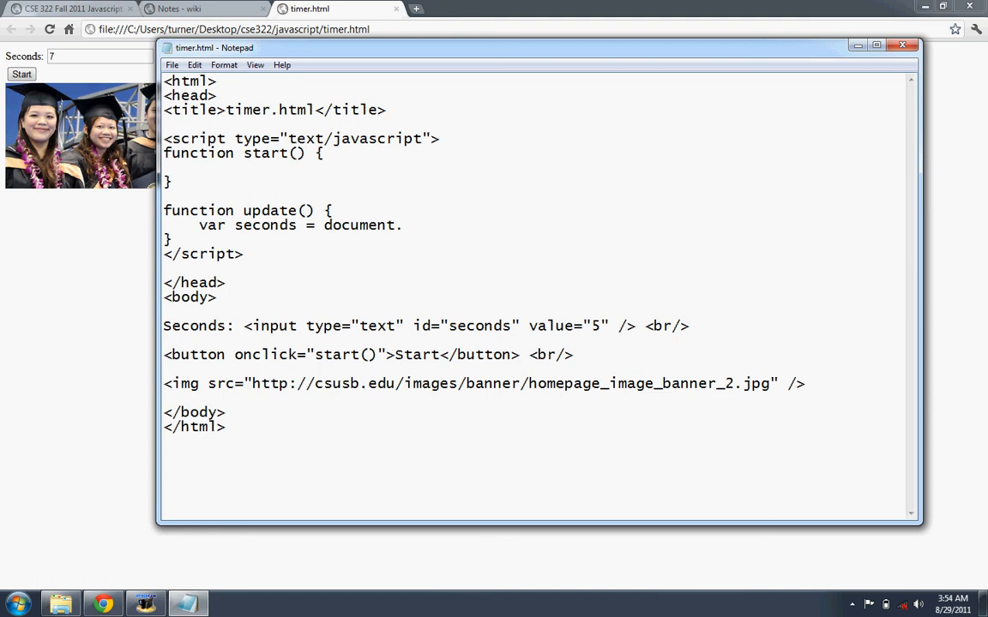
text(getElementById)
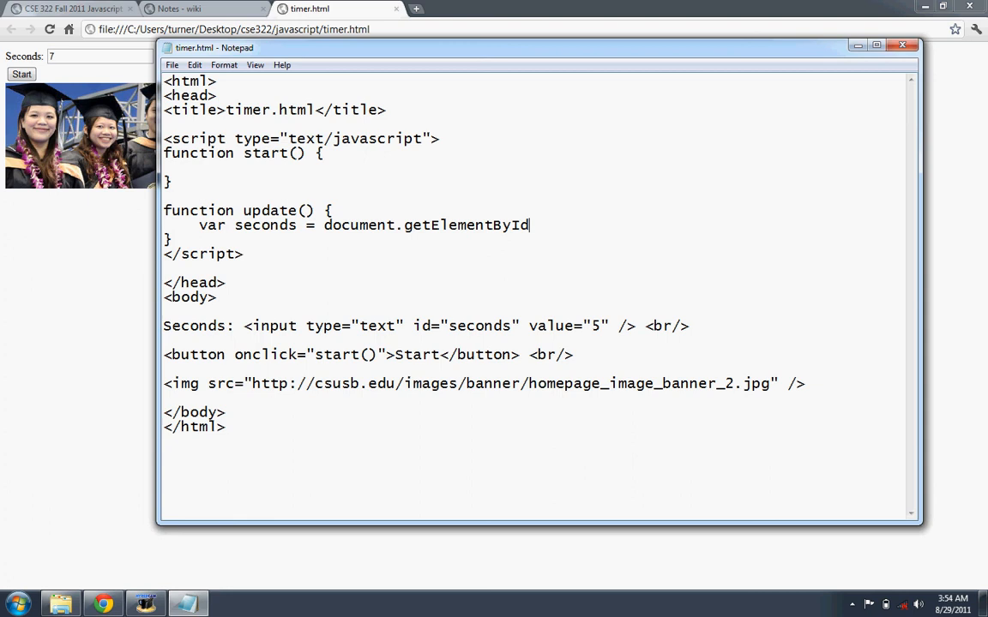
text(();)
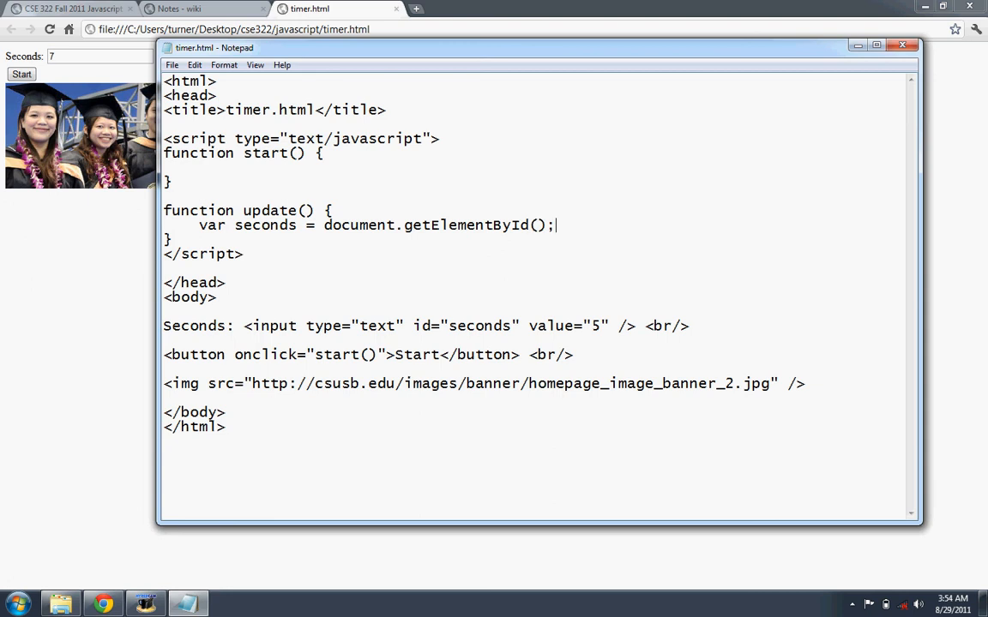
text("")
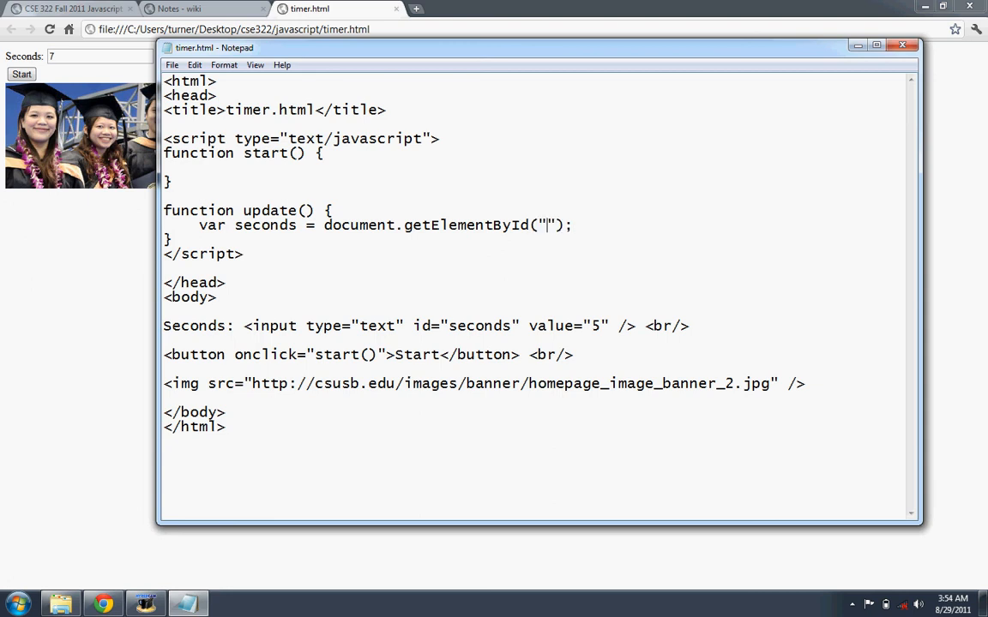
text(start)
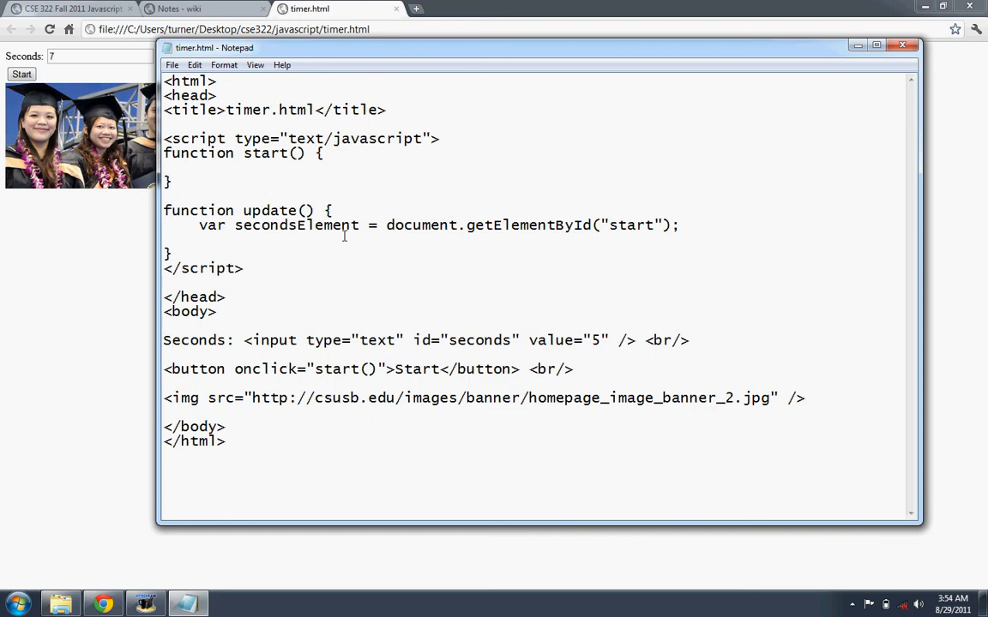
Correct the element id to "seconds" to match the input tag and move to the line's end
drag(244, 339, 600, 339)
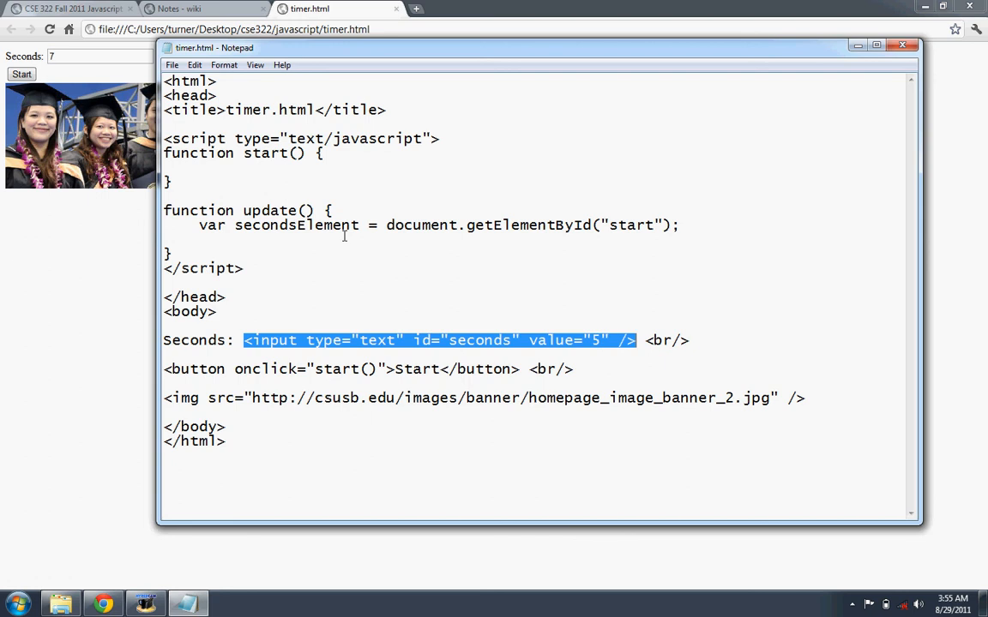
mouse_move(450, 312)
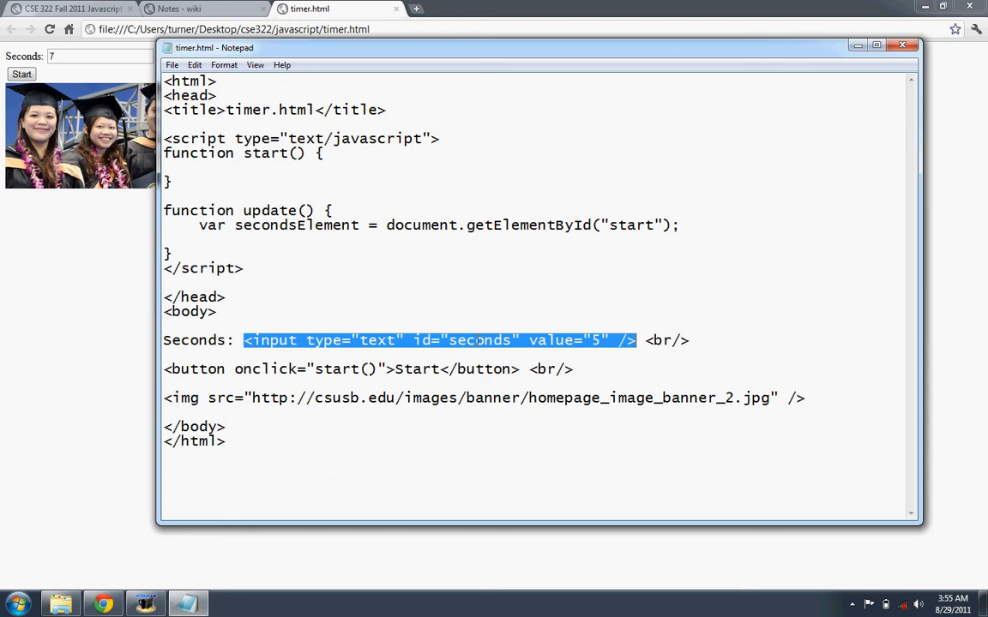
click(638, 225)
text(ec)
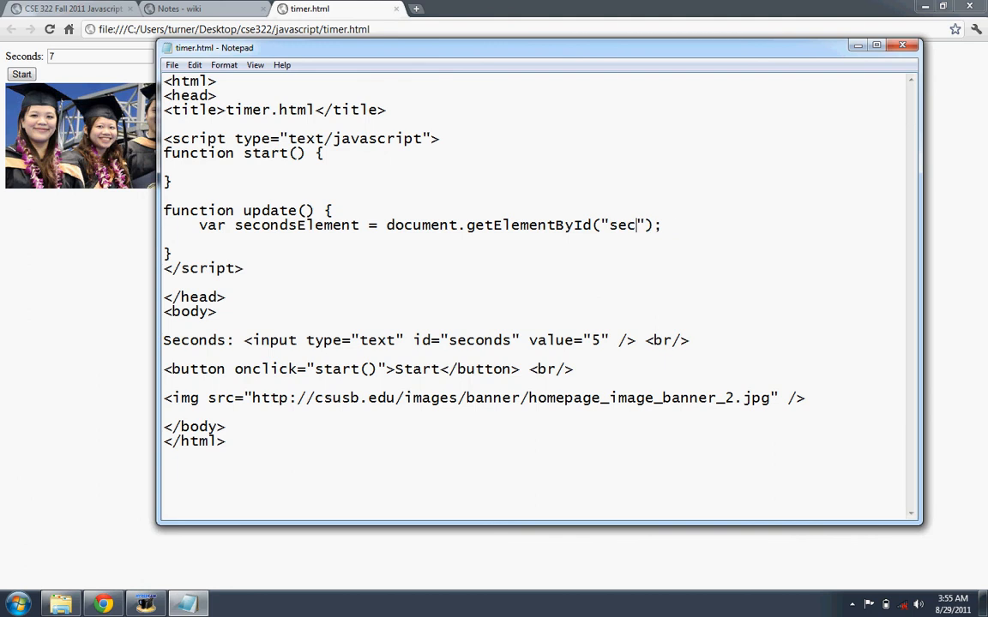
text(onds)
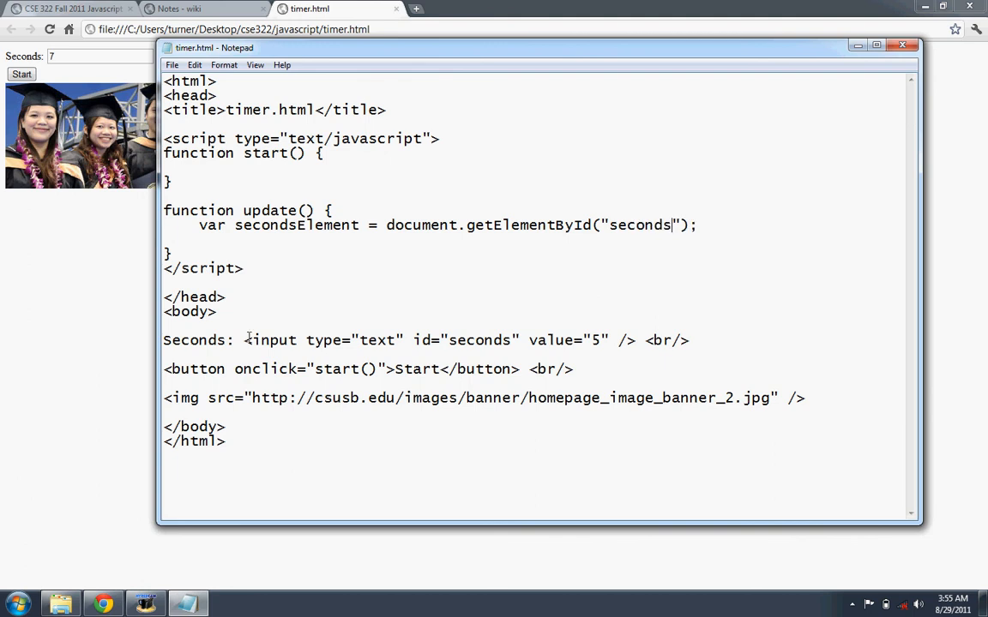
drag(243, 340, 634, 339)
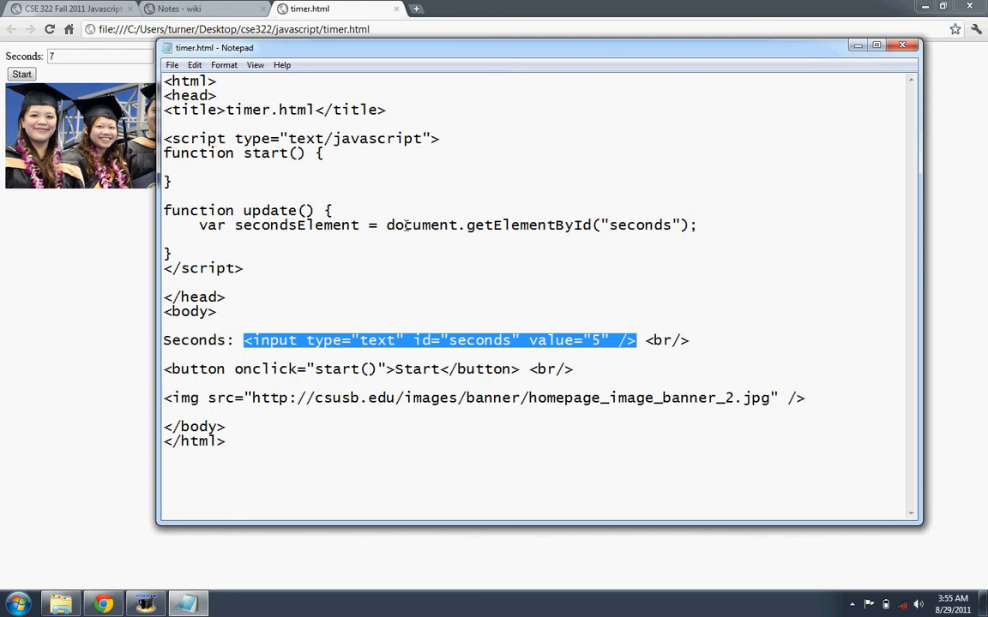
click(237, 224)
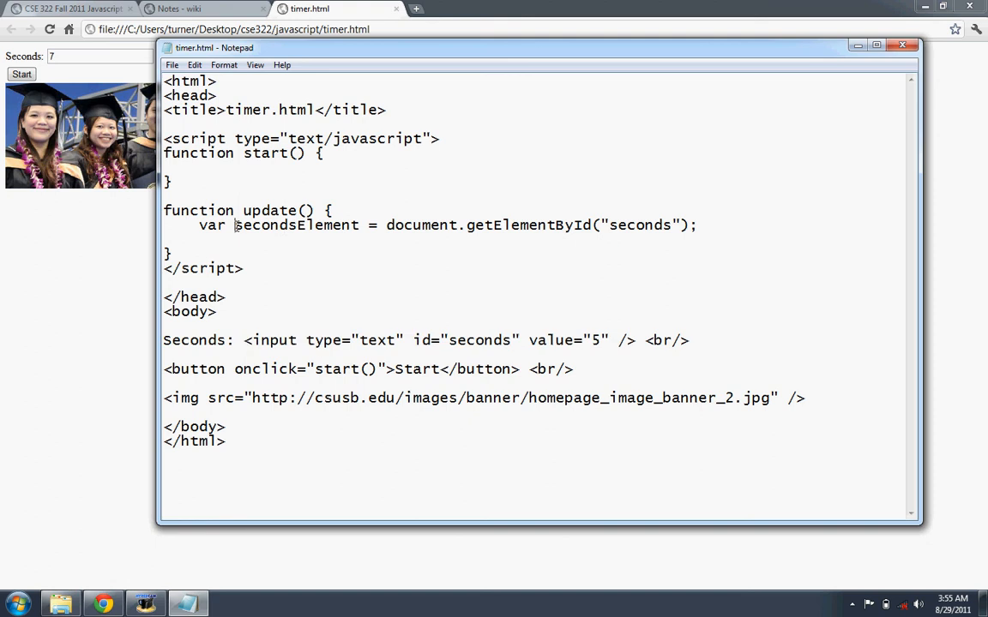
double_click(297, 225)
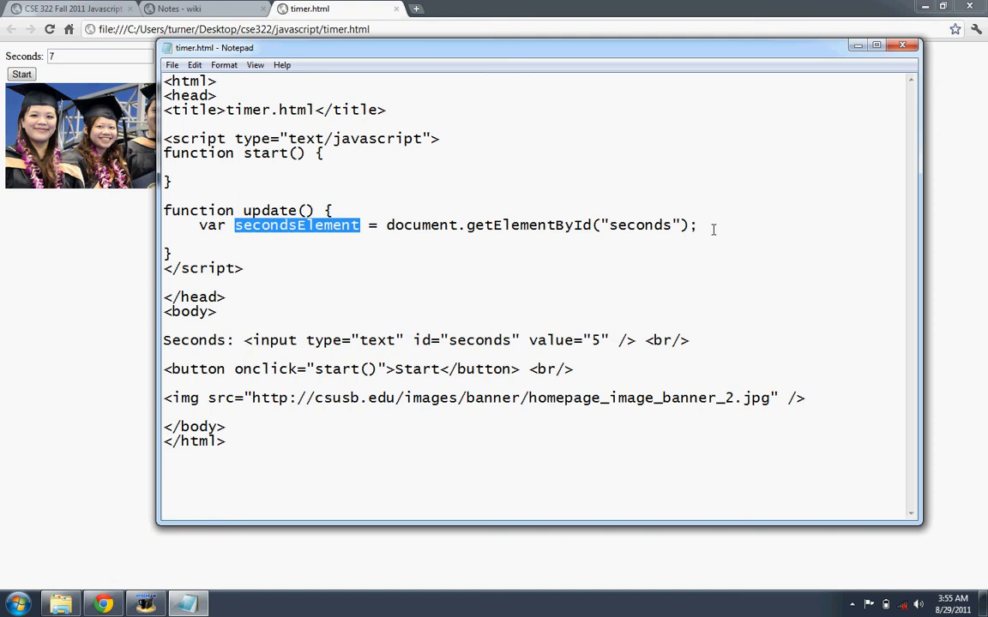
click(740, 302)
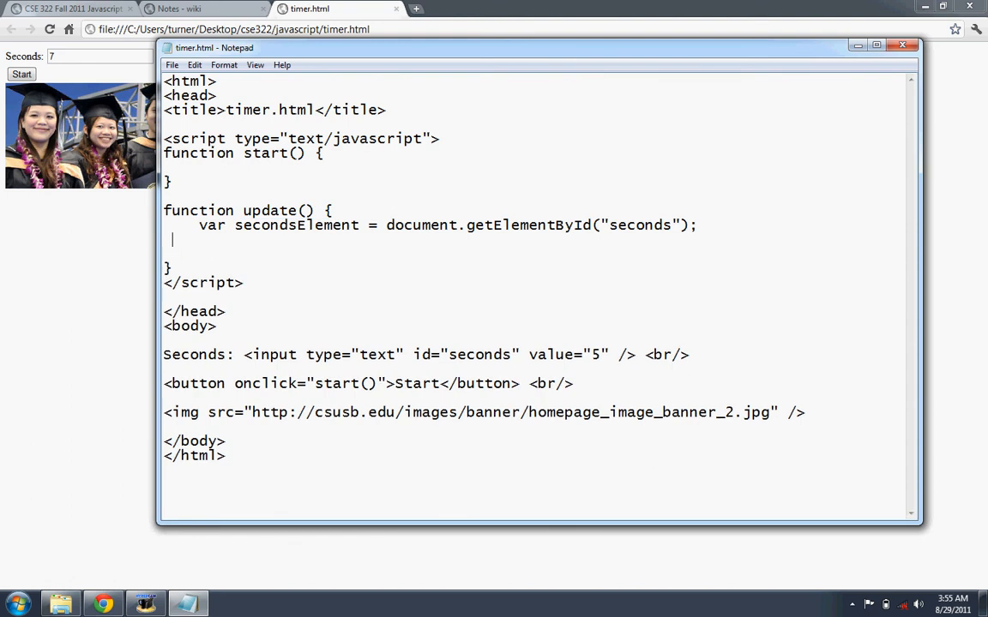
Add an if condition in update() testing whether secondsElement.value == 0
text(if)
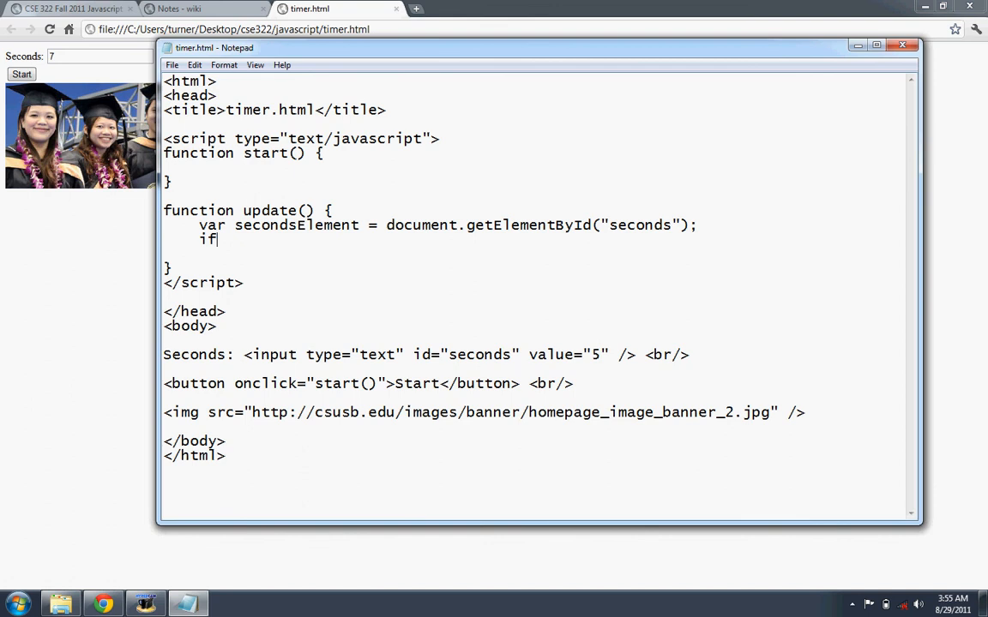
text((seco)
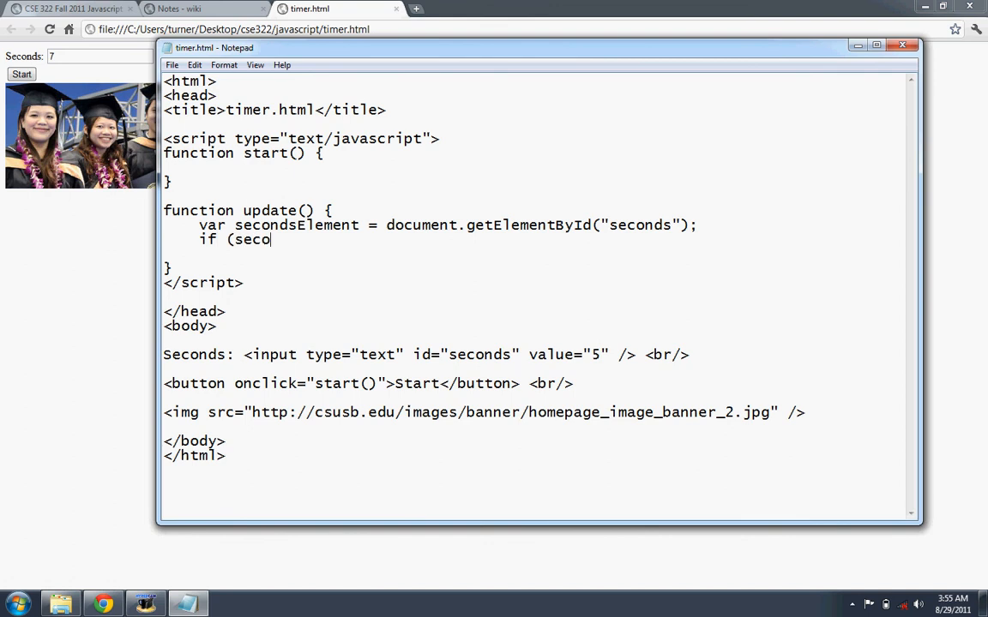
text(ndsElement)
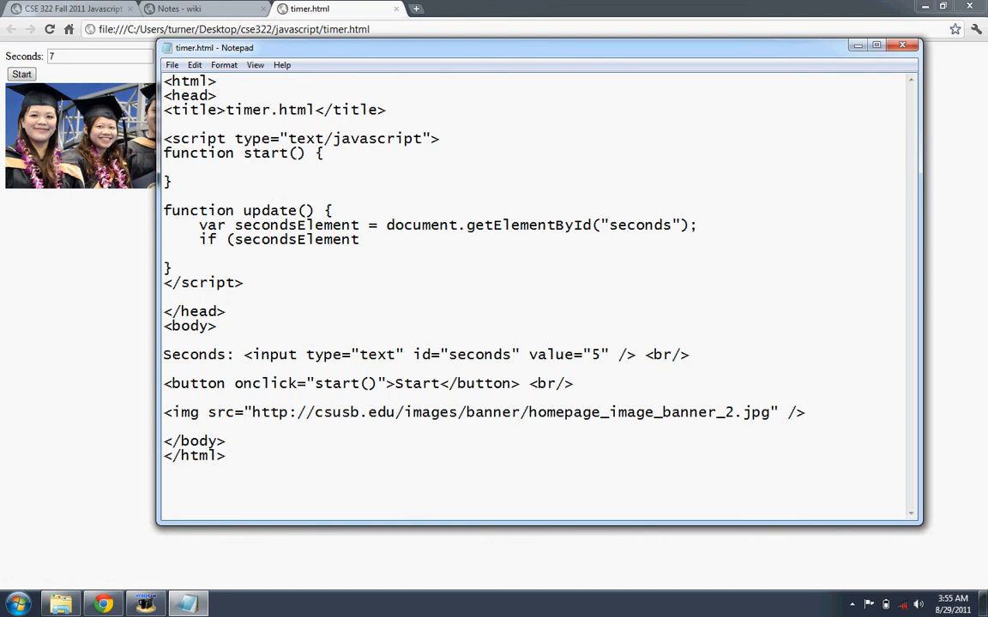
text(.value)
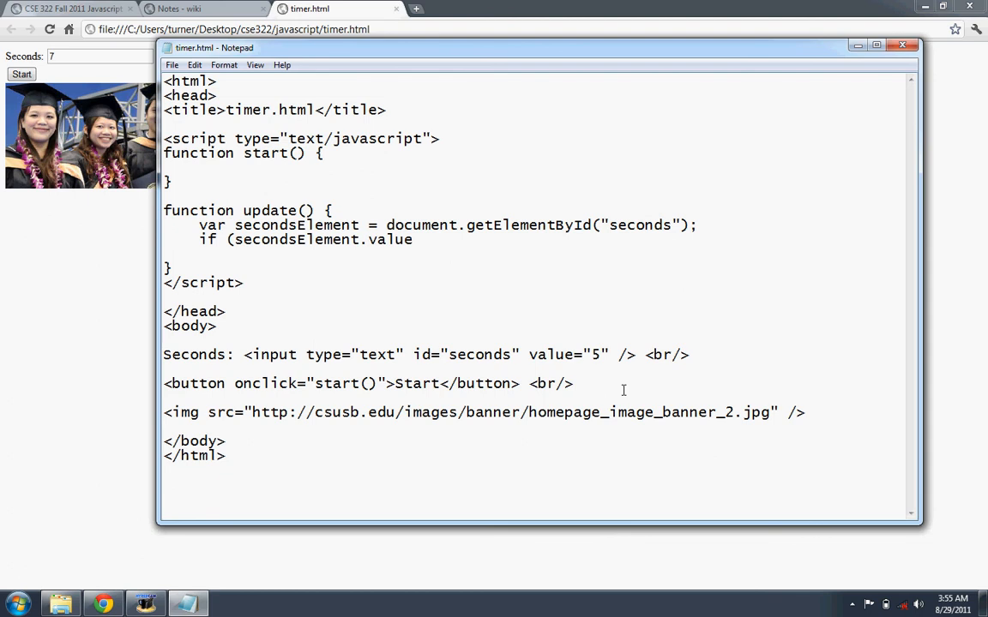
drag(244, 353, 626, 353)
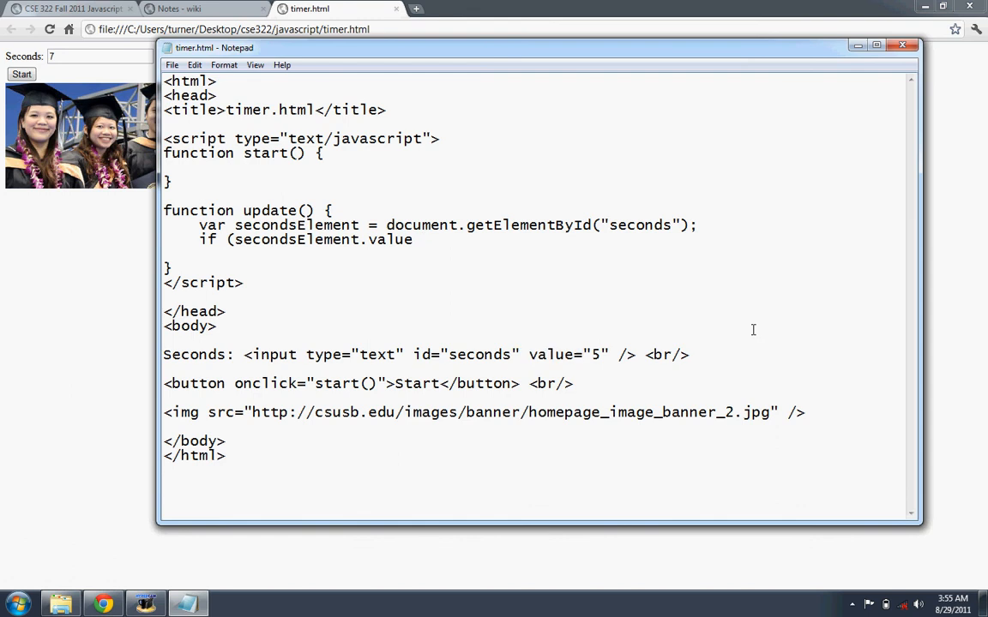
text(==)
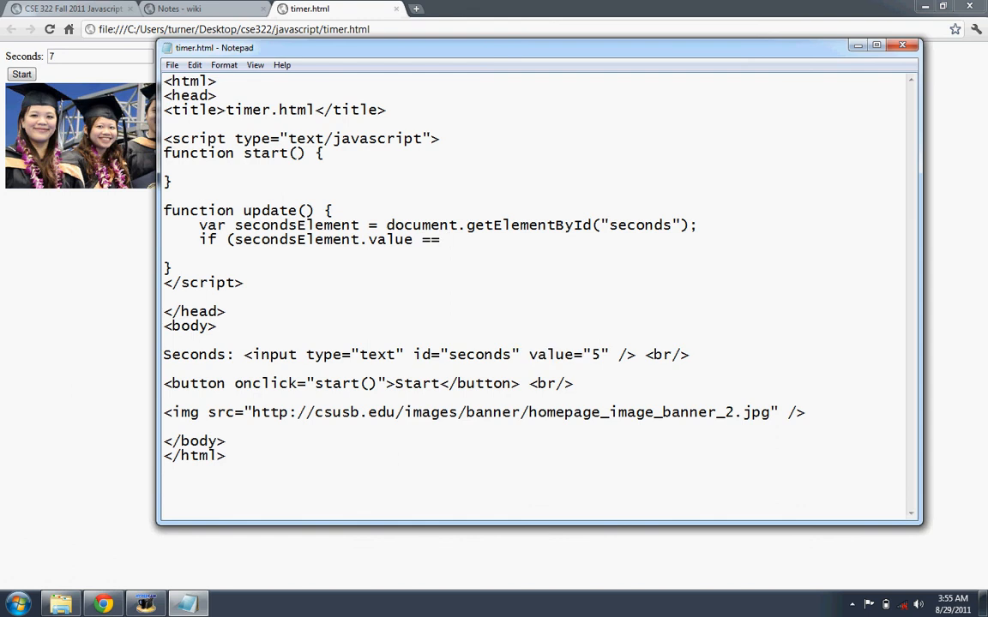
text(0) {)
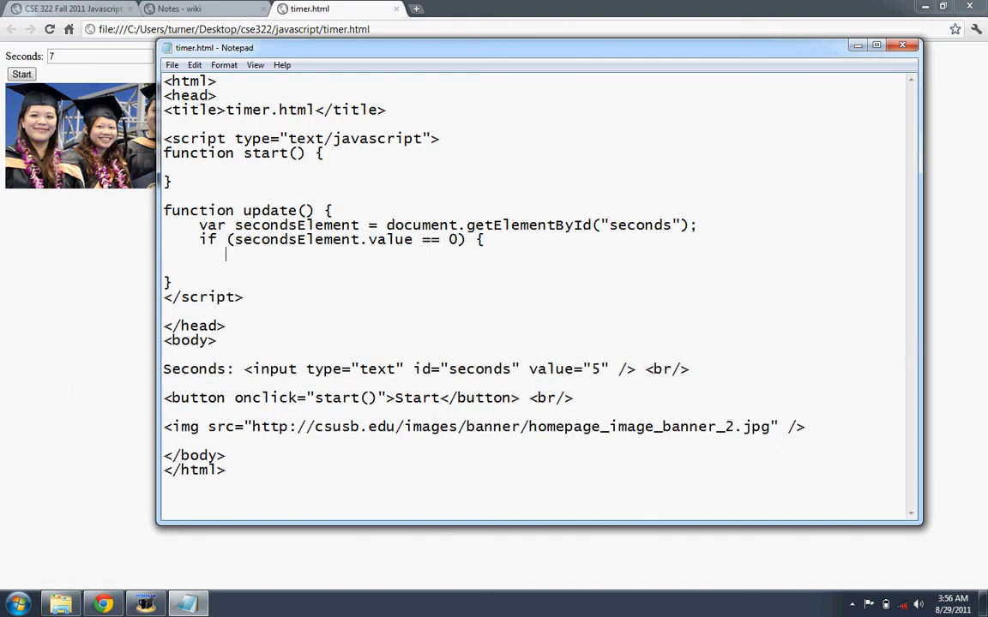
Add a '// Display image.' comment in the if branch and an empty else block
text(//)
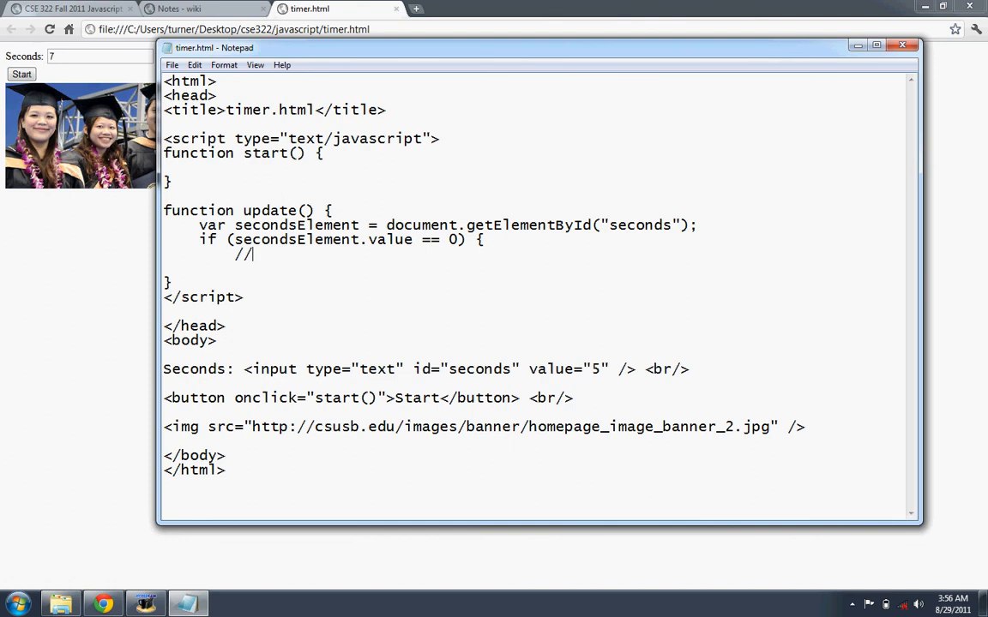
text(Display image.)
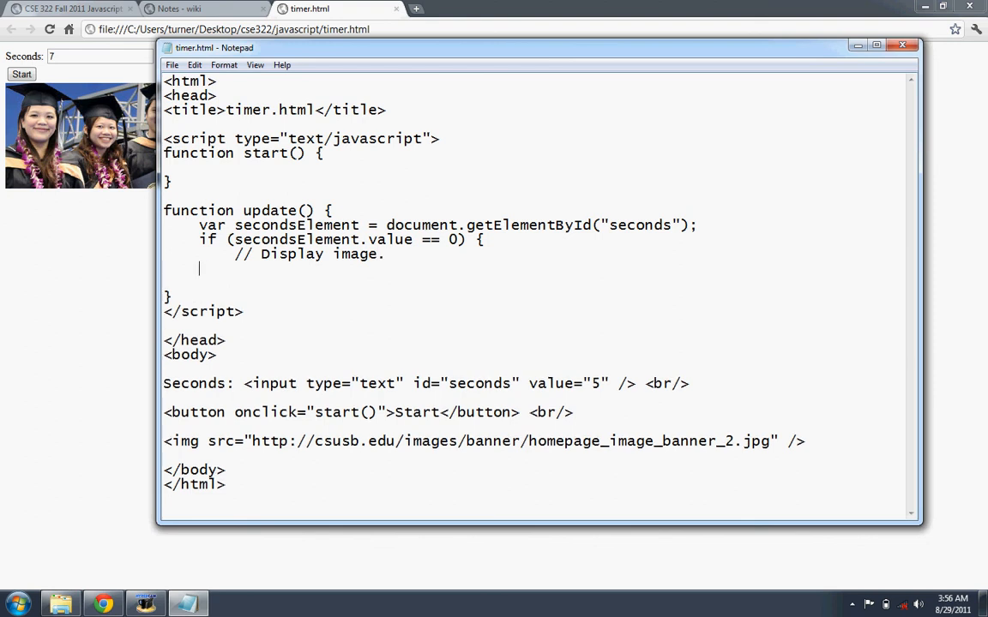
text(})
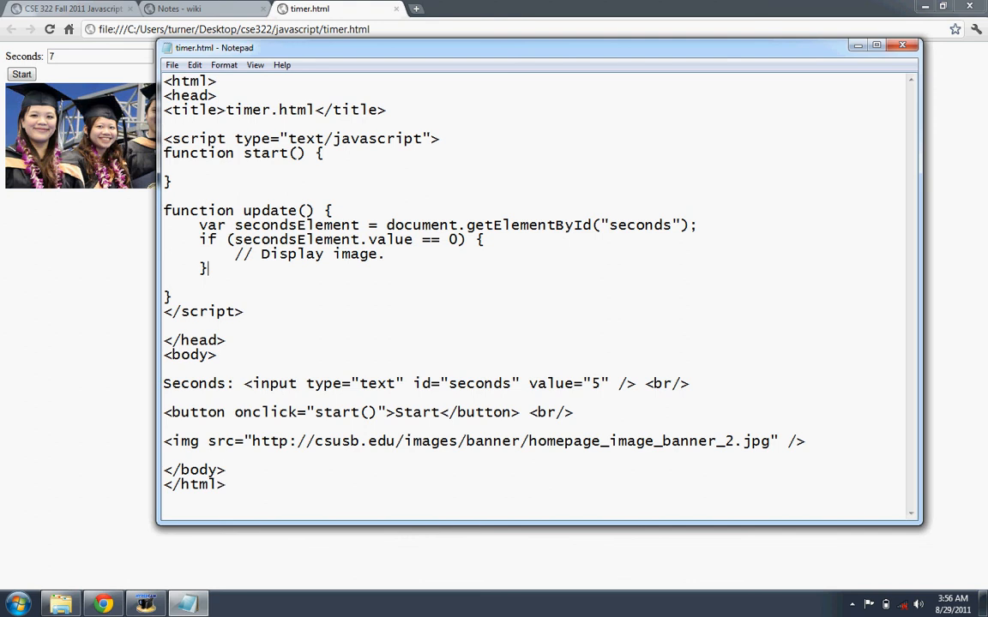
text(else {)
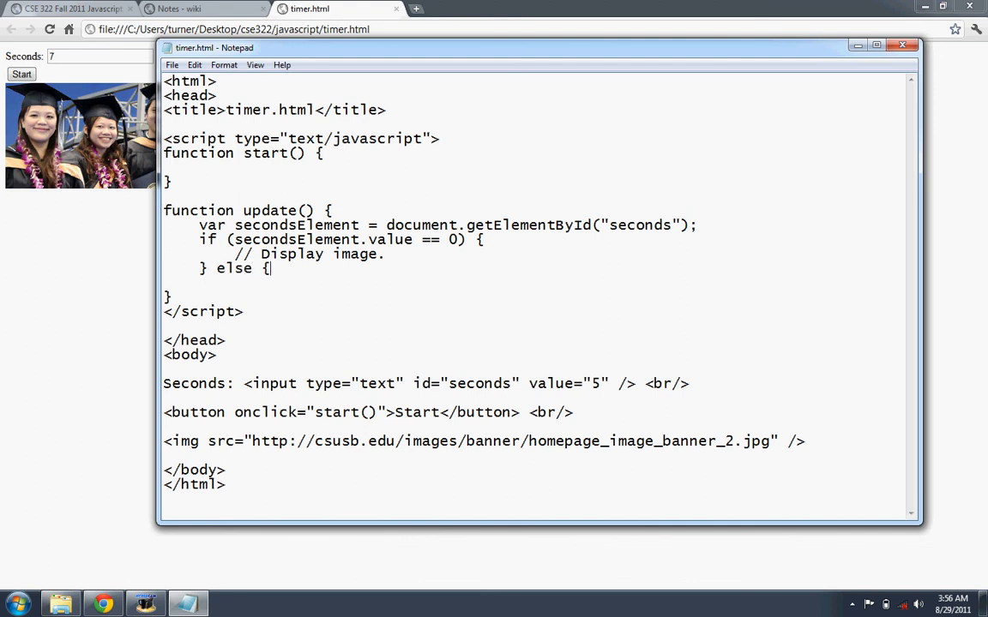
key(enter)
text(})
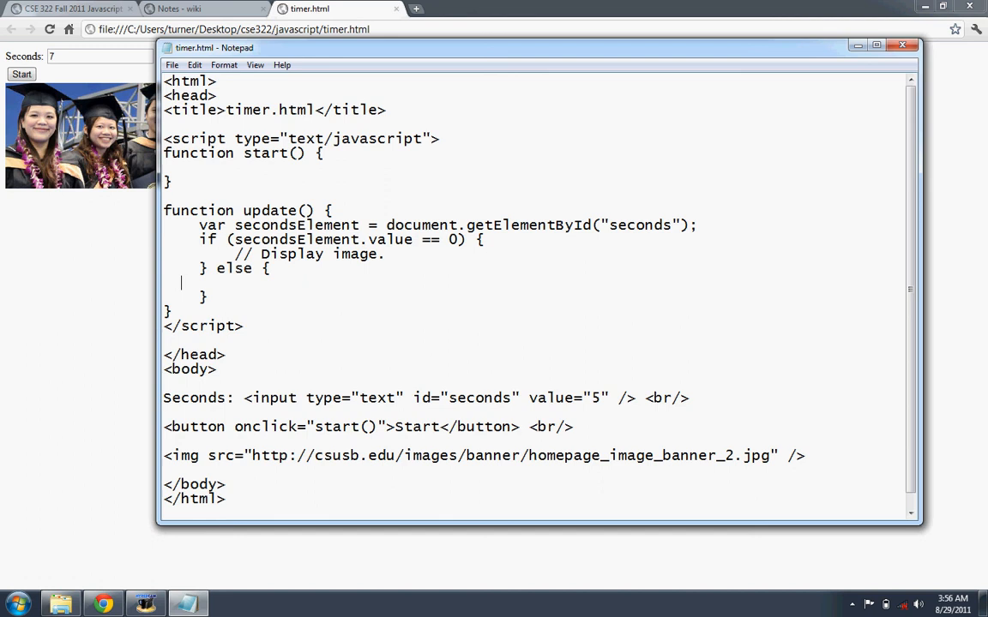
Write the else comment '// Decrement seconds, call update one second later.'
text(/)
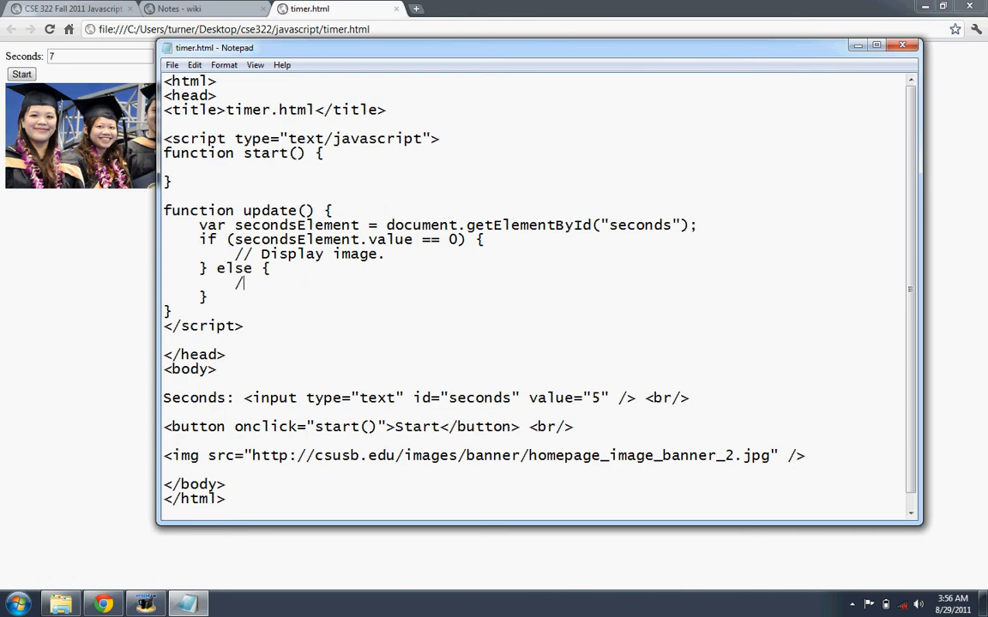
text(/)
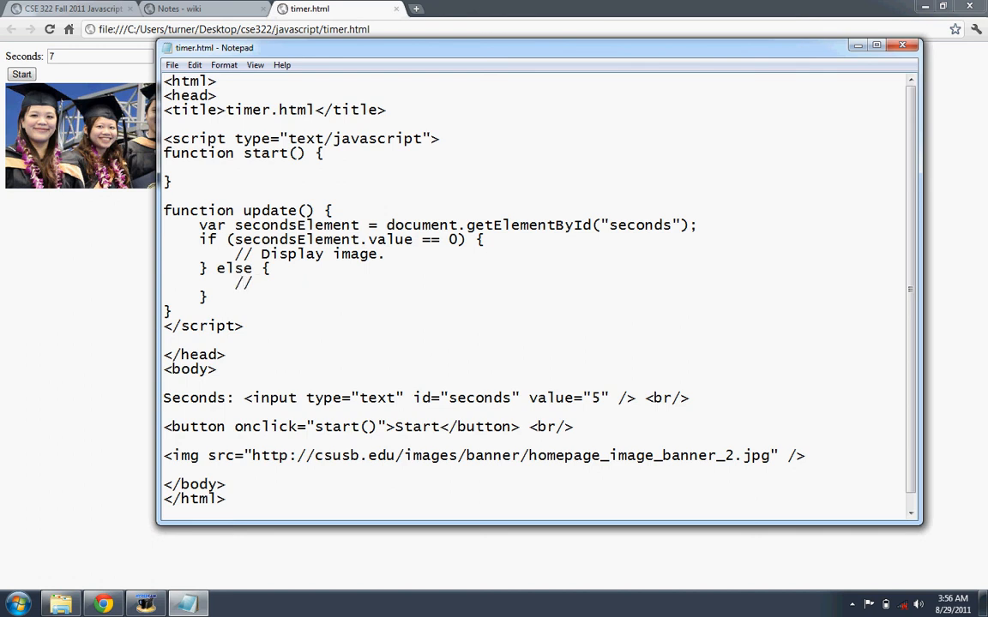
text(Decrement the)
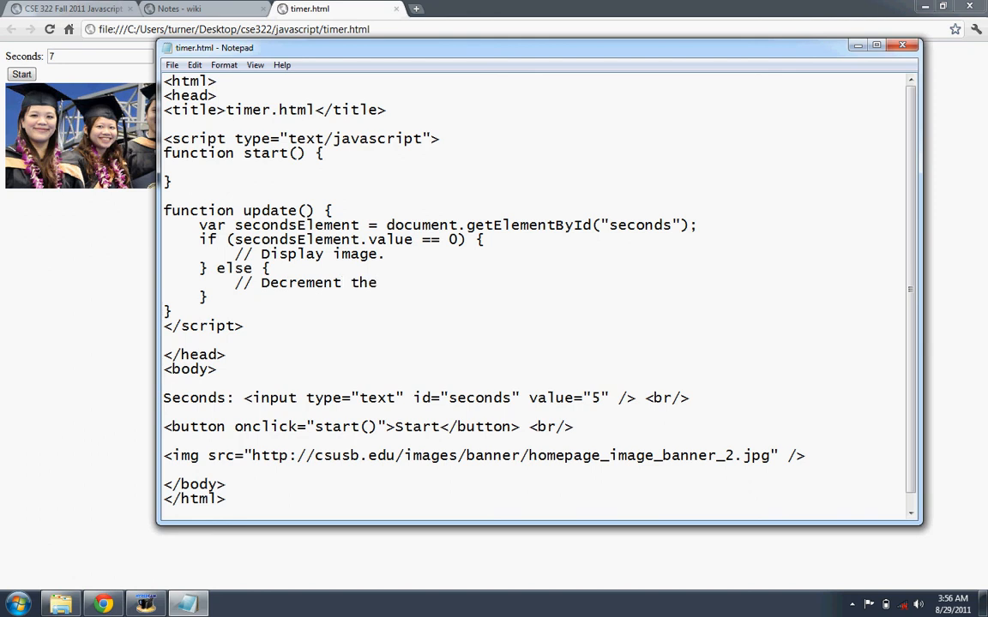
text(sec)
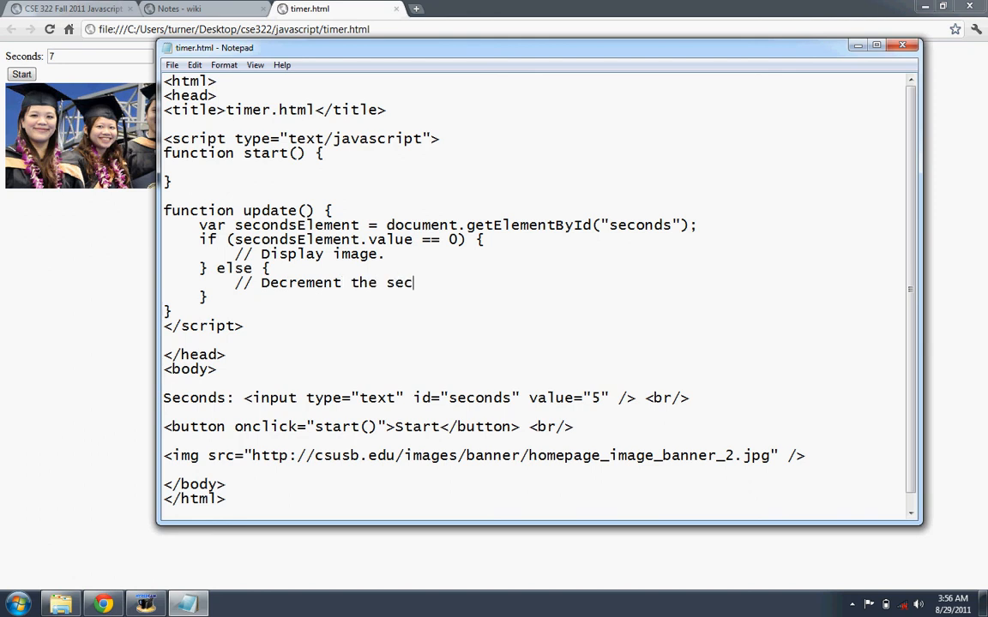
text(onds)
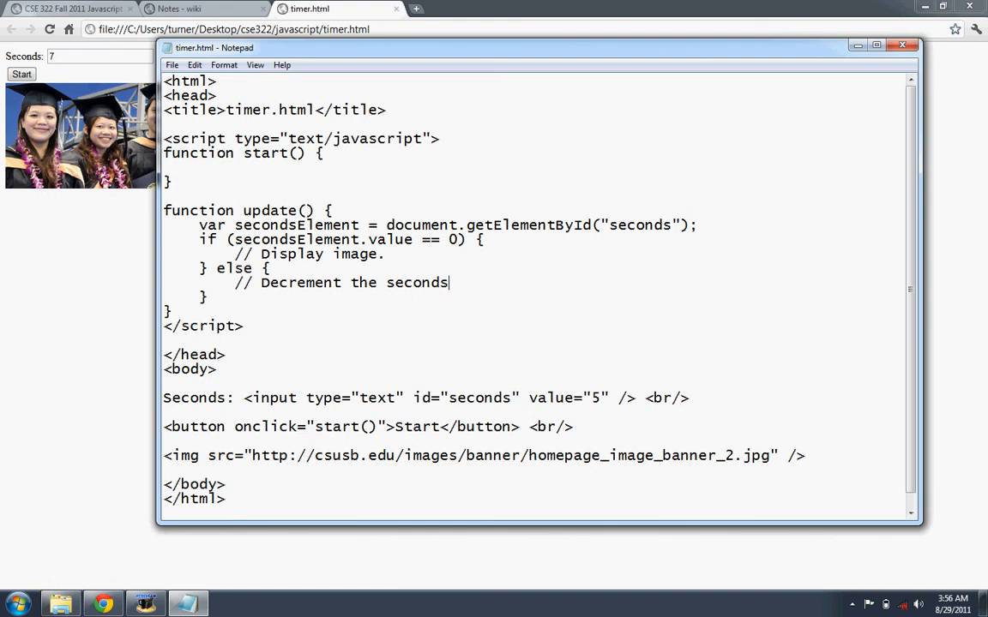
text(,)
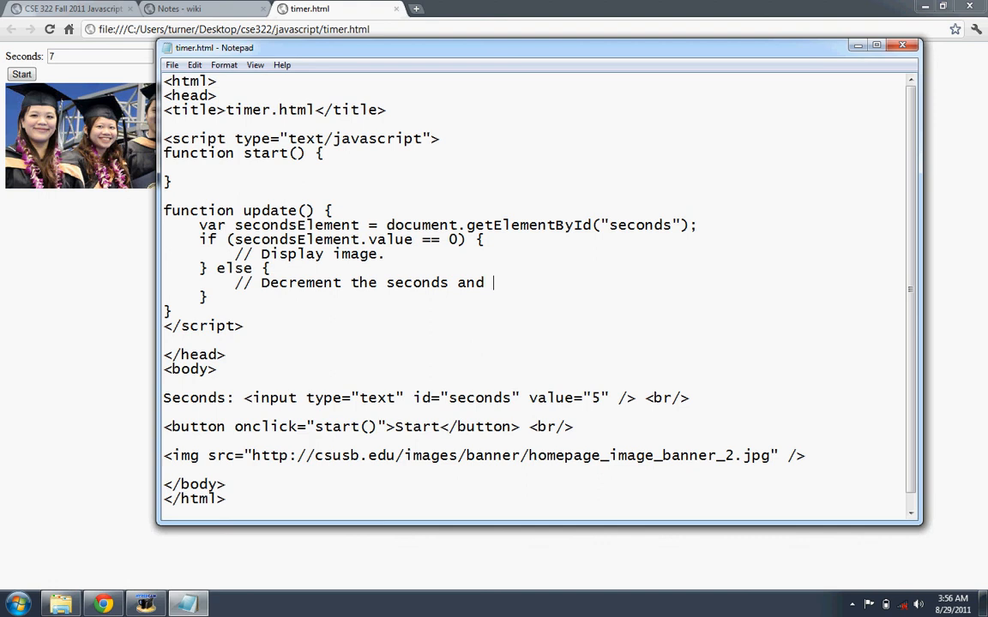
text(call)
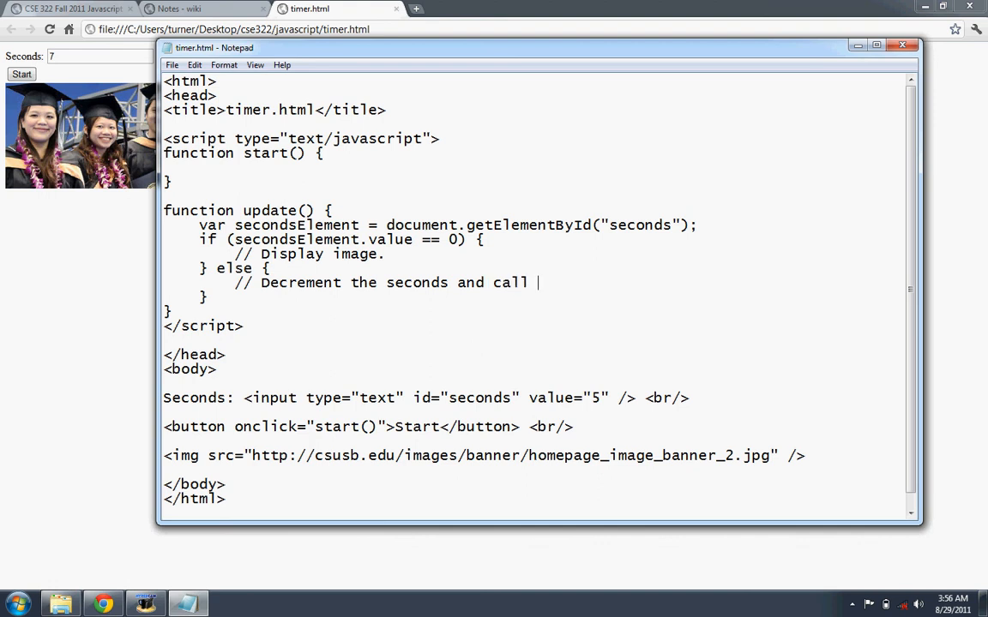
text(upda)
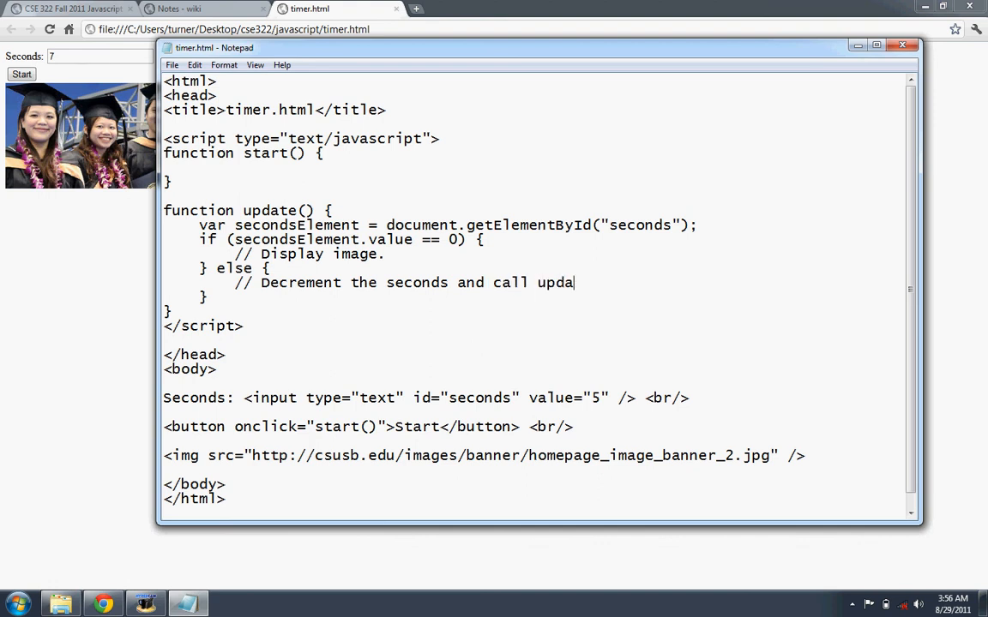
text(te)
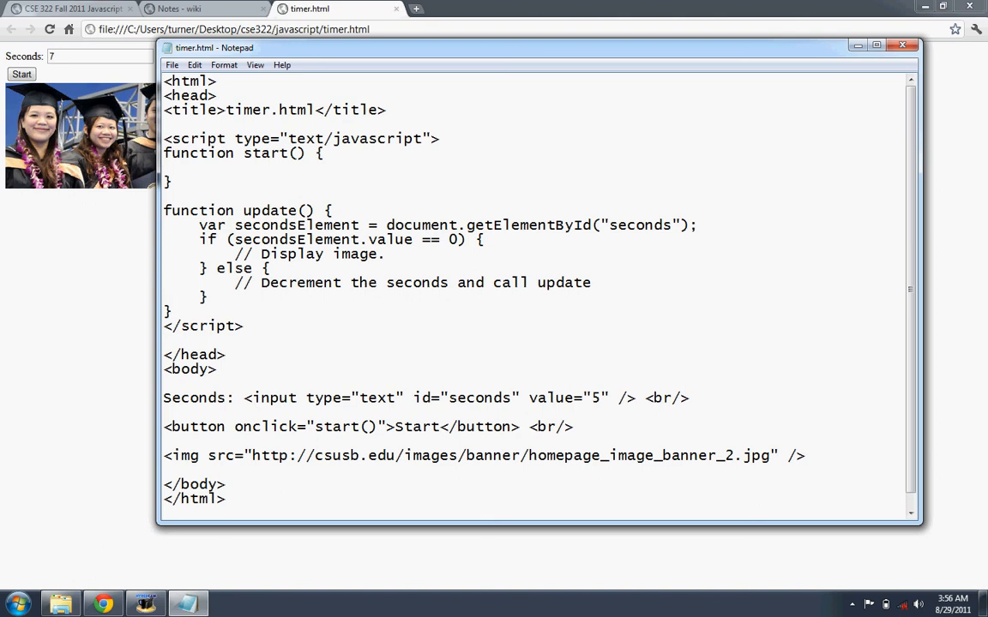
text(one)
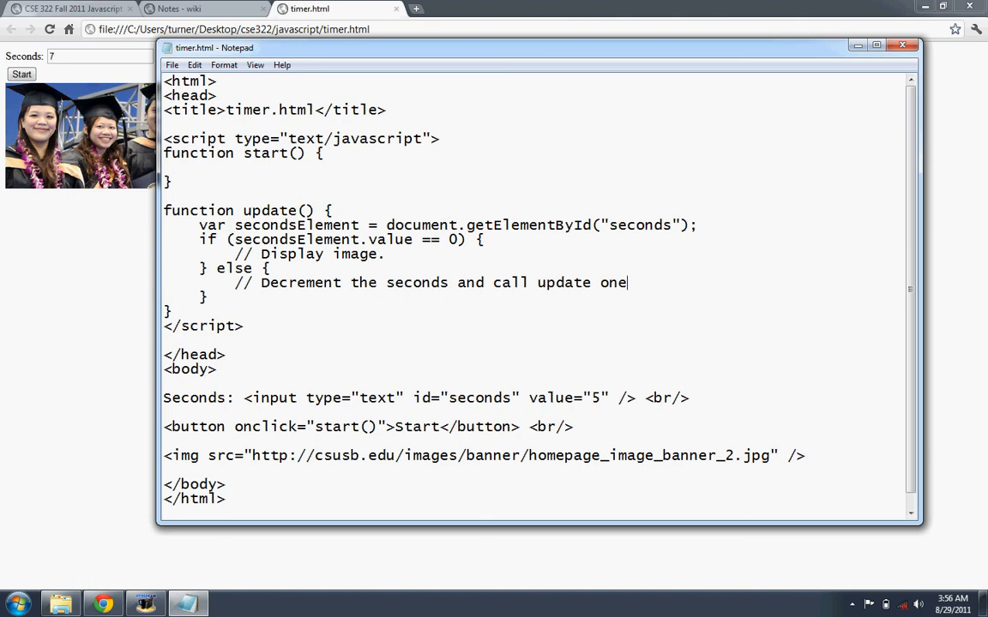
text(sec)
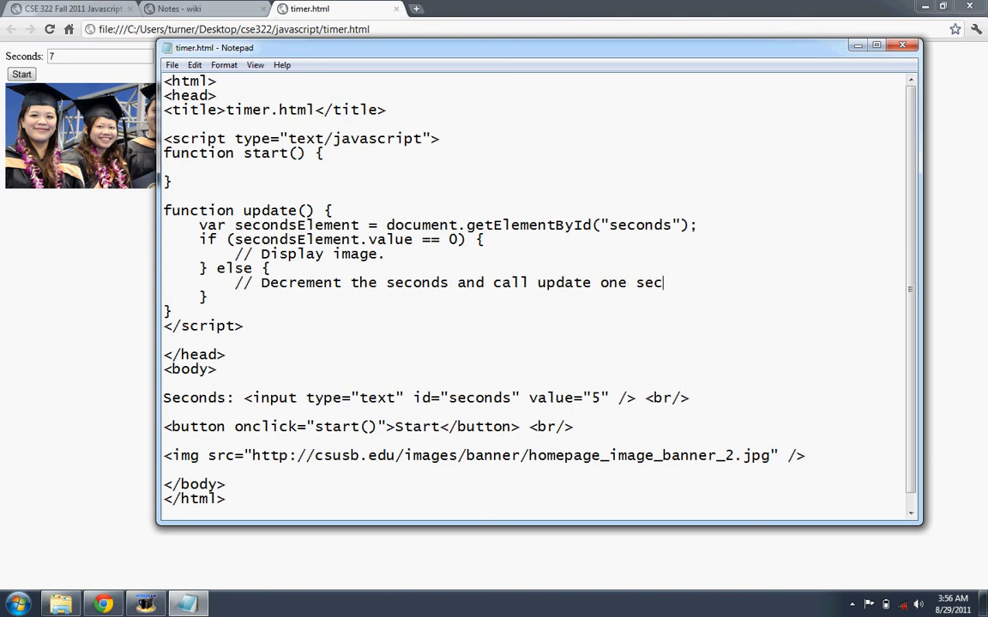
text(ond)
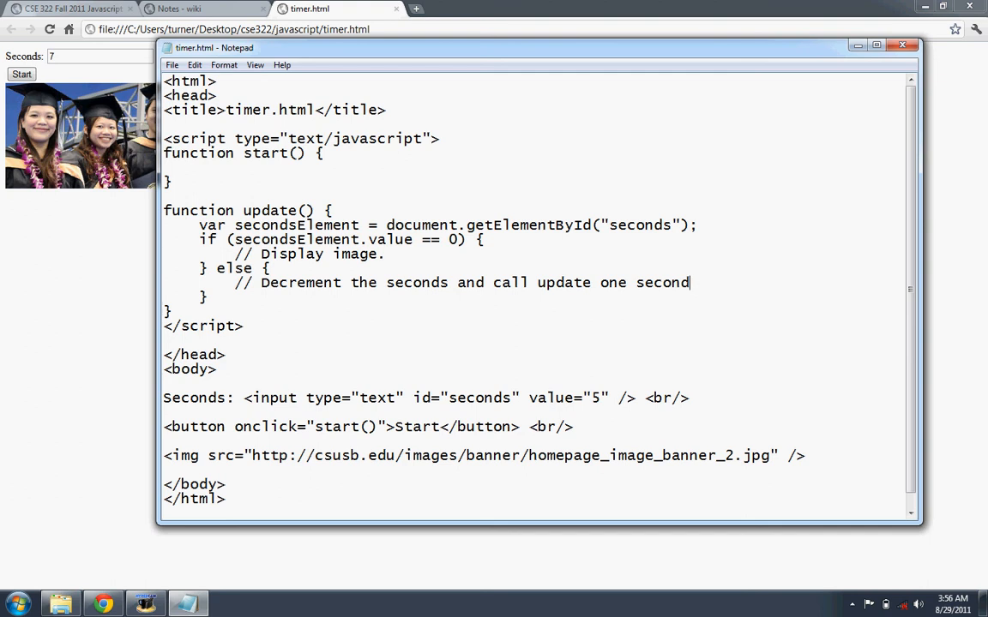
text(later.)
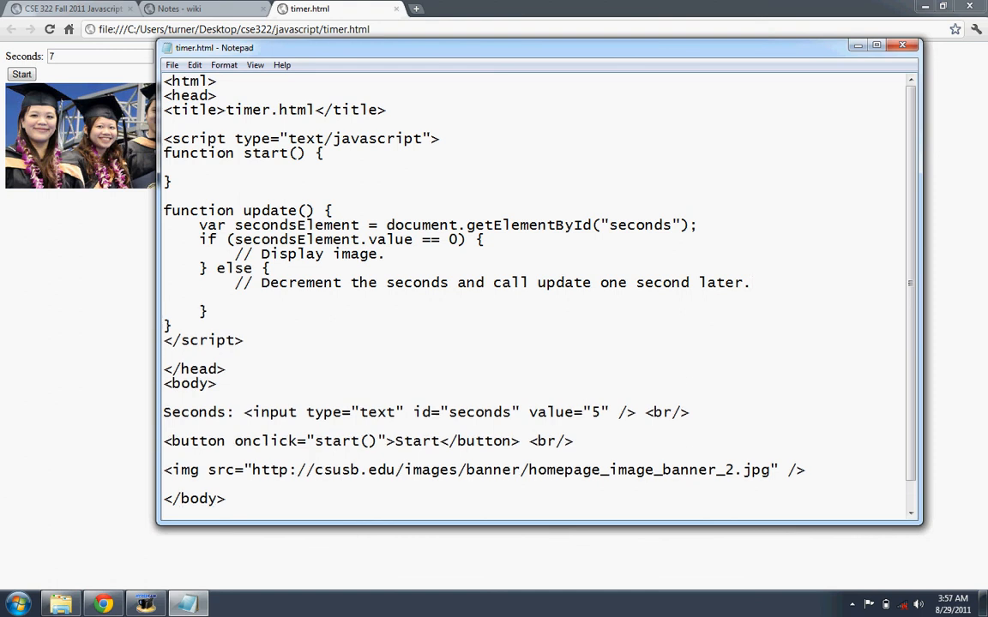
Add the statement secondsElement.value = secondsElement.value - 1; in the else branch
click(165, 297)
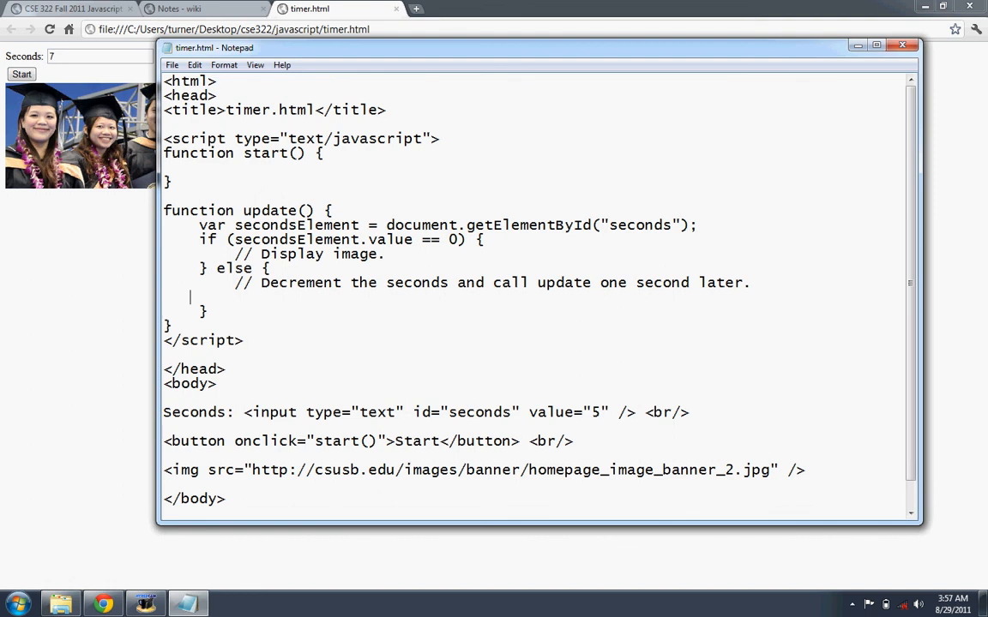
click(233, 298)
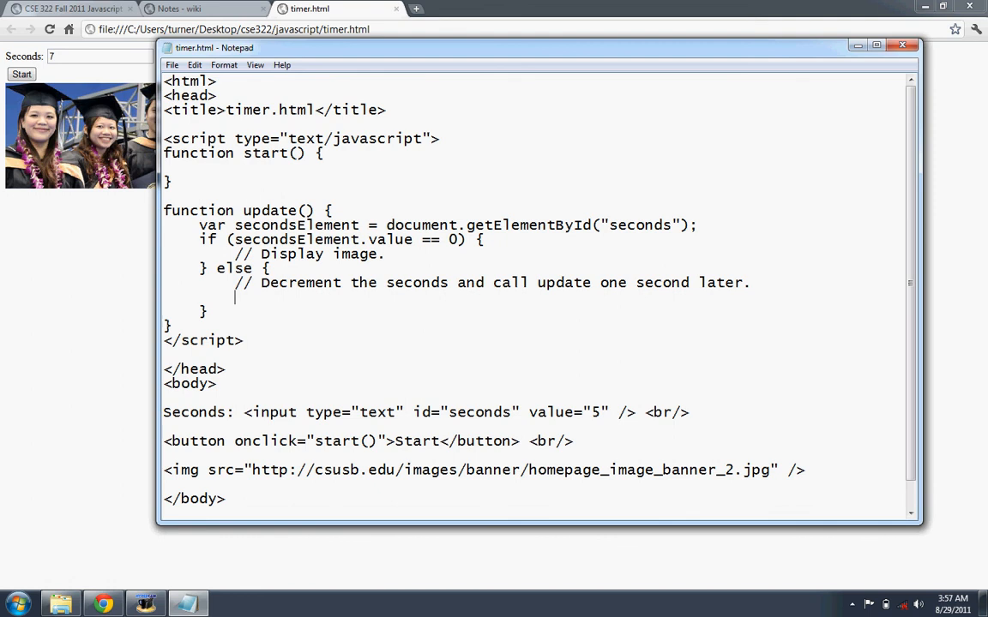
text(seconds)
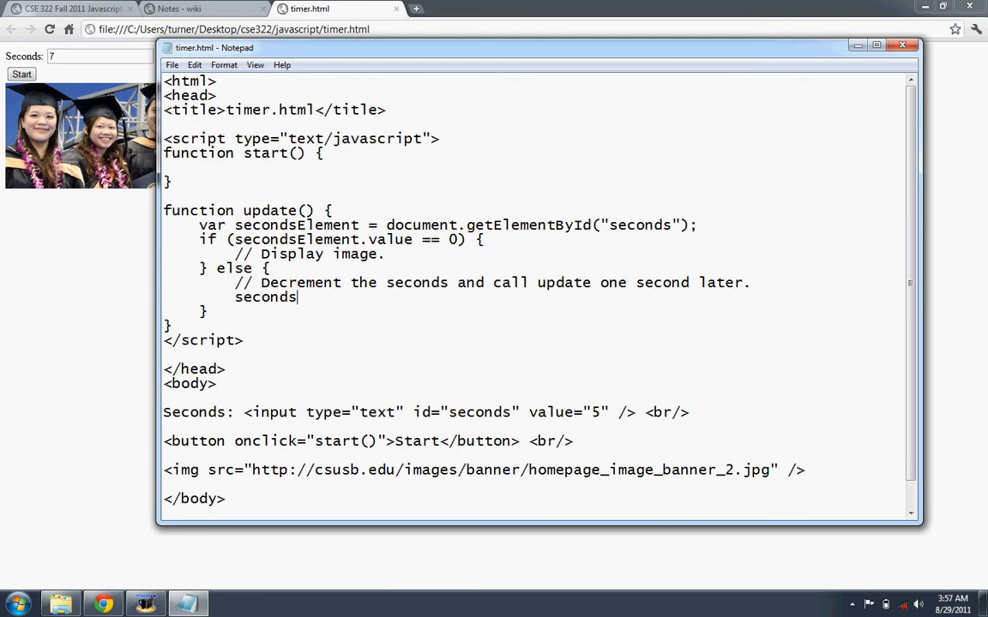
text(Element.)
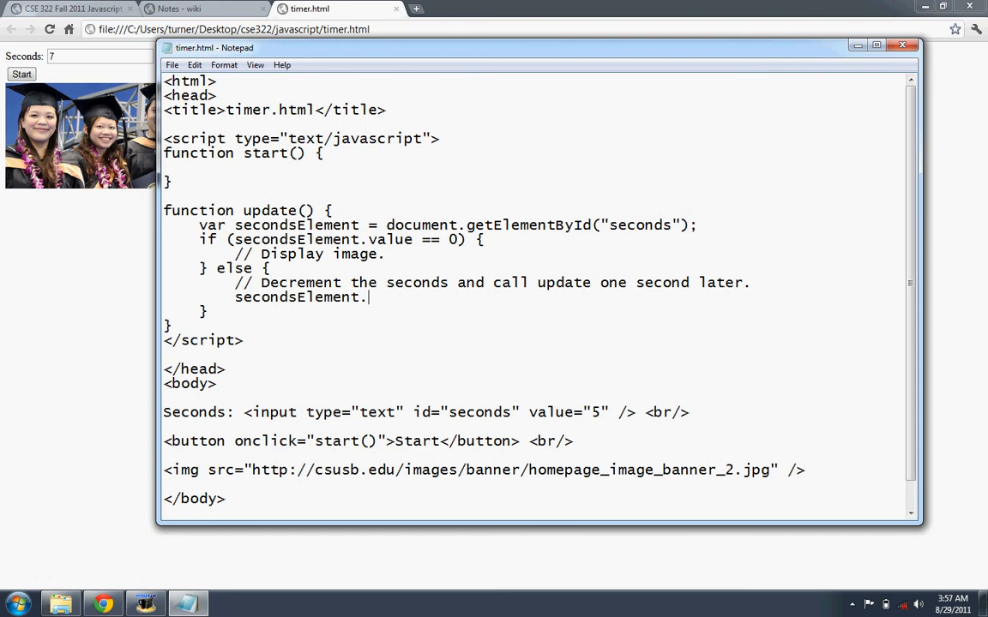
text(value)
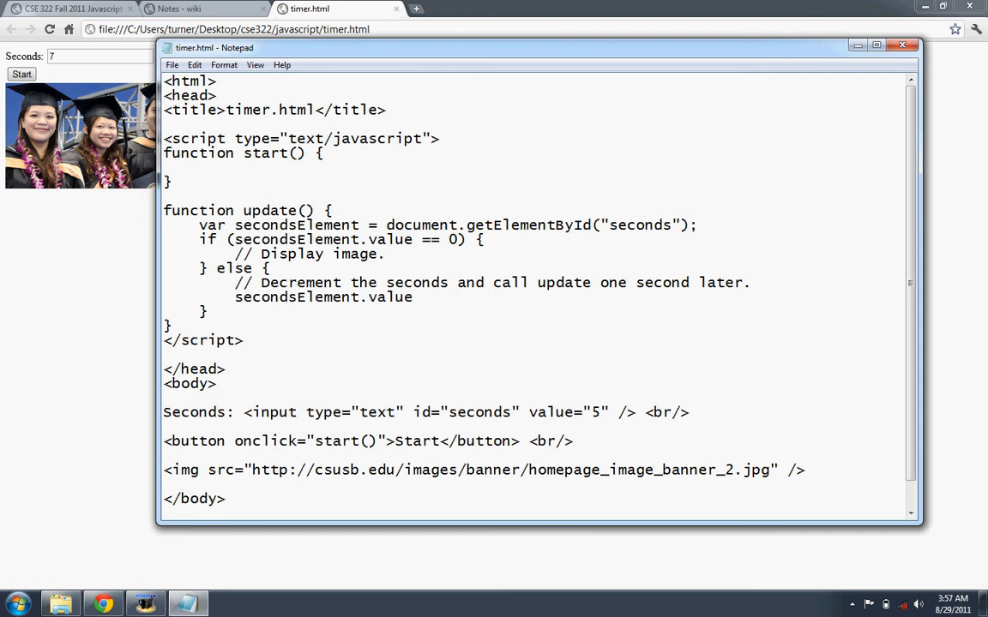
text(=)
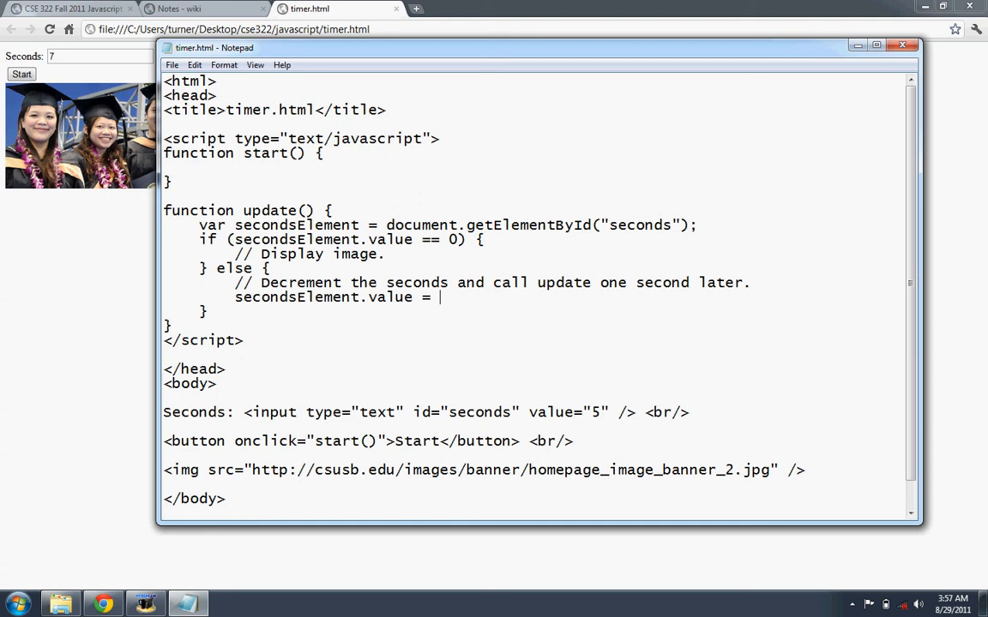
double_click(381, 296)
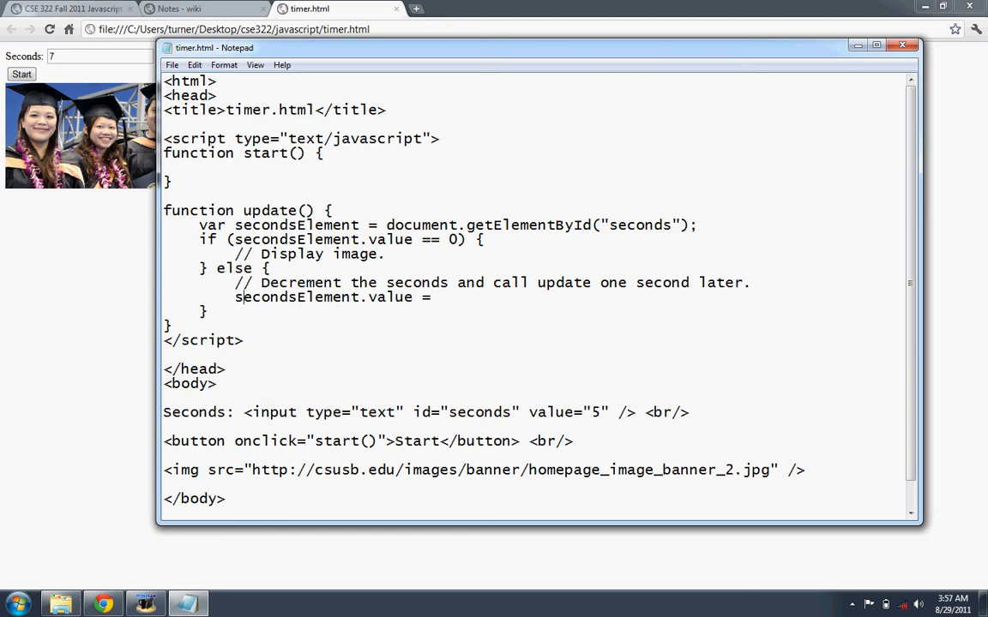
text(secondsElement.value - 1;)
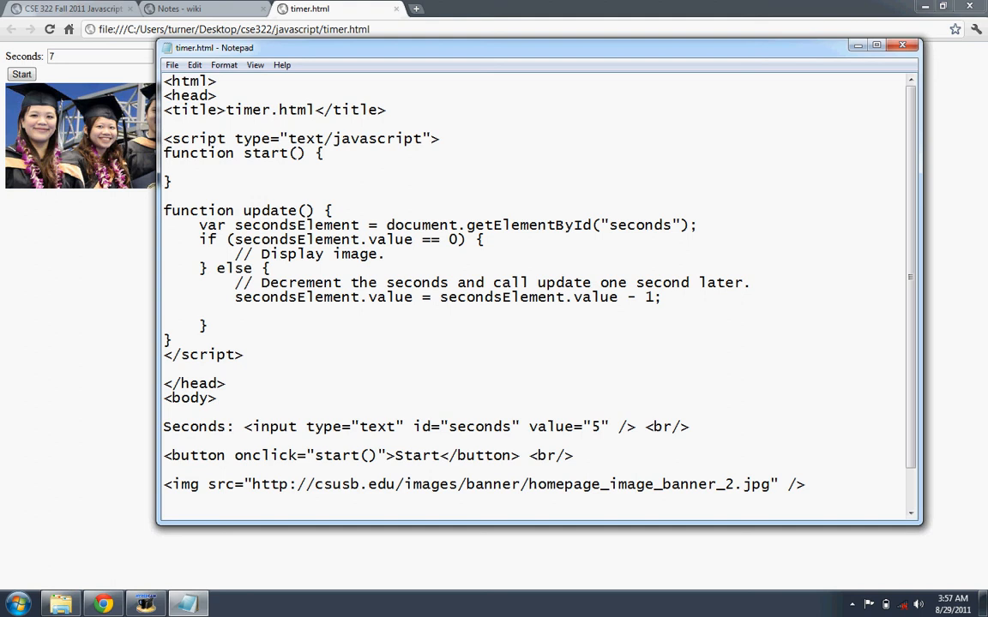
Add timeout("update()", 1000); so update() reschedules itself after one second
text(time)
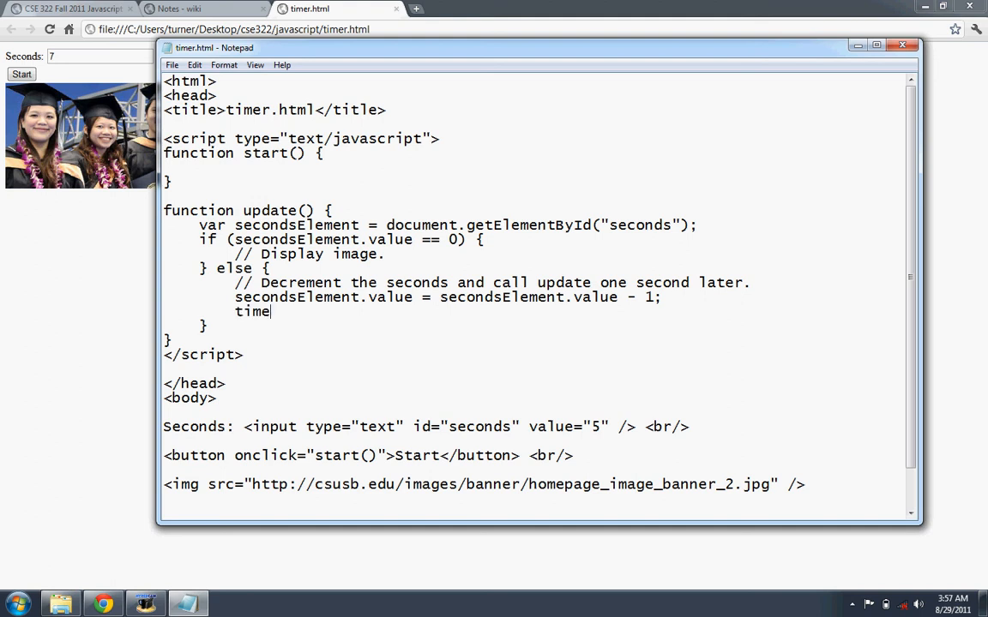
text(out)
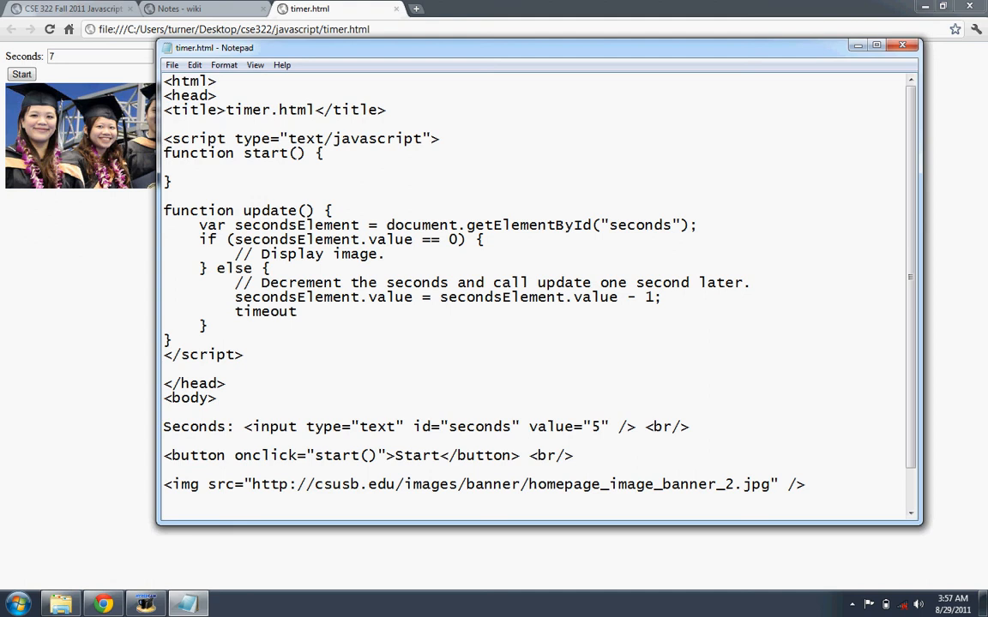
text(()
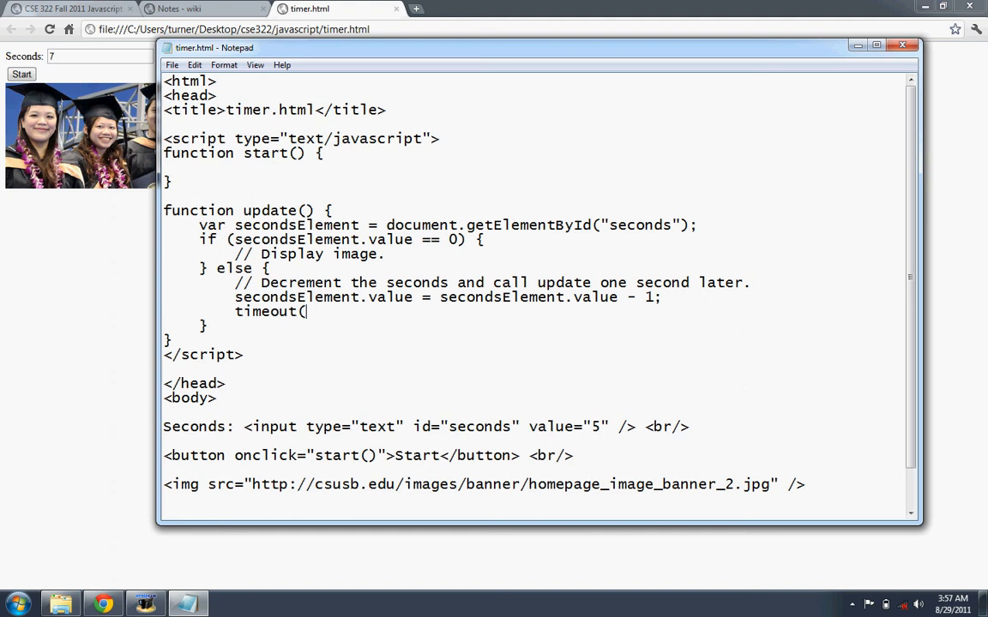
text(")
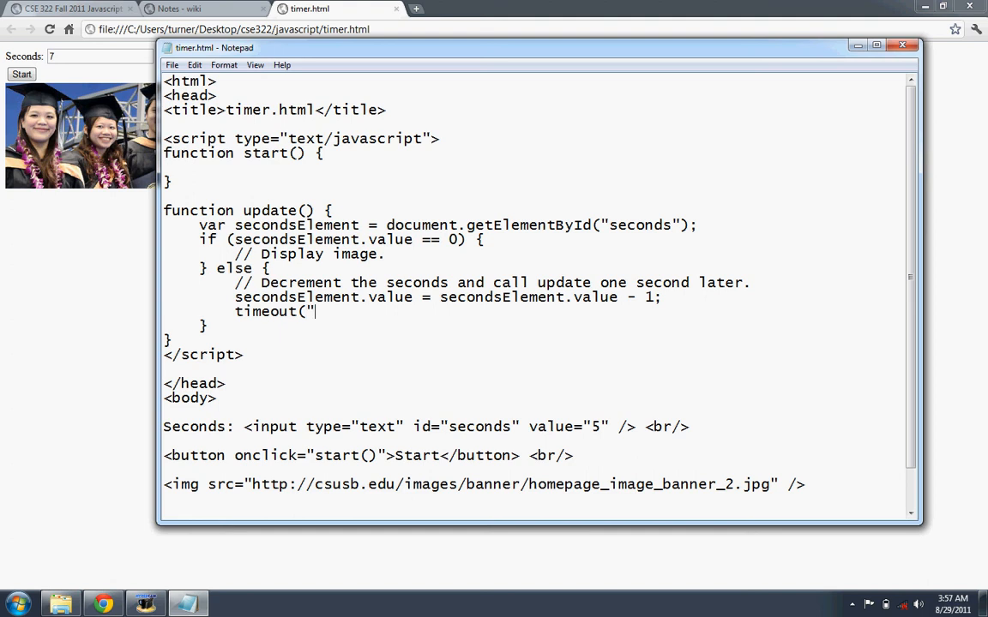
text(")
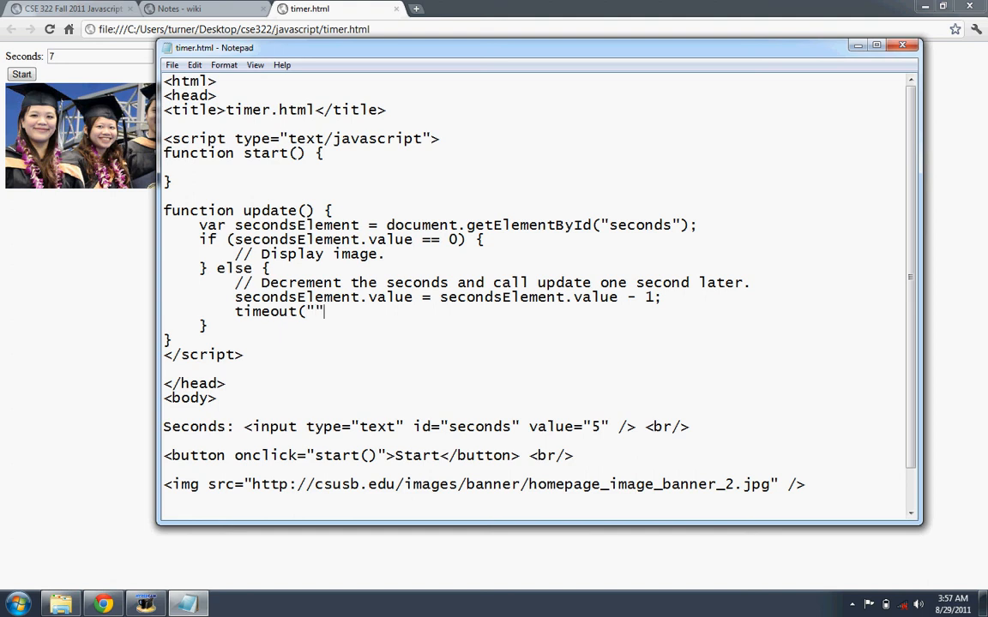
text(, 1000)
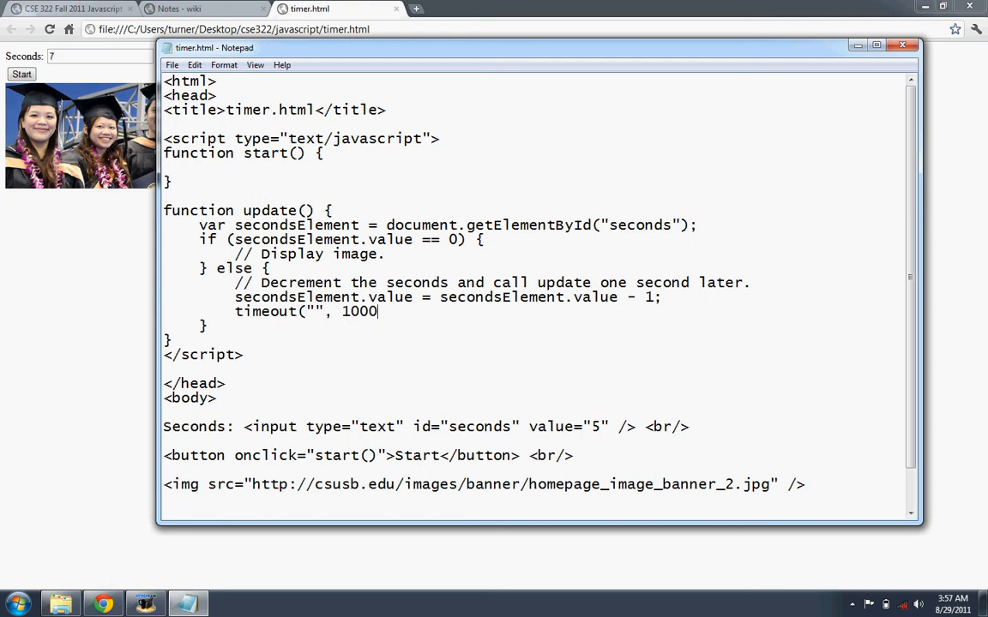
text();)
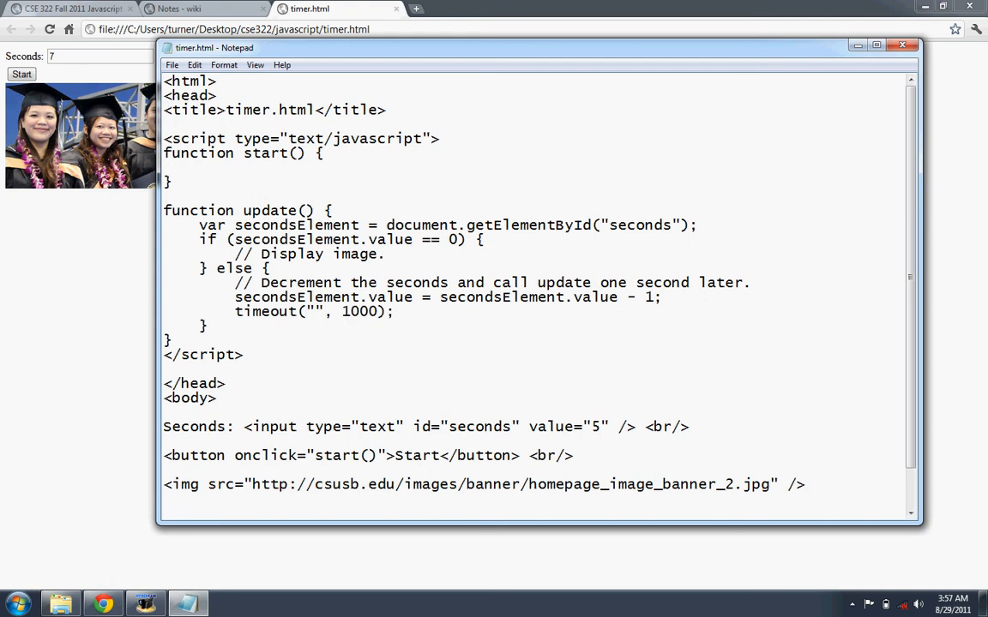
double_click(360, 312)
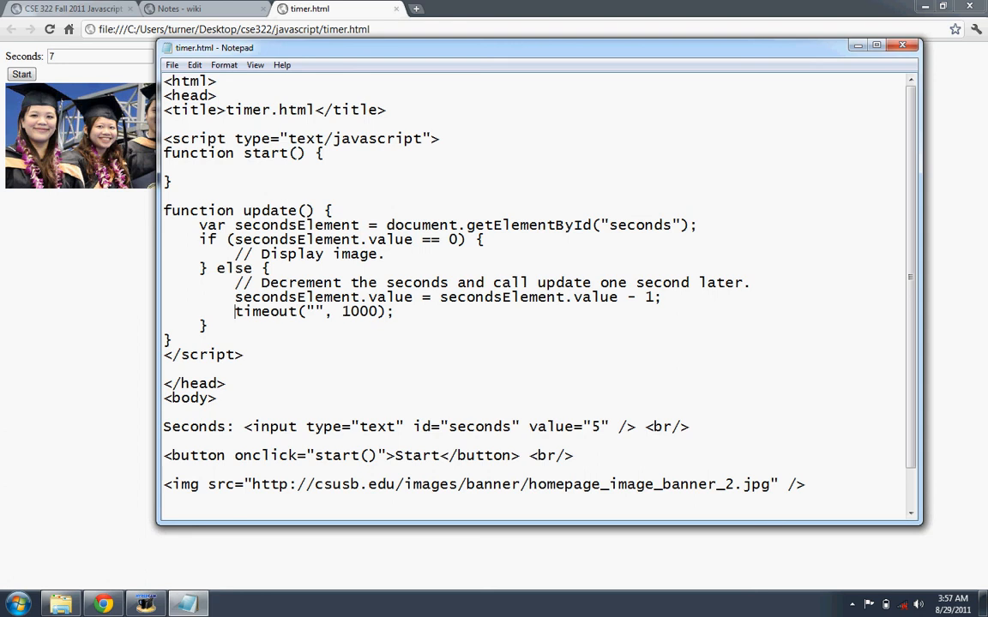
double_click(247, 312)
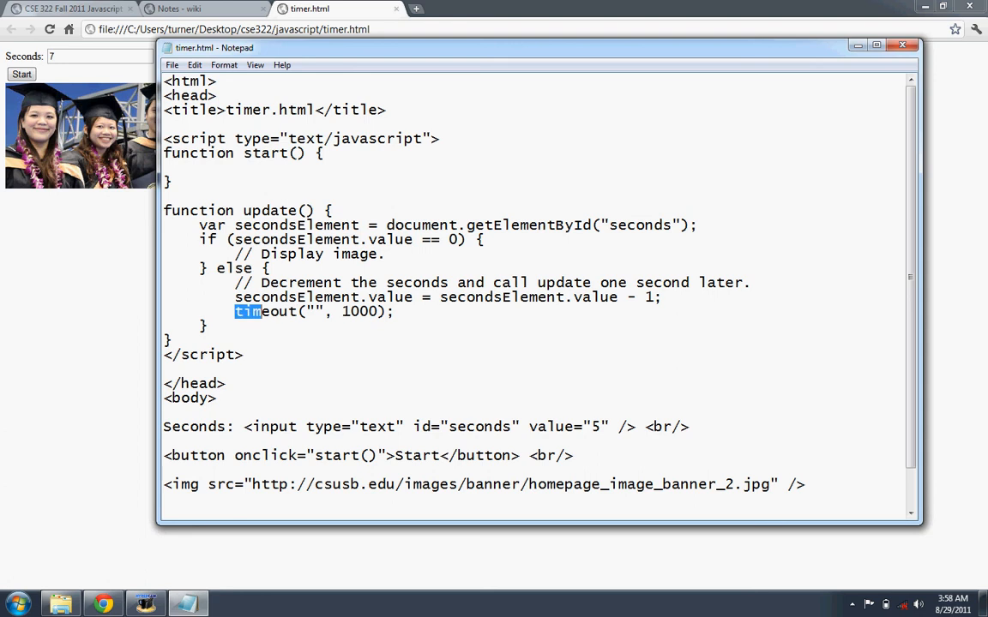
click(288, 312)
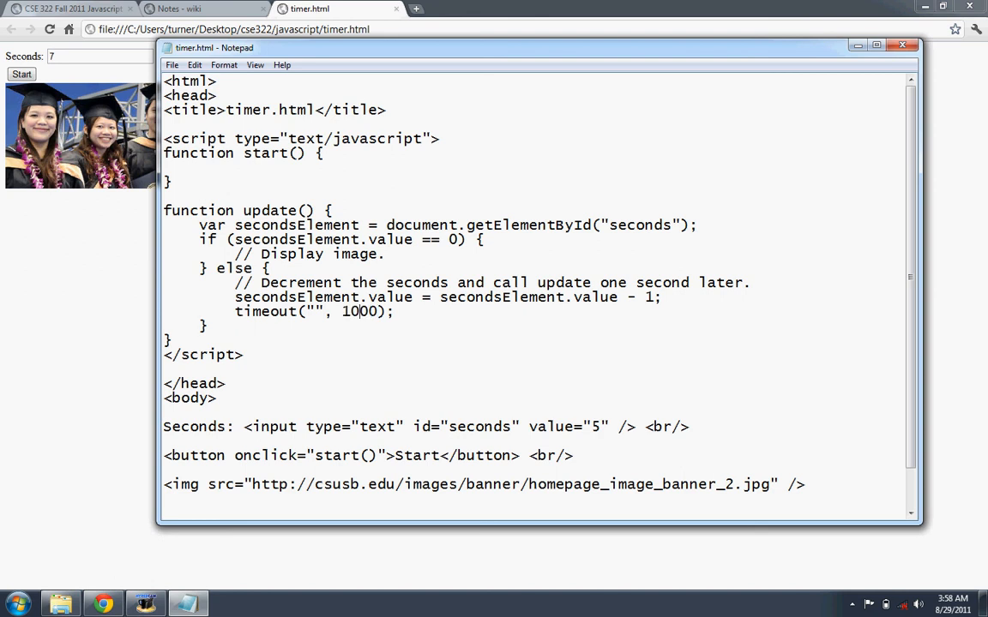
text(u)
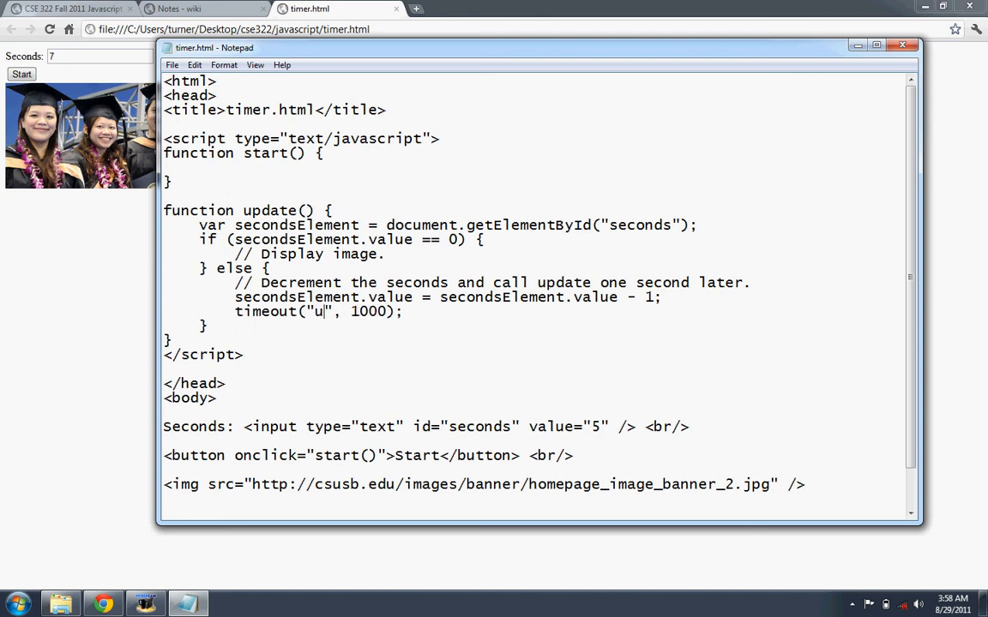
text(pdate())
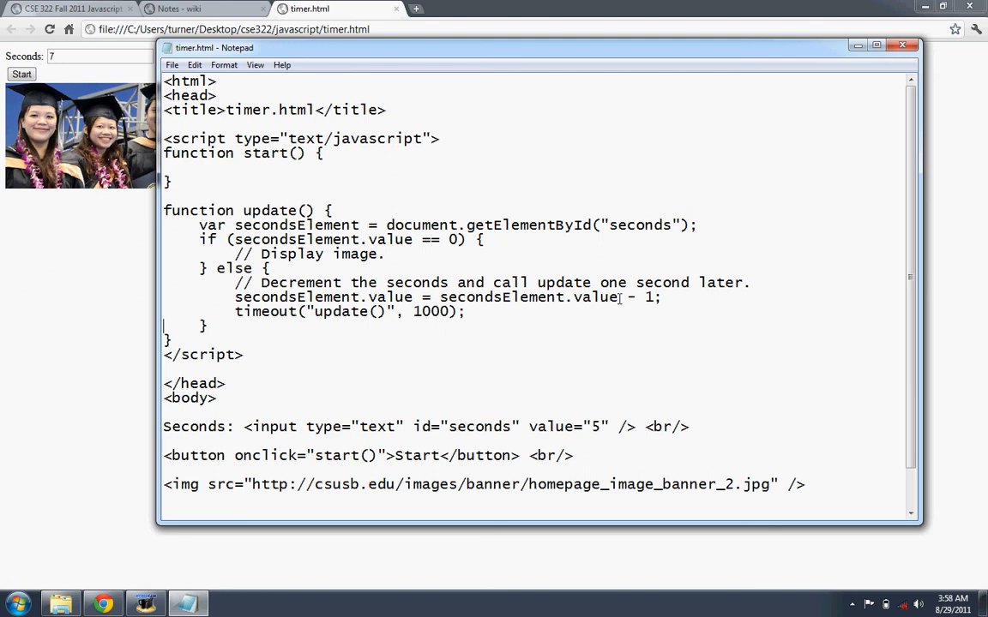
mouse_move(367, 387)
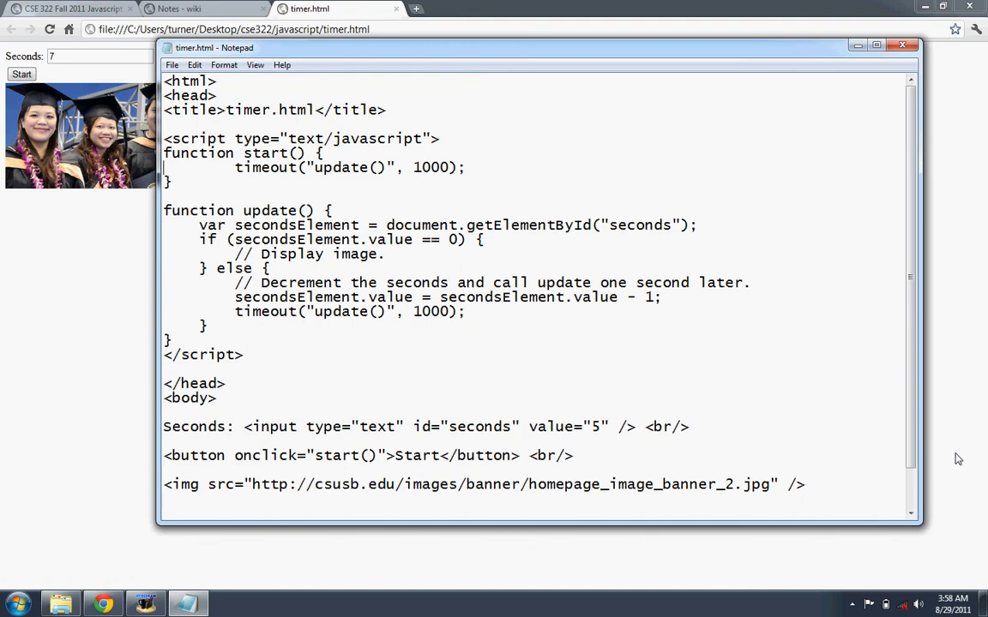
Copy the timeout("update()", 1000); line into start() and fix its indentation
drag(165, 168, 233, 168)
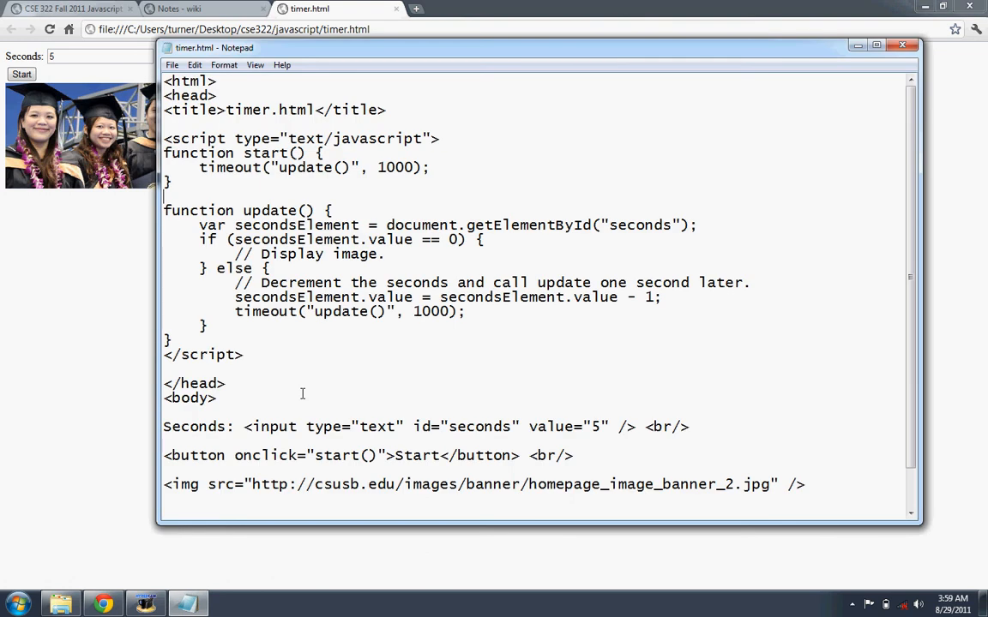
mouse_move(340, 453)
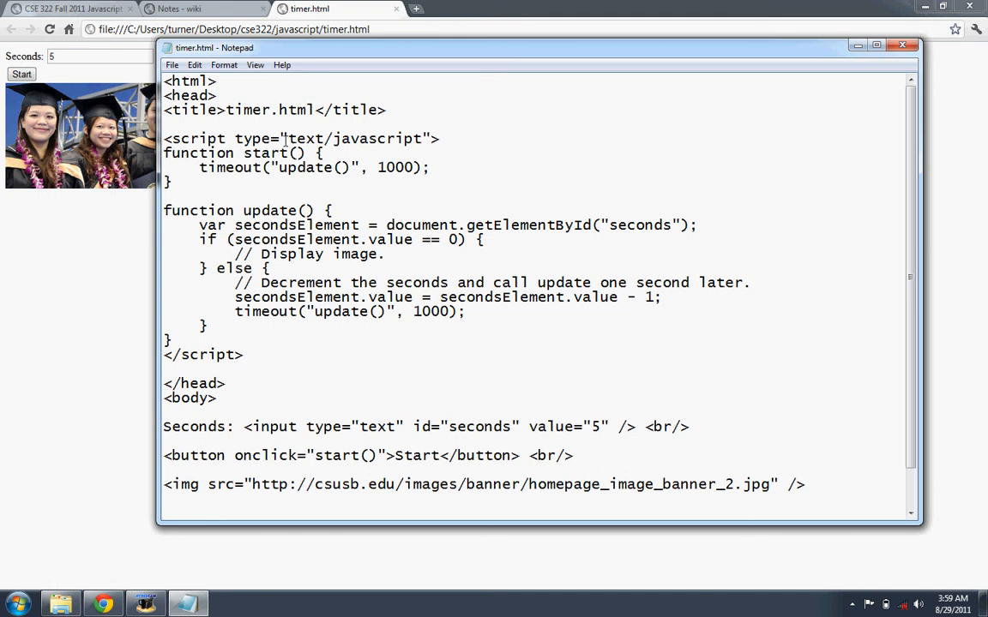
mouse_move(322, 225)
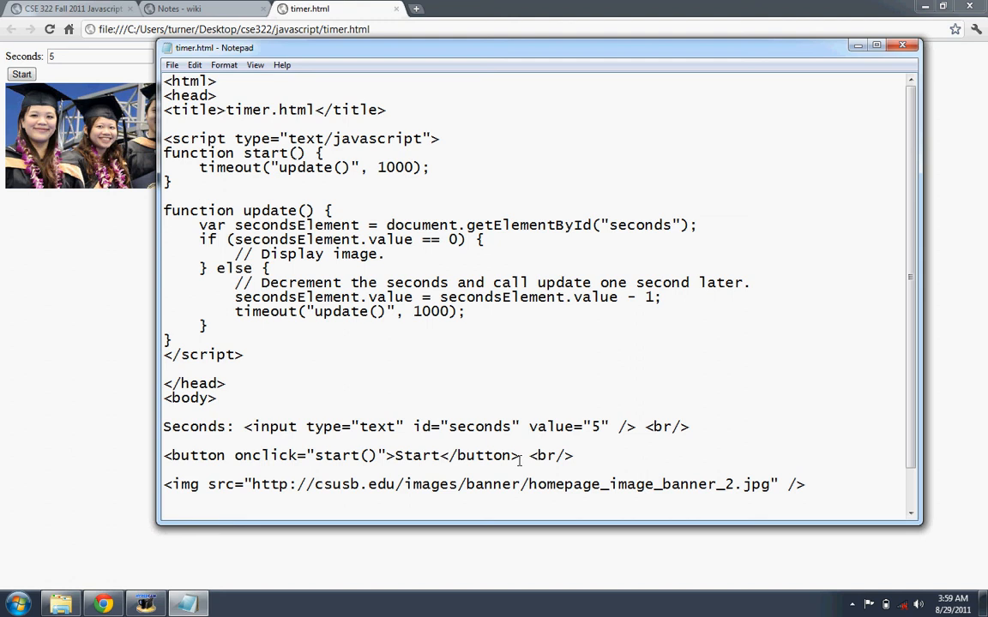
mouse_move(632, 439)
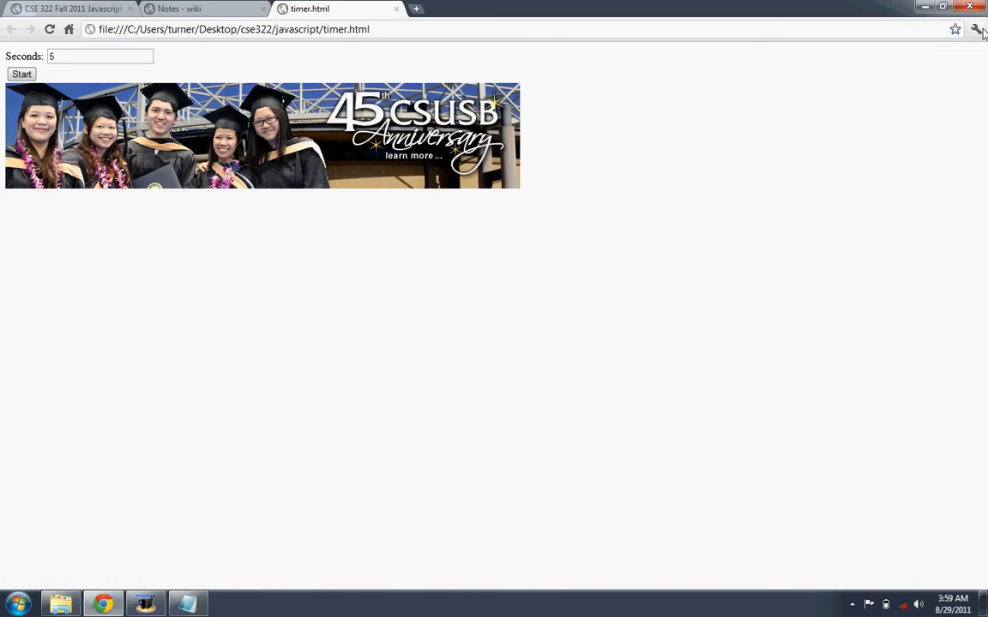
mouse_move(977, 29)
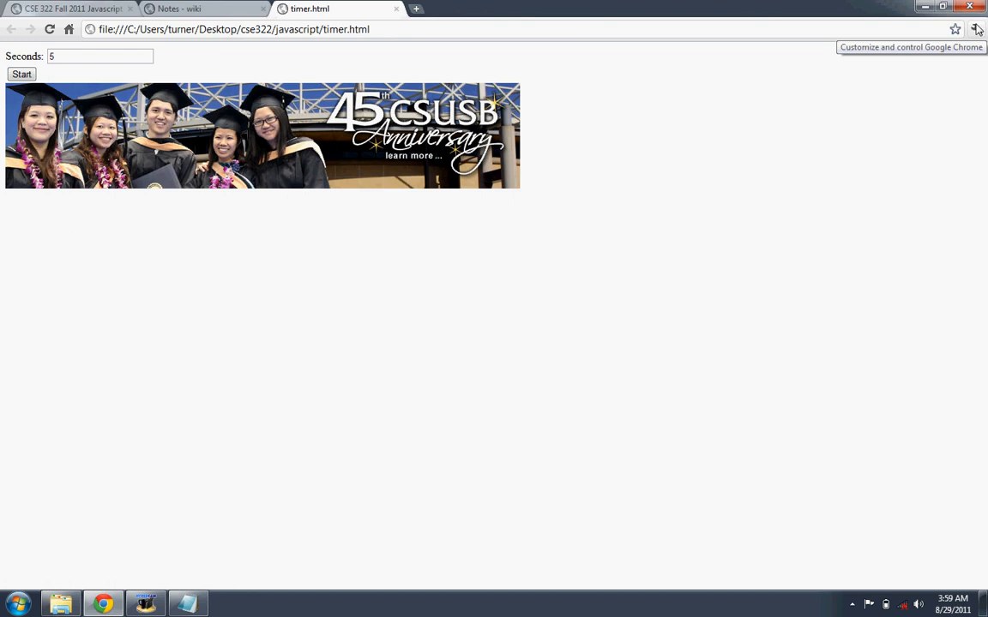
Show the Chrome JavaScript console reporting the Uncaught ReferenceError, then begin a new tab
click(976, 30)
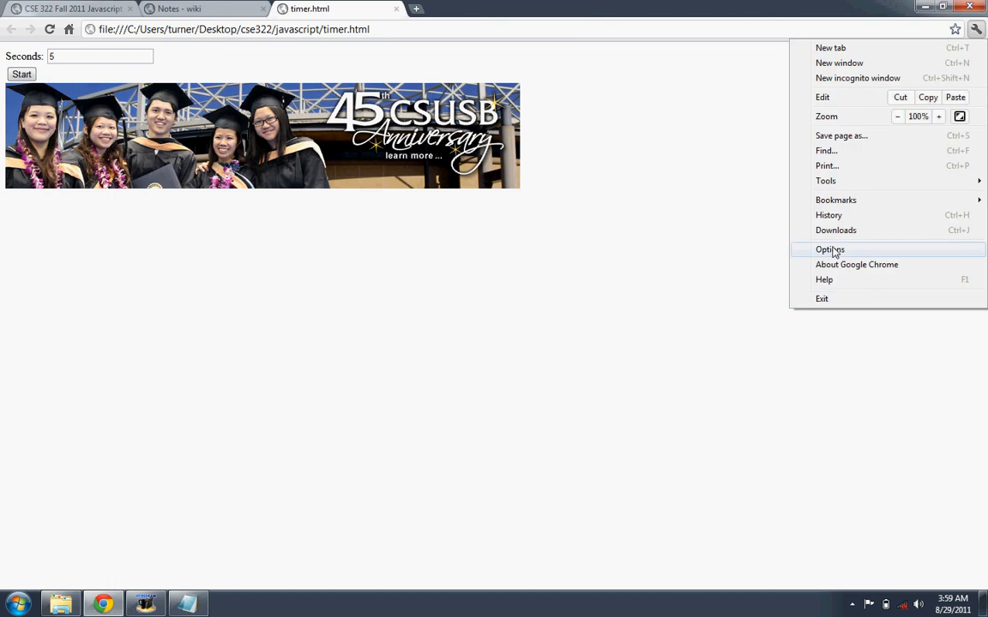
mouse_move(835, 230)
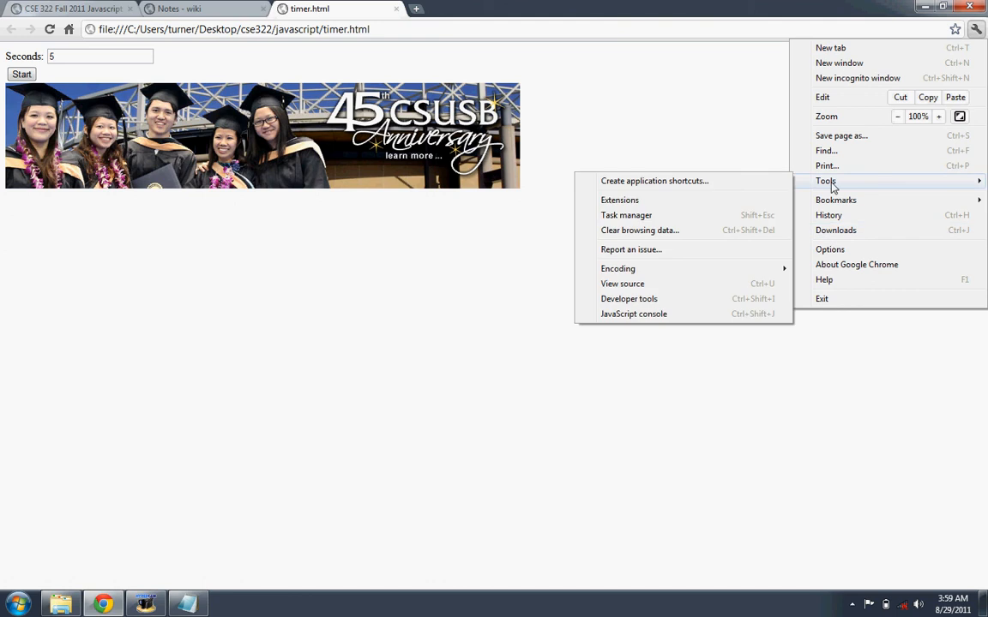
click(628, 298)
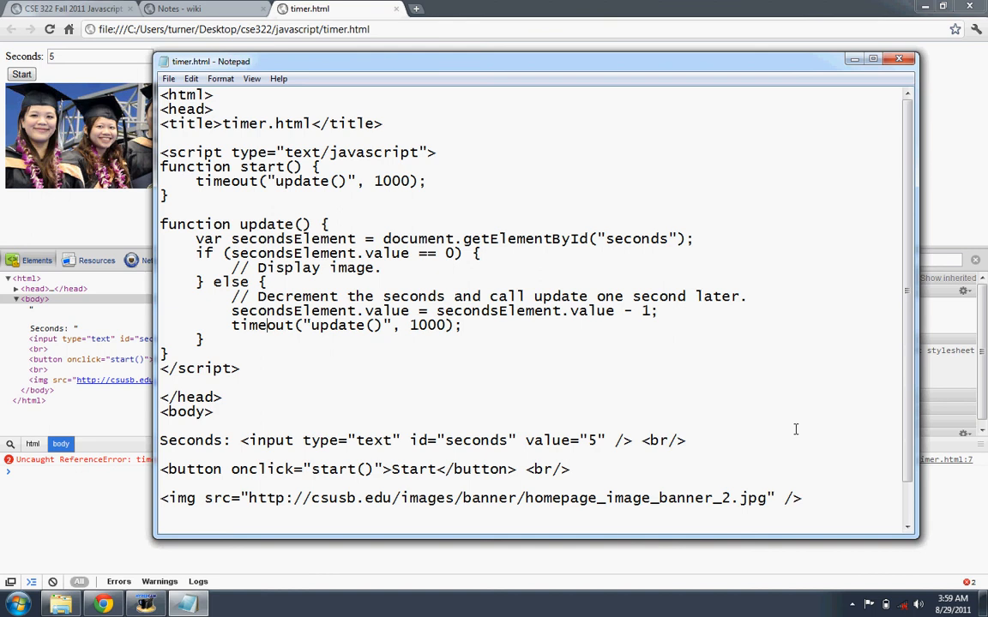
text(timer)
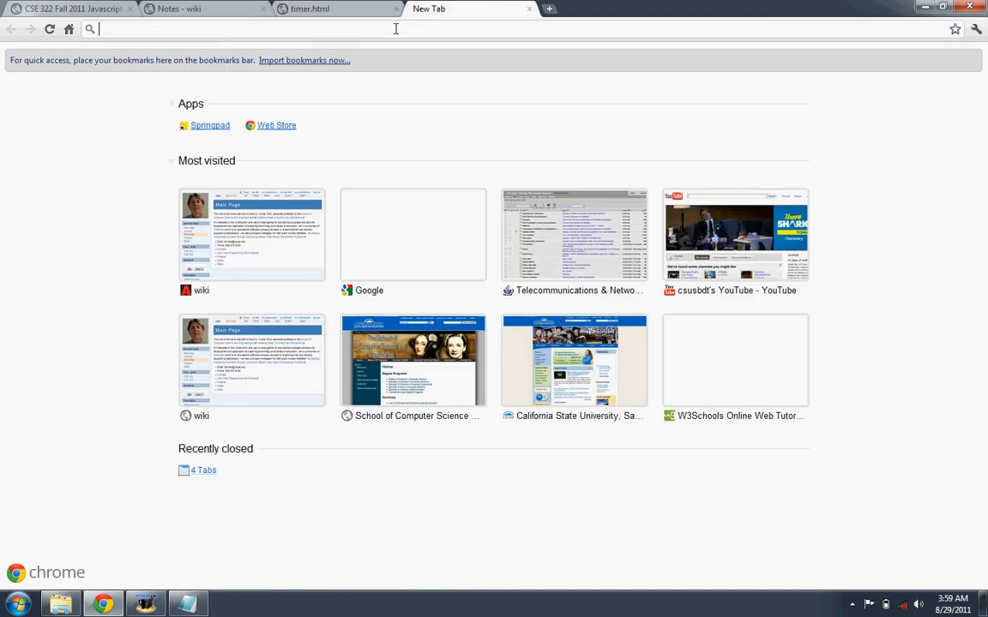
Search Google for 'javascript timer' in the new Chrome tab
text(javascript timer)
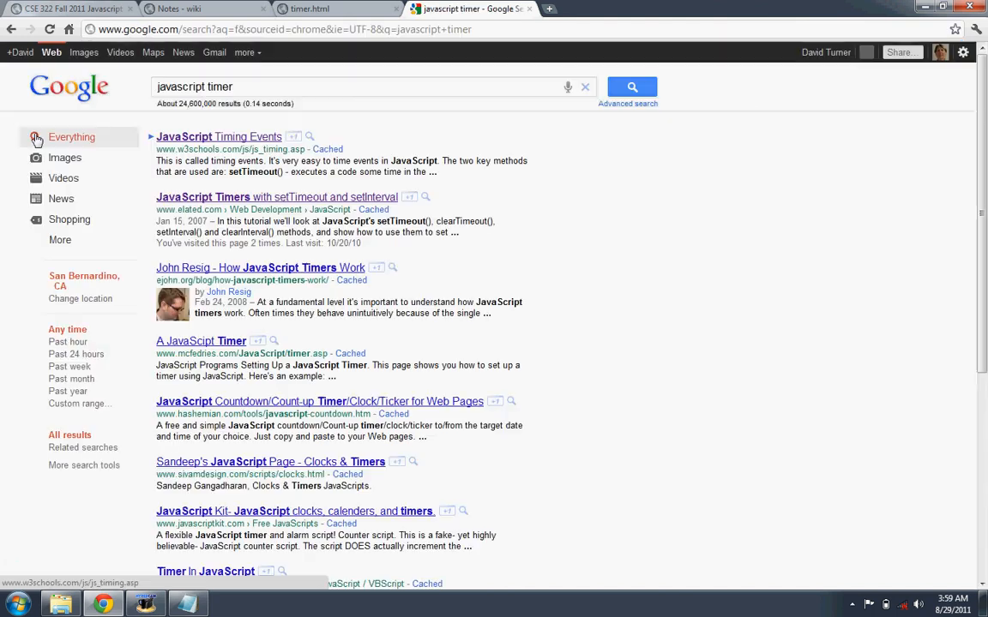
mouse_move(323, 196)
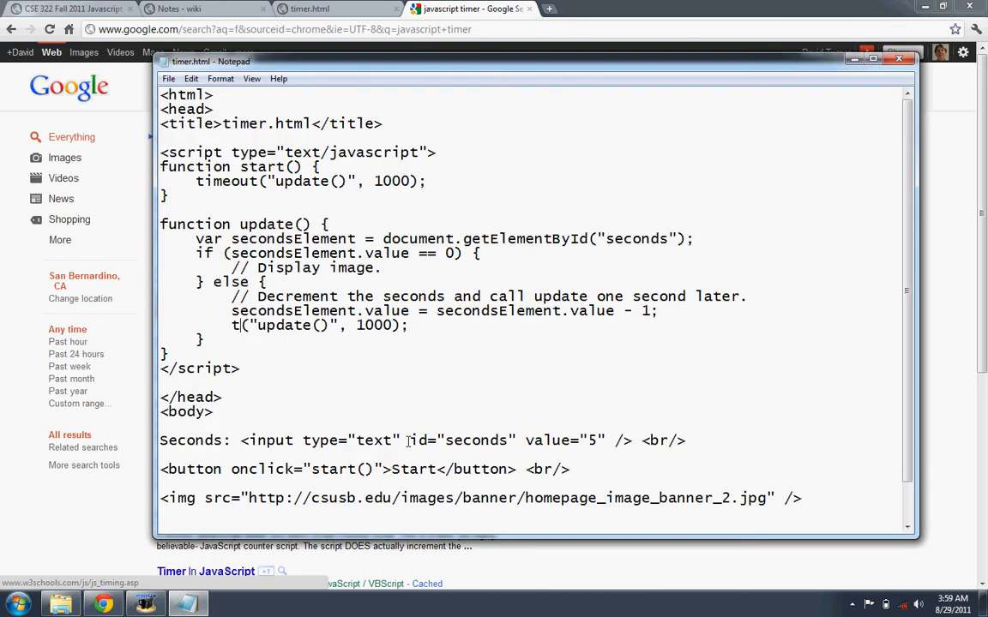
Replace timeout with setTimeout in update() and paste it over timeout in start()
text(setTimeou)
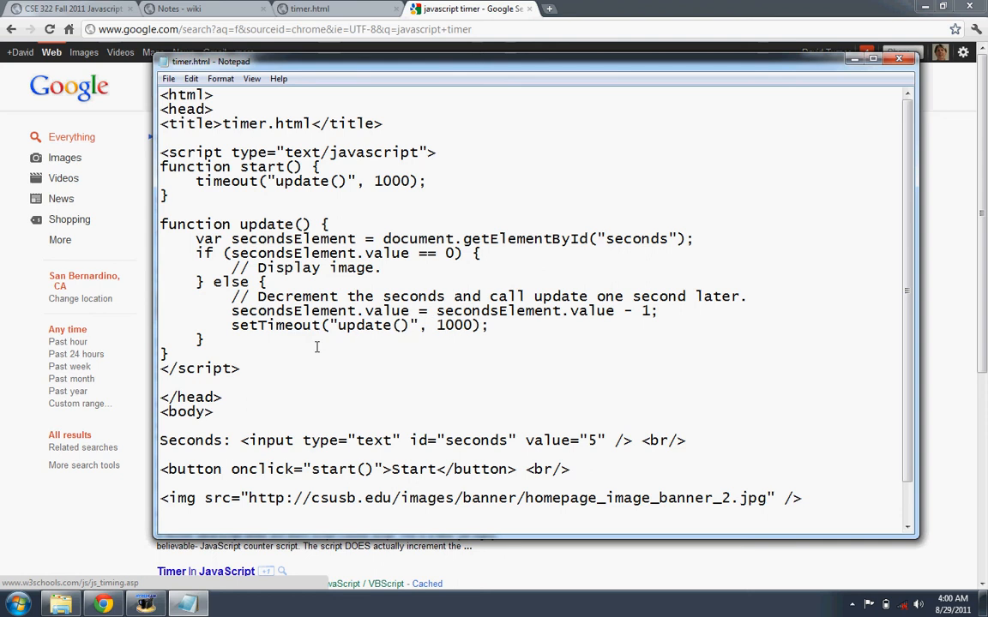
double_click(274, 326)
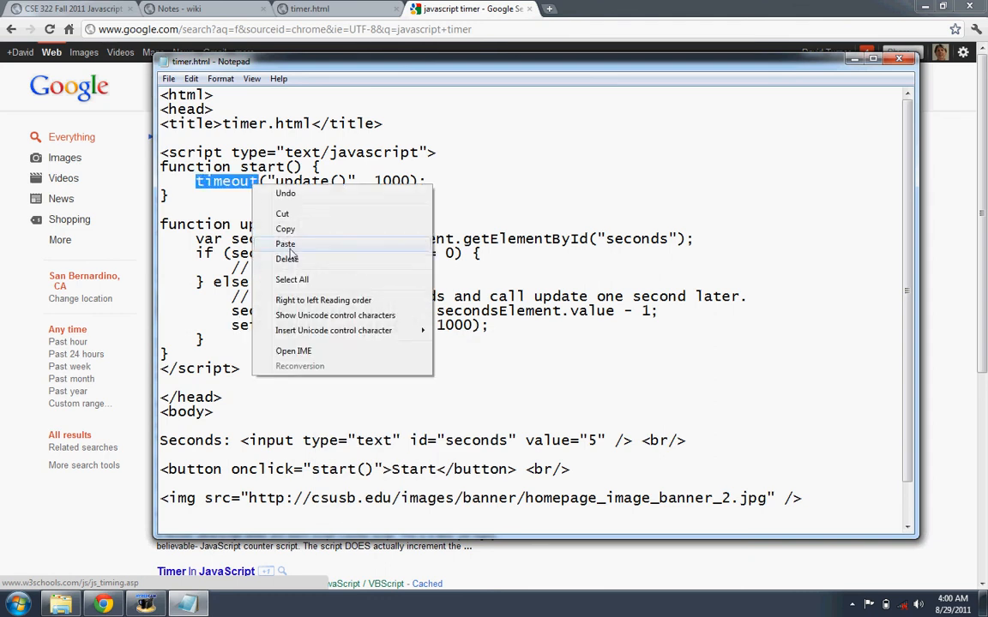
click(168, 79)
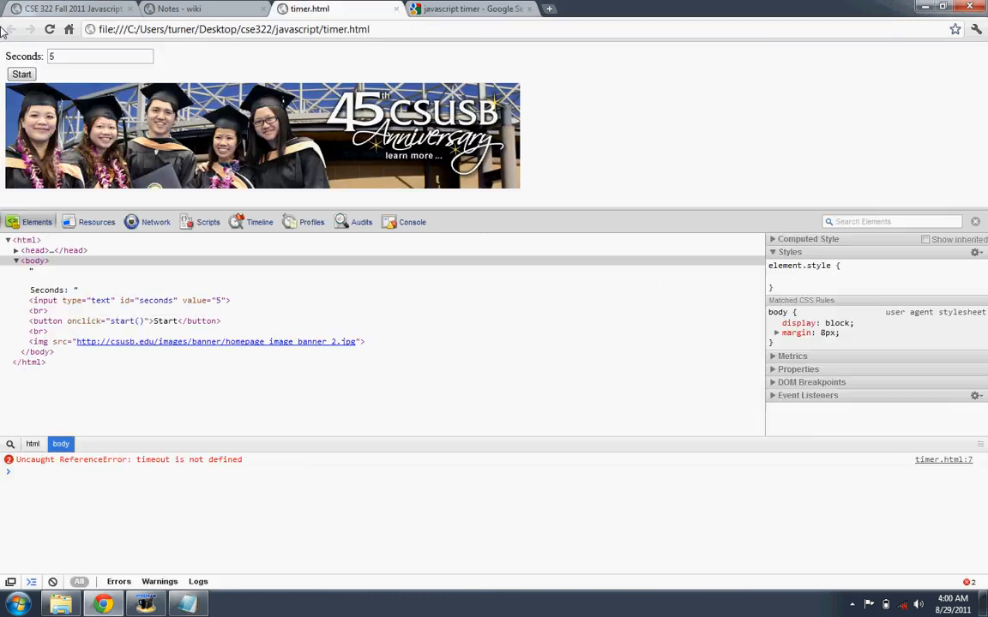
Reload timer.html, start the countdown and watch Seconds run down to 0 without errors
click(21, 75)
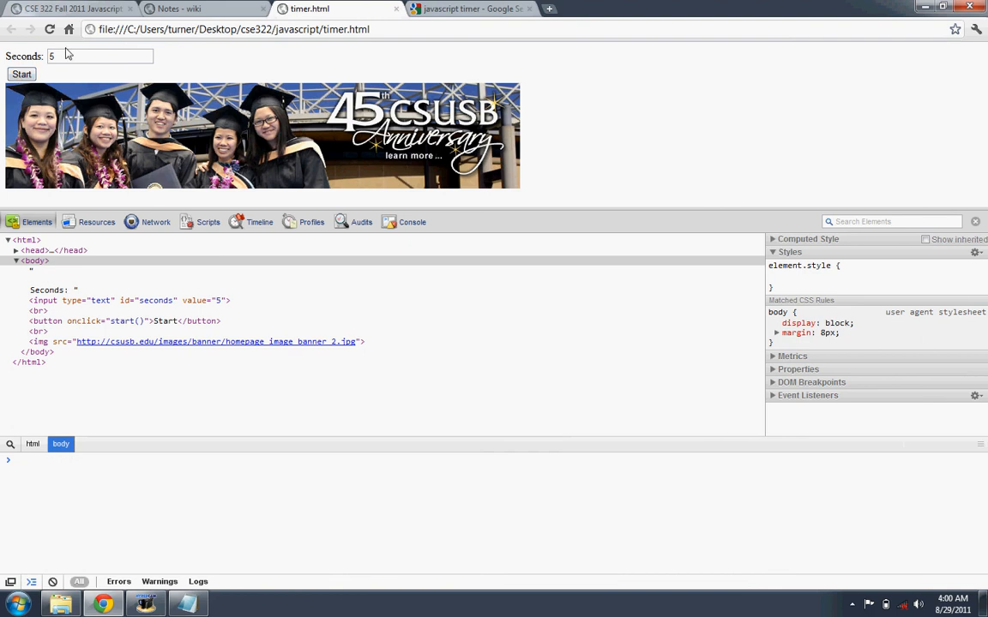
text(3)
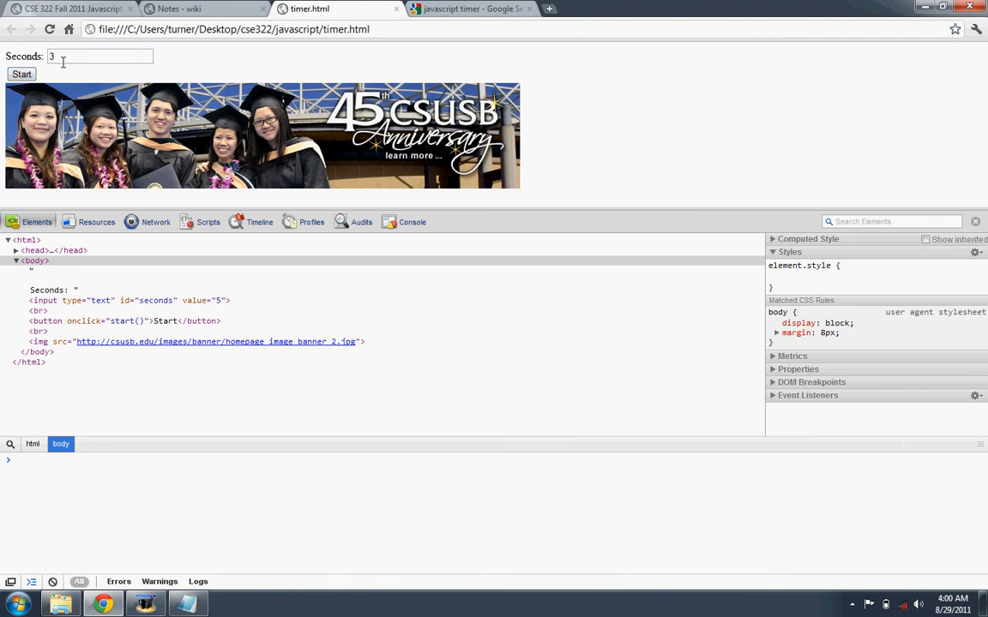
text(1)
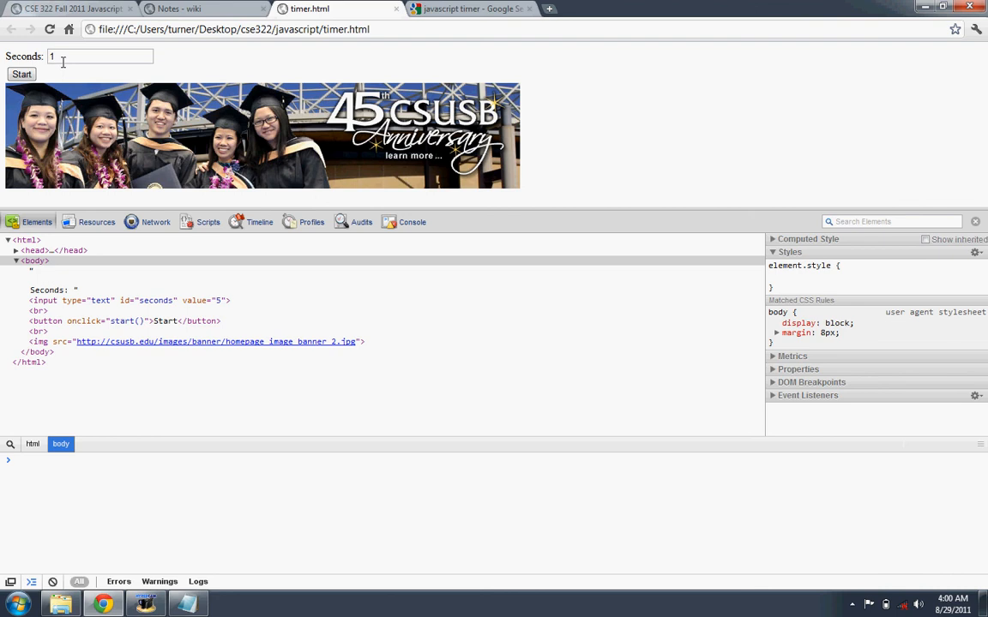
text(0)
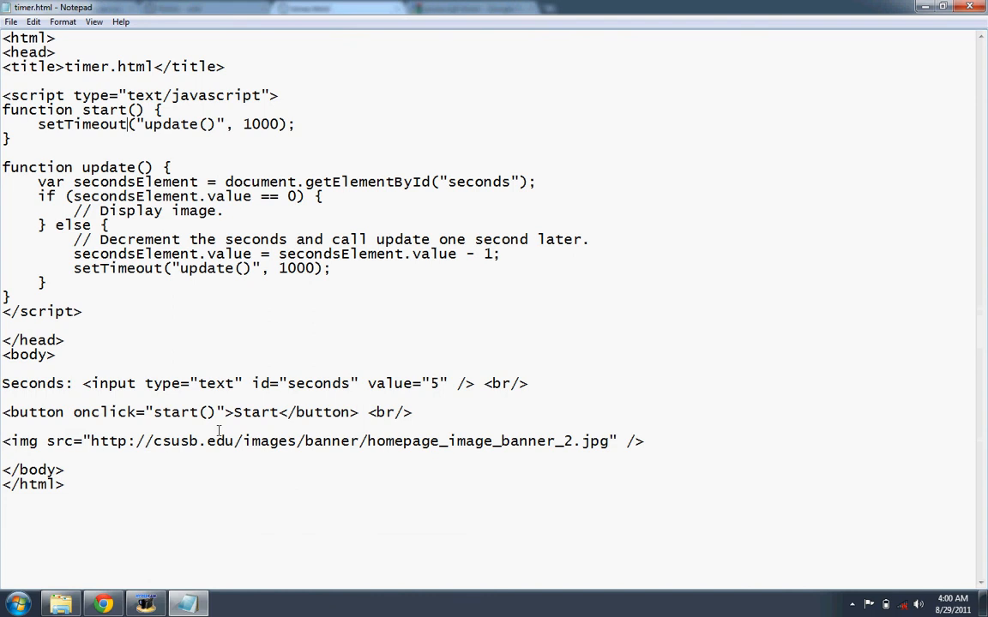
mouse_move(199, 449)
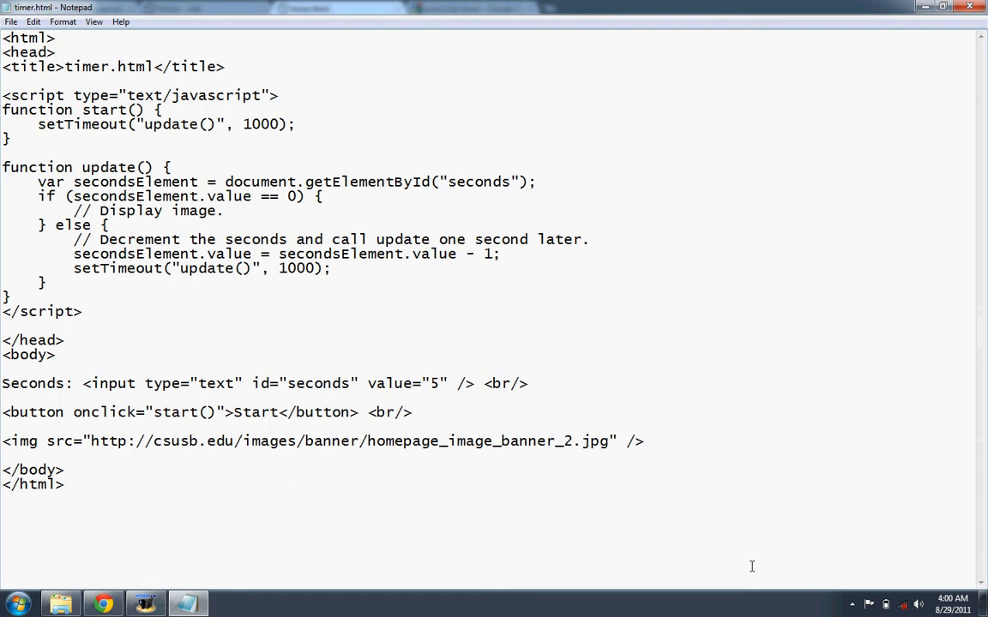
Add style="visibility: hidden" to the banner img tag so it starts hidden
text(style="visibility:)
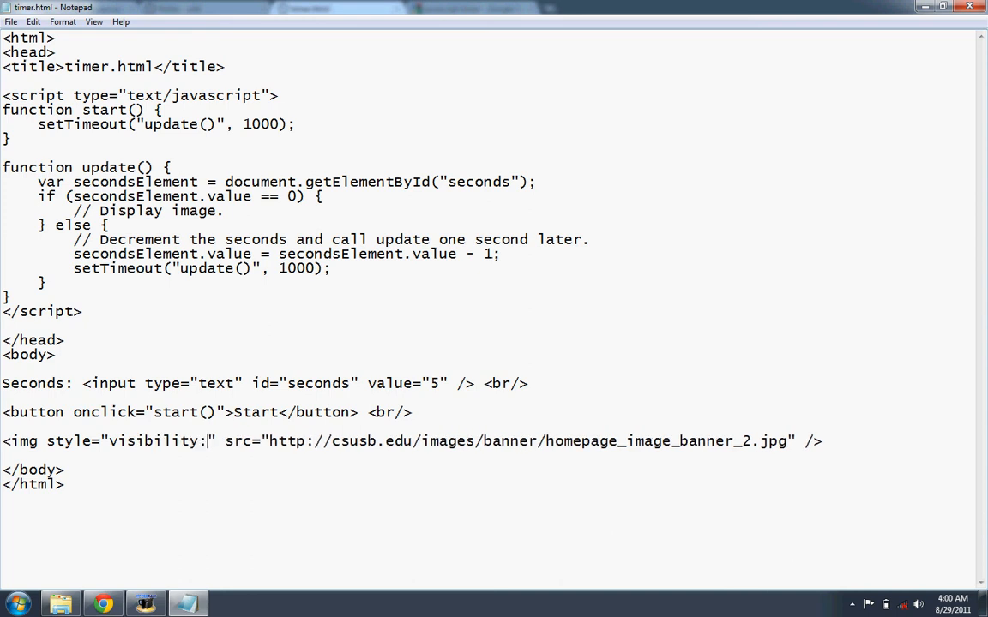
text(hidden)
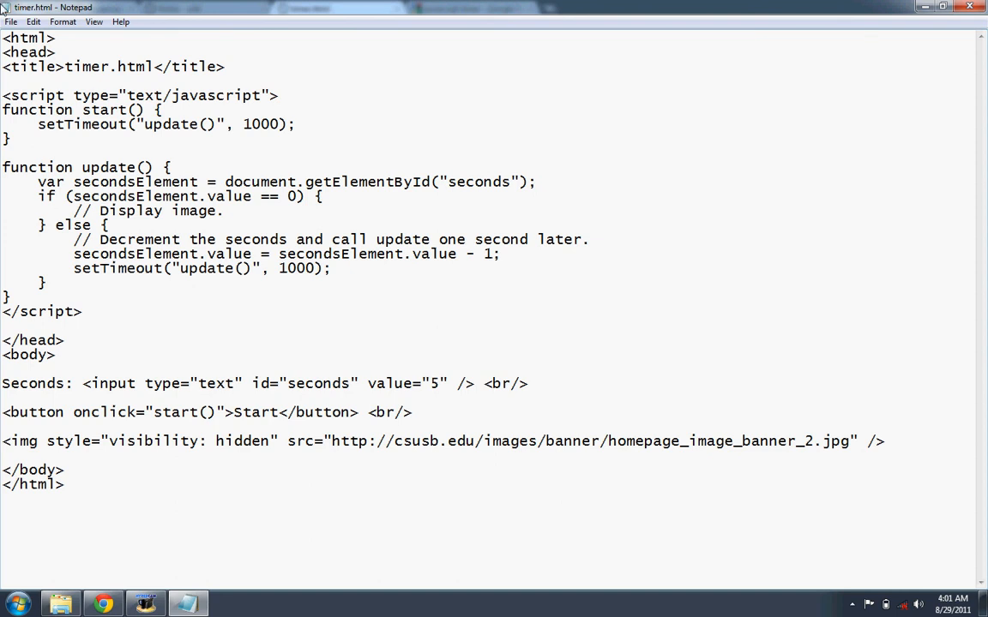
click(10, 20)
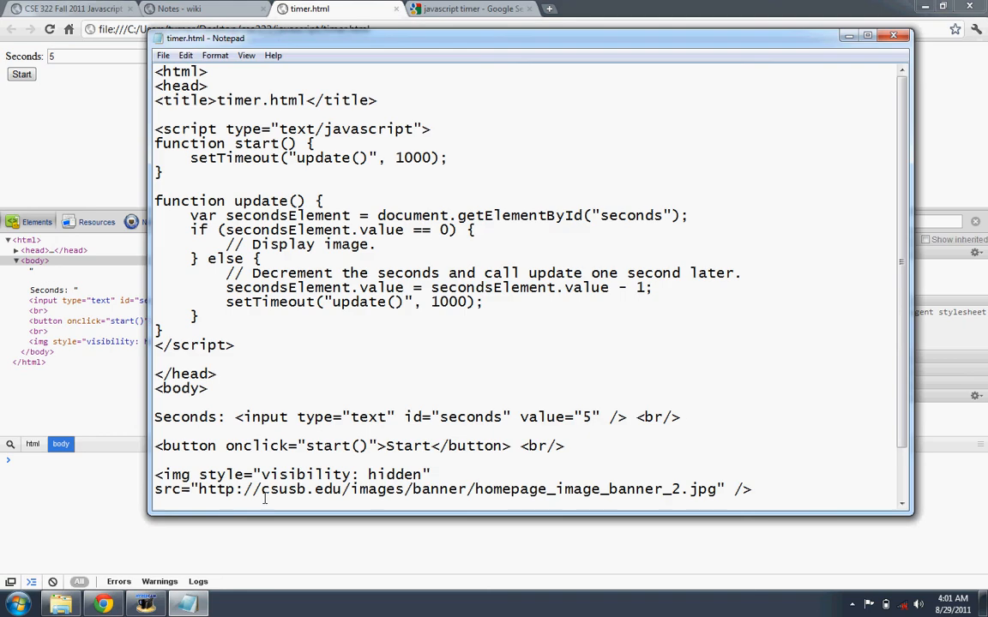
mouse_move(366, 323)
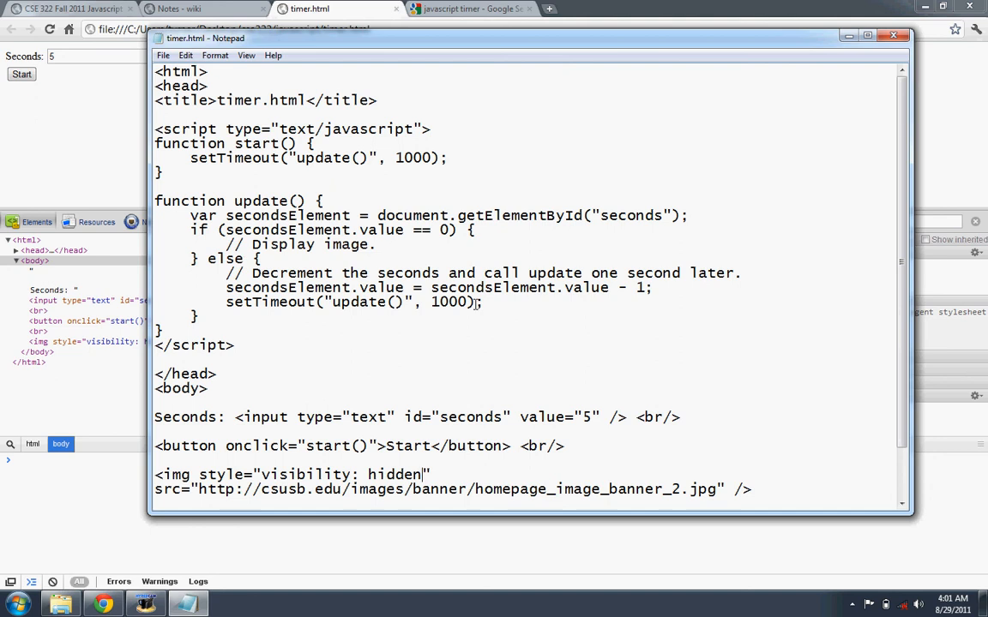
Give the img tag id="image" and add var imgElement = document.getElementById("image") in the if branch
double_click(243, 243)
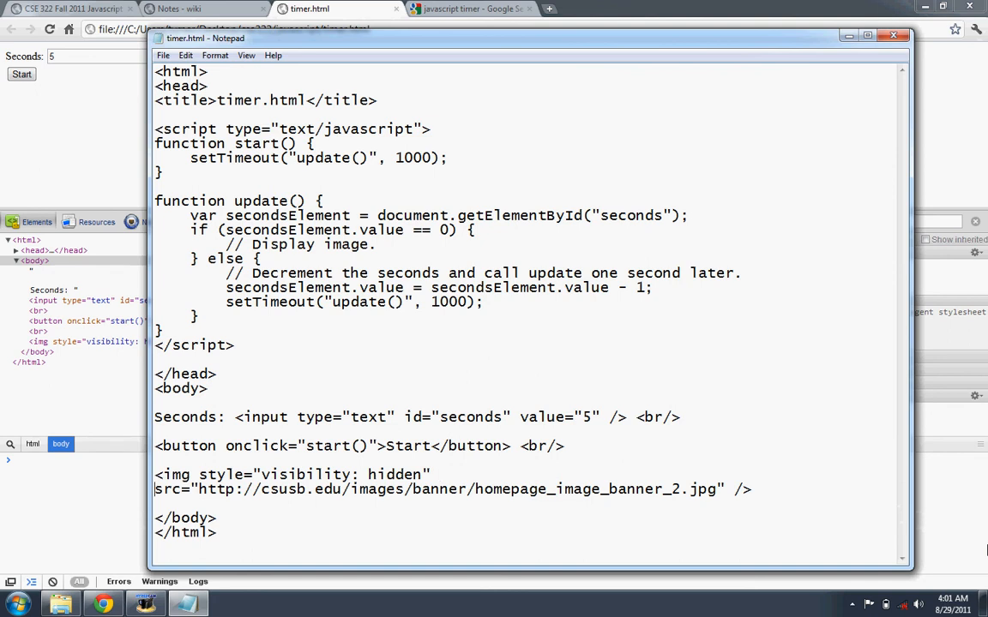
text(id="image)
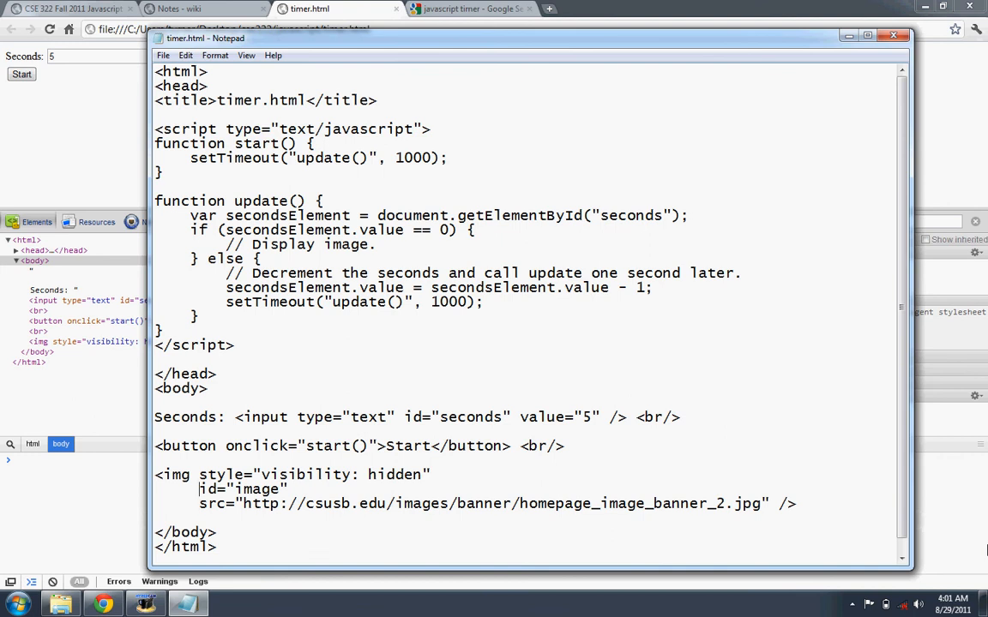
drag(199, 473, 288, 489)
text(var secondsElement = document.getElementById("seconds");)
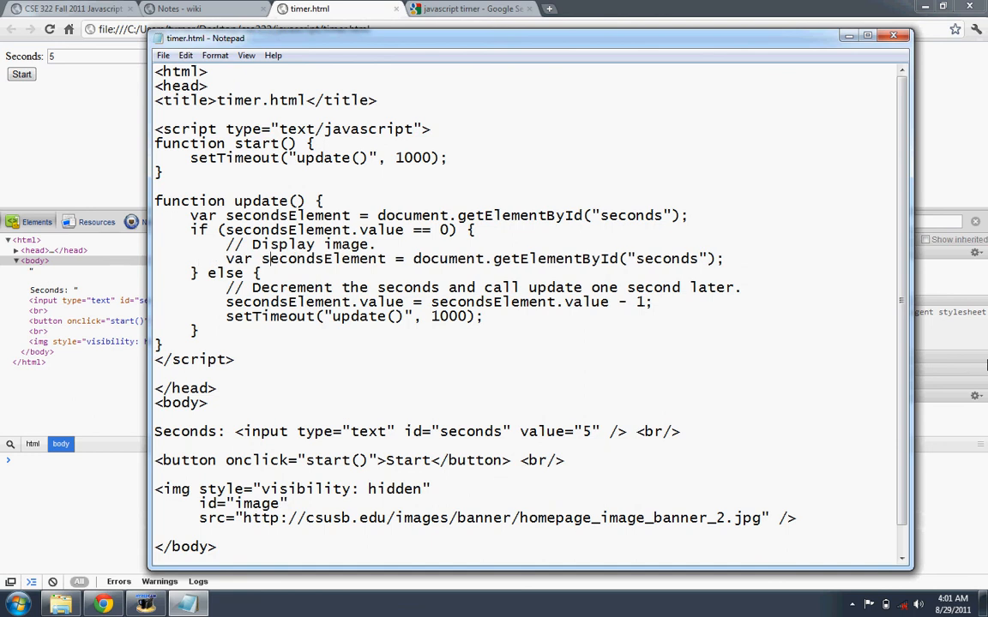
double_click(292, 258)
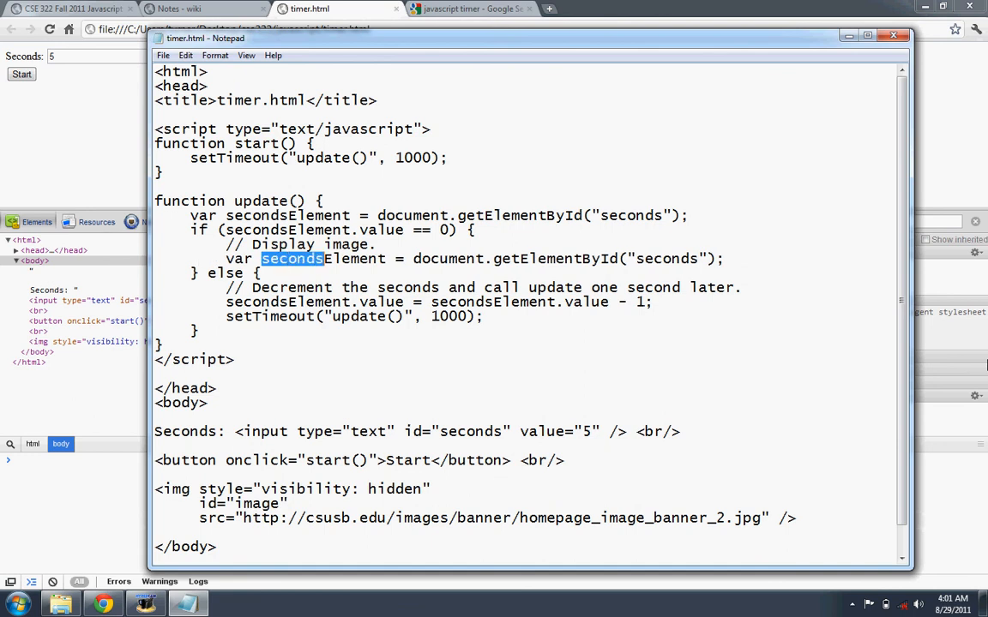
text(imgElement)
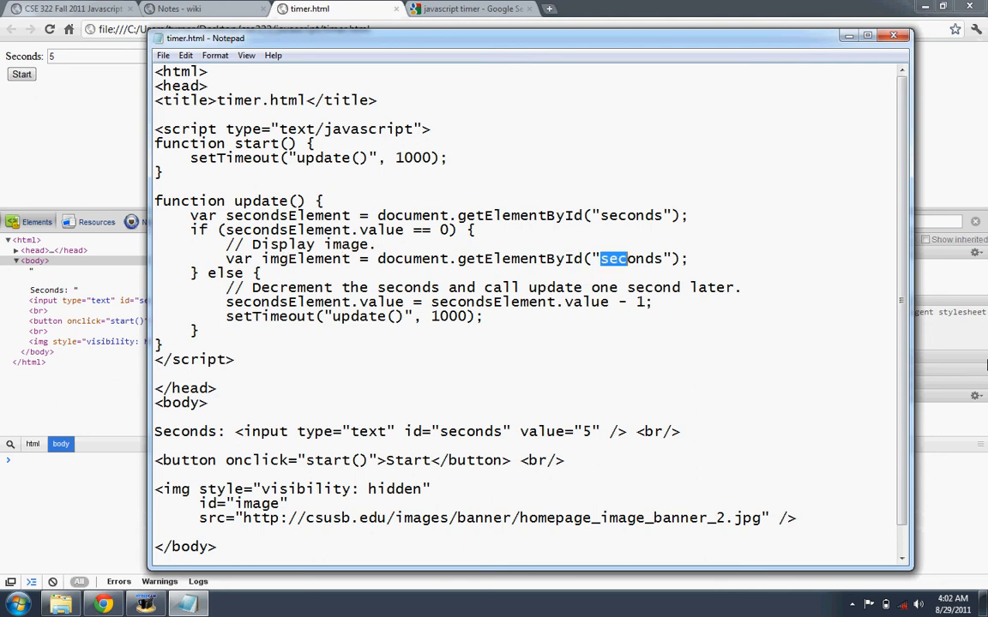
text(image)
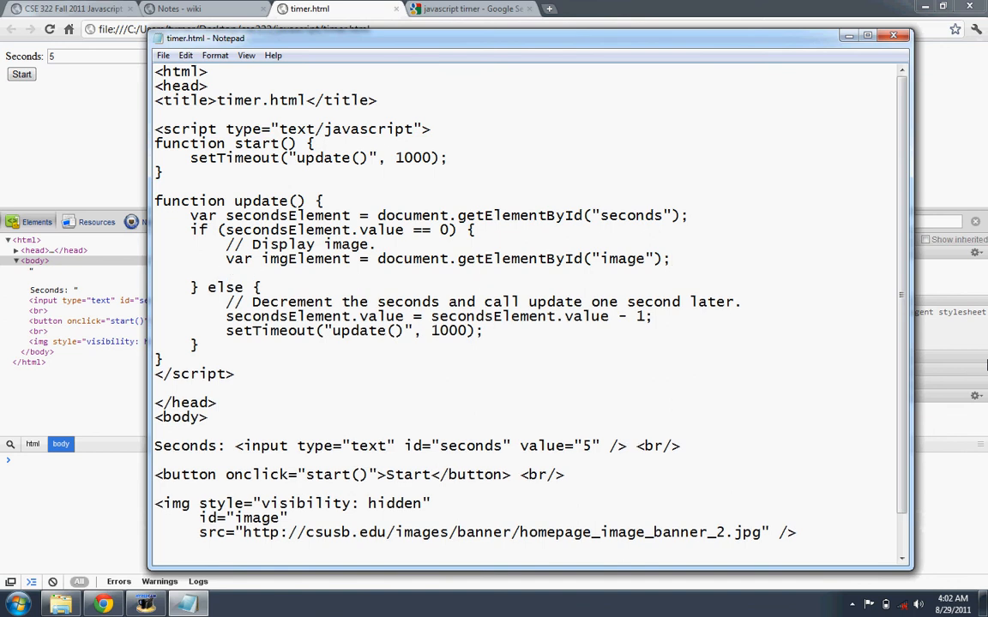
Add imgElement.style.visibility = "visible"; so the image appears at zero seconds
text(imgEle)
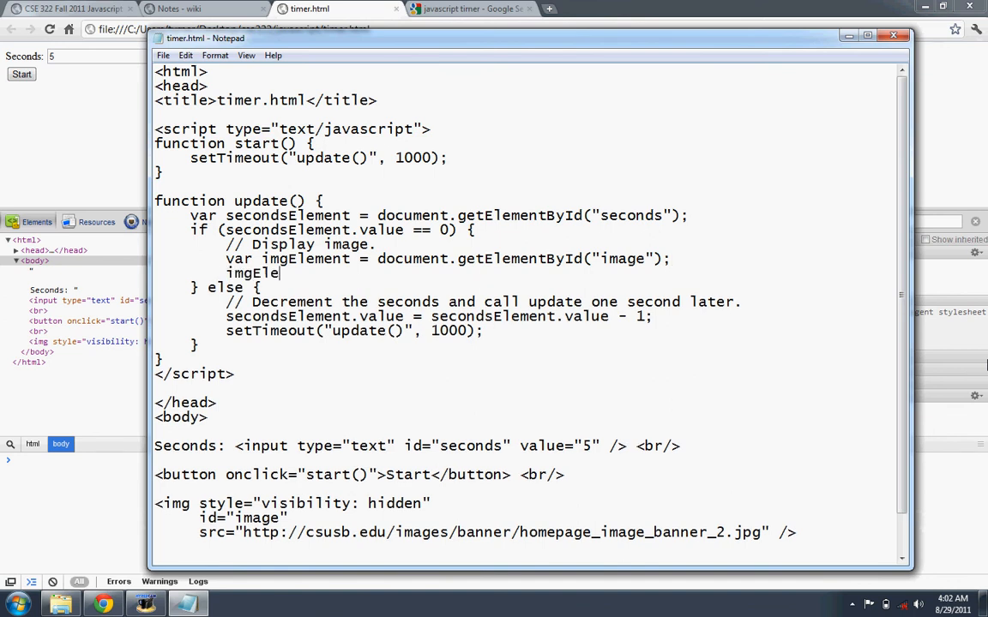
text(ment.)
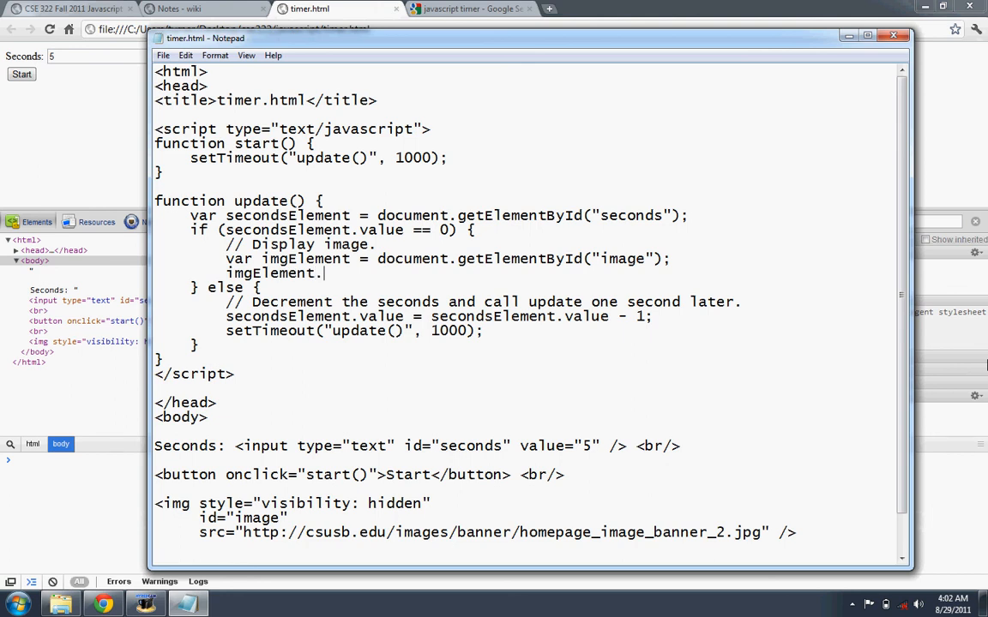
text(st)
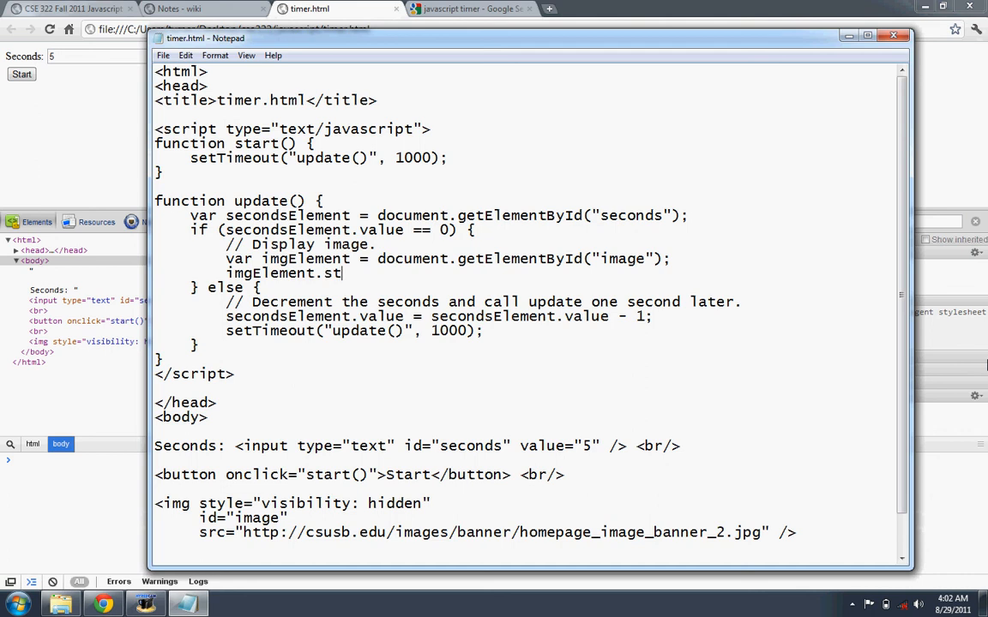
text(yle)
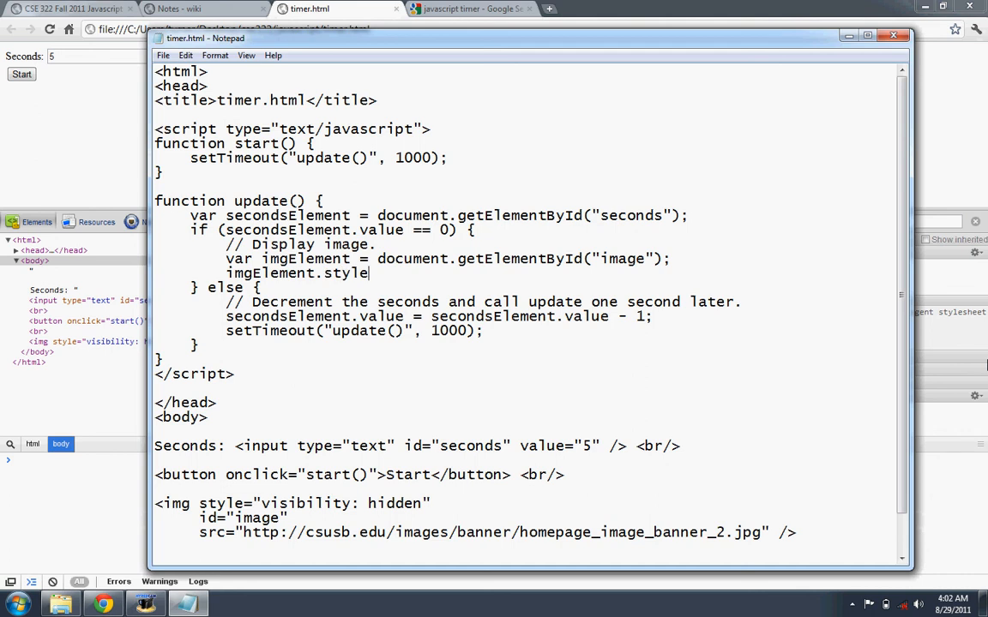
text(.)
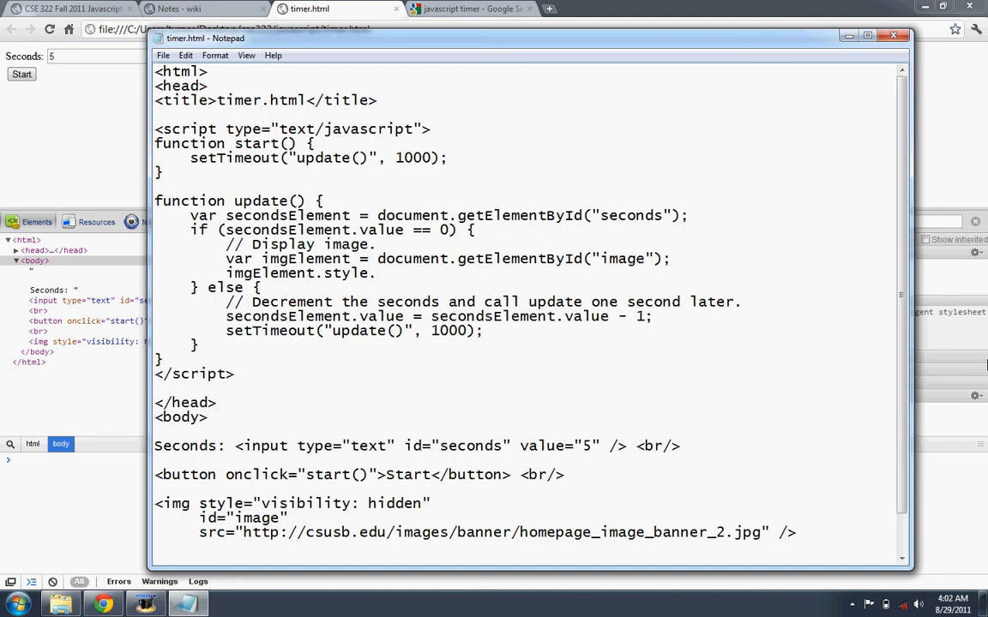
text(visib)
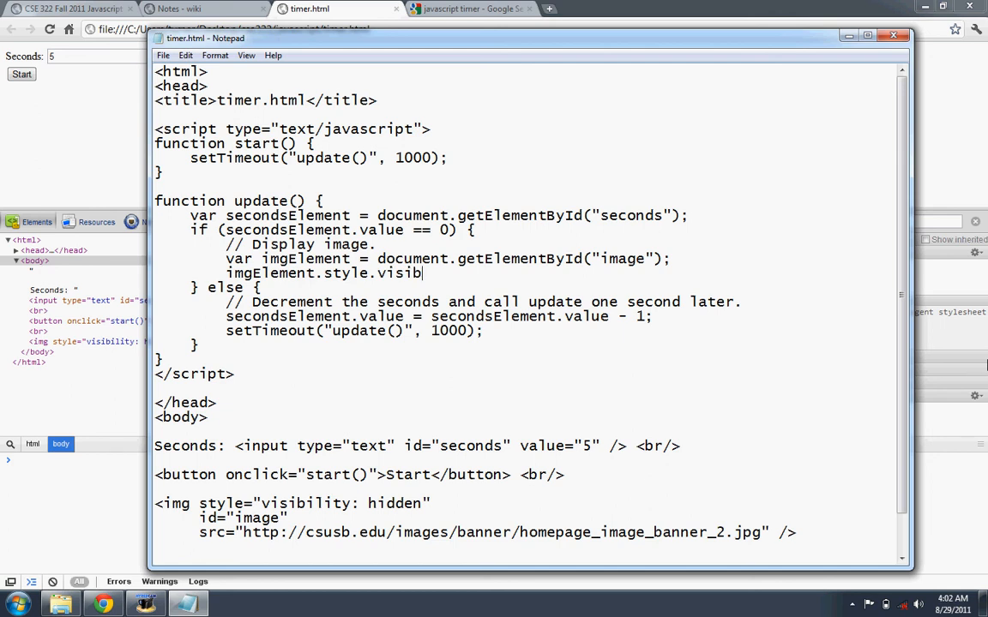
text(ility)
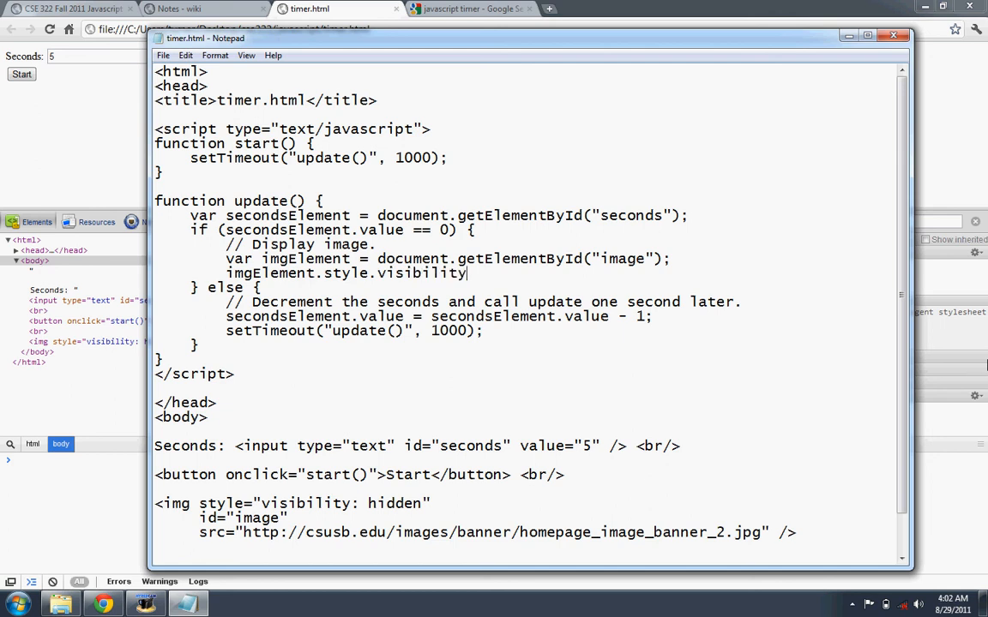
text(=)
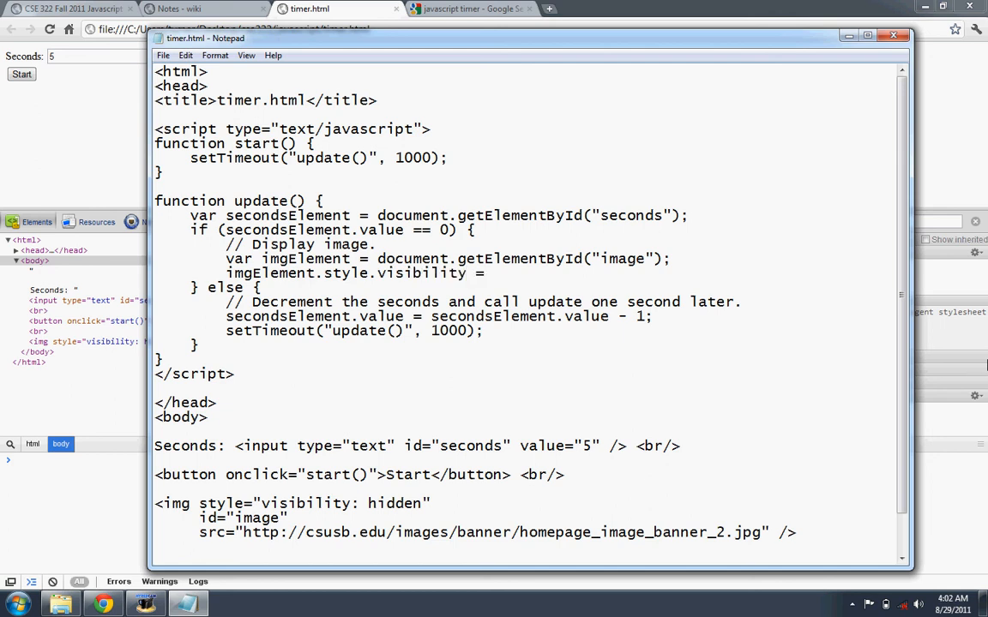
text("visible)
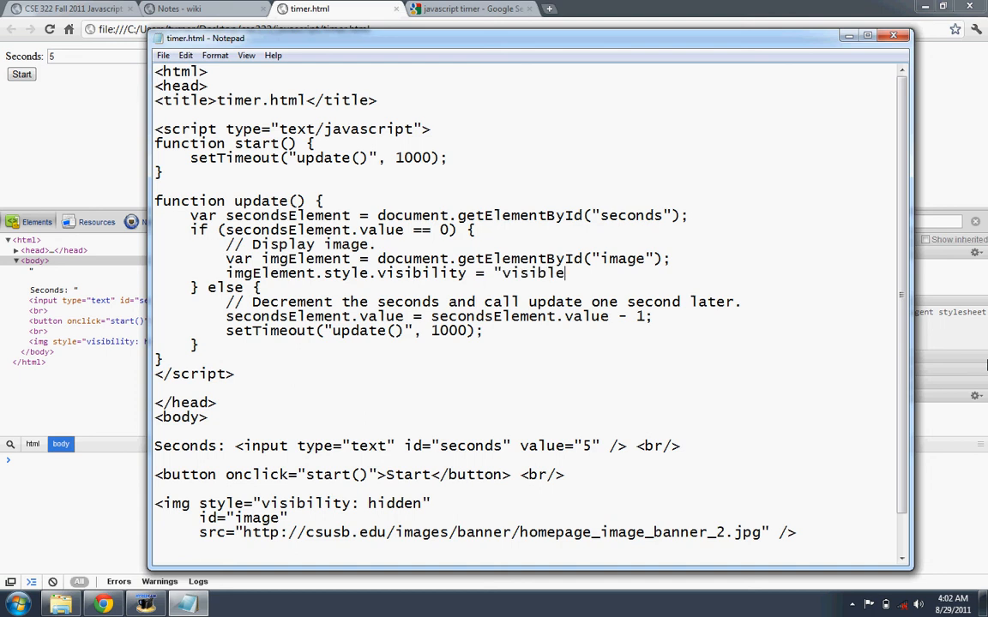
text(";)
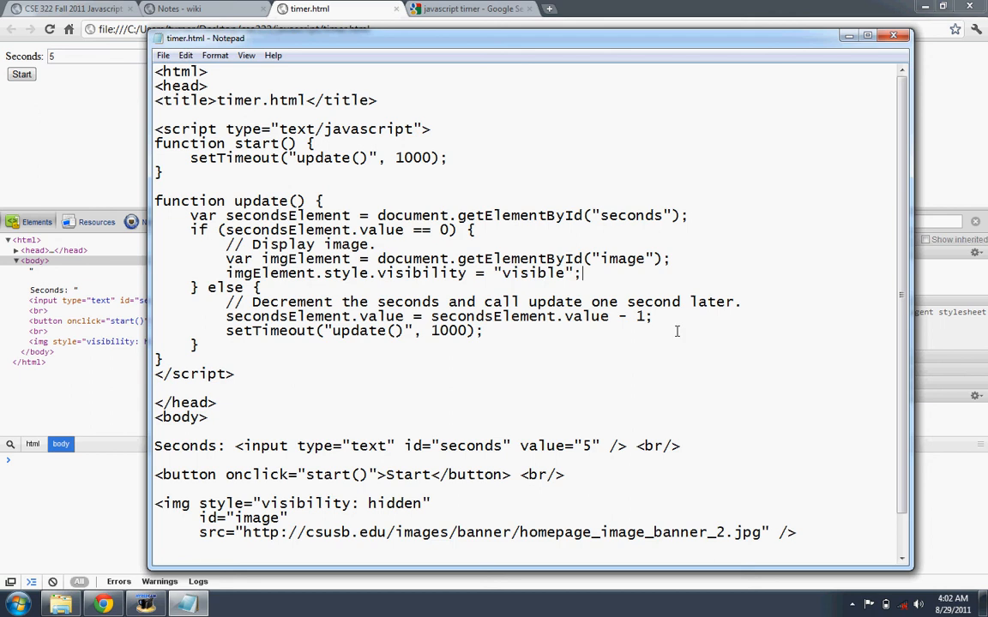
mouse_move(377, 278)
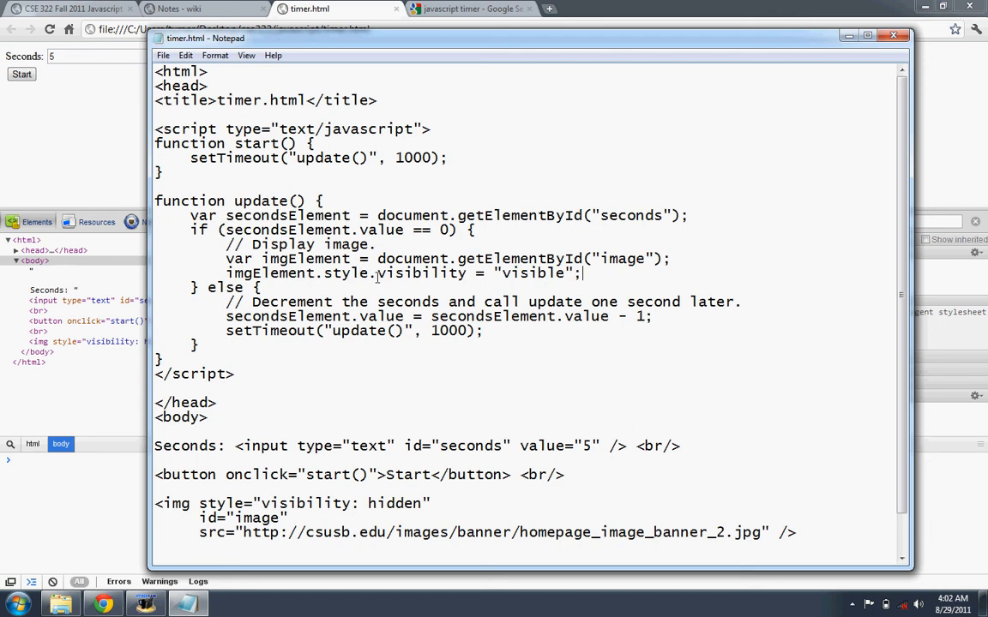
Highlight the visibility property in the img style and in the update() statement
double_click(419, 272)
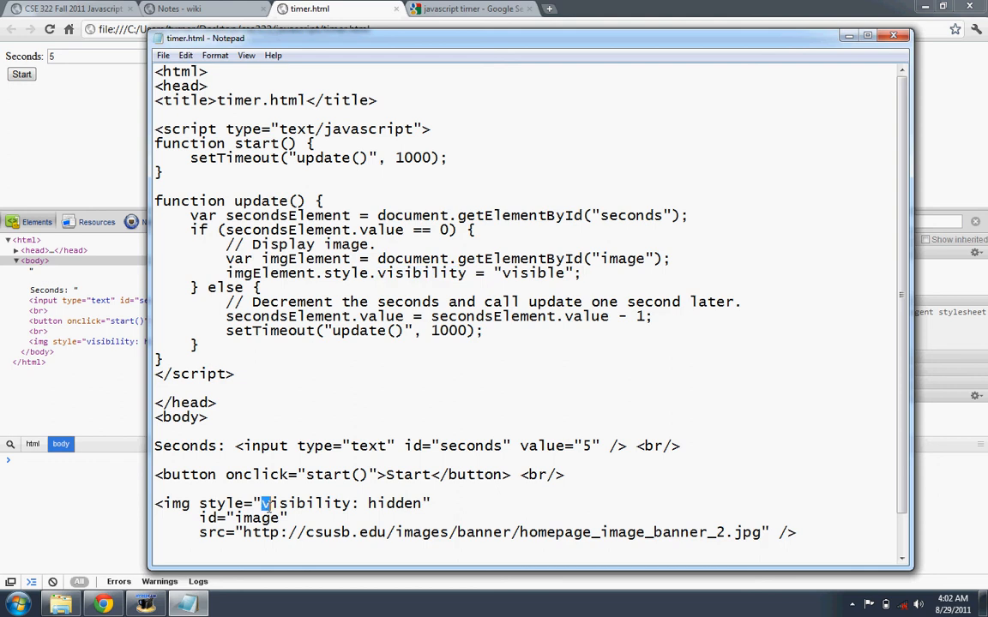
drag(260, 505, 422, 504)
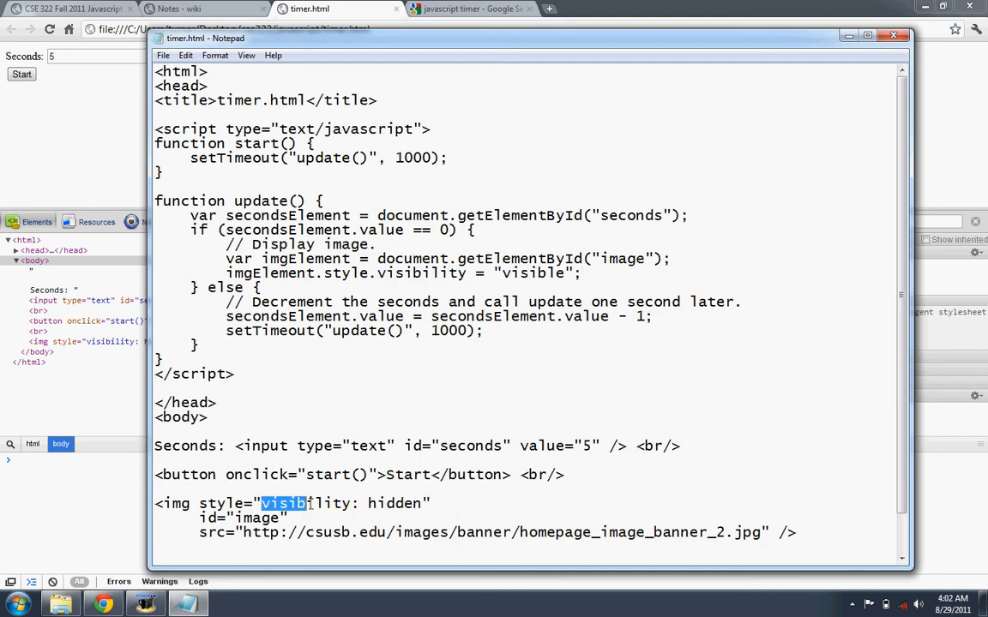
double_click(305, 504)
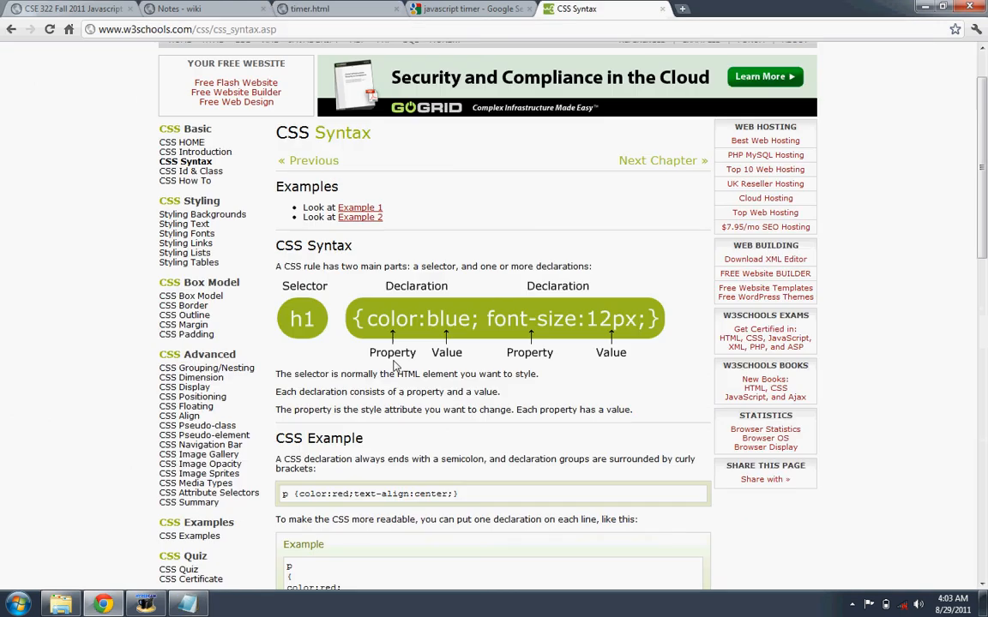
mouse_move(374, 323)
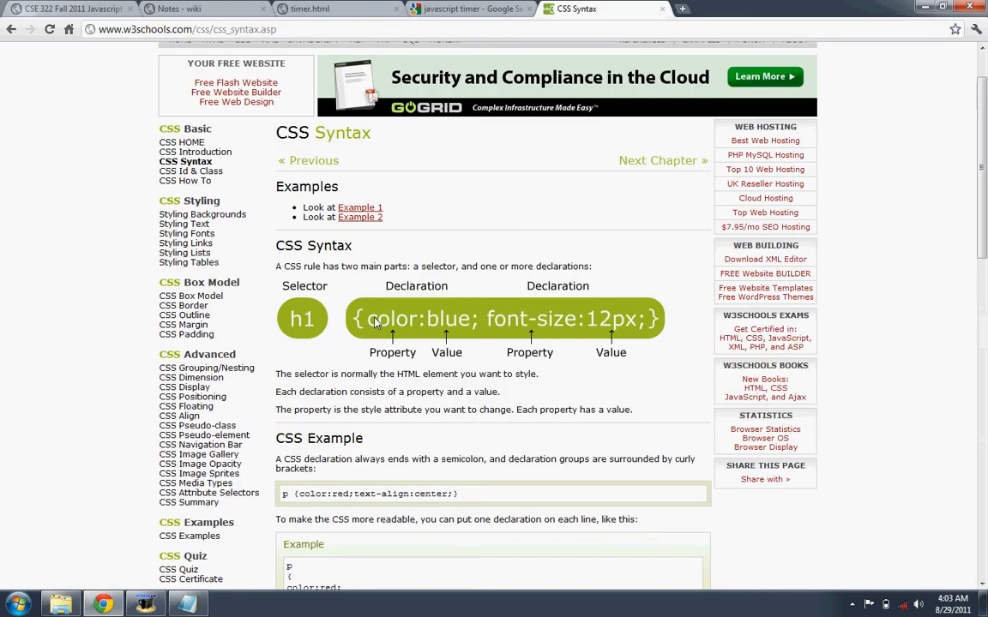
mouse_move(372, 310)
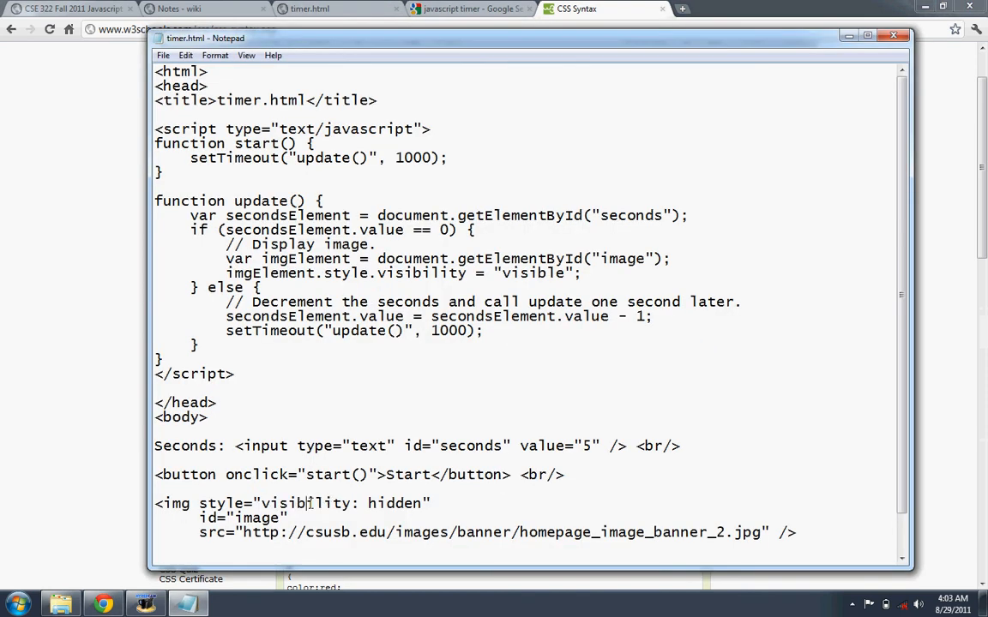
double_click(300, 504)
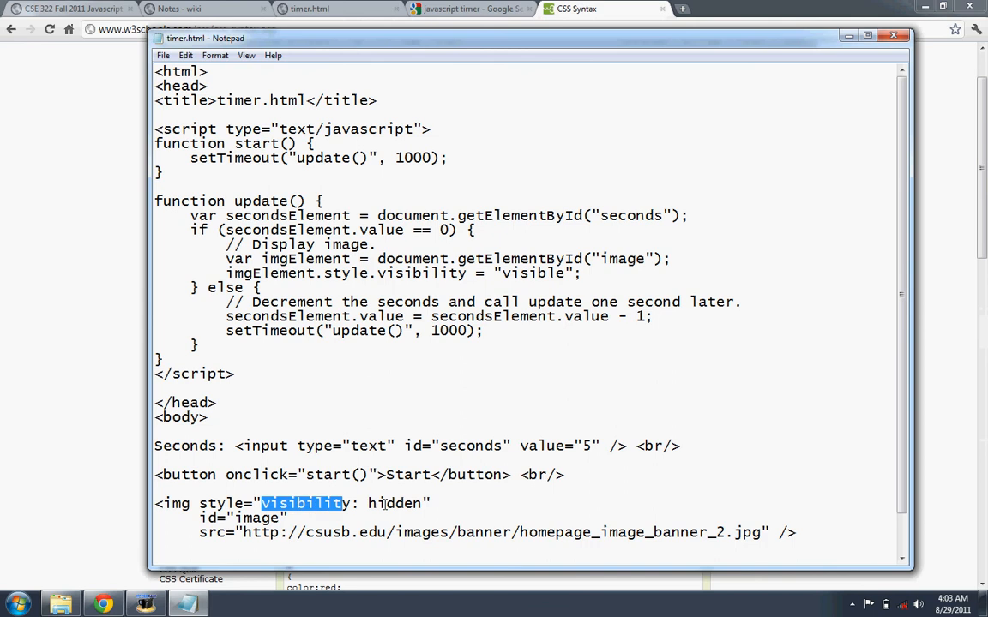
double_click(395, 504)
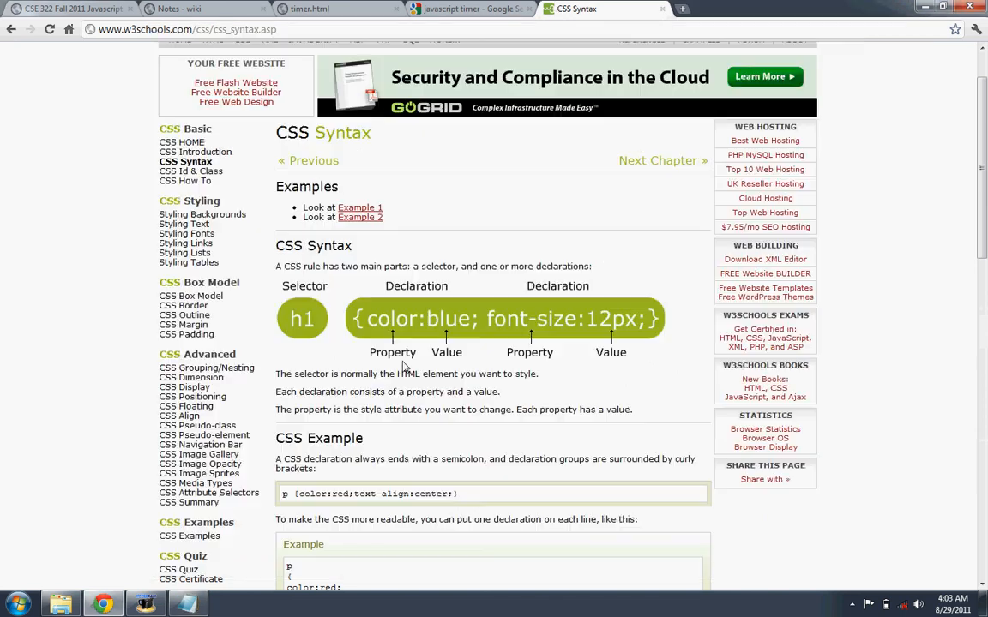
mouse_move(295, 305)
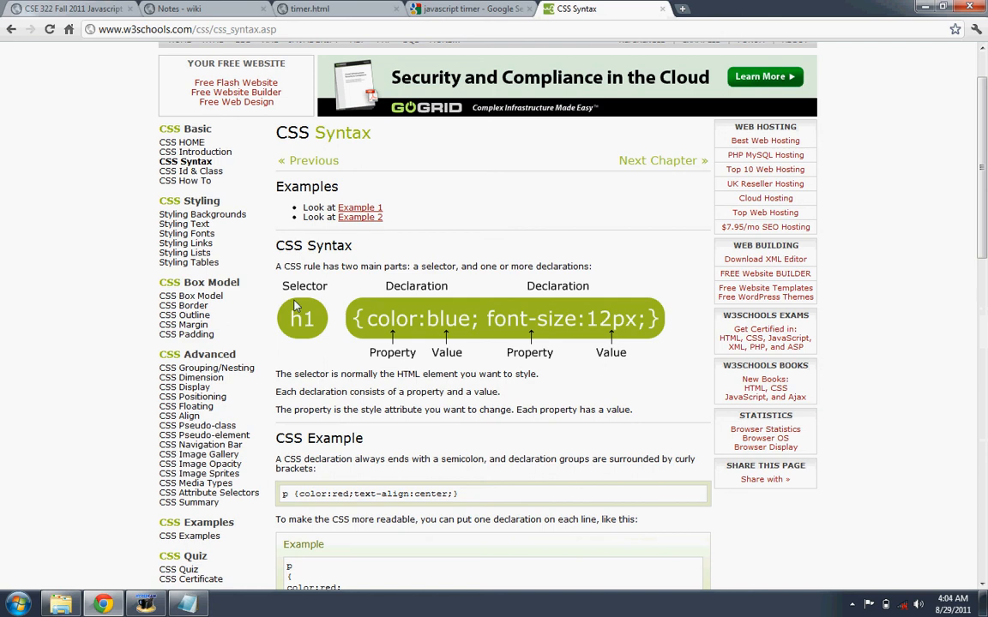
mouse_move(289, 333)
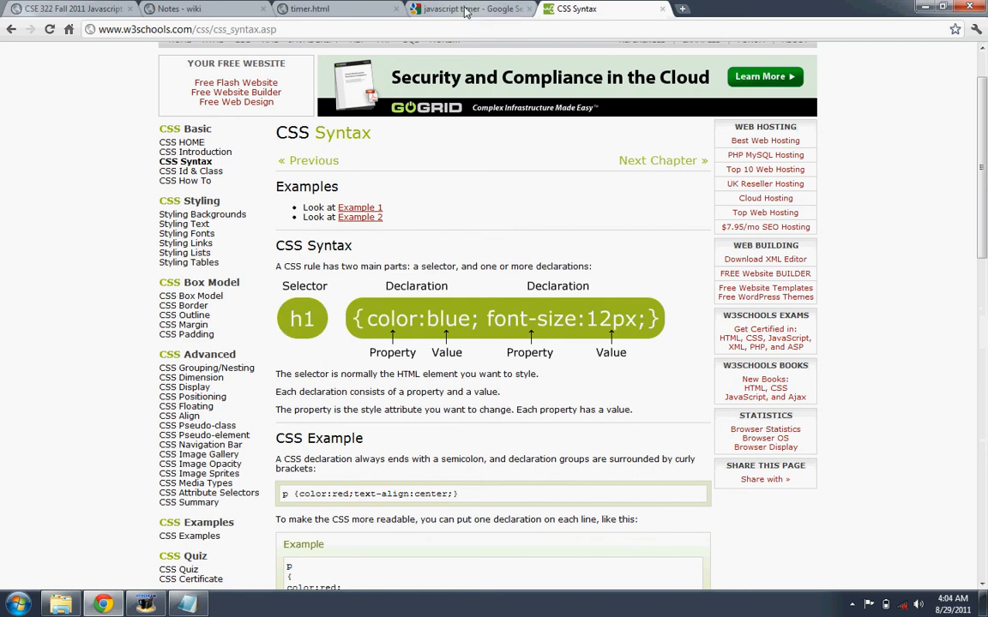
mouse_move(470, 9)
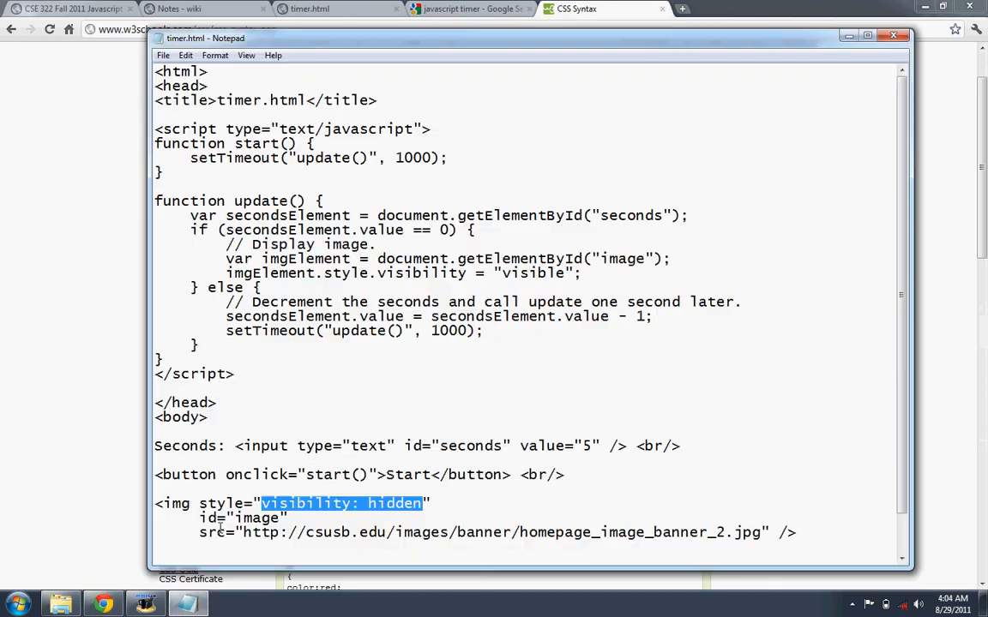
double_click(212, 504)
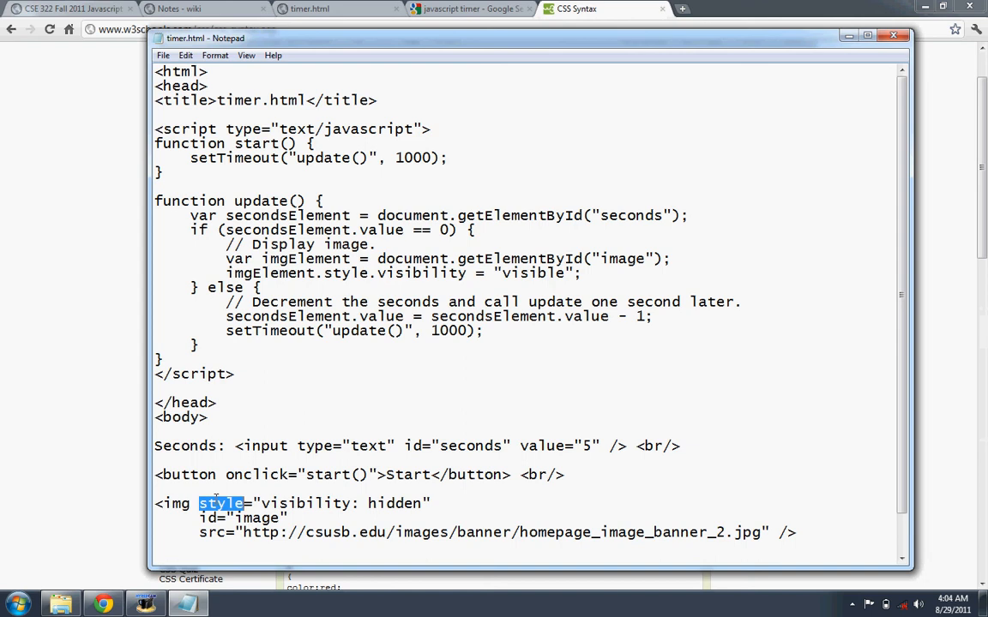
double_click(172, 505)
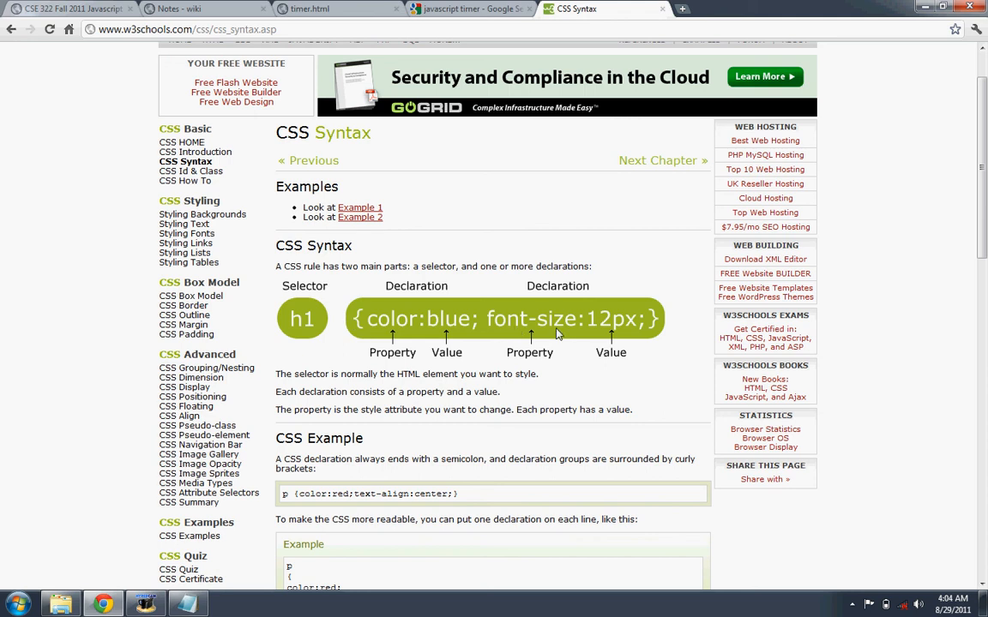
mouse_move(425, 343)
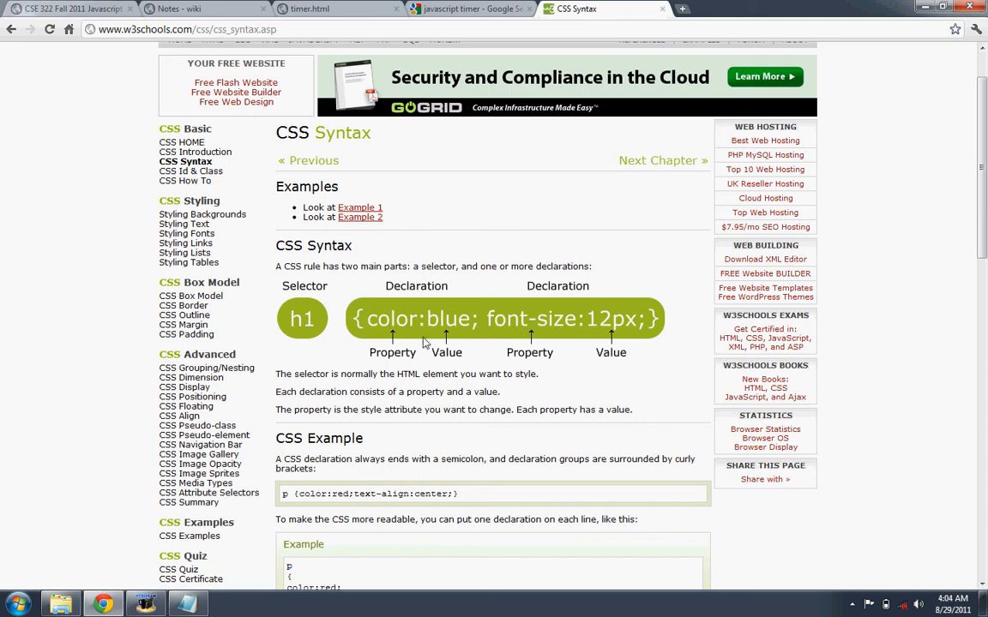
mouse_move(346, 471)
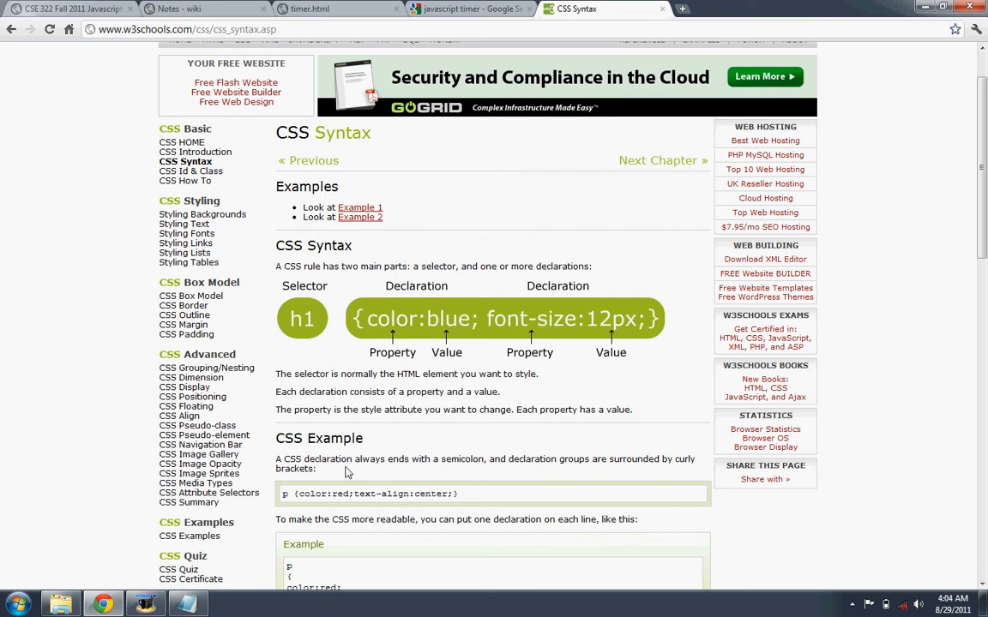
Scroll the w3schools CSS Syntax page down to its CSS Example and CSS Comments sections
scroll(down, 3)
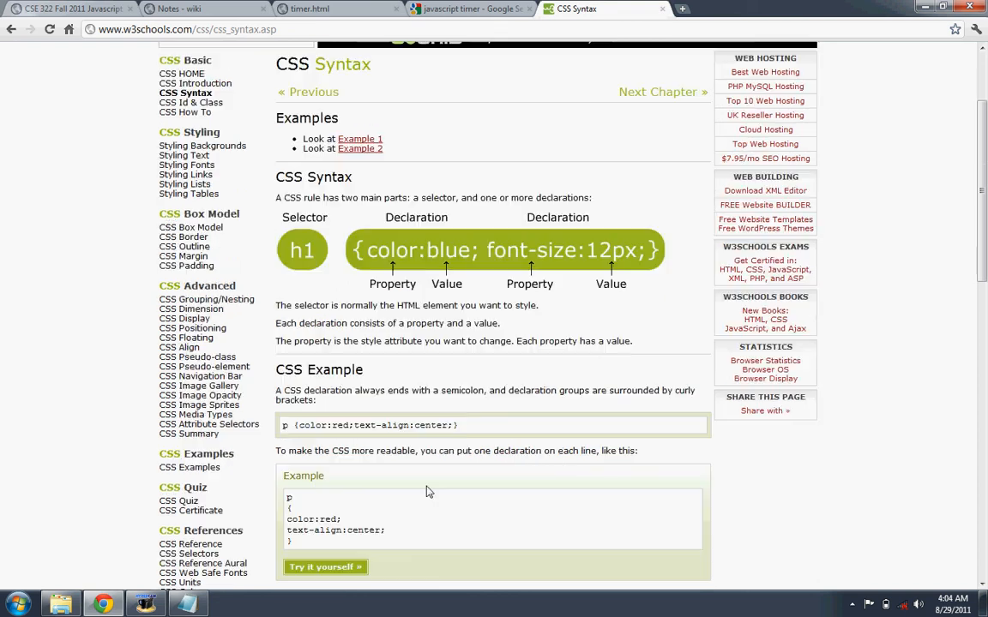
scroll(down, 3)
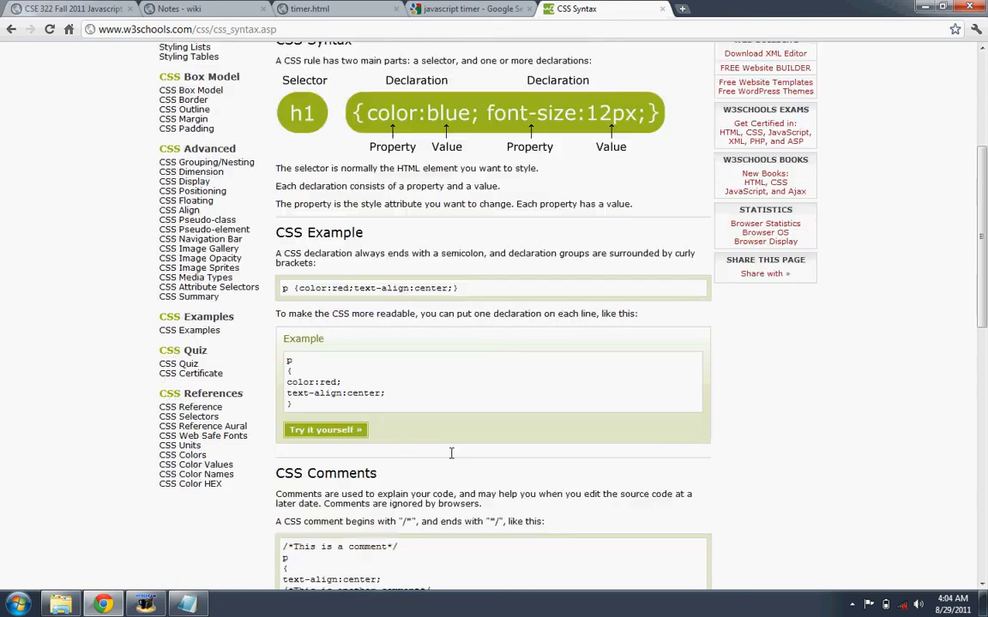
scroll(down, 3)
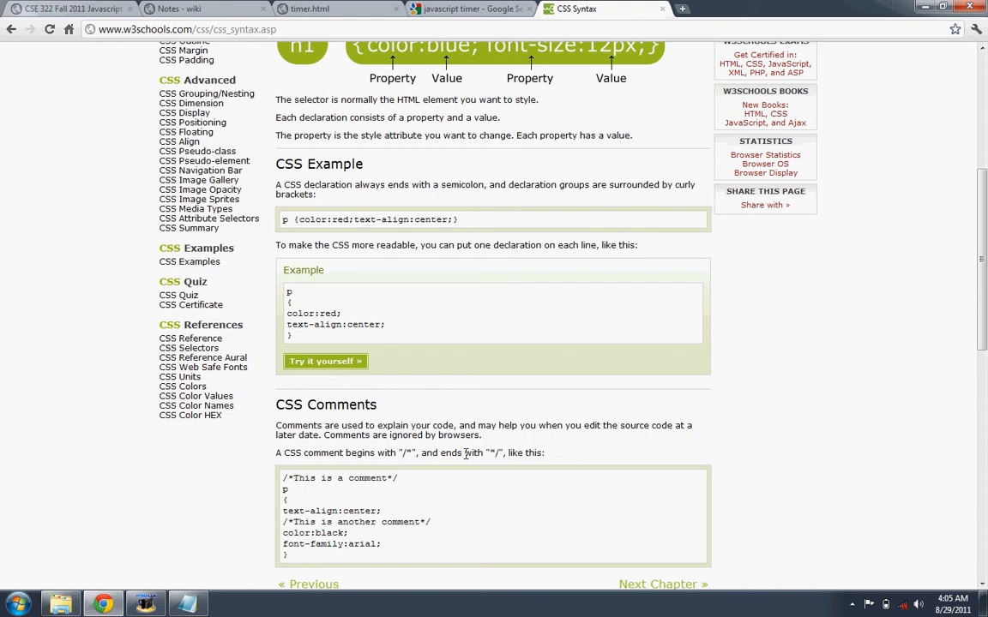
mouse_move(470, 470)
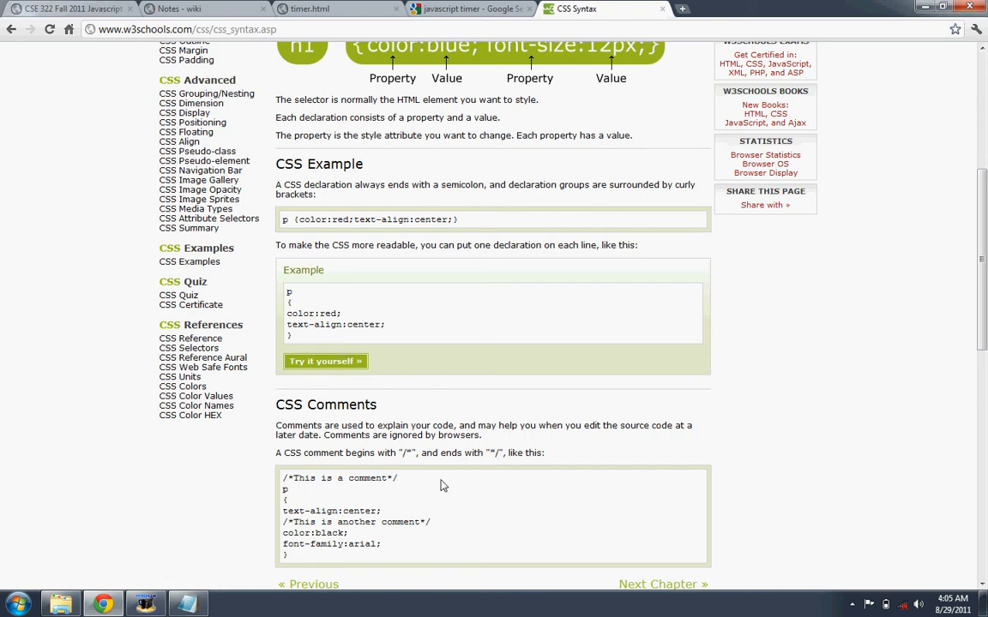
scroll(down, 3)
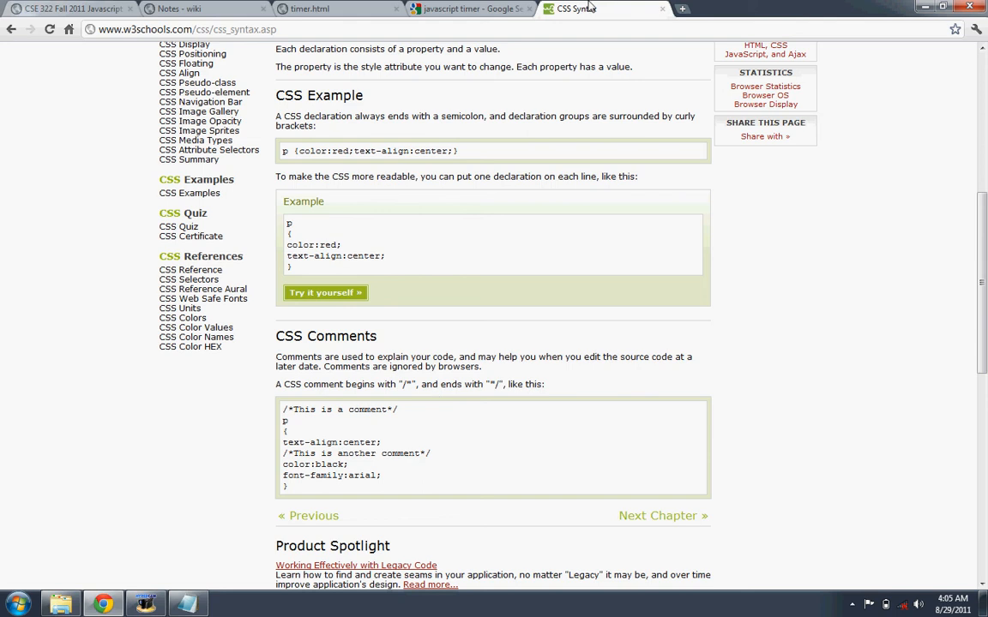
mouse_move(480, 83)
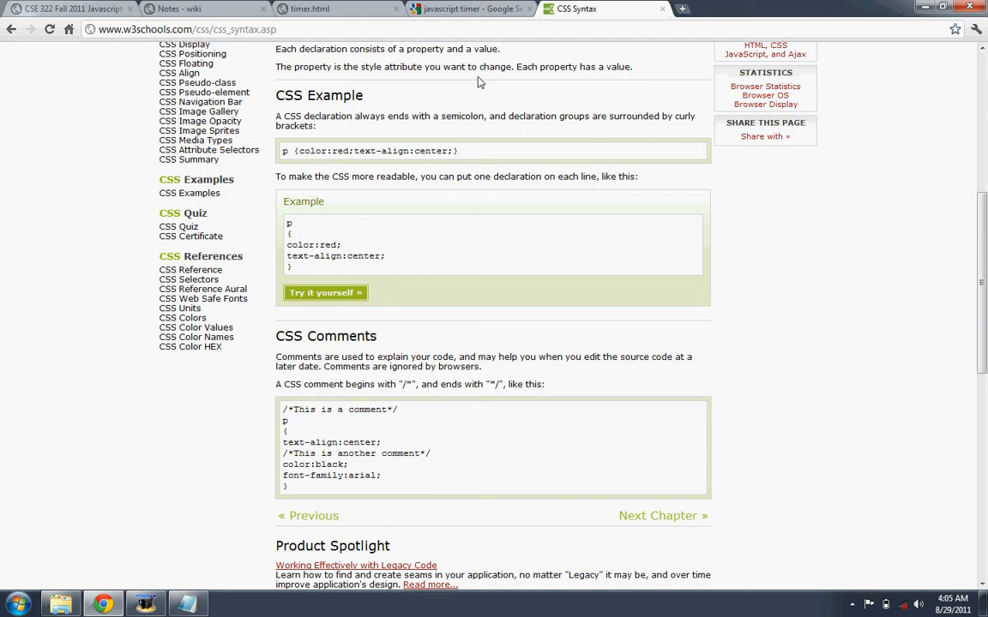
mouse_move(662, 11)
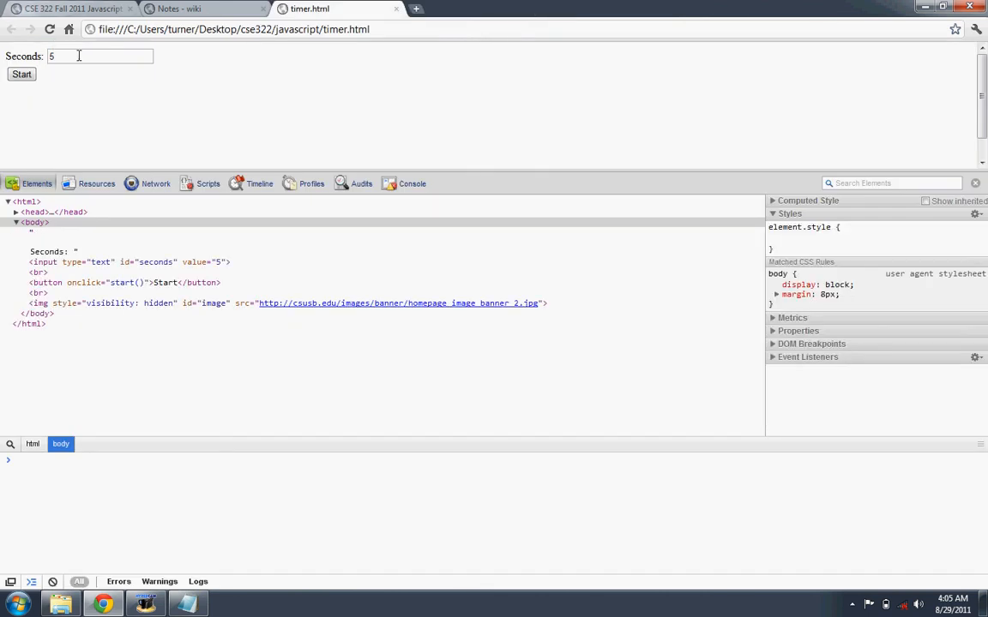
Enter seconds in the timer page, let it count down to 0 so the banner image appears, then return toward the code
text(3)
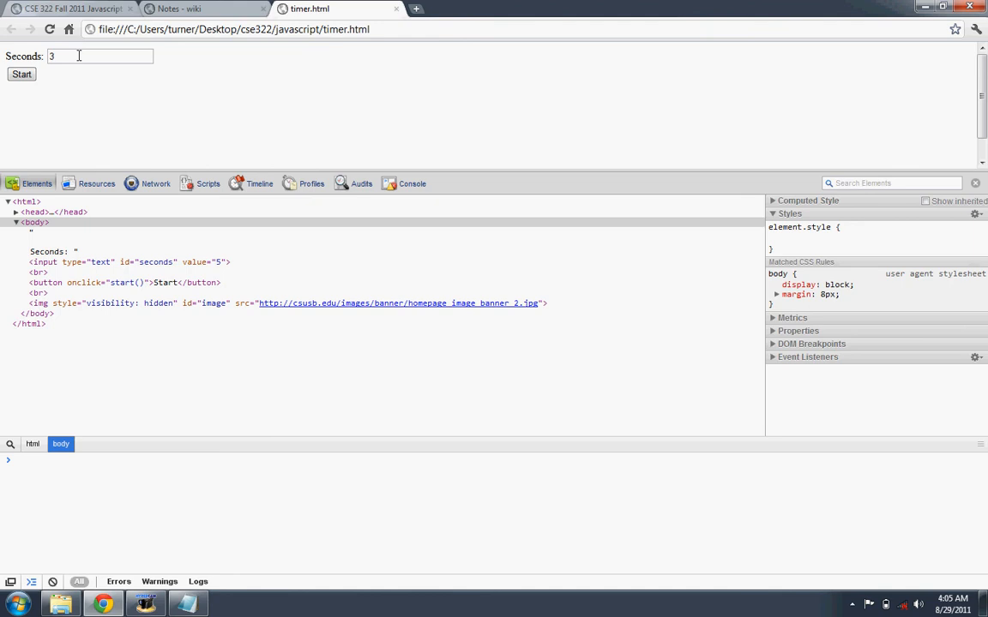
text(1)
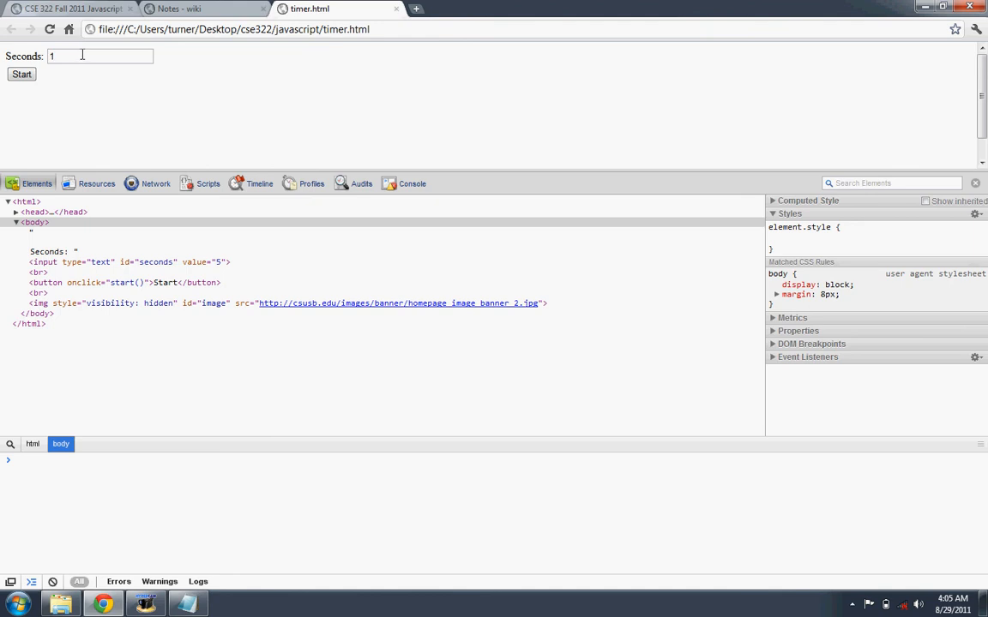
click(21, 73)
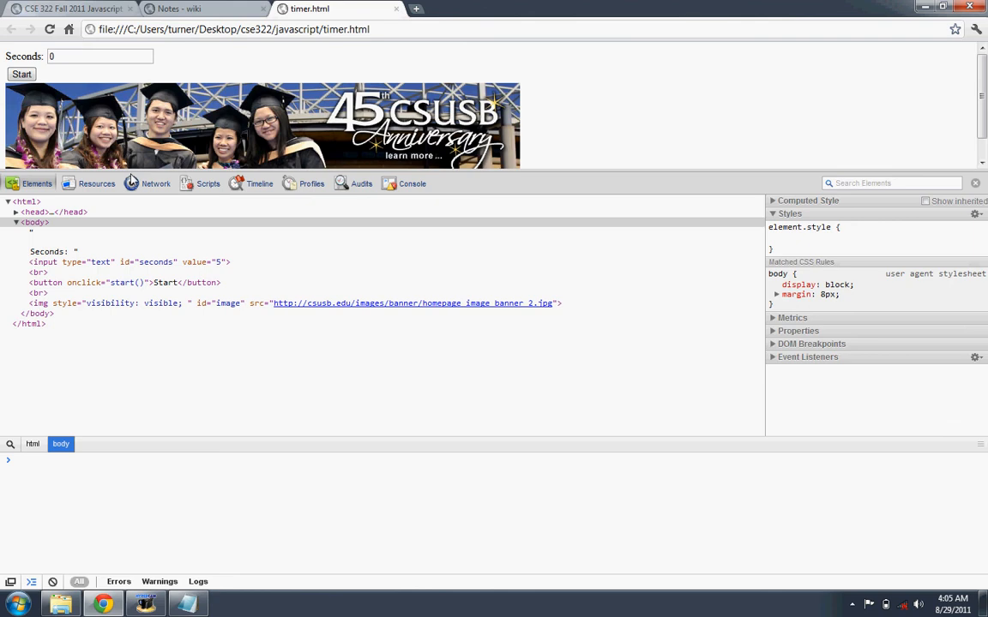
mouse_move(597, 185)
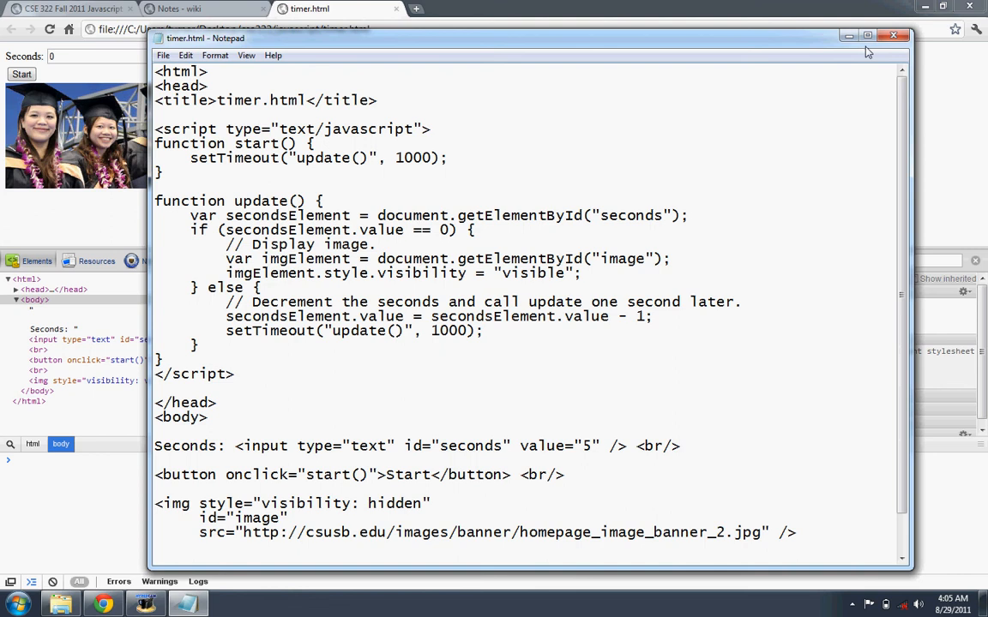
Maximize the timer code window, switch to the CSE 322 wiki tab and select the timer.html heading
click(868, 34)
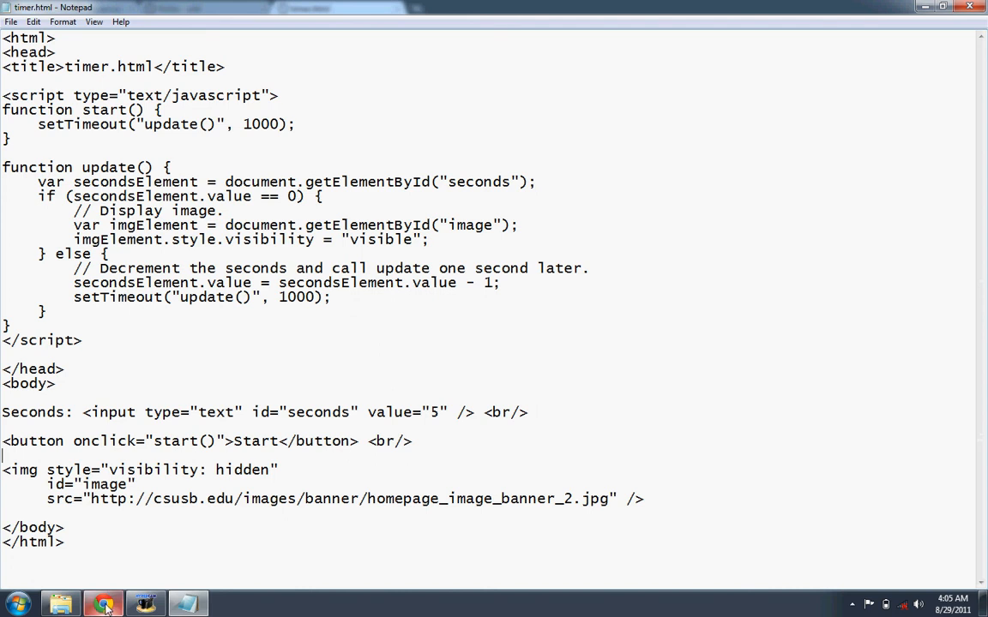
click(103, 604)
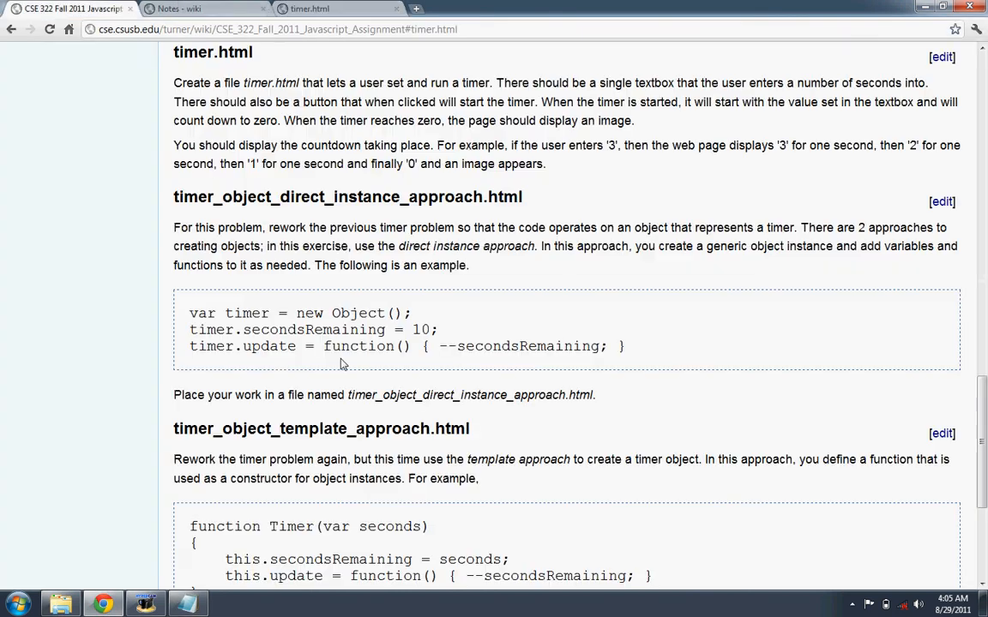
double_click(202, 51)
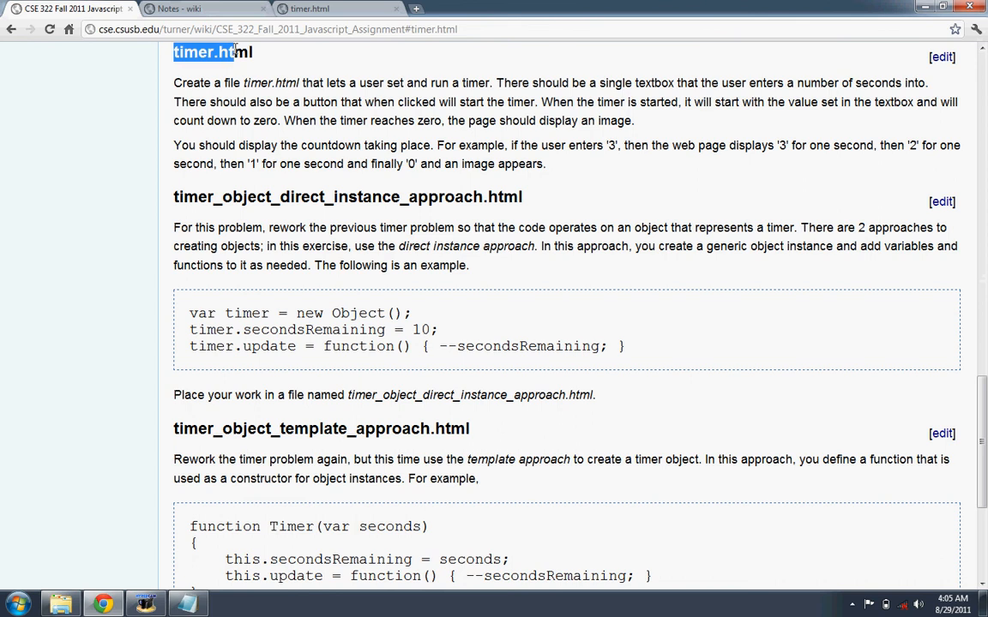
mouse_move(264, 398)
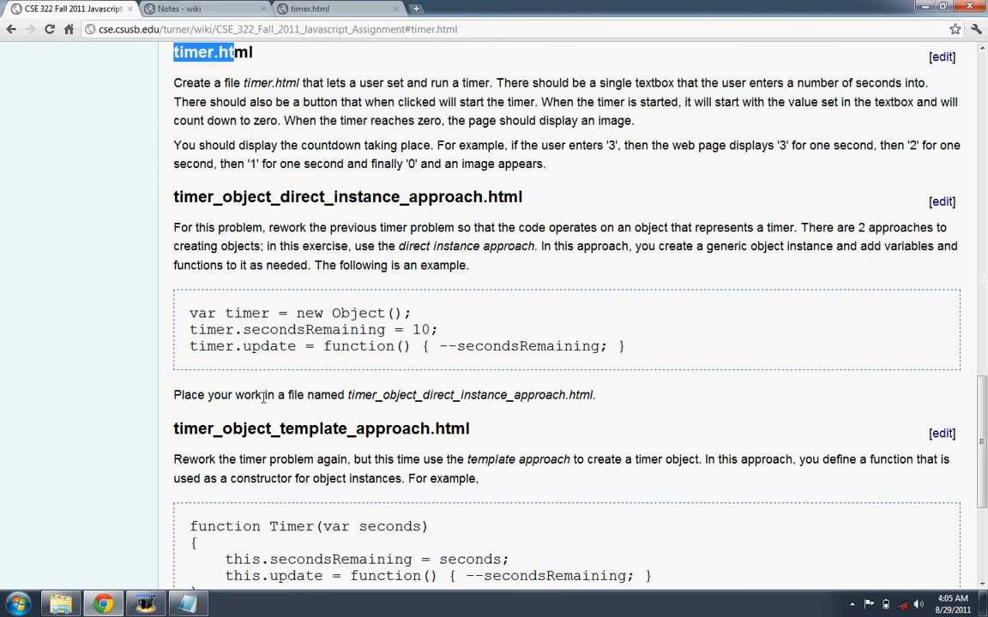